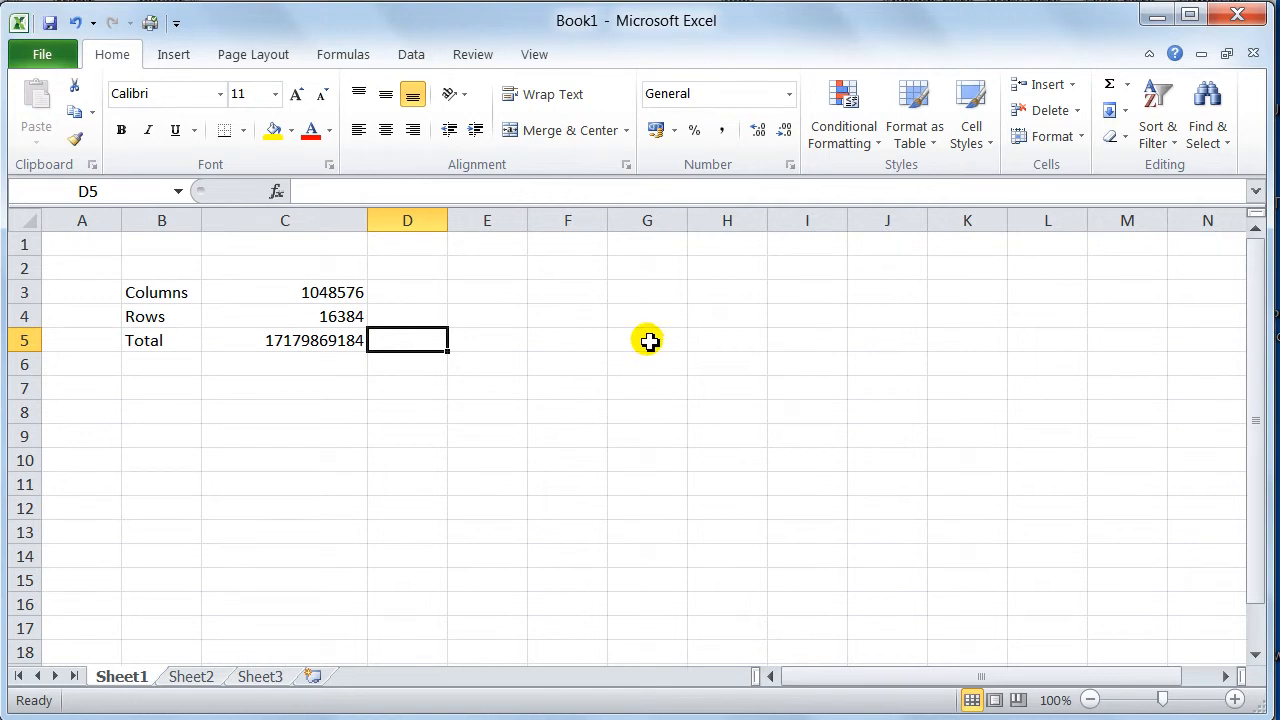
mouse_move(648, 340)
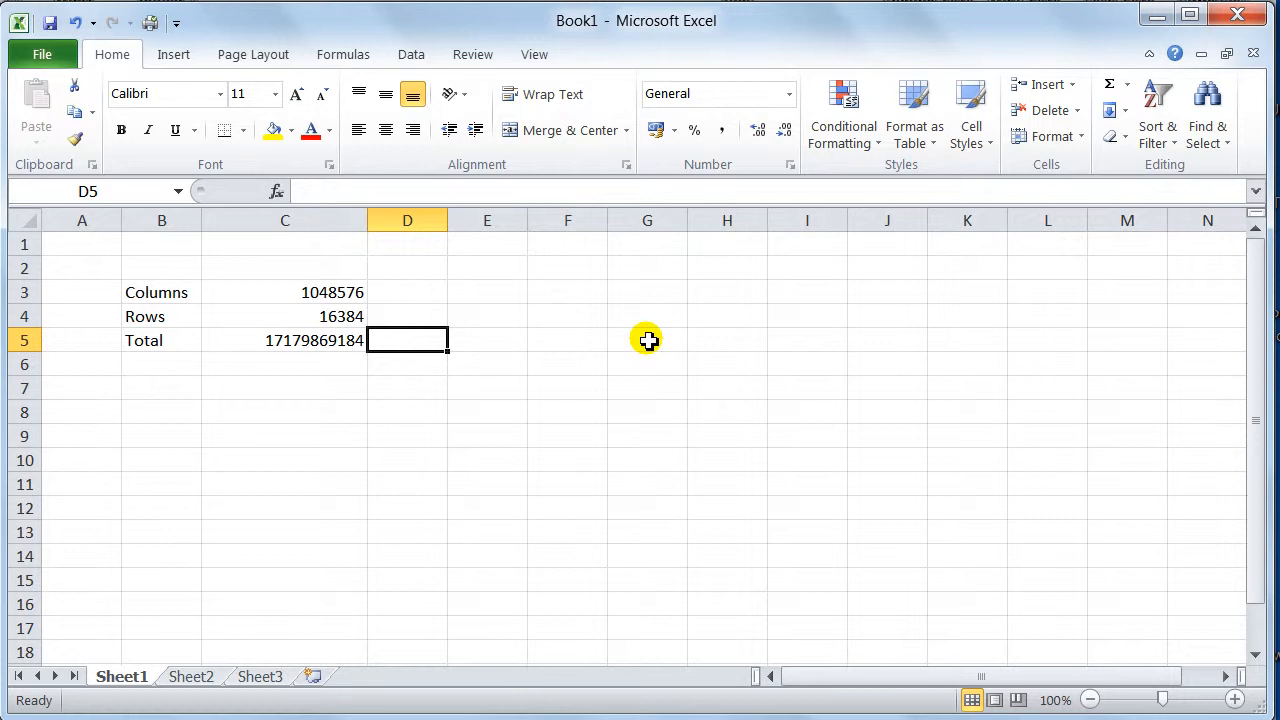
mouse_move(584, 280)
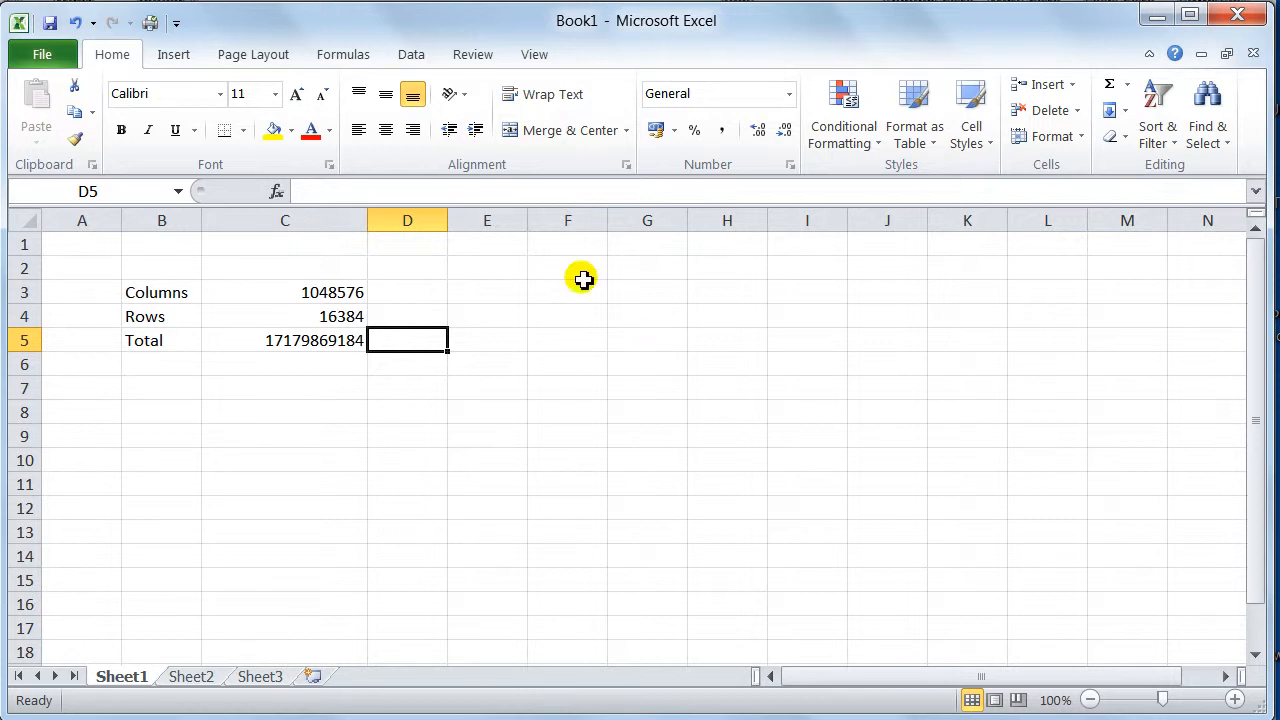
mouse_move(72, 240)
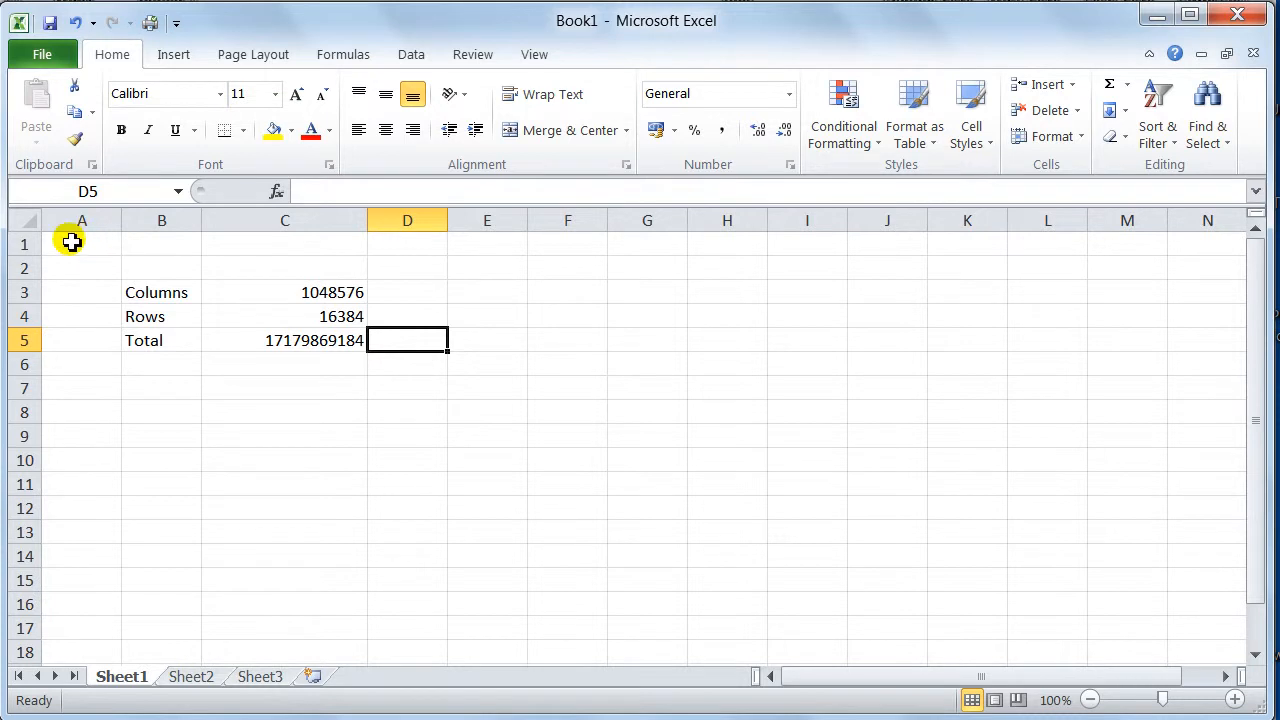
mouse_move(20, 414)
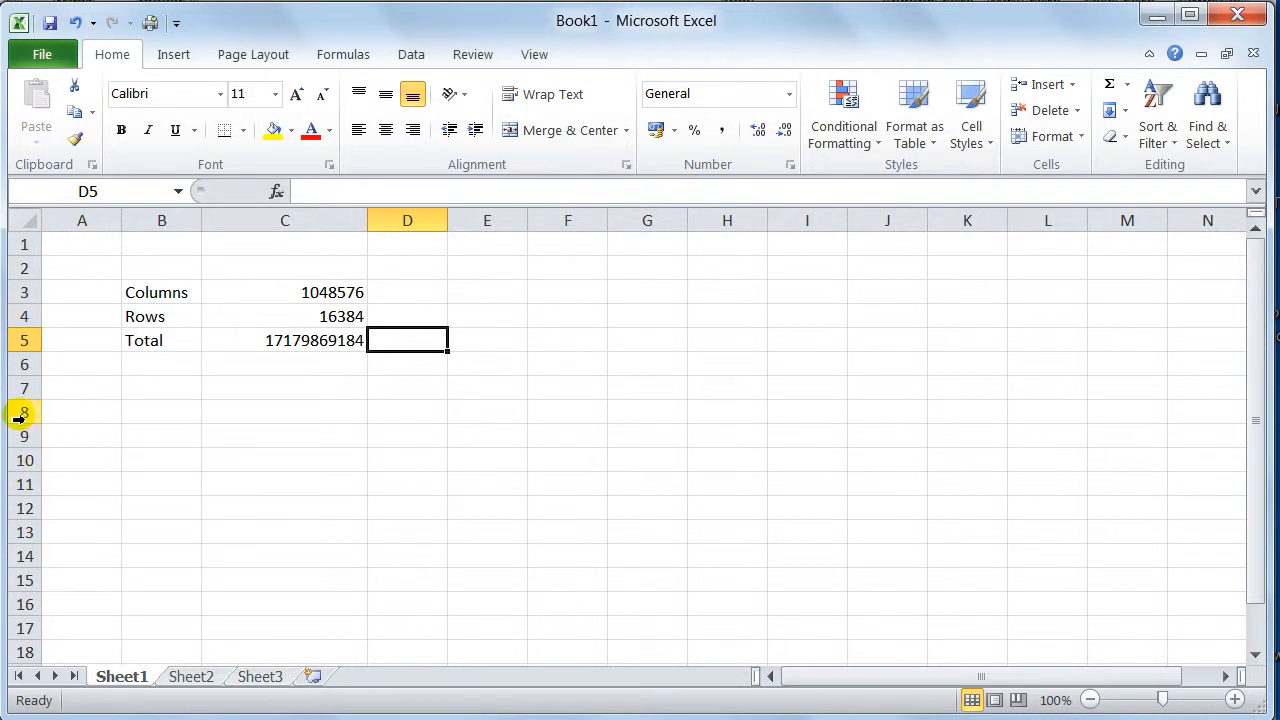
mouse_move(238, 256)
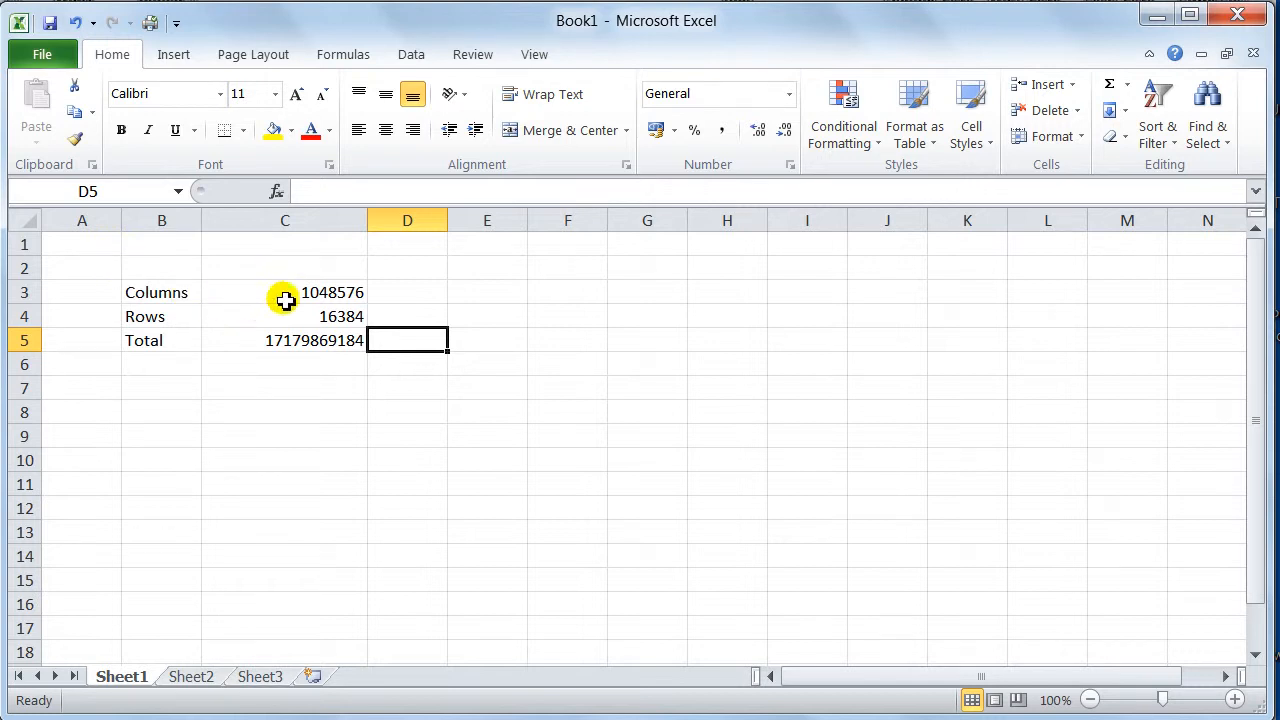
mouse_move(316, 292)
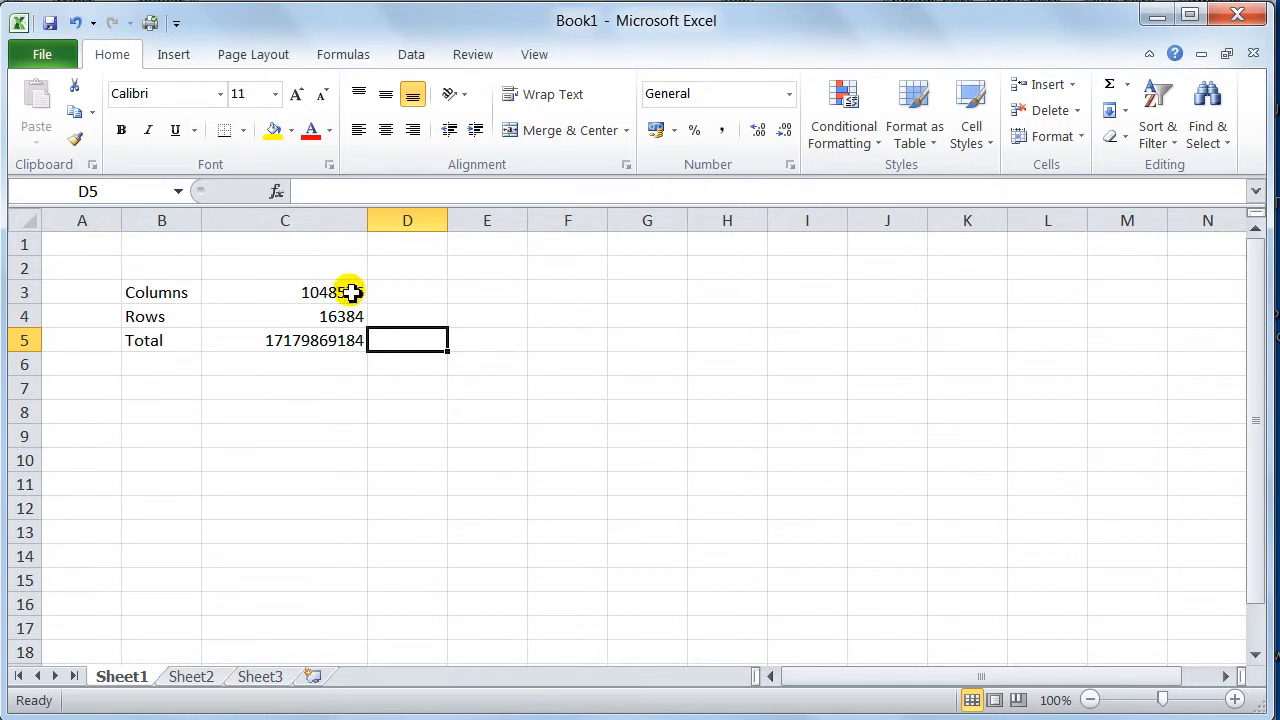
- Select cells around the Columns, Rows and Total figures to review them
left_click(284, 292)
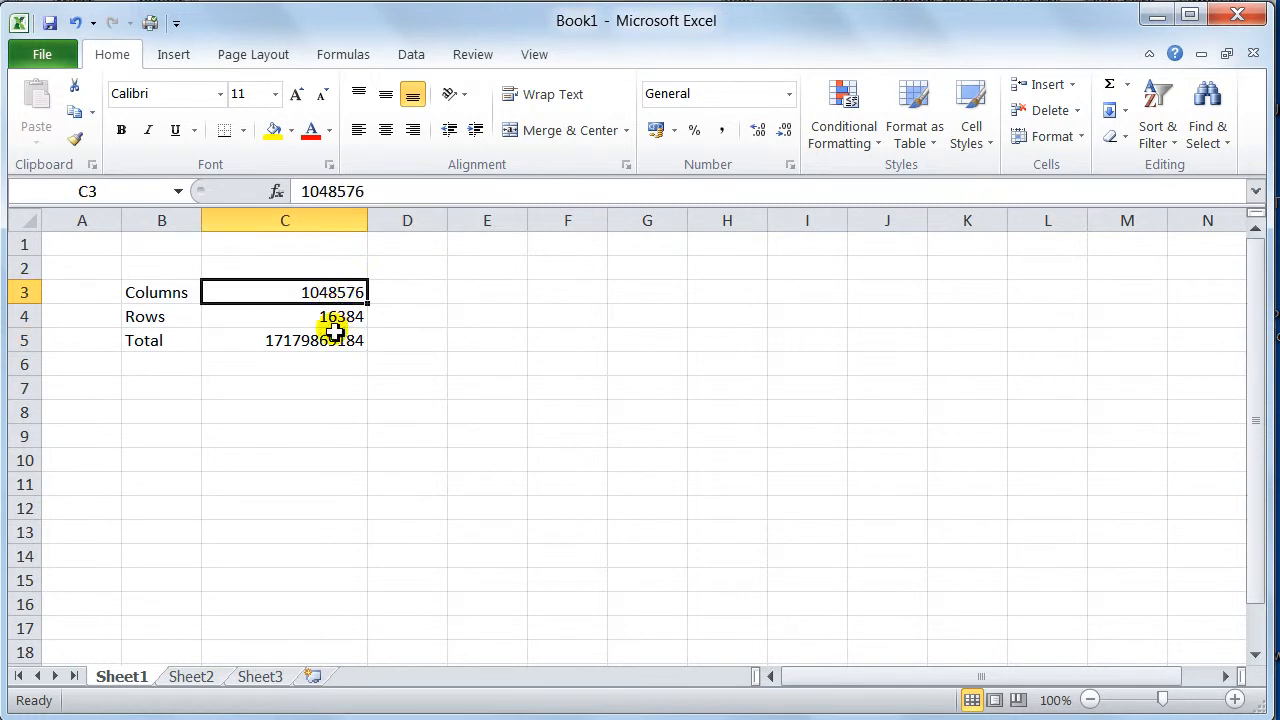
left_click(284, 316)
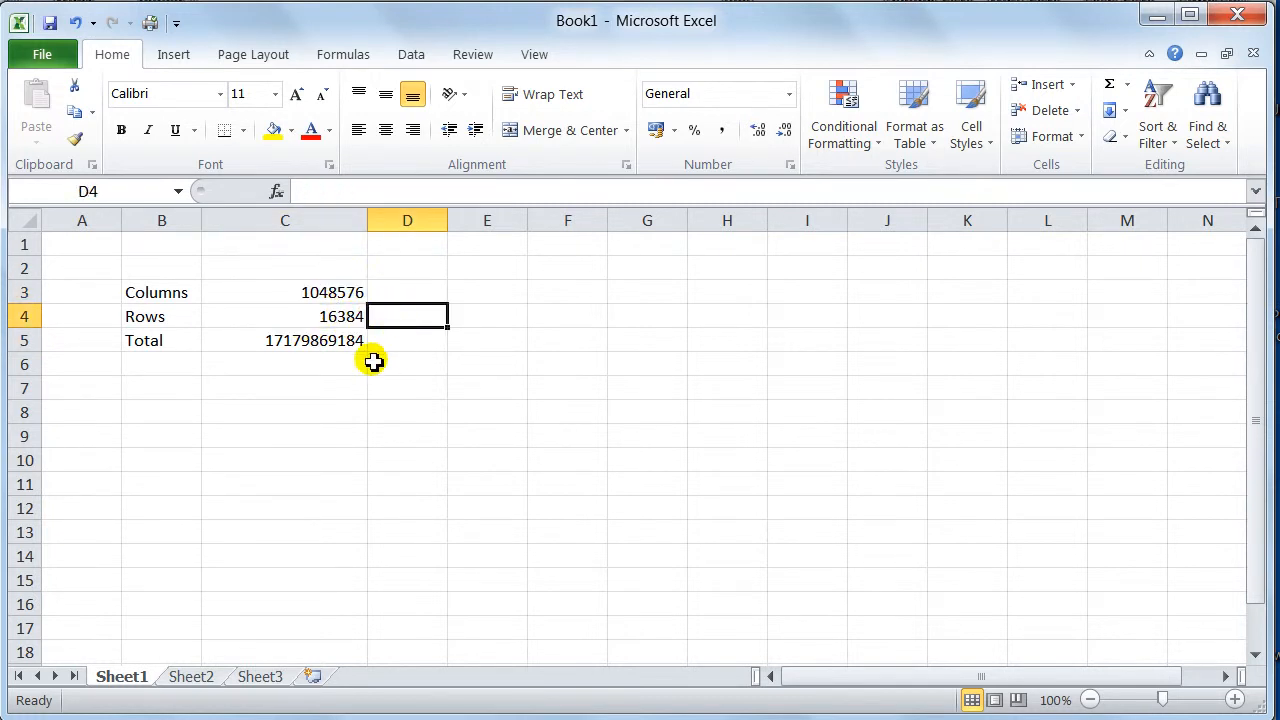
left_click(408, 340)
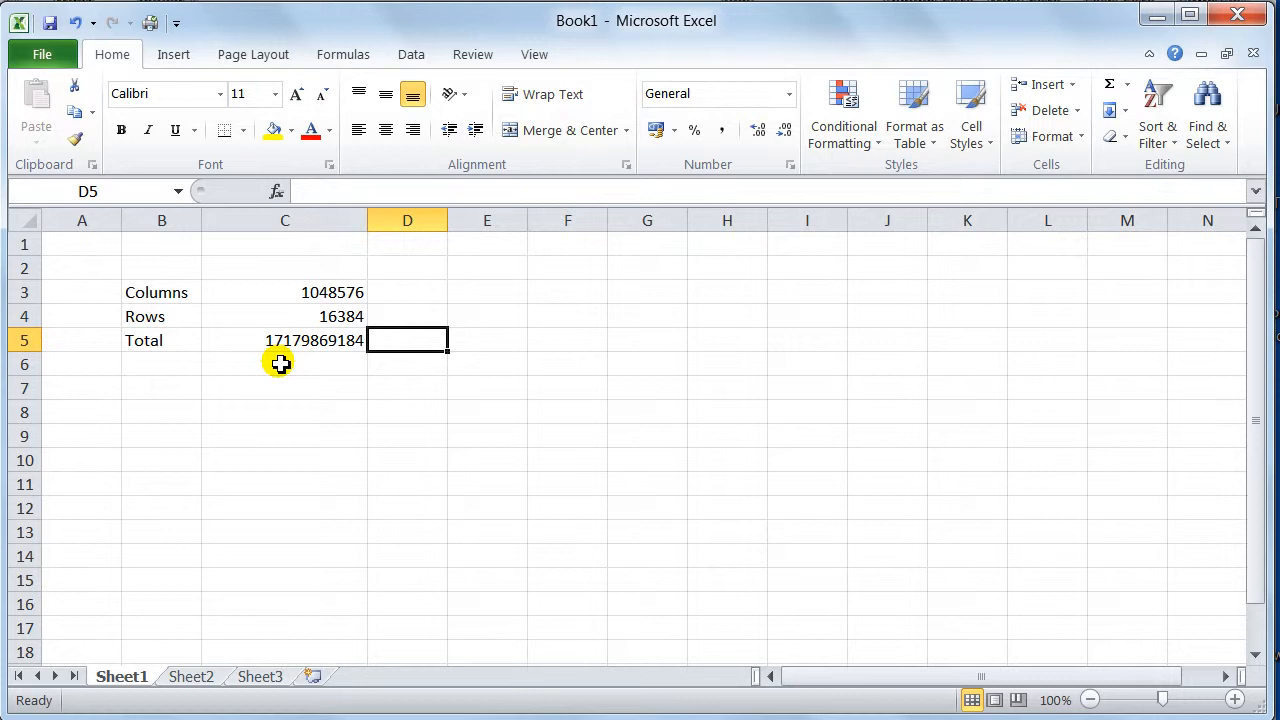
mouse_move(420, 432)
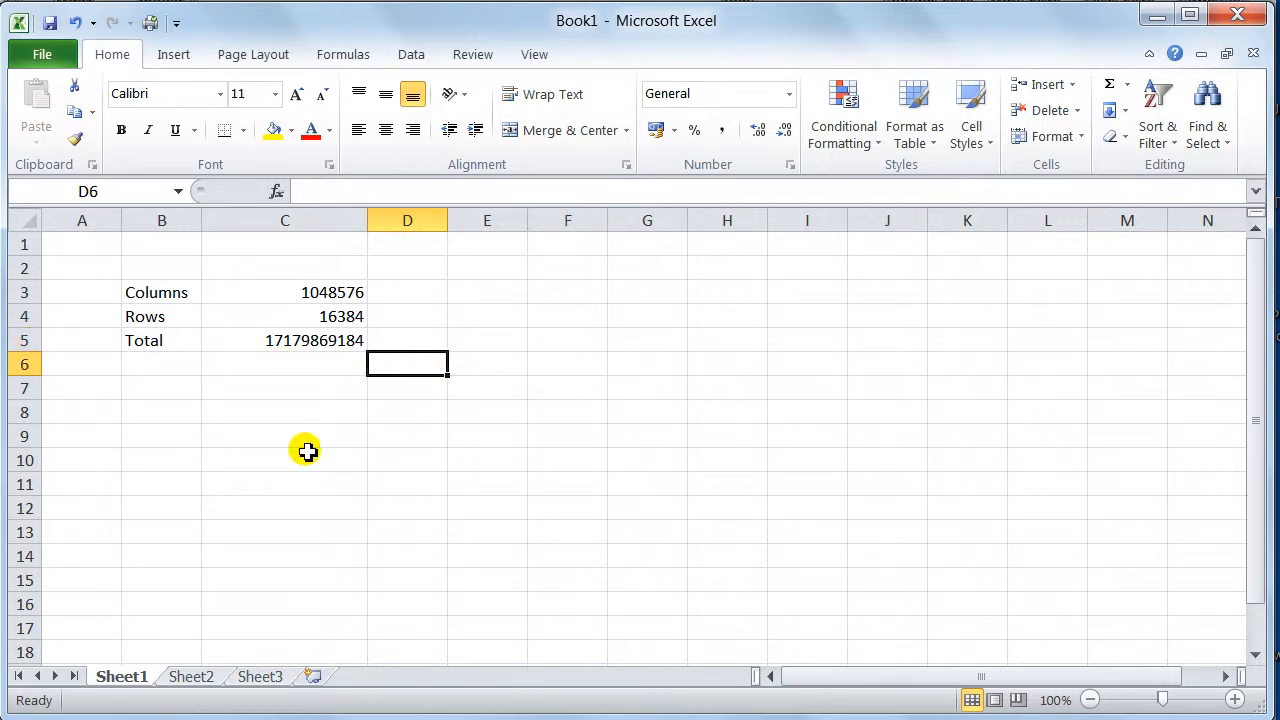
left_click(408, 388)
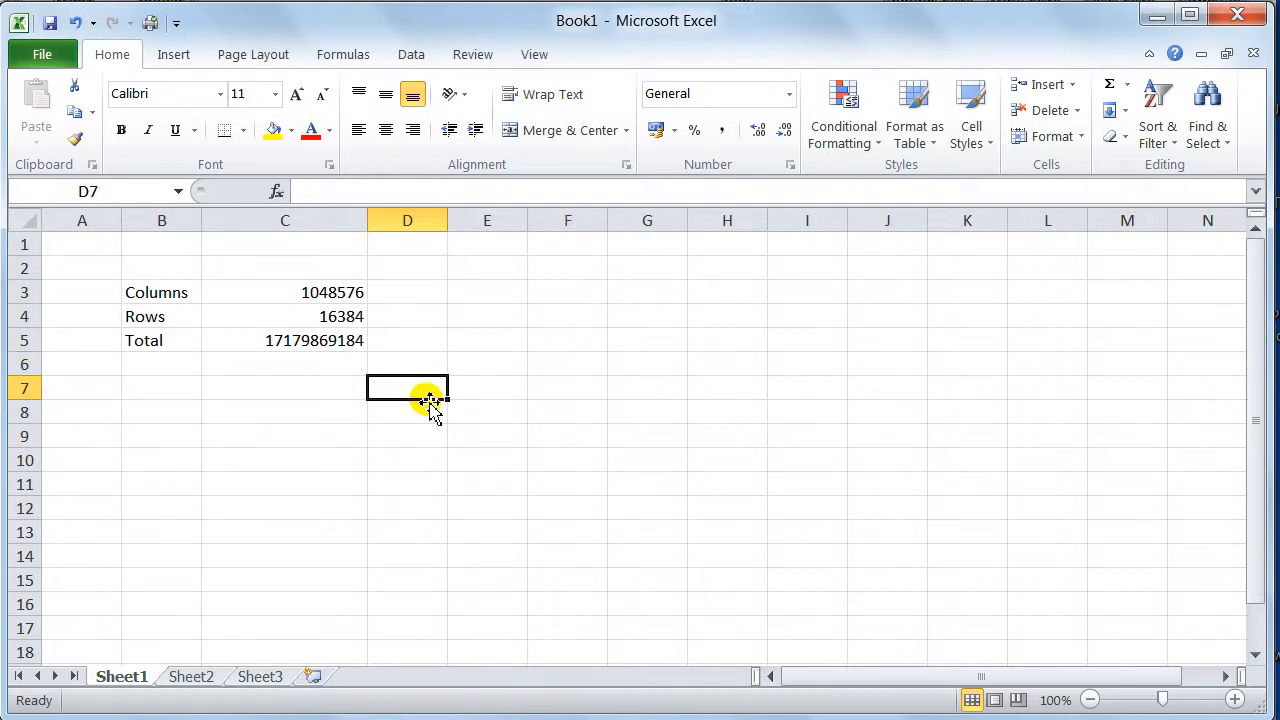
mouse_move(336, 436)
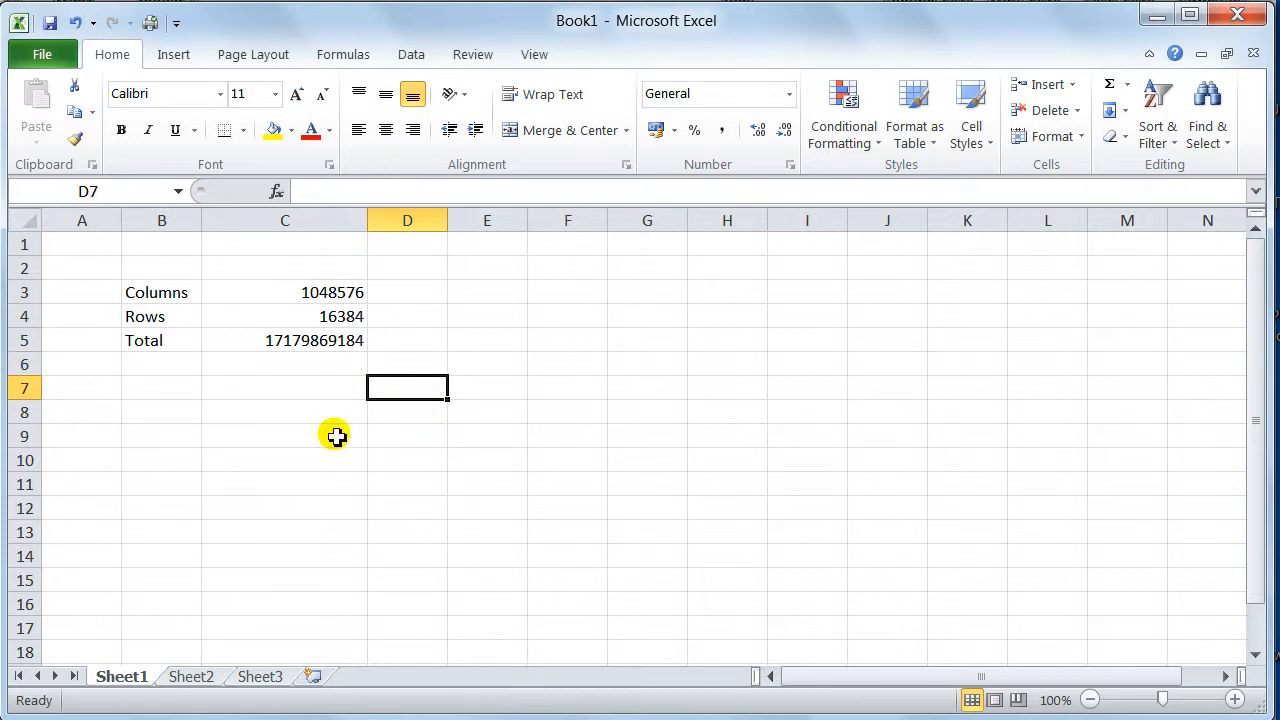
mouse_move(570, 336)
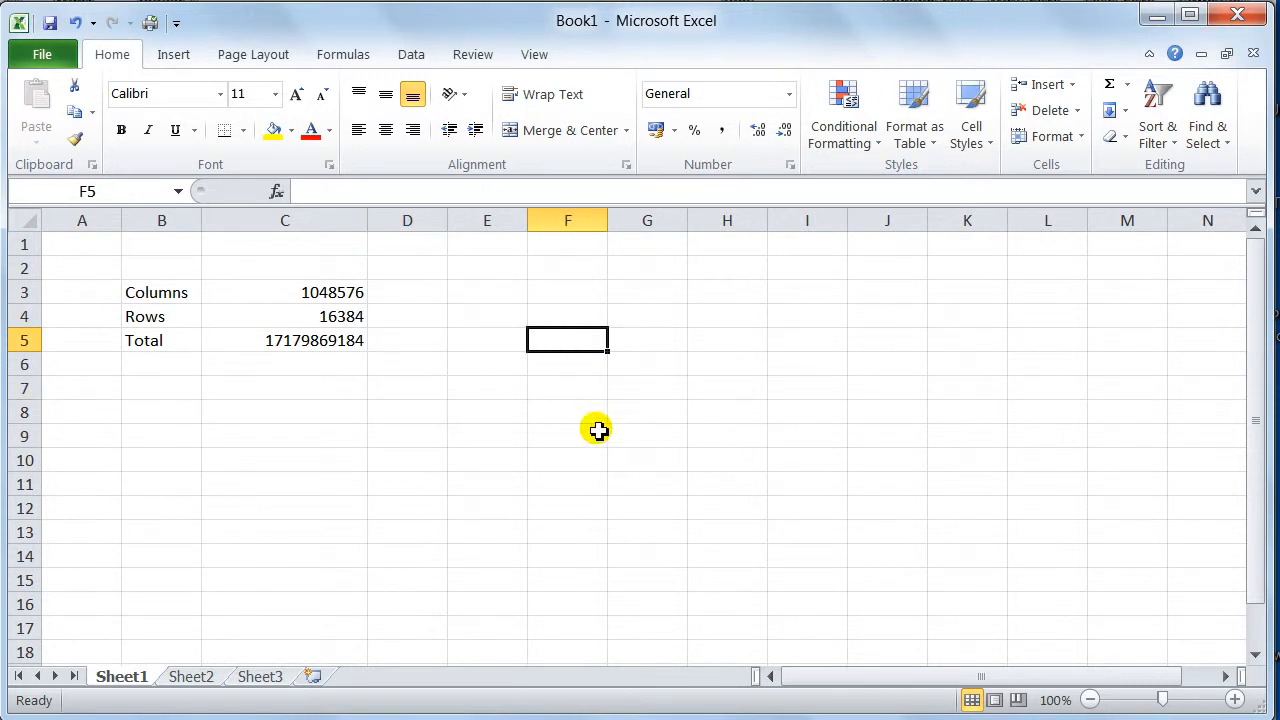
- Enter the date 09/09/2011 in F5, 10 in F6 and 10 in F7 formatted as £ 10.00
type("09/09/2011")
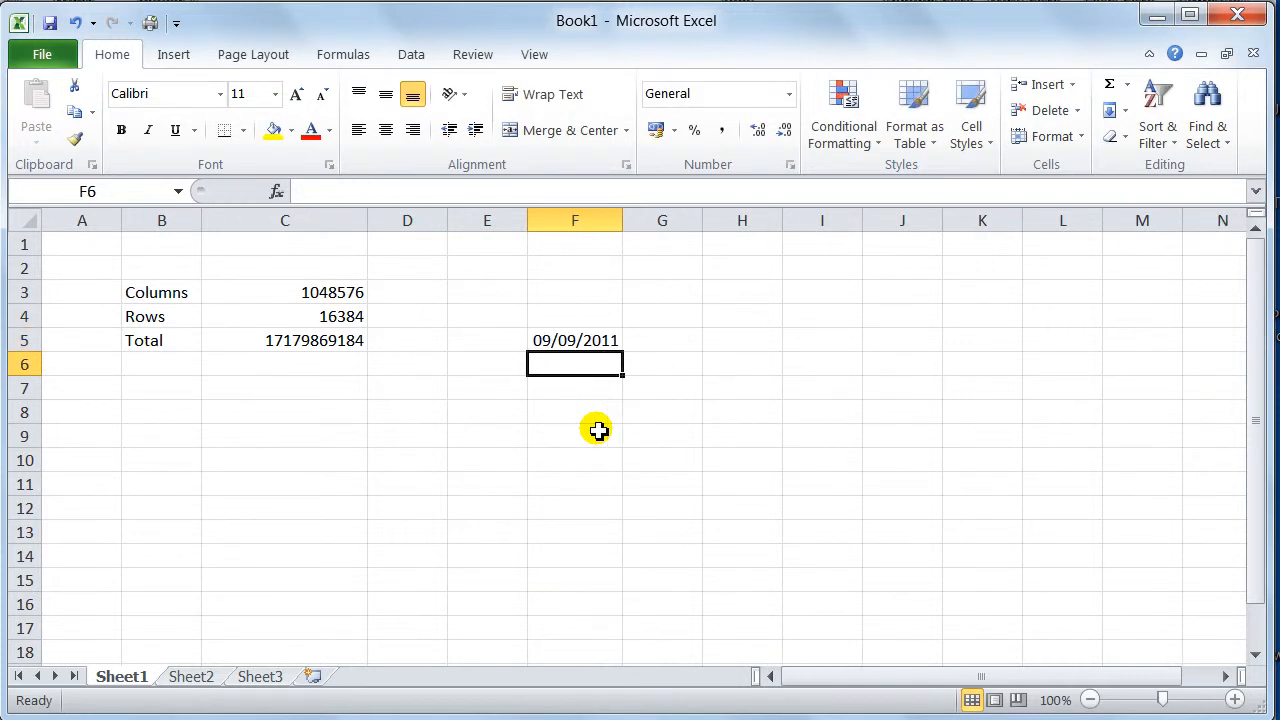
type("10")
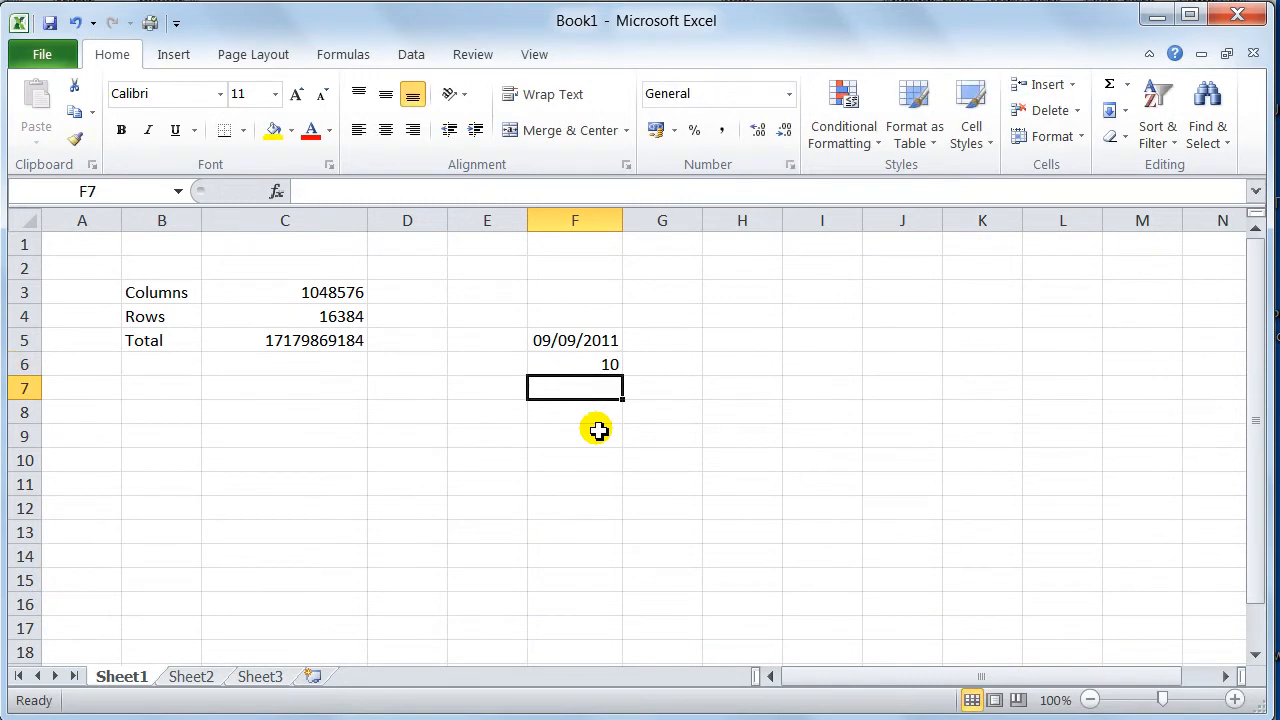
type("10.")
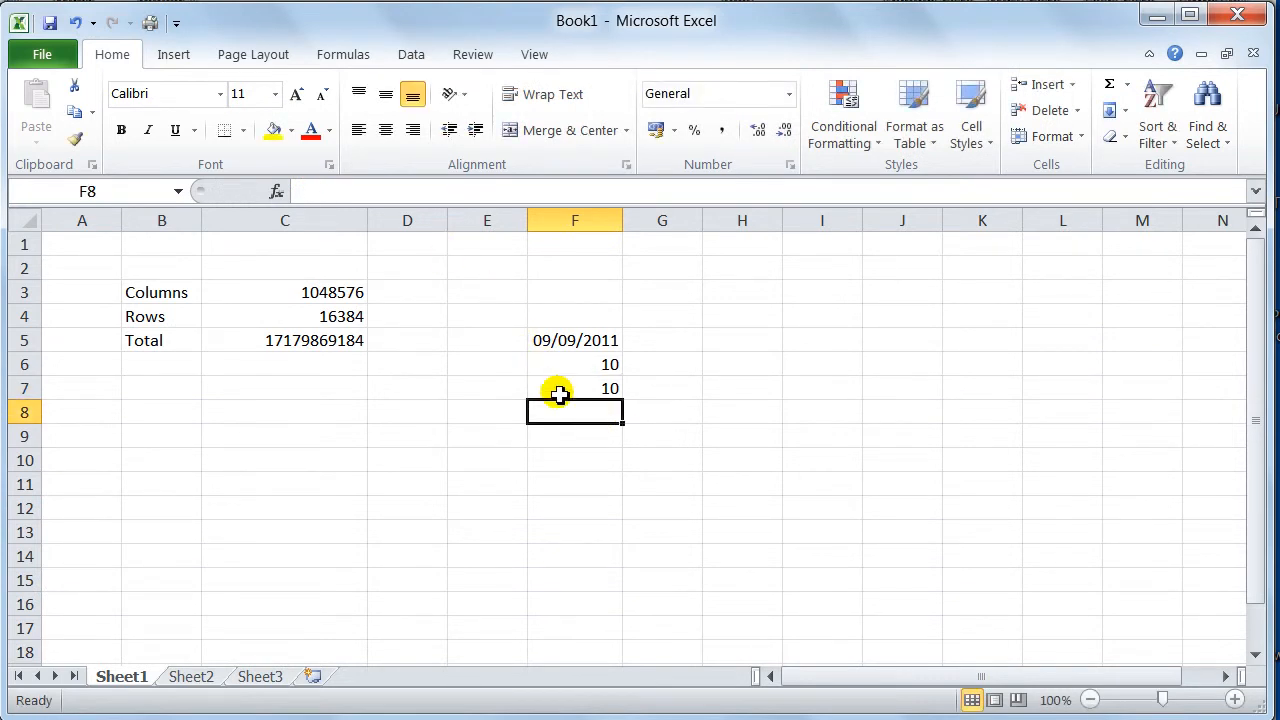
left_click(652, 130)
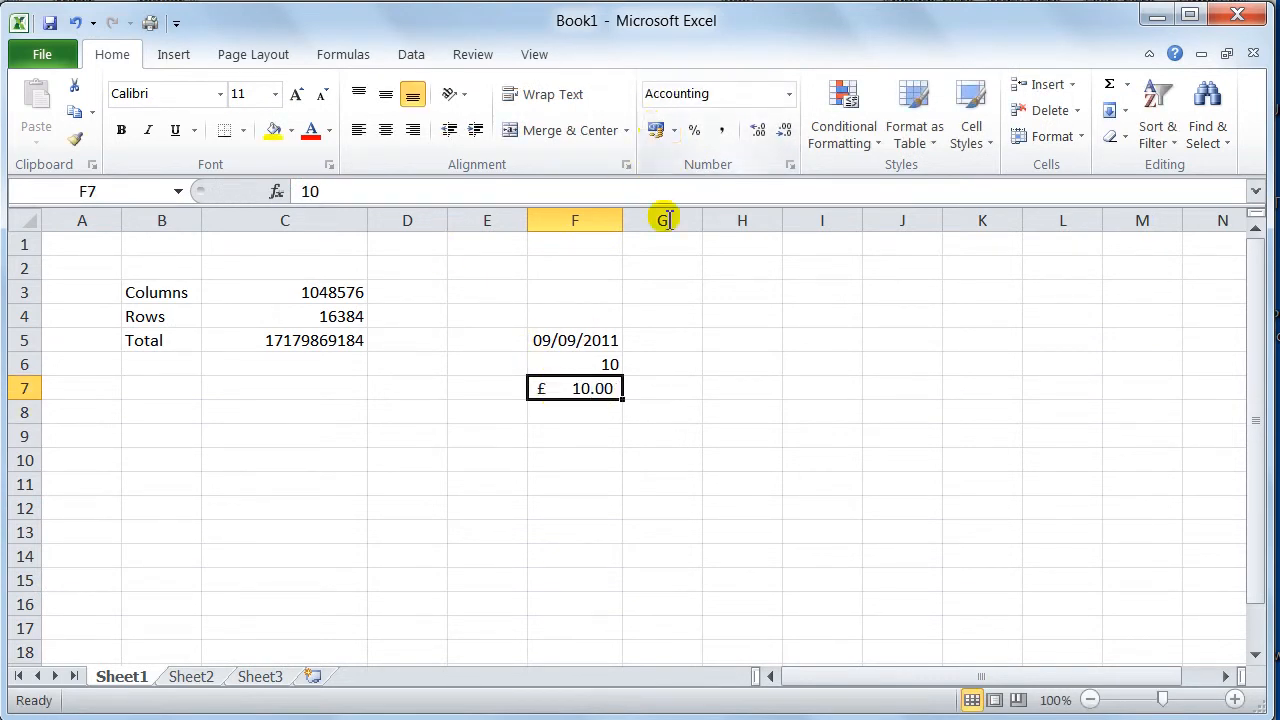
mouse_move(578, 364)
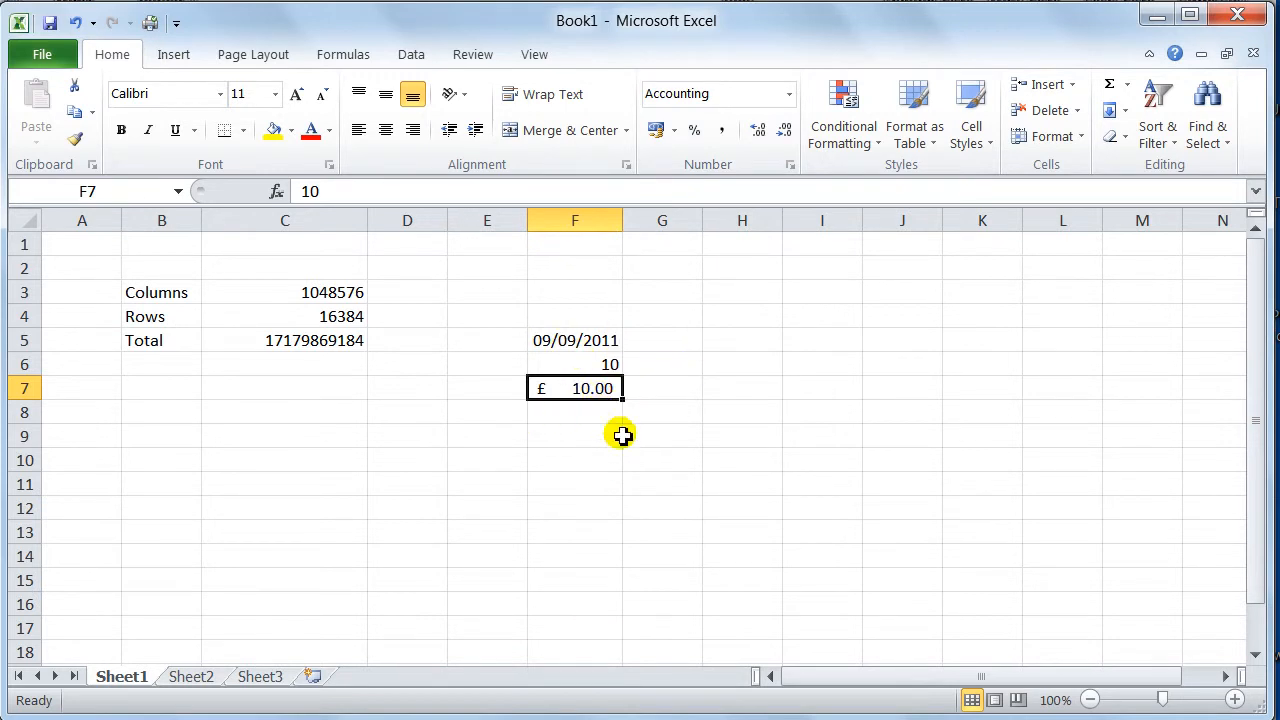
left_click(574, 436)
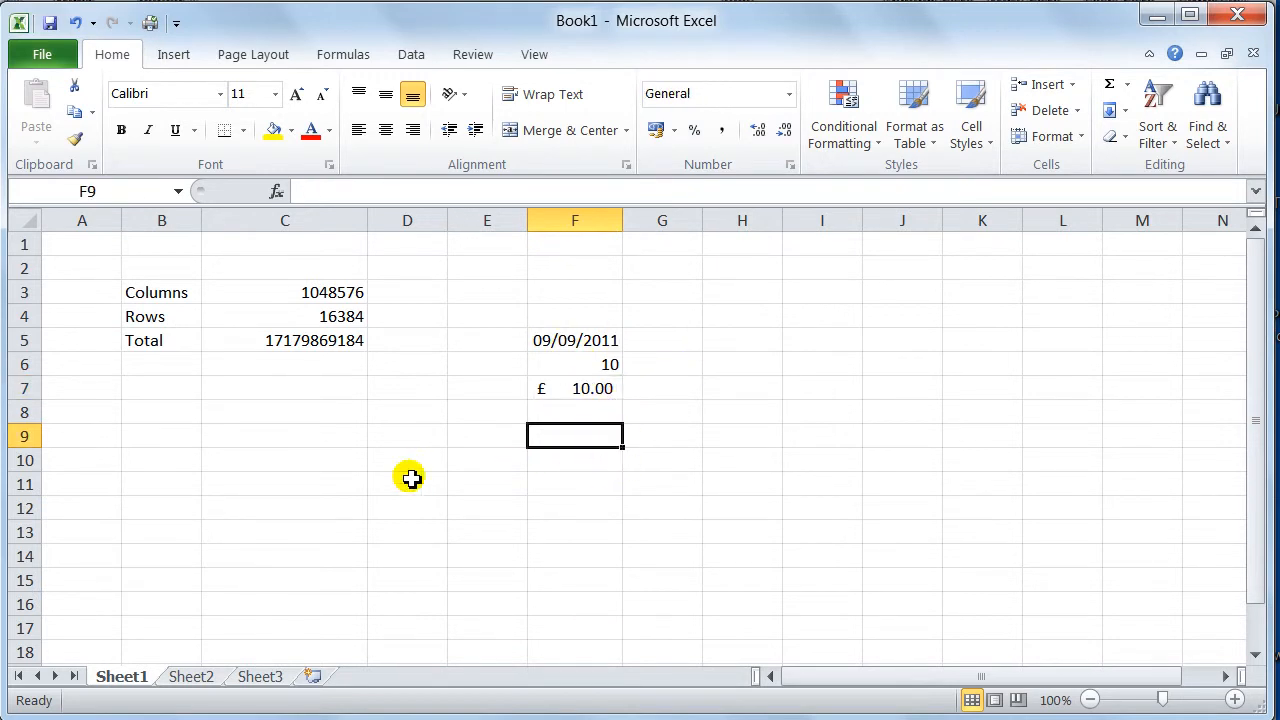
mouse_move(384, 456)
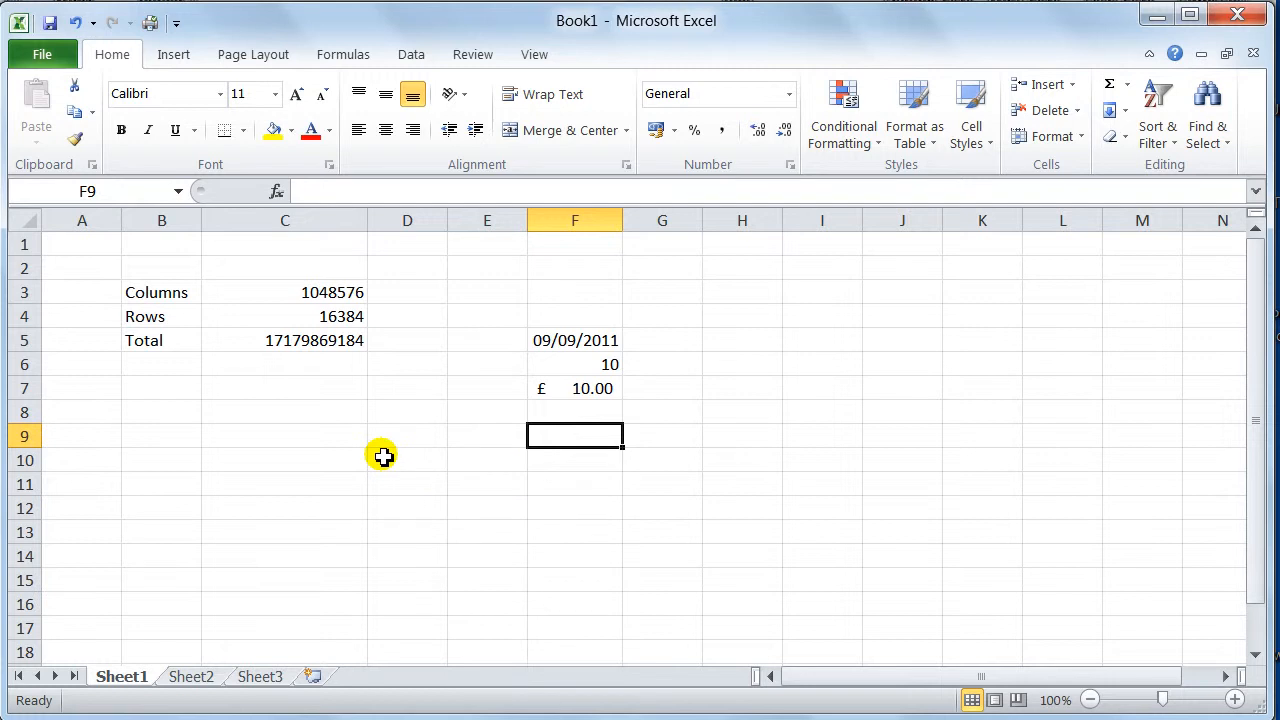
mouse_move(418, 470)
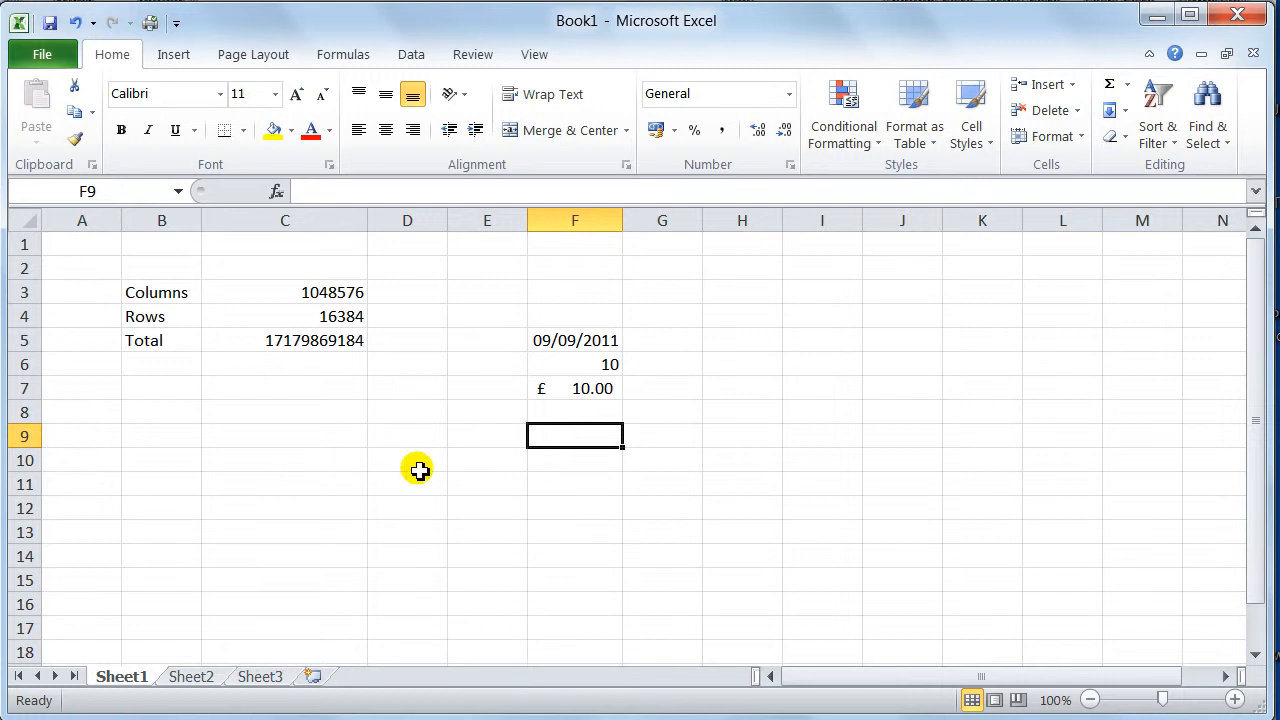
mouse_move(280, 412)
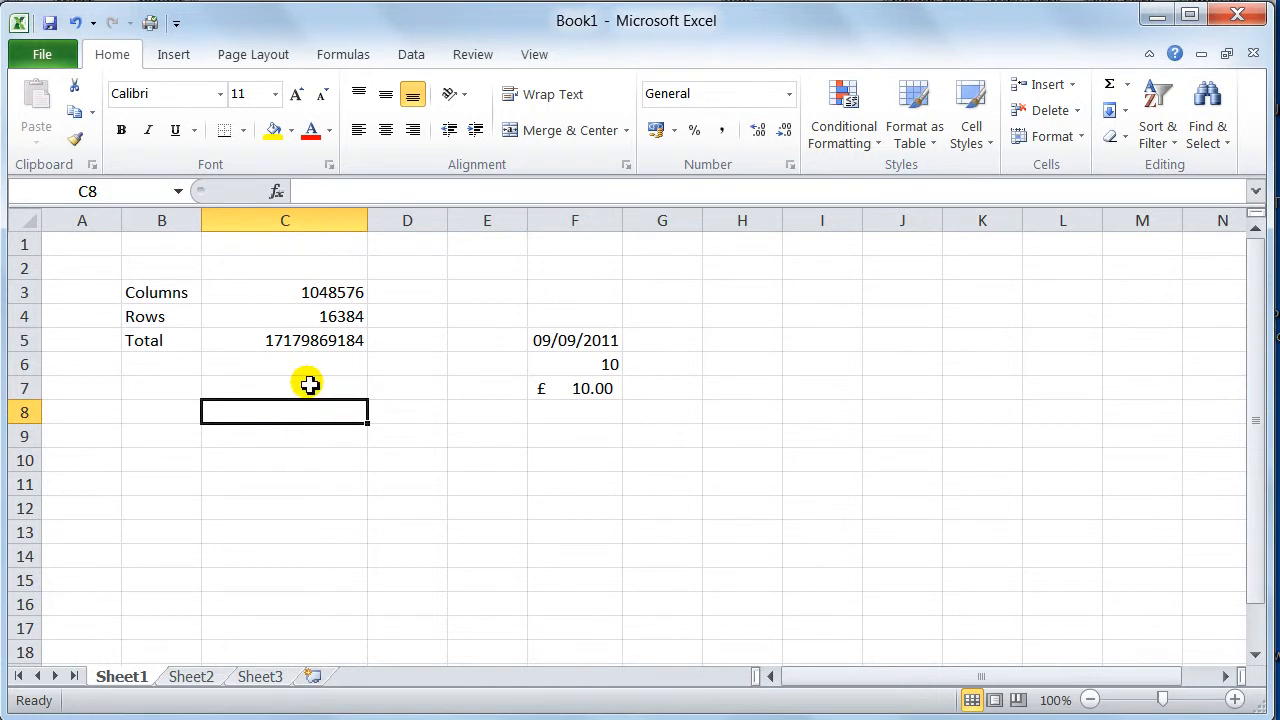
mouse_move(104, 192)
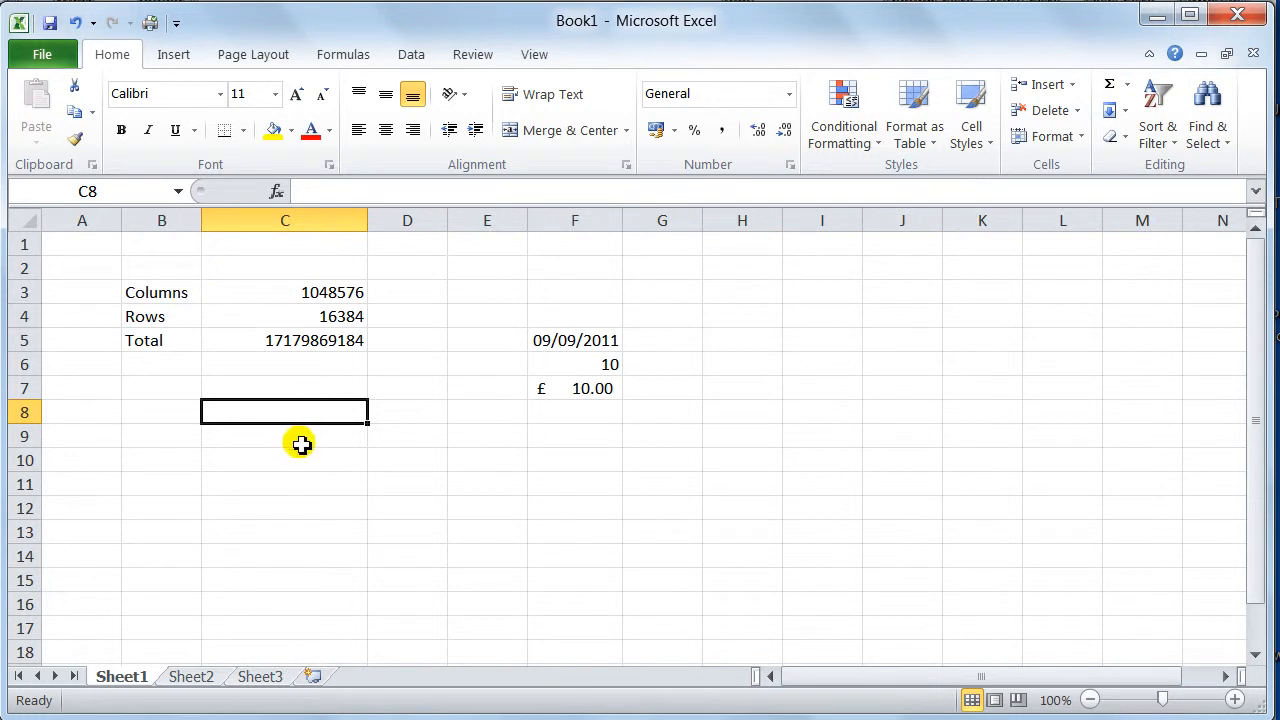
left_click(284, 436)
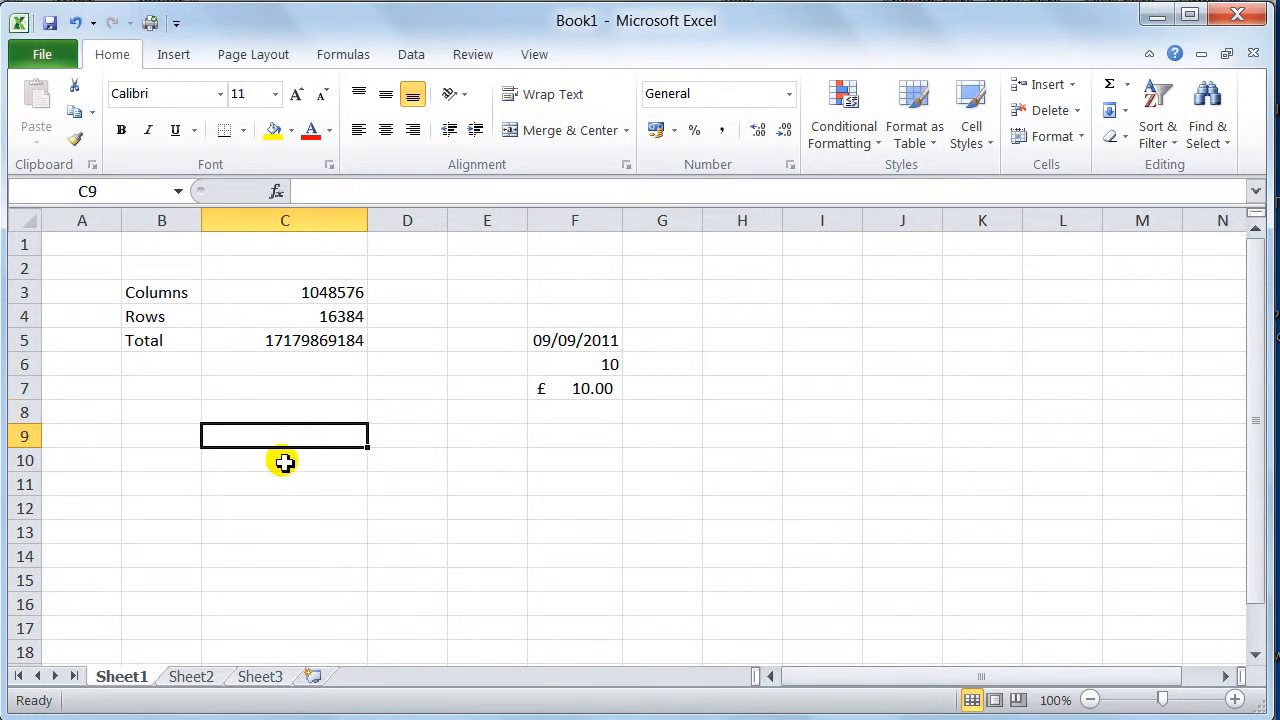
mouse_move(308, 304)
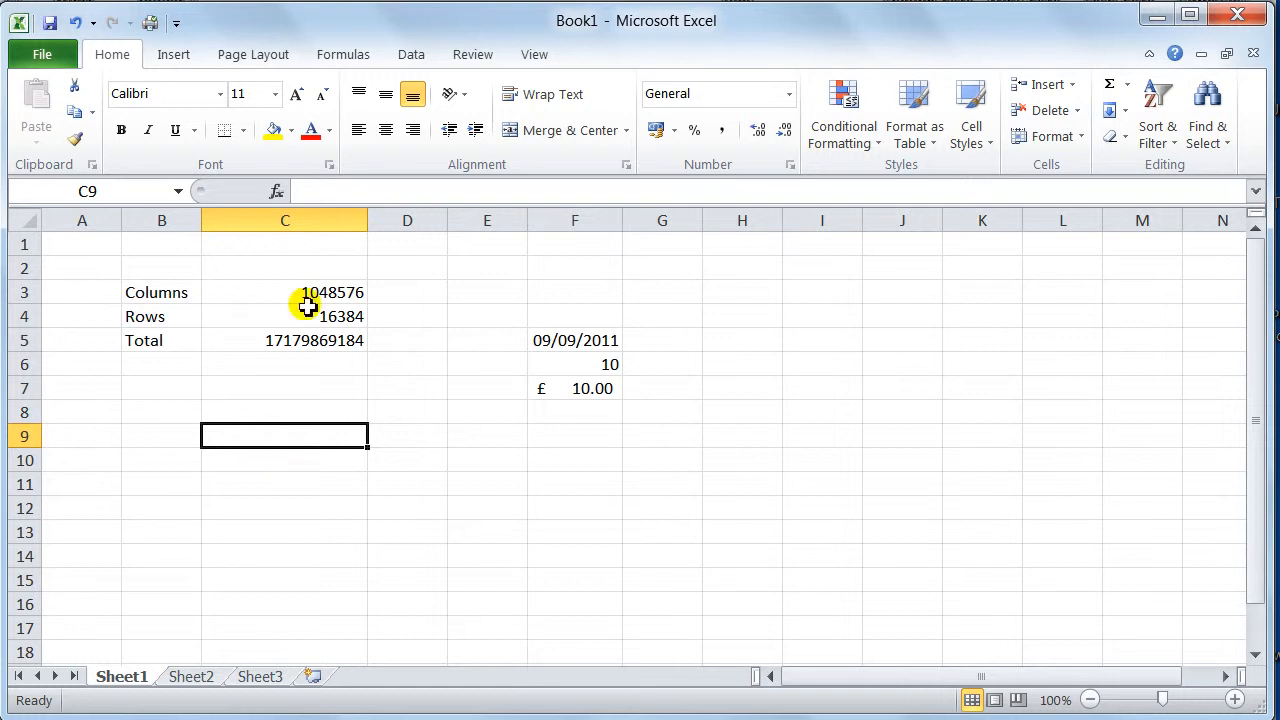
left_click(284, 220)
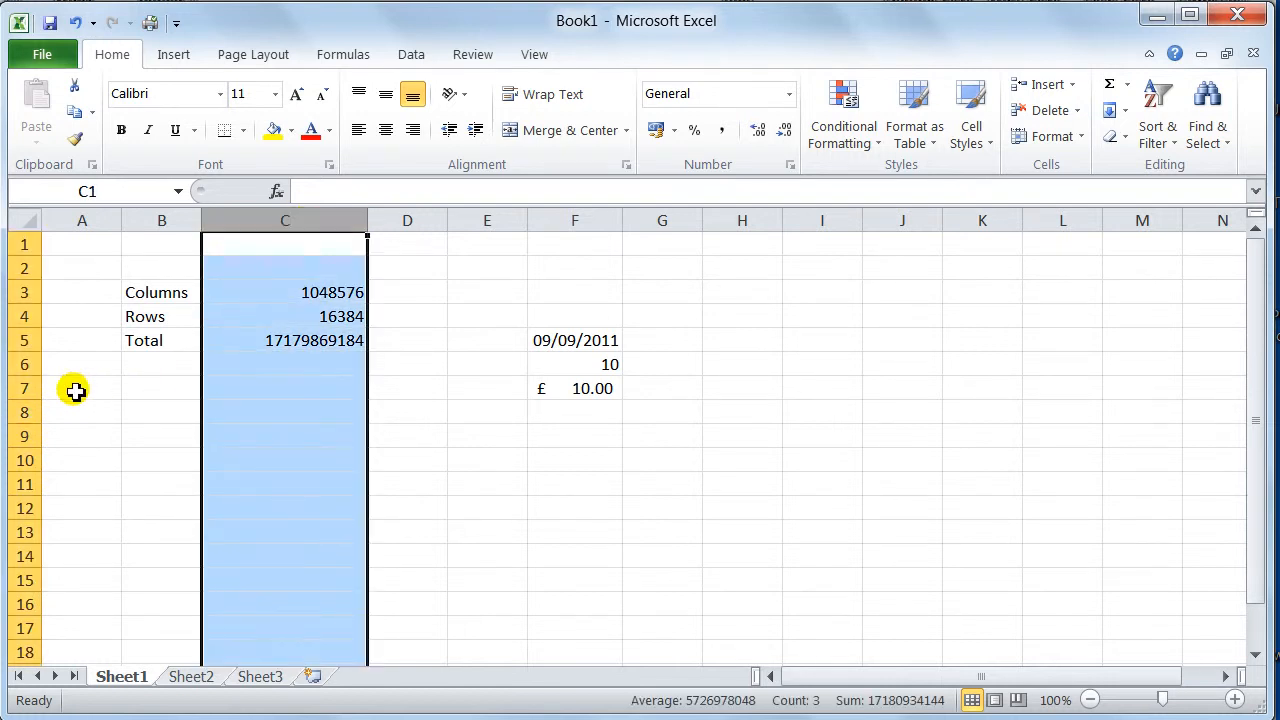
left_click(24, 388)
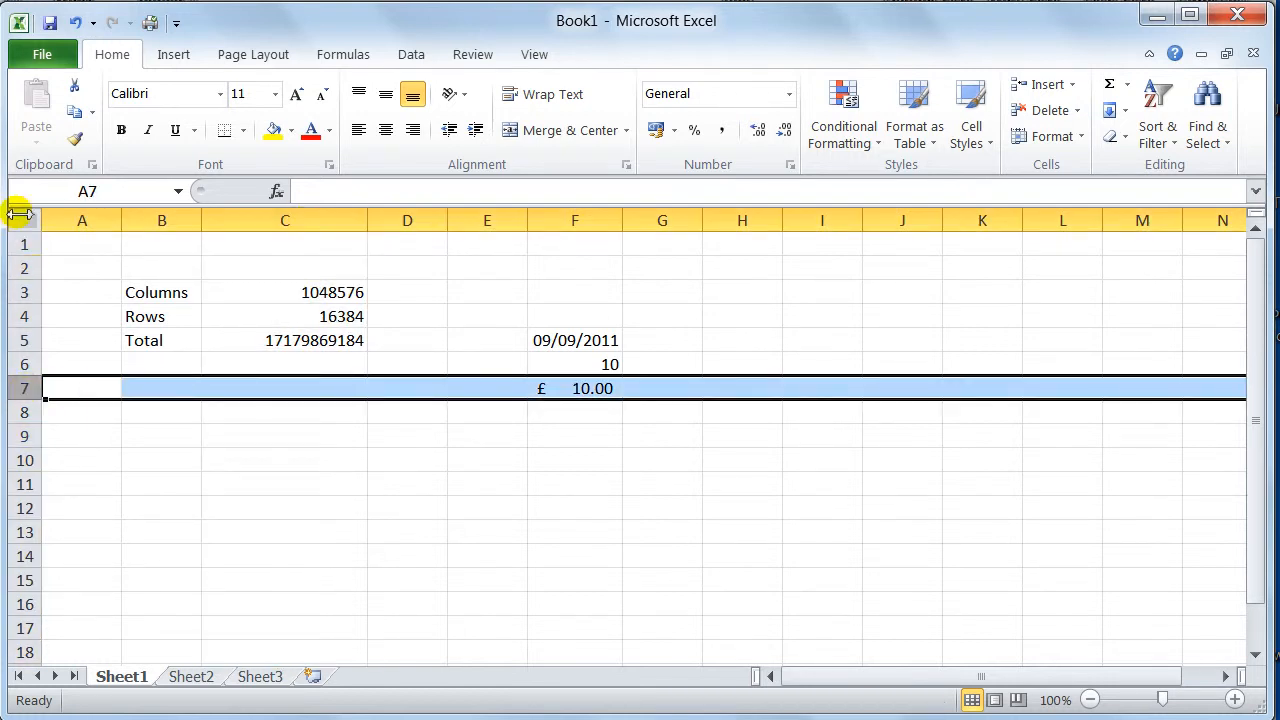
left_click(24, 218)
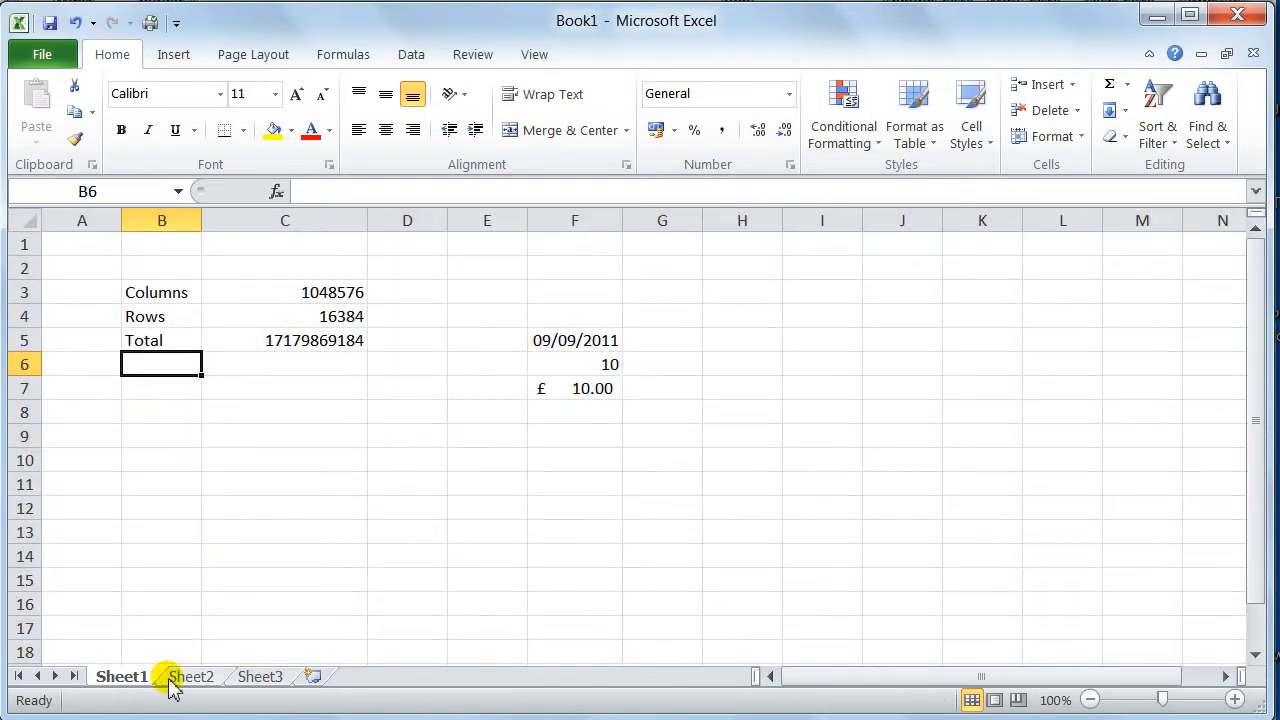
mouse_move(470, 502)
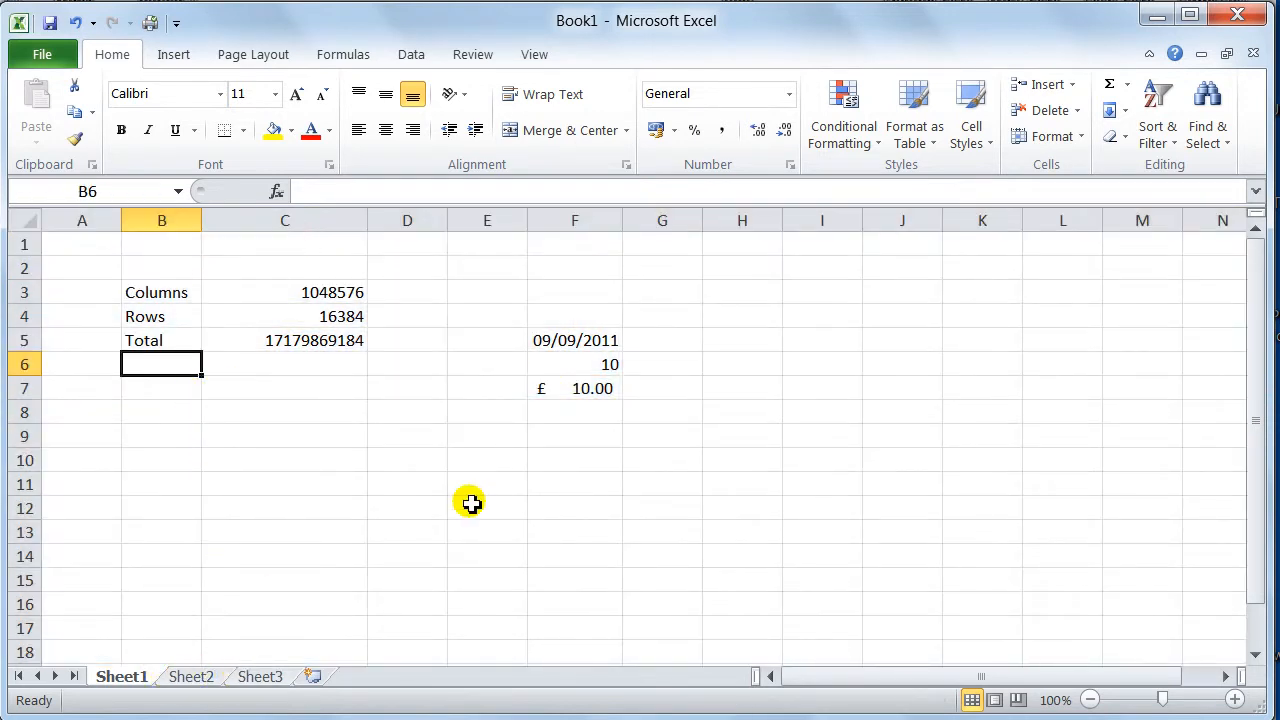
mouse_move(224, 476)
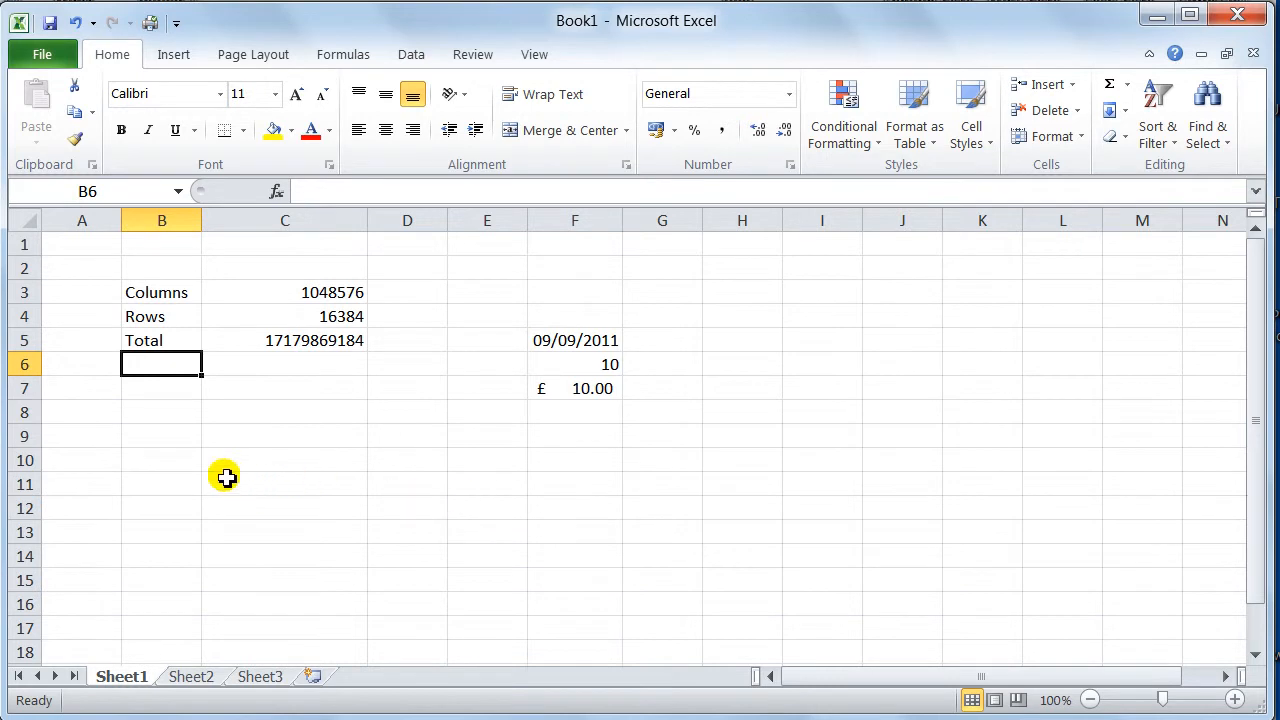
mouse_move(180, 648)
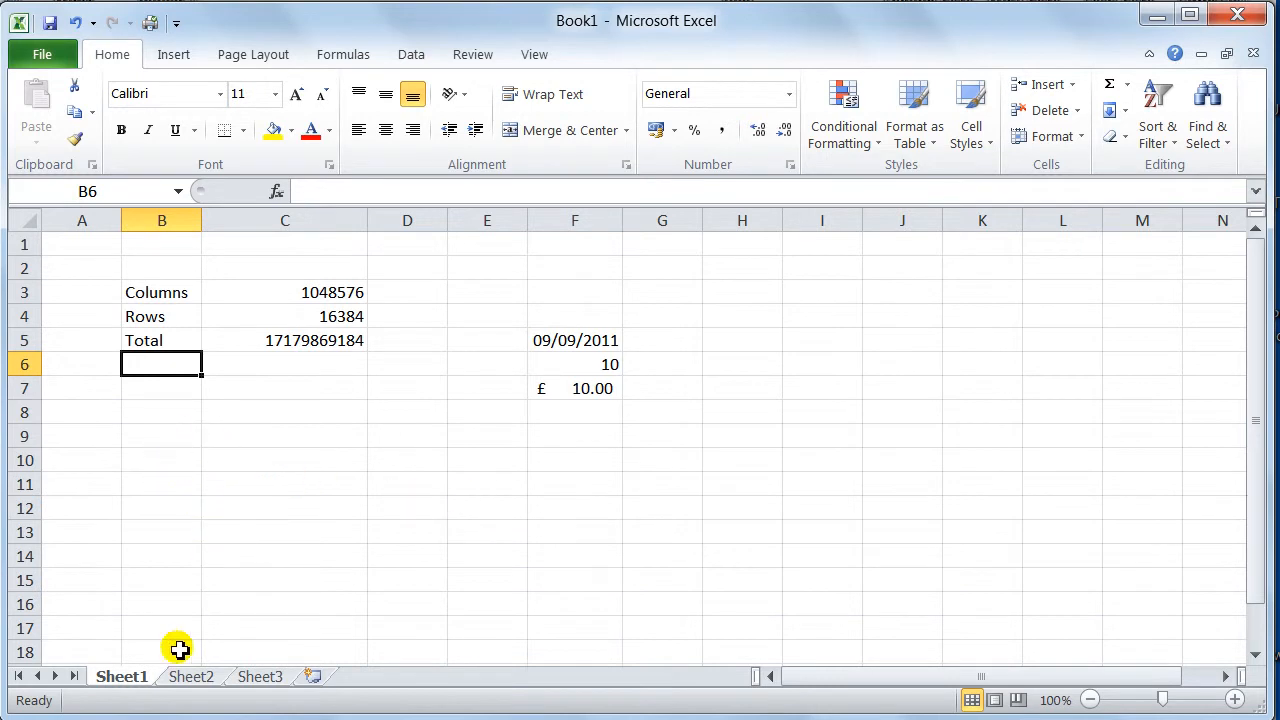
mouse_move(282, 496)
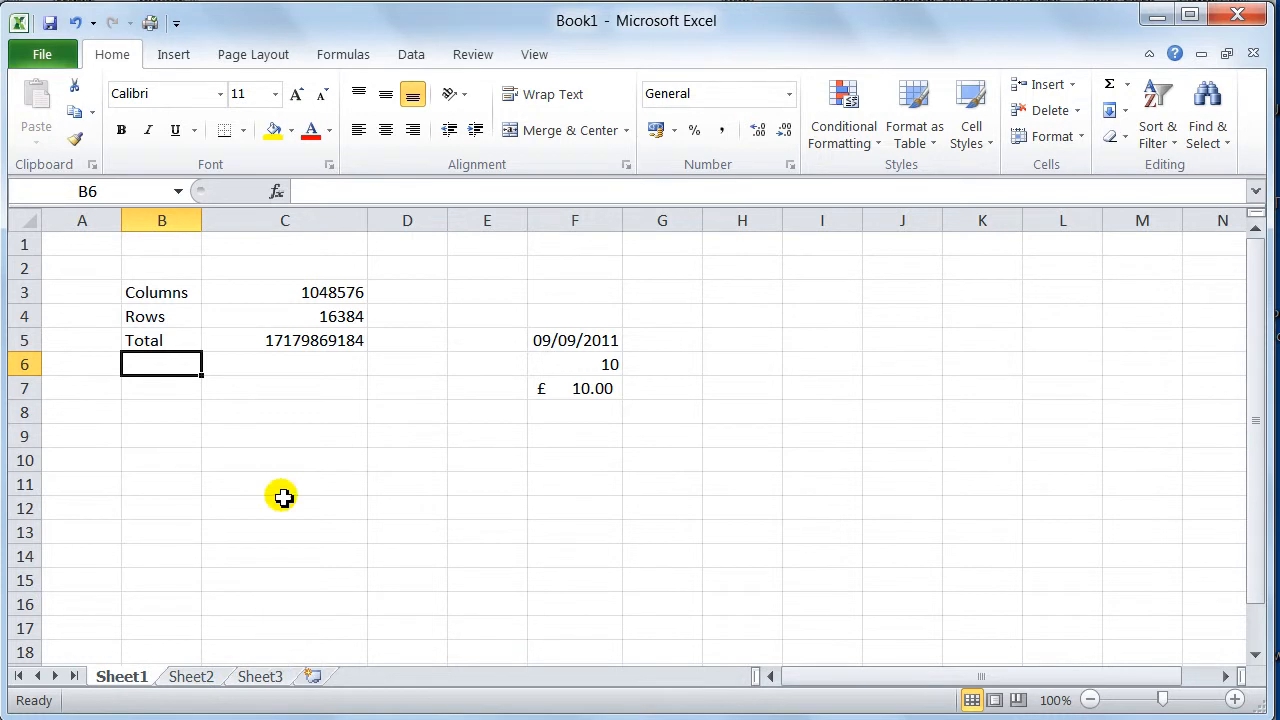
mouse_move(284, 474)
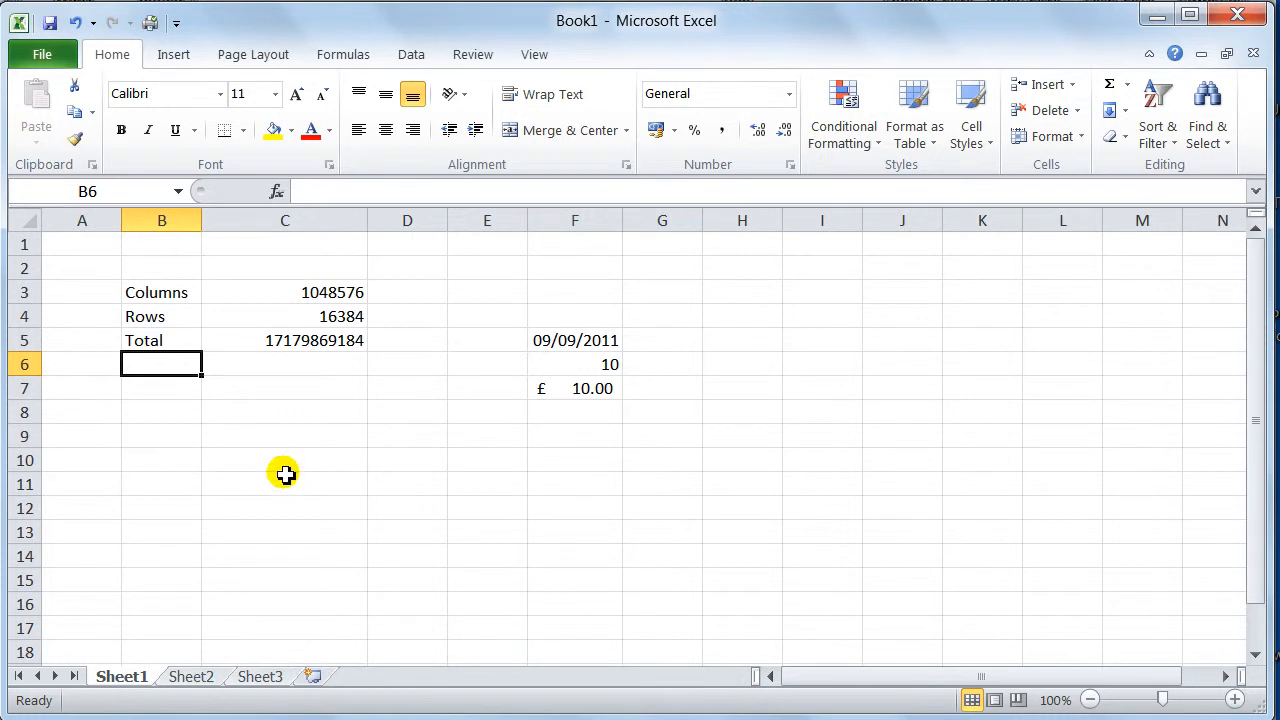
mouse_move(280, 670)
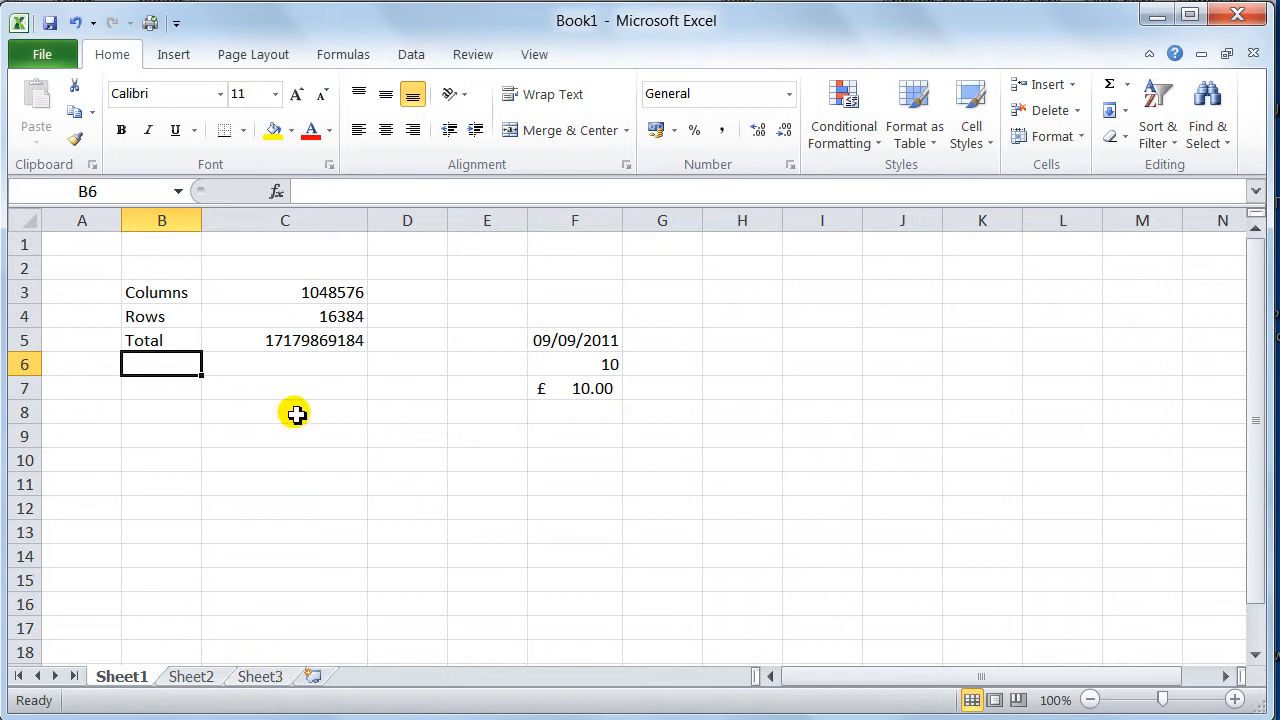
left_click(284, 412)
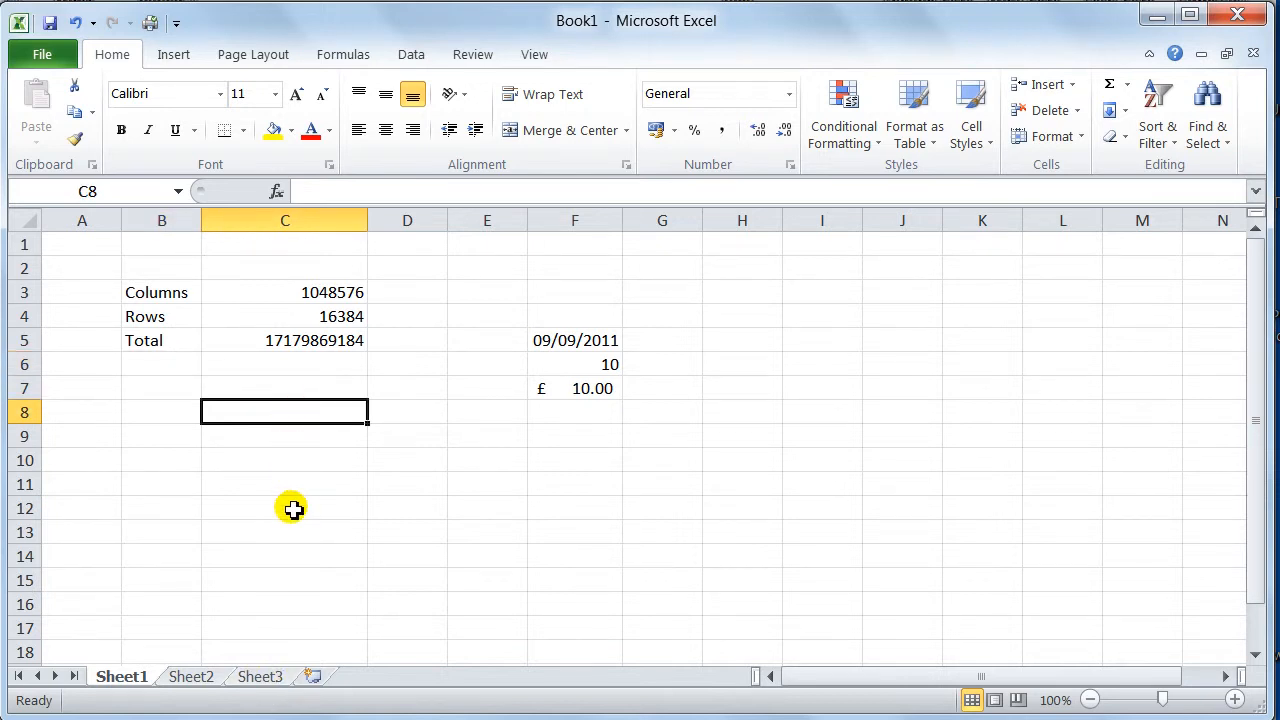
mouse_move(160, 664)
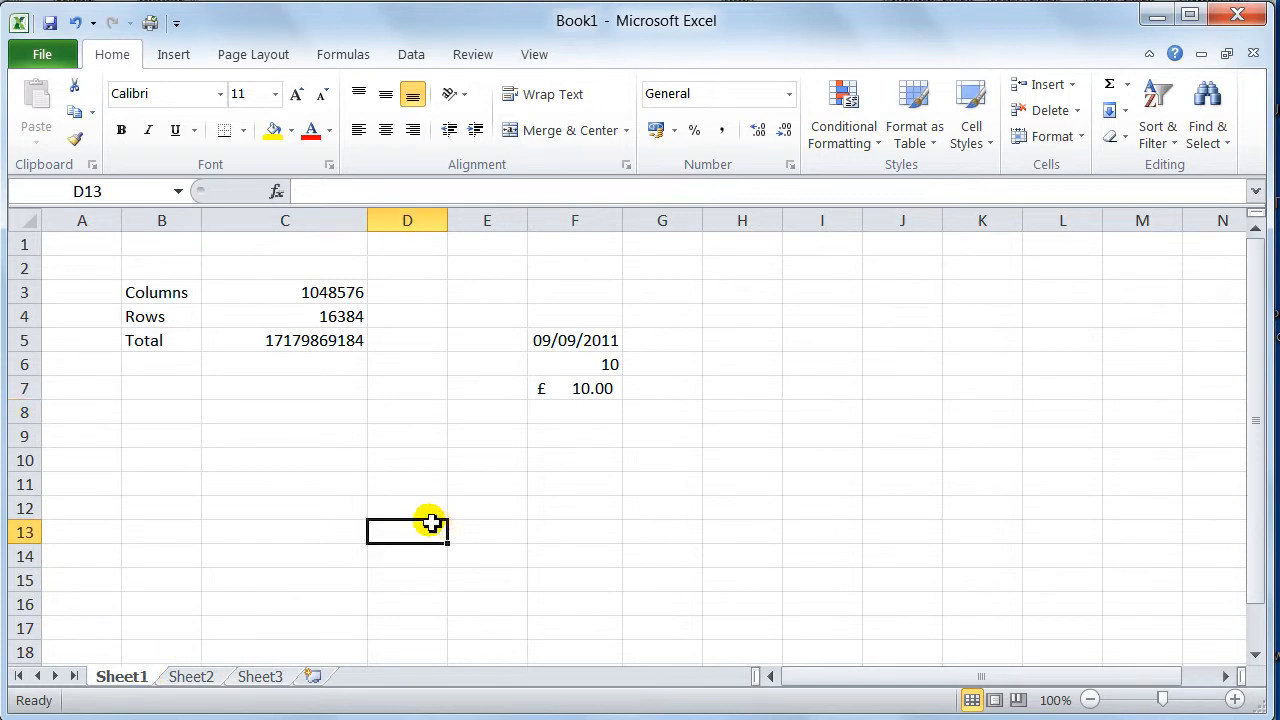
mouse_move(190, 676)
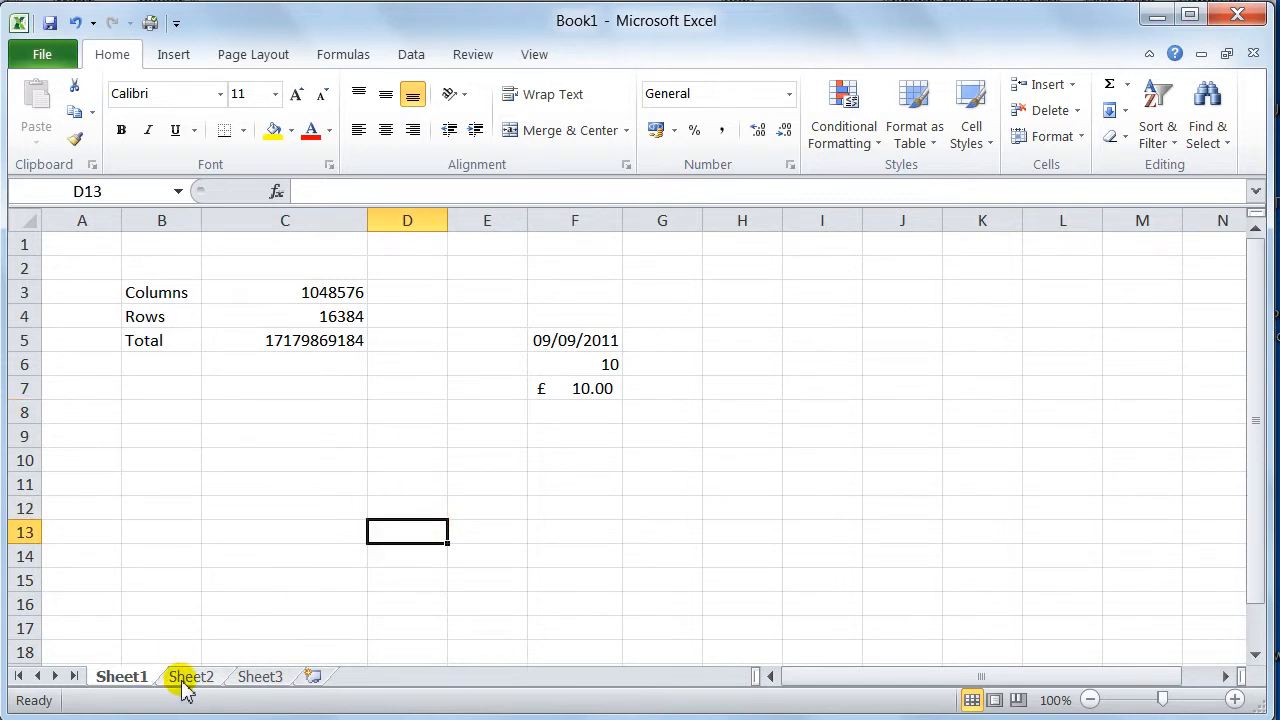
- Switch to the empty Sheet2, select a cell and scroll down and back
left_click(190, 676)
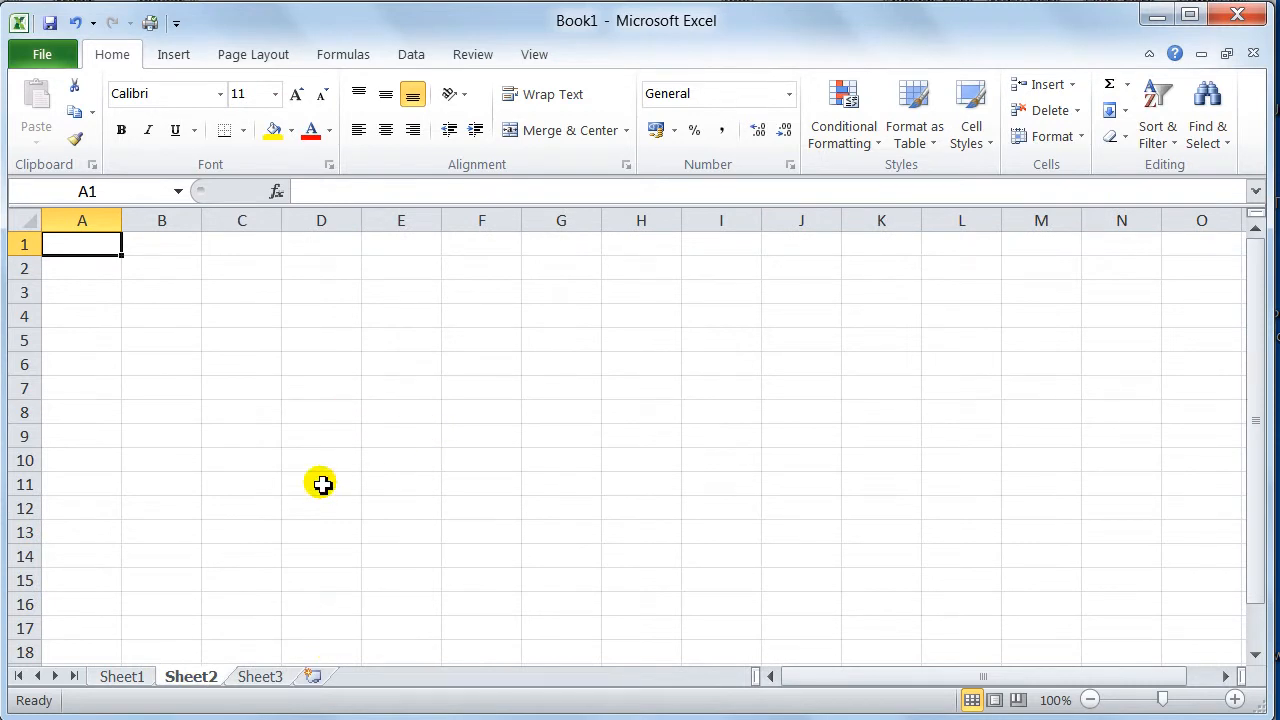
mouse_move(260, 340)
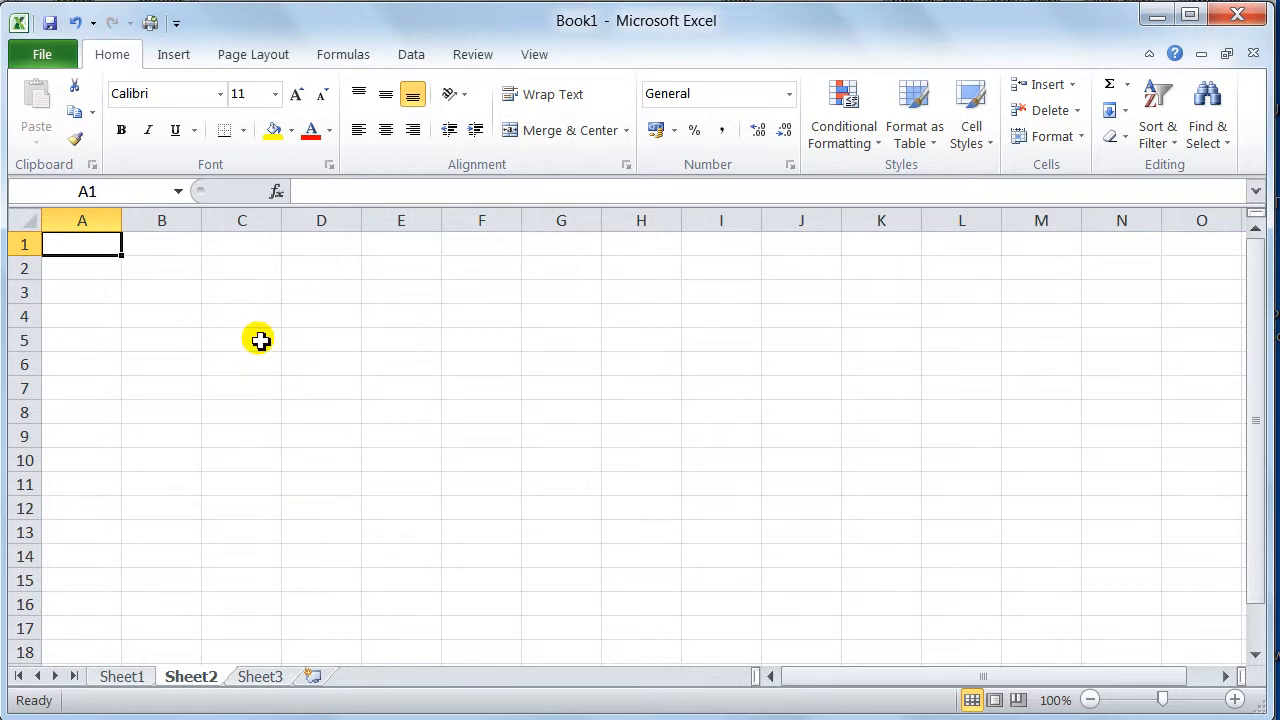
left_click(240, 316)
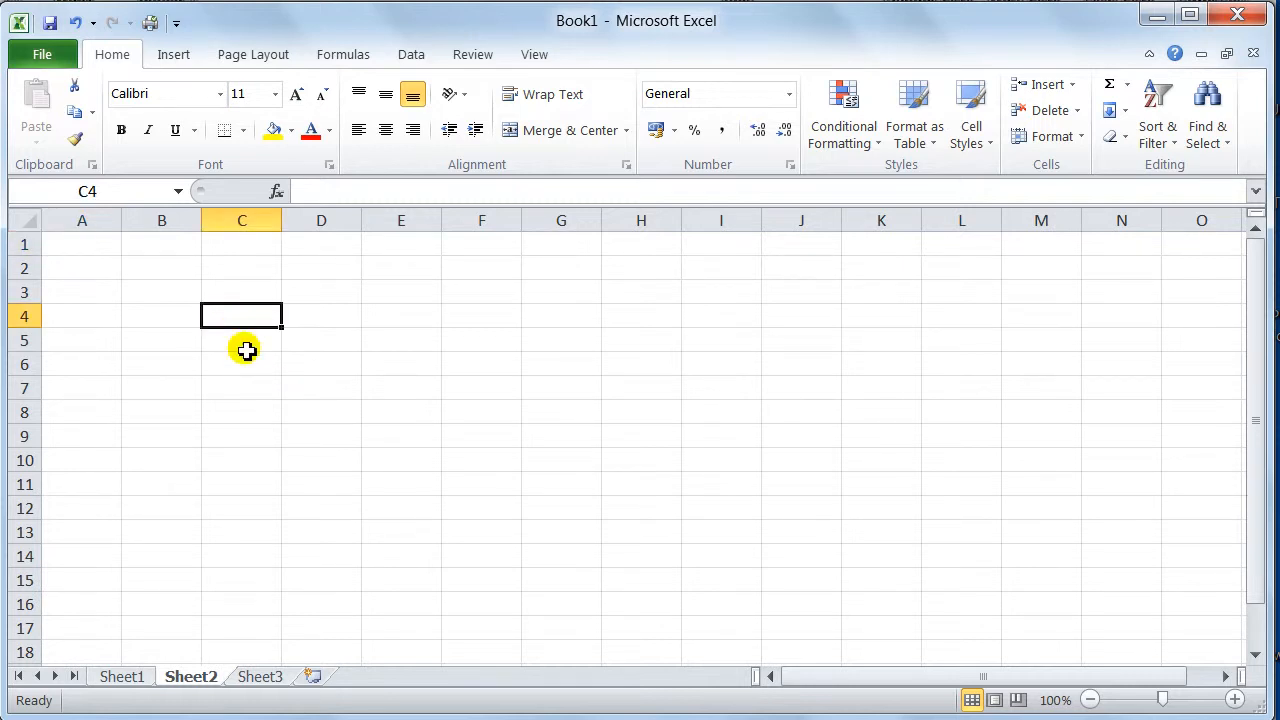
mouse_move(110, 276)
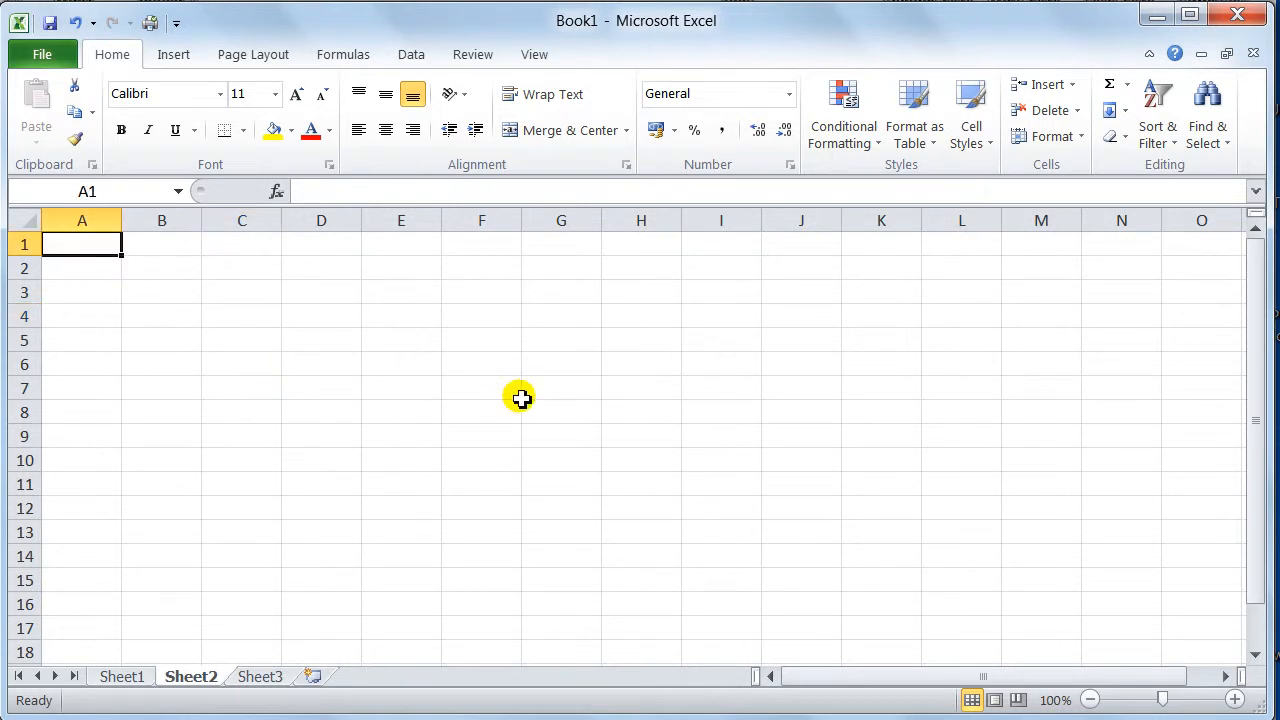
mouse_move(1216, 336)
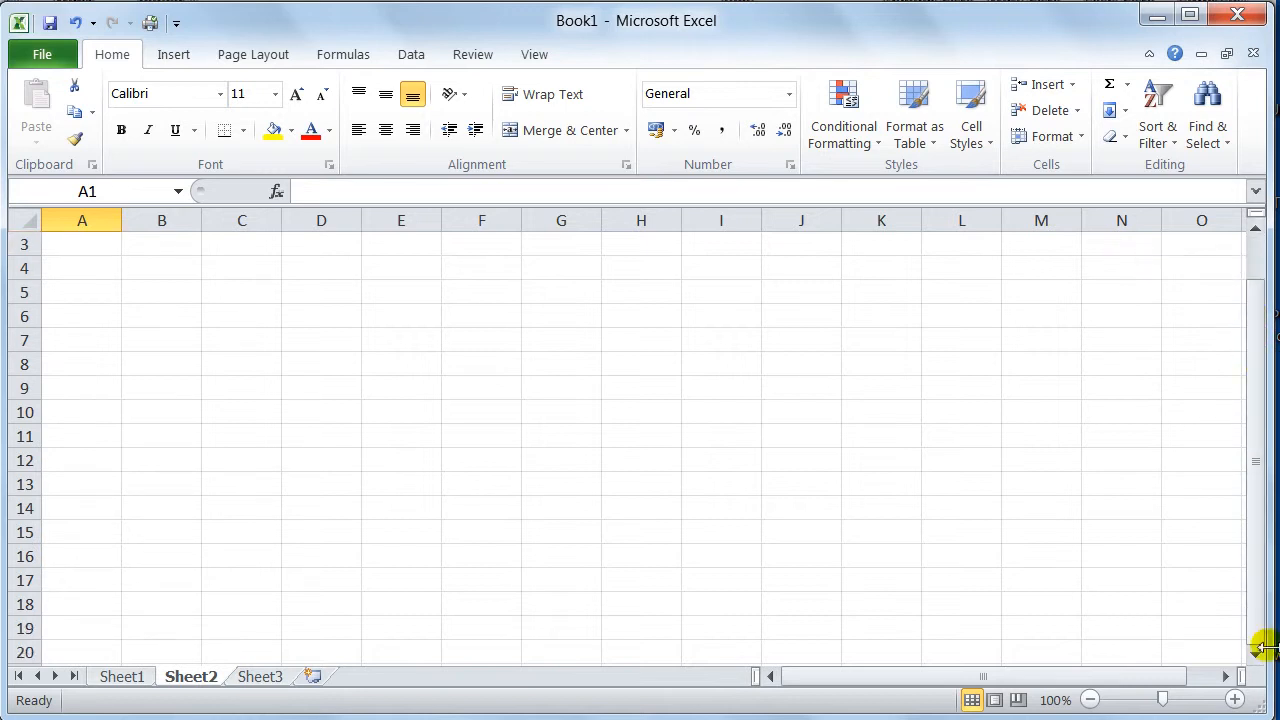
scroll("down", 3)
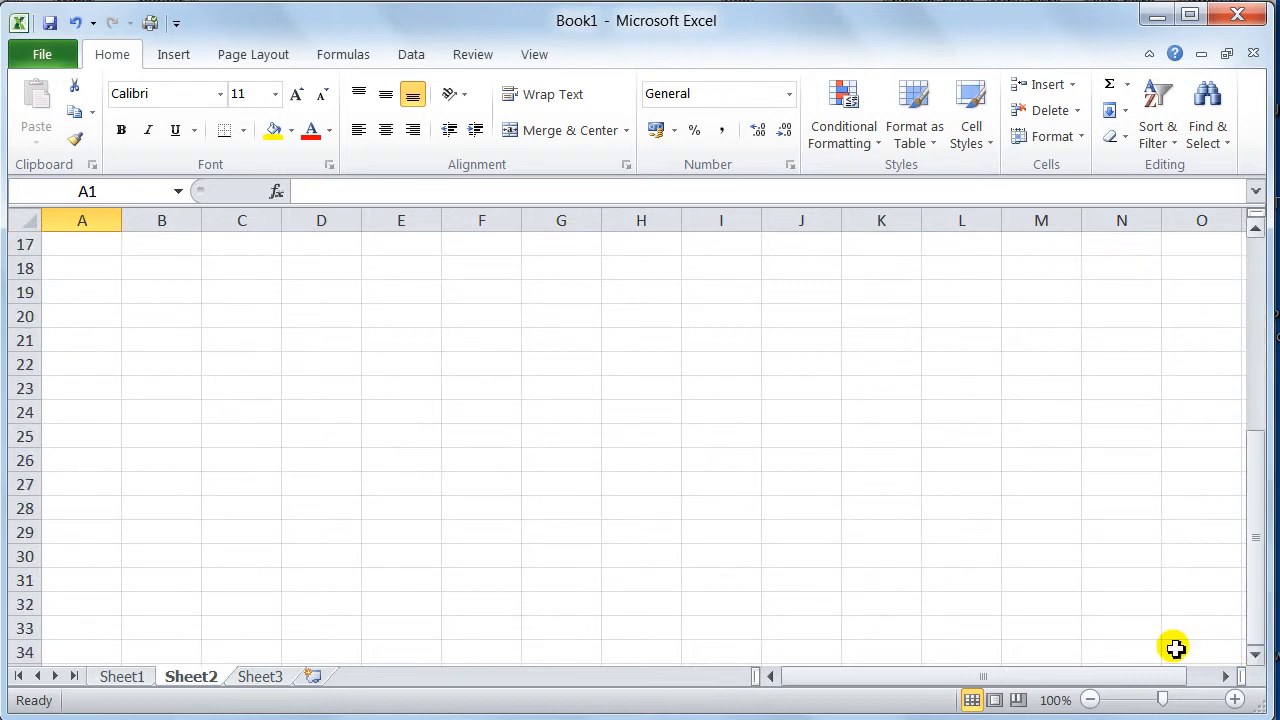
mouse_move(1116, 276)
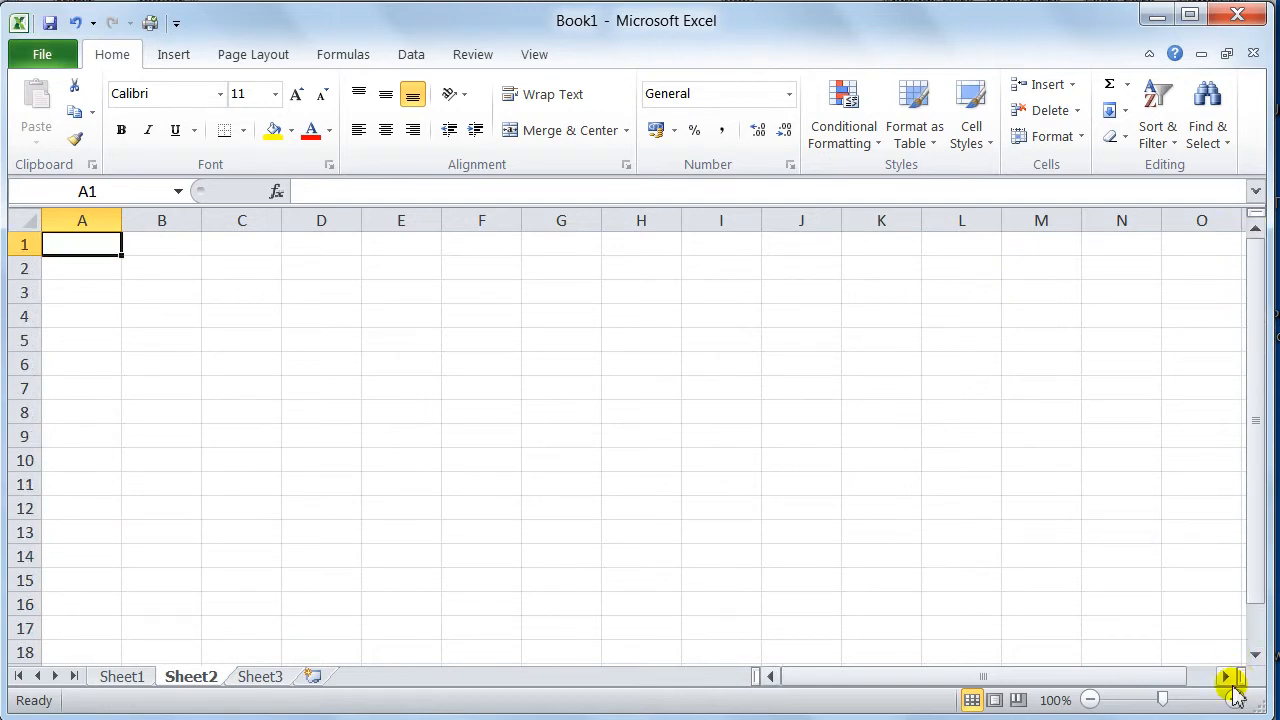
left_click(1232, 676)
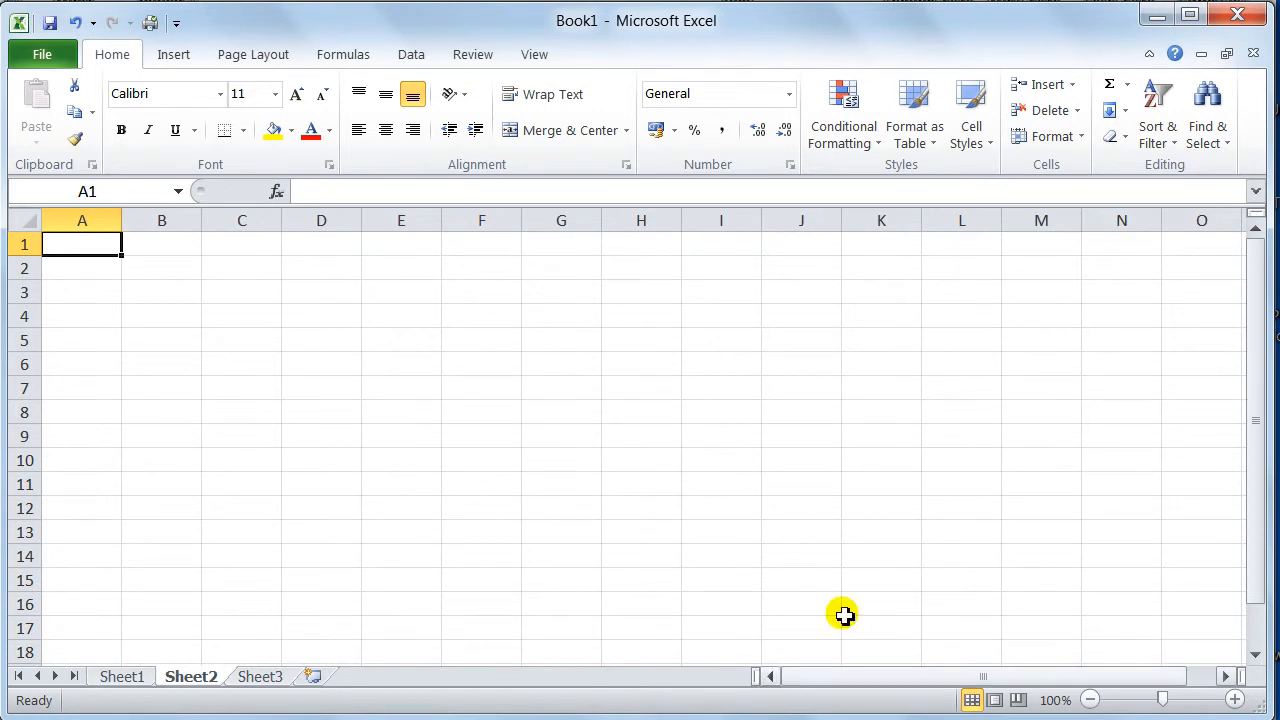
mouse_move(1188, 552)
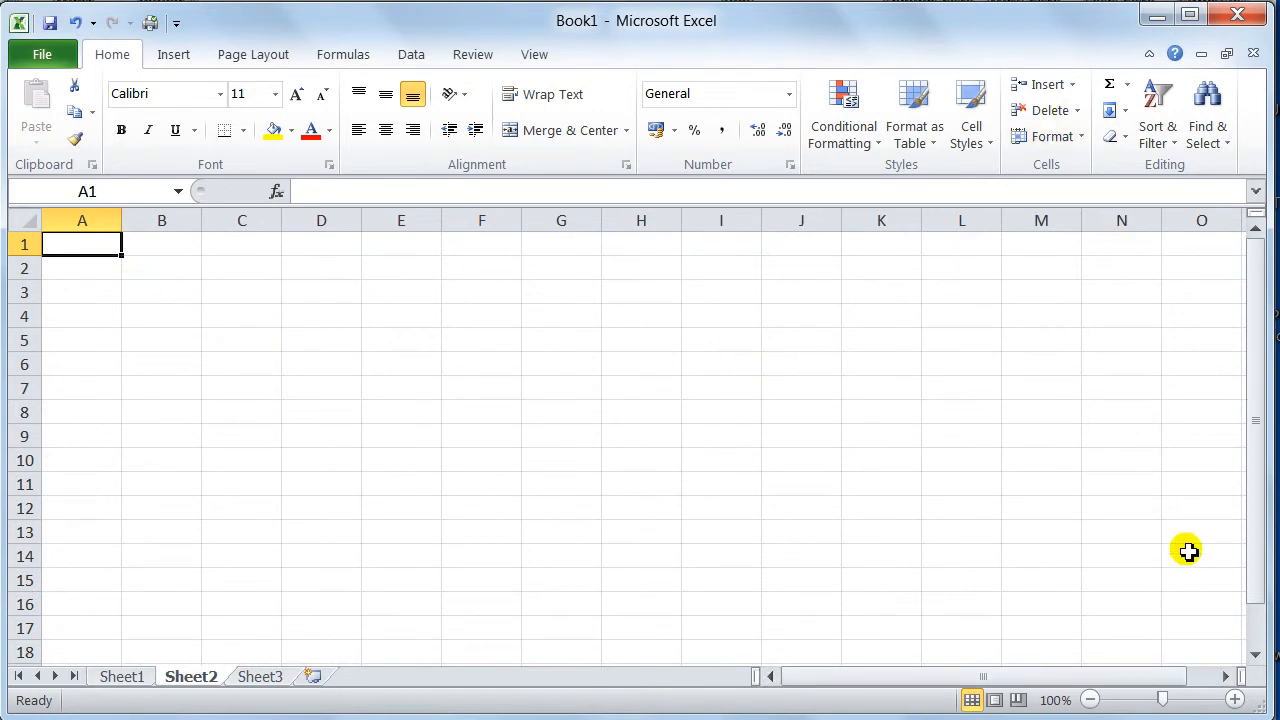
mouse_move(304, 356)
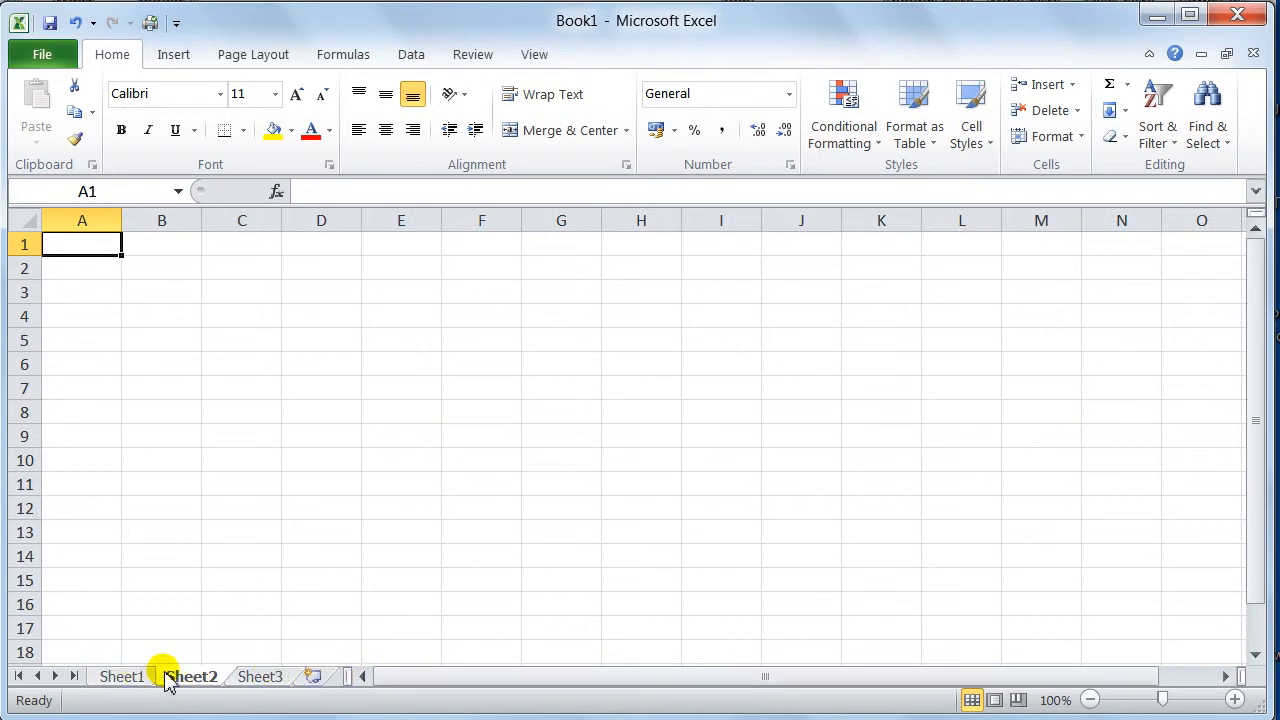
- Shrink the sheet tab area so only Sheet1's name stays partly visible
left_click(190, 676)
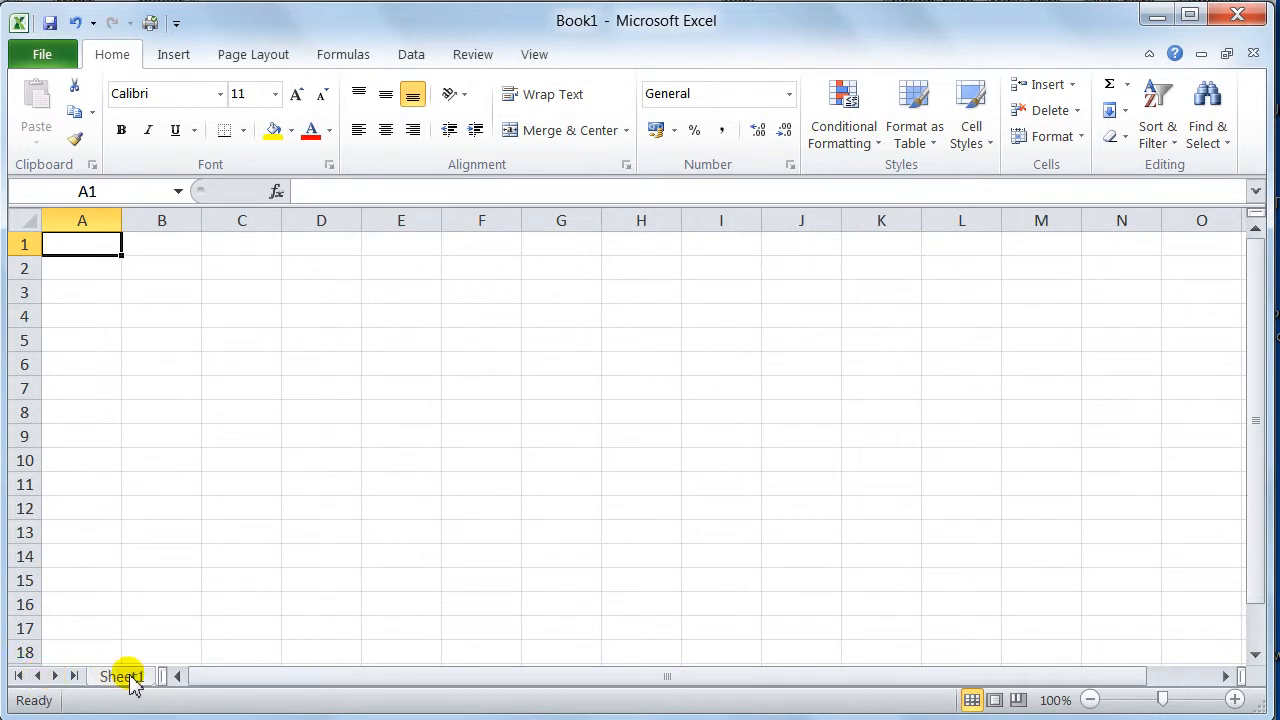
mouse_move(56, 676)
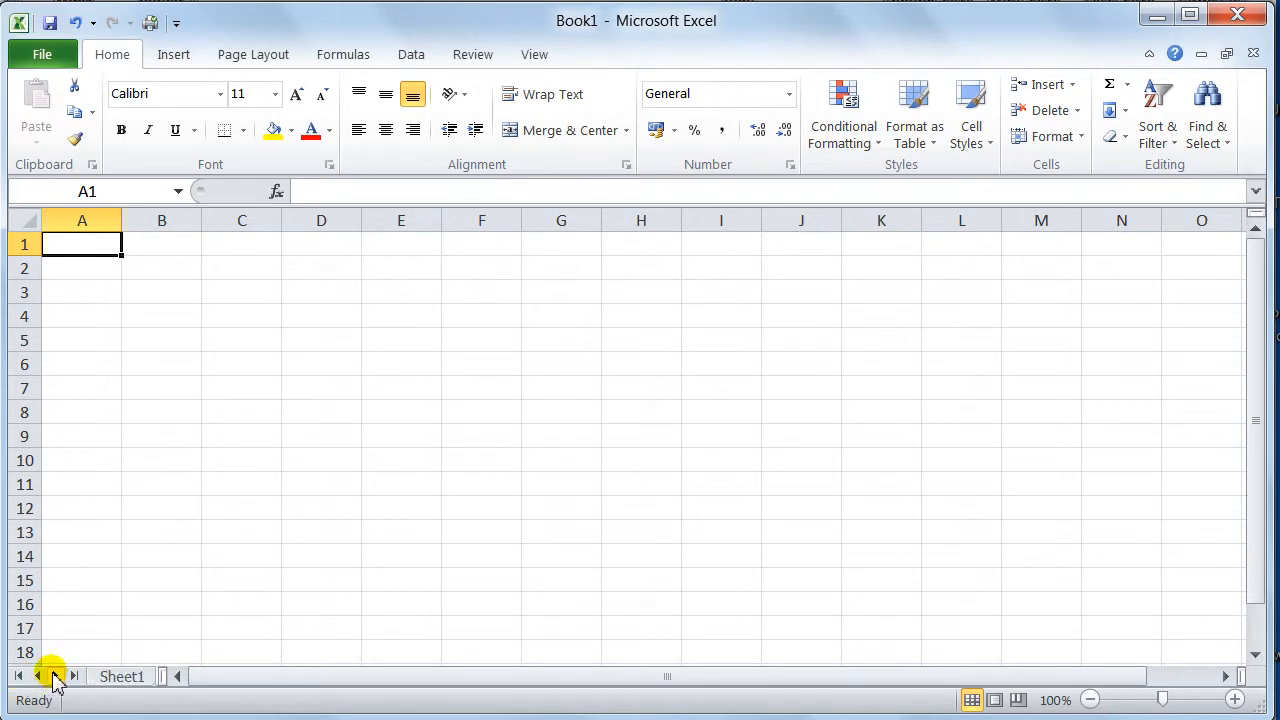
- Return to Sheet1 via the sheet list and restore all three tab names
right_click(52, 676)
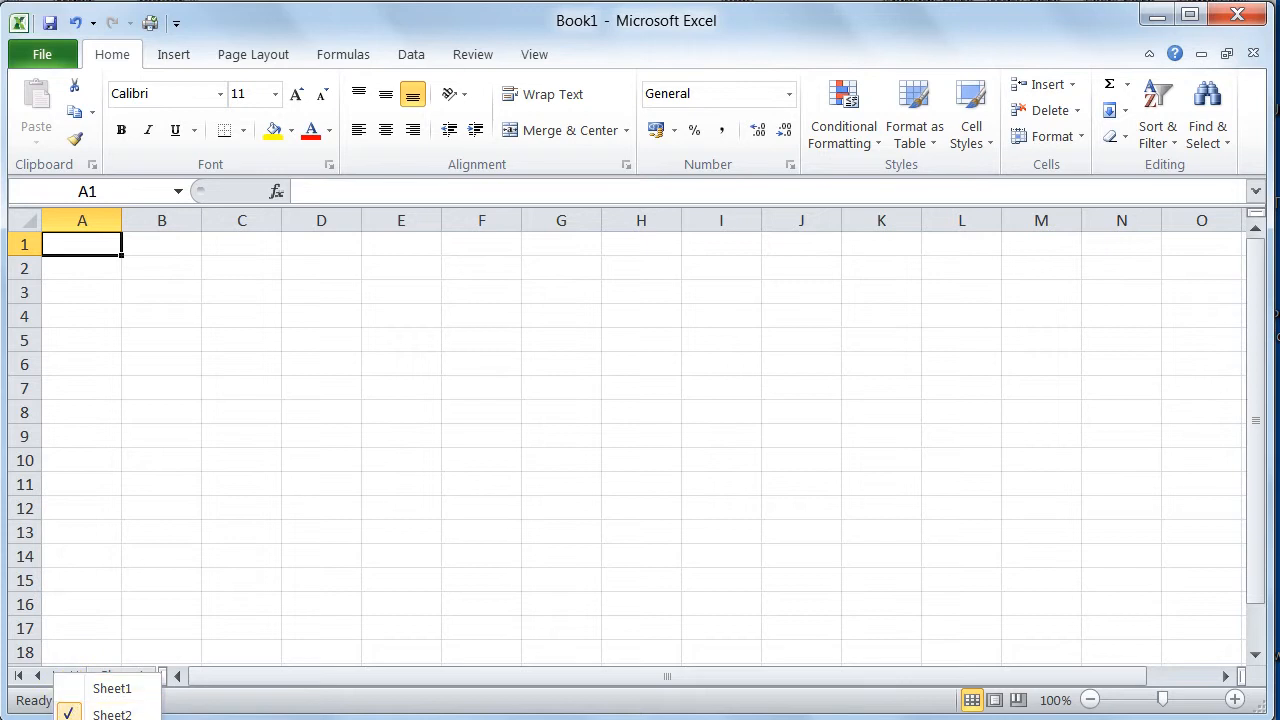
left_click(120, 676)
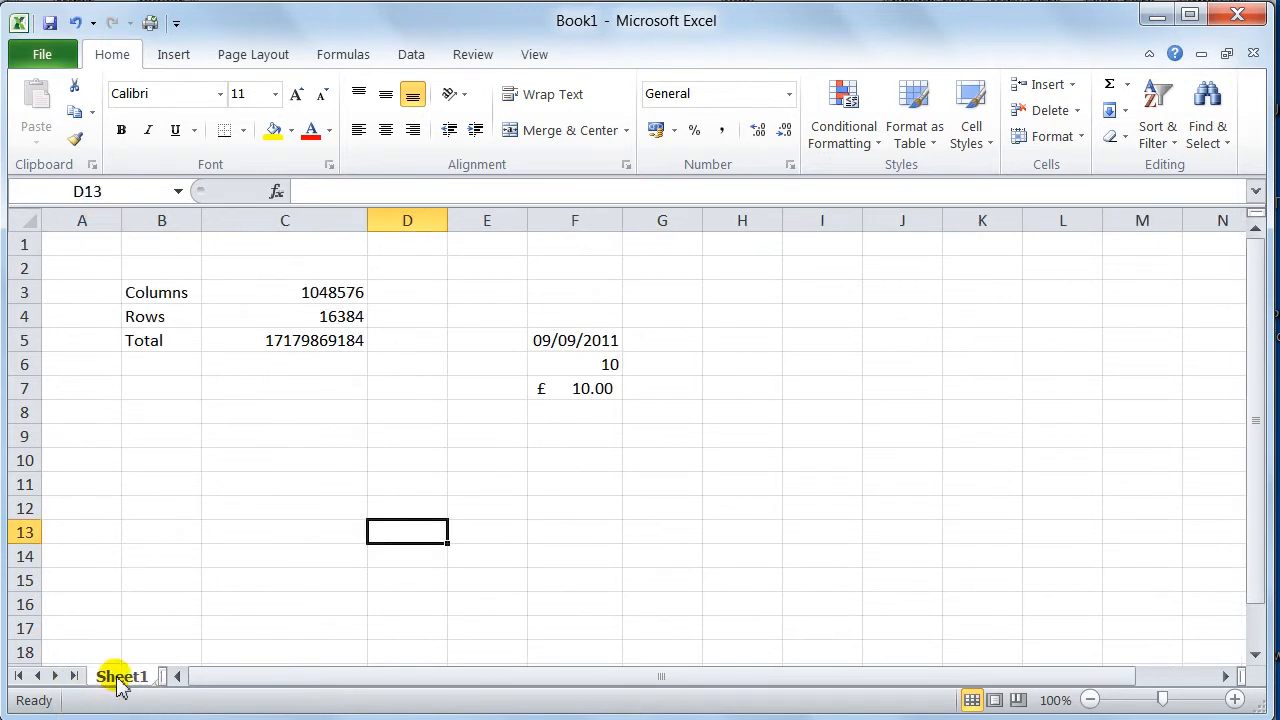
mouse_move(348, 424)
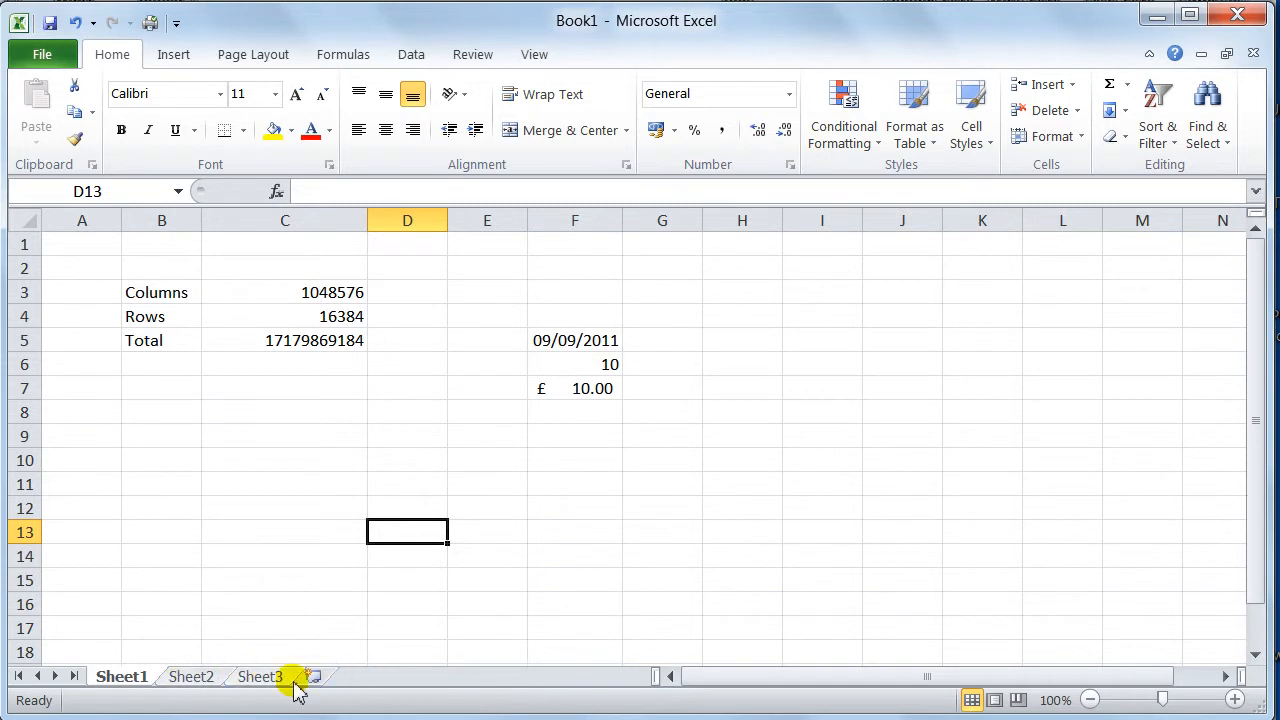
mouse_move(500, 696)
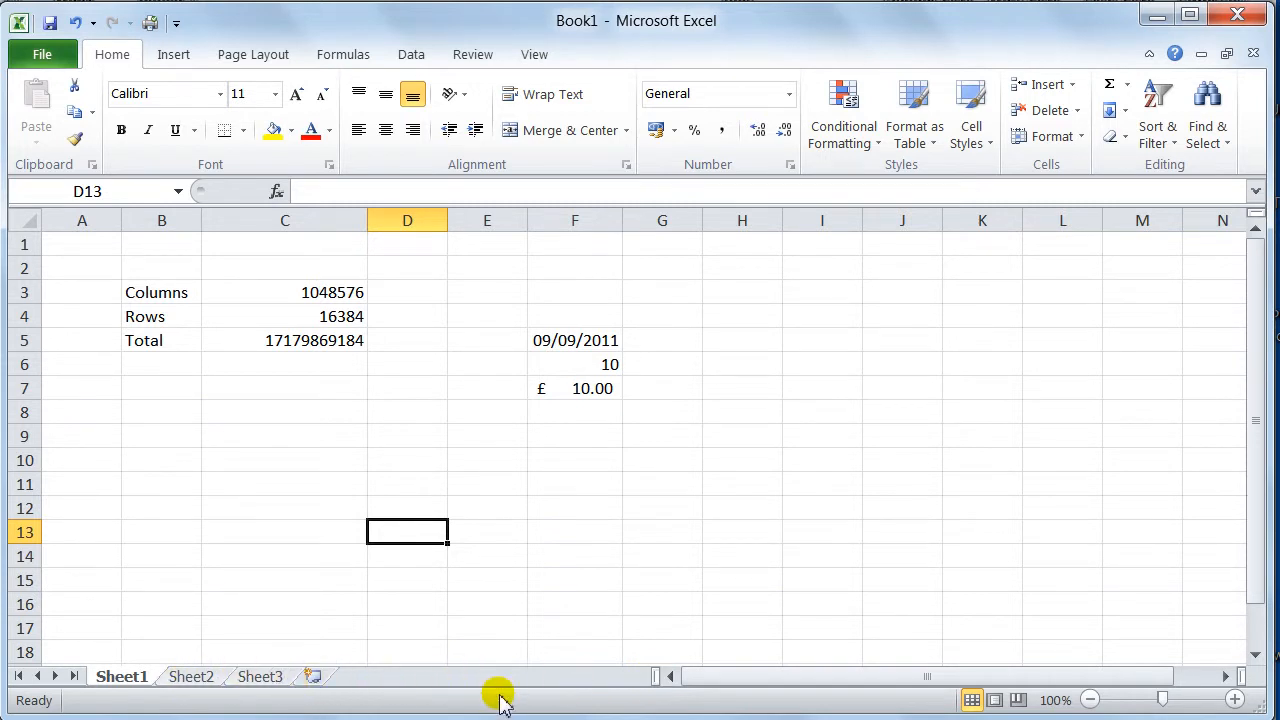
left_click(284, 412)
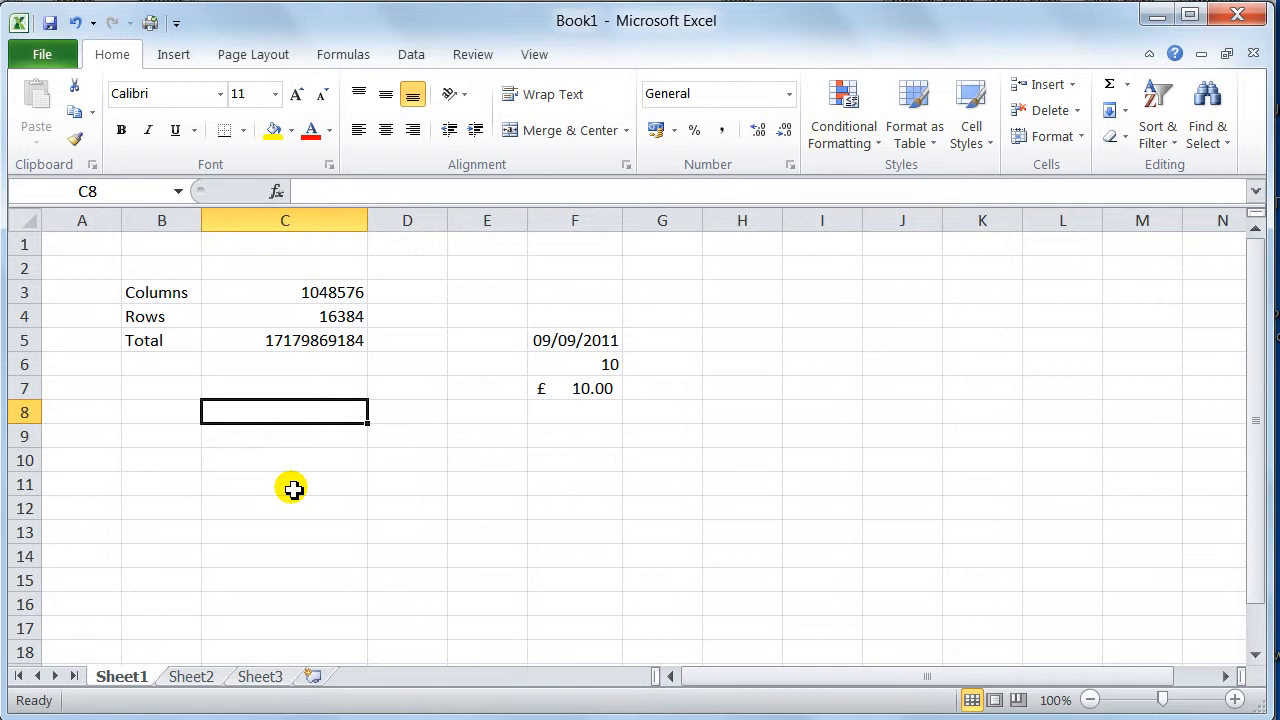
mouse_move(348, 480)
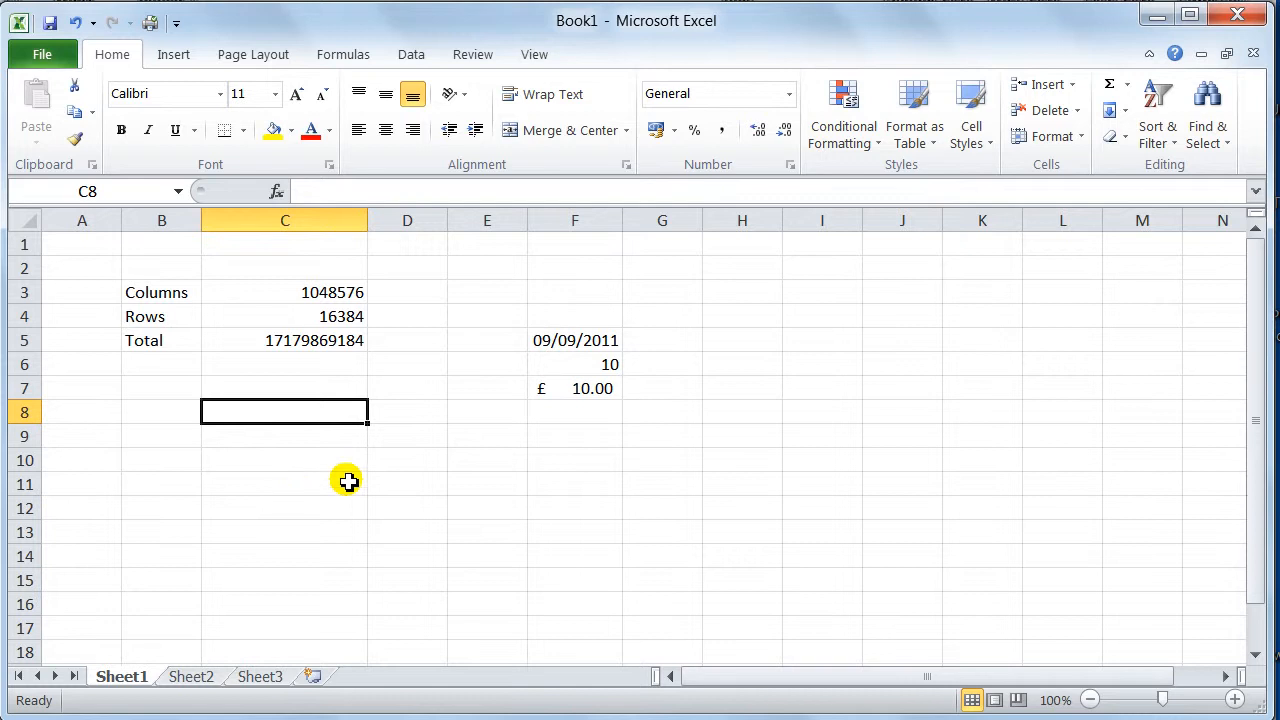
mouse_move(36, 656)
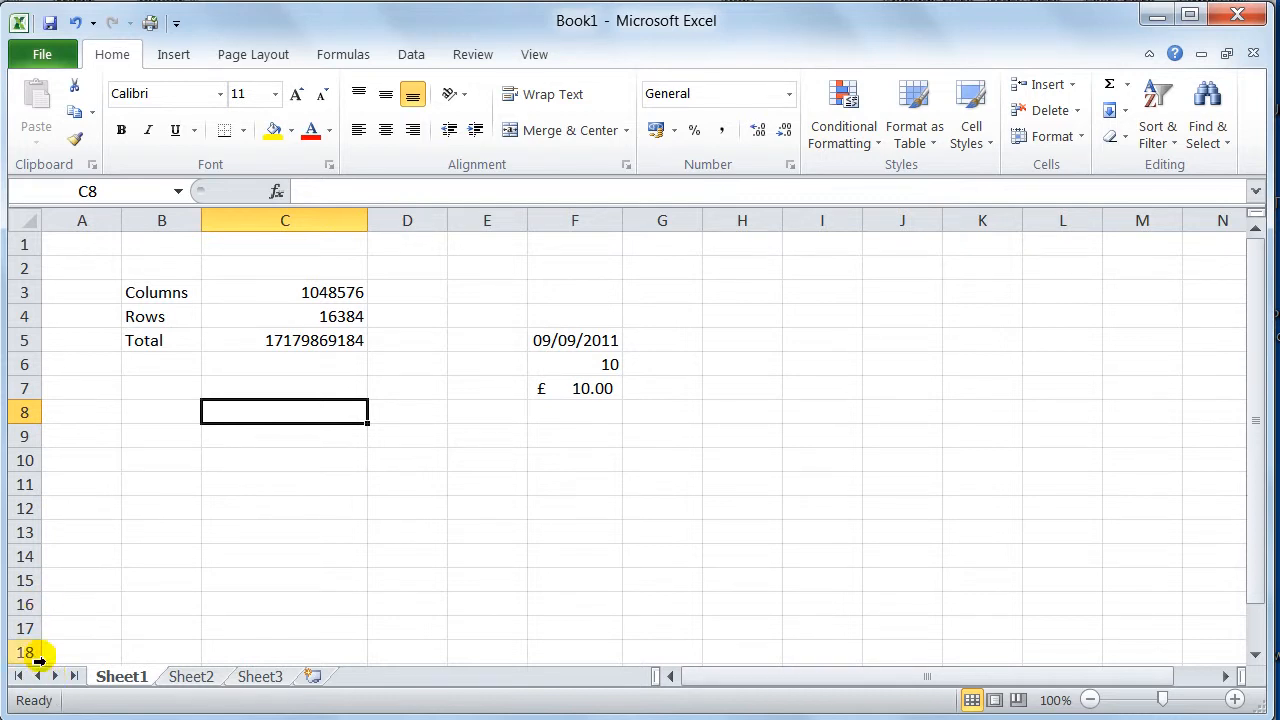
mouse_move(418, 670)
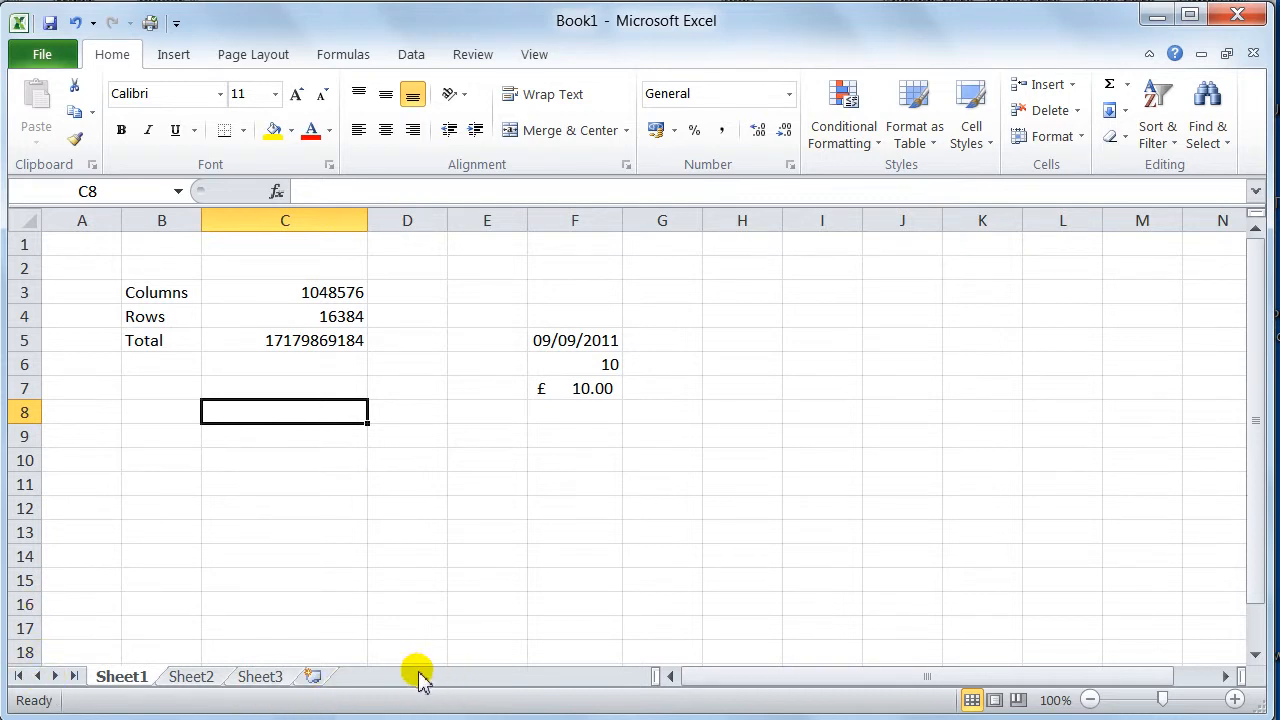
mouse_move(100, 704)
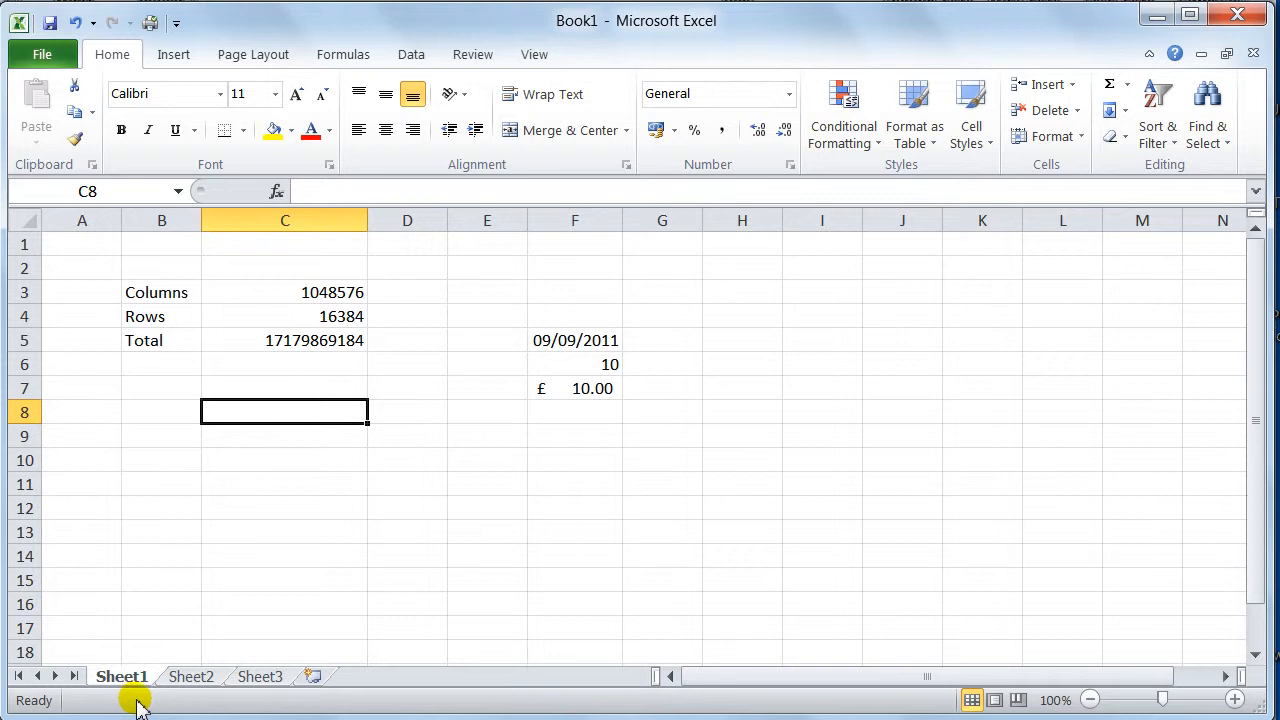
mouse_move(216, 464)
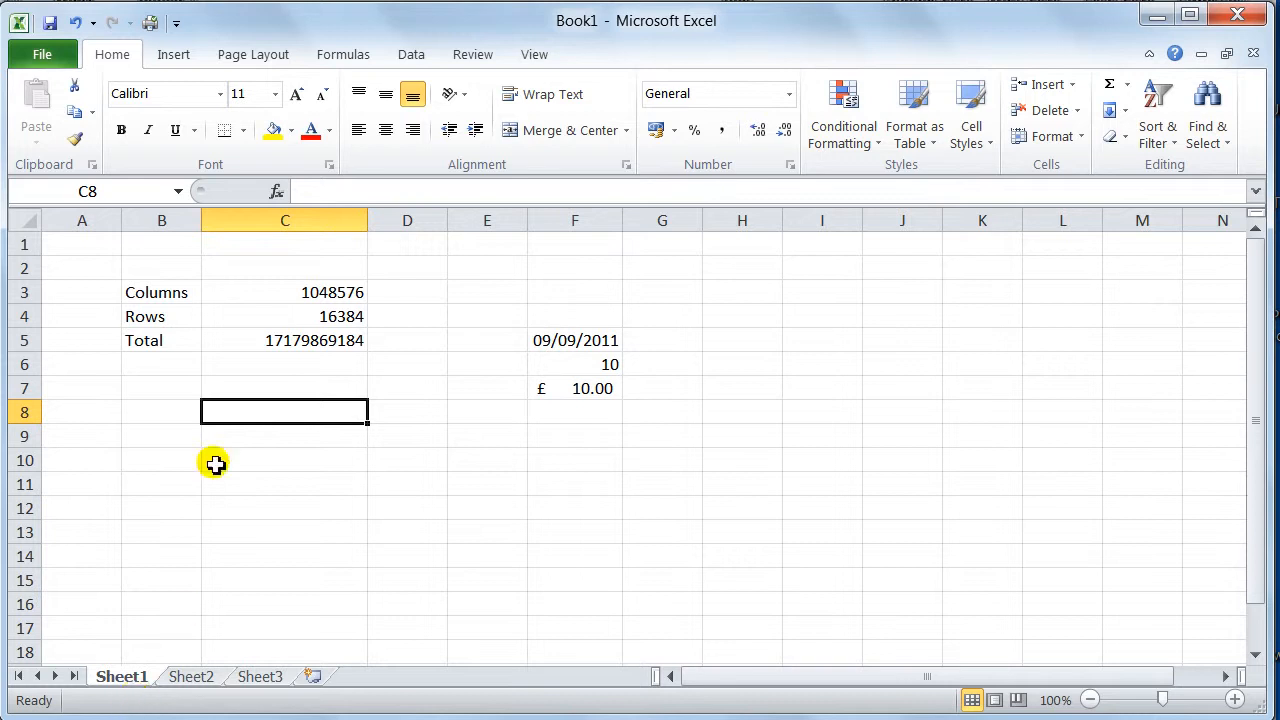
mouse_move(112, 710)
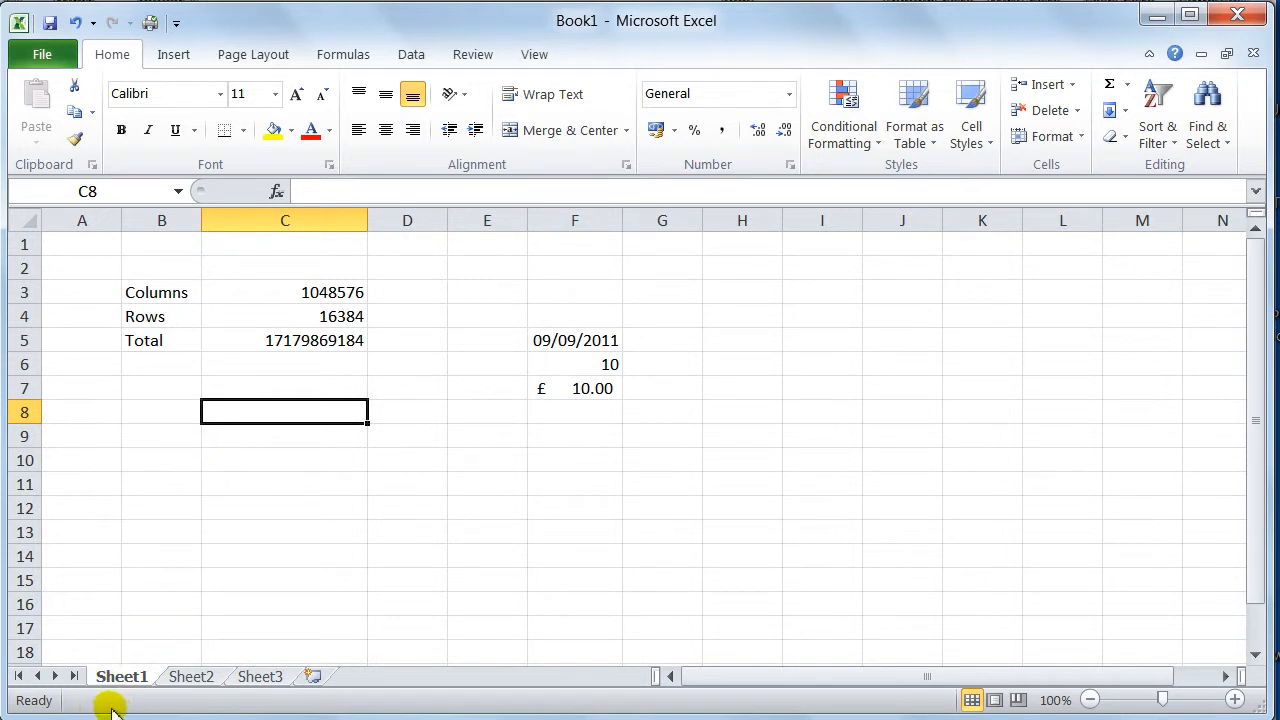
right_click(110, 700)
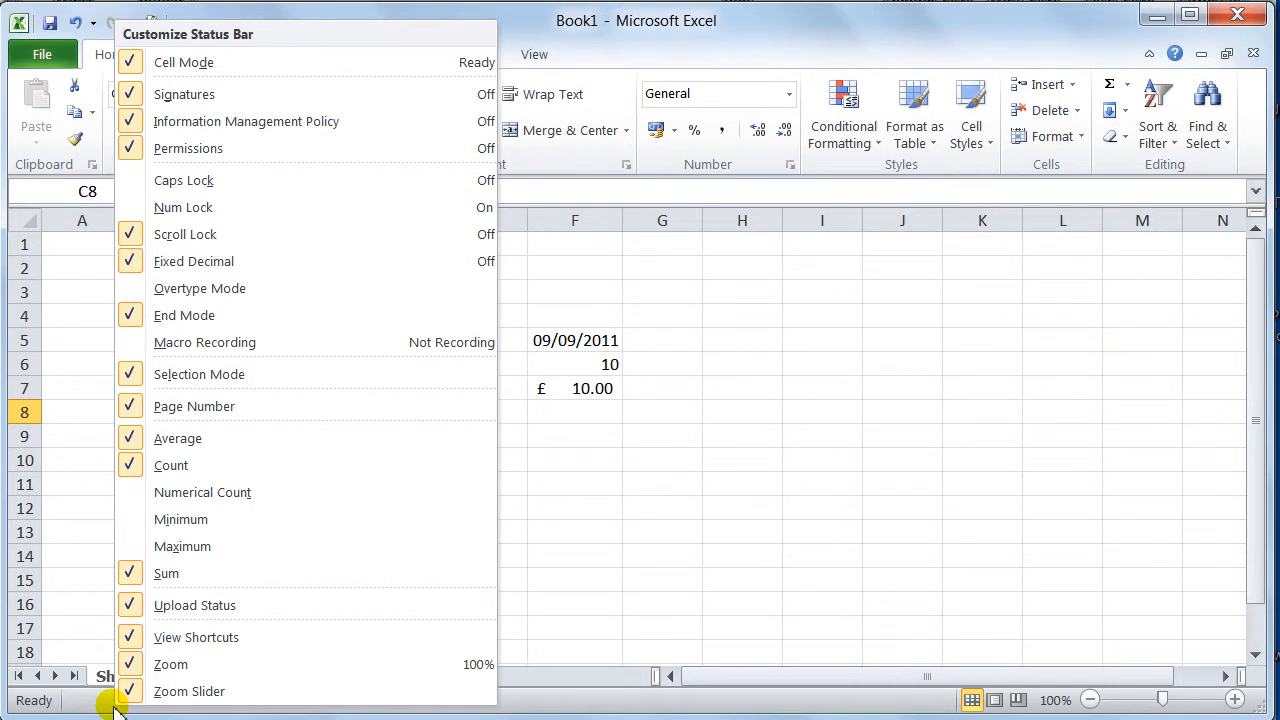
mouse_move(208, 32)
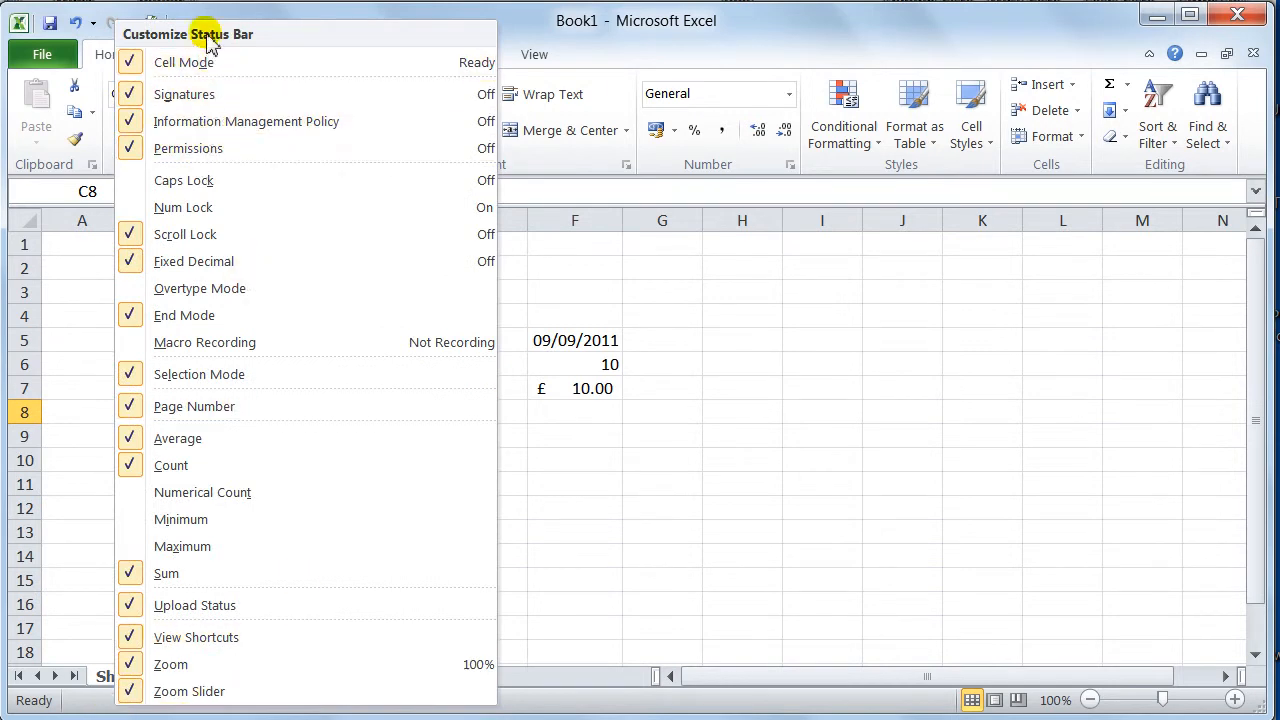
mouse_move(184, 180)
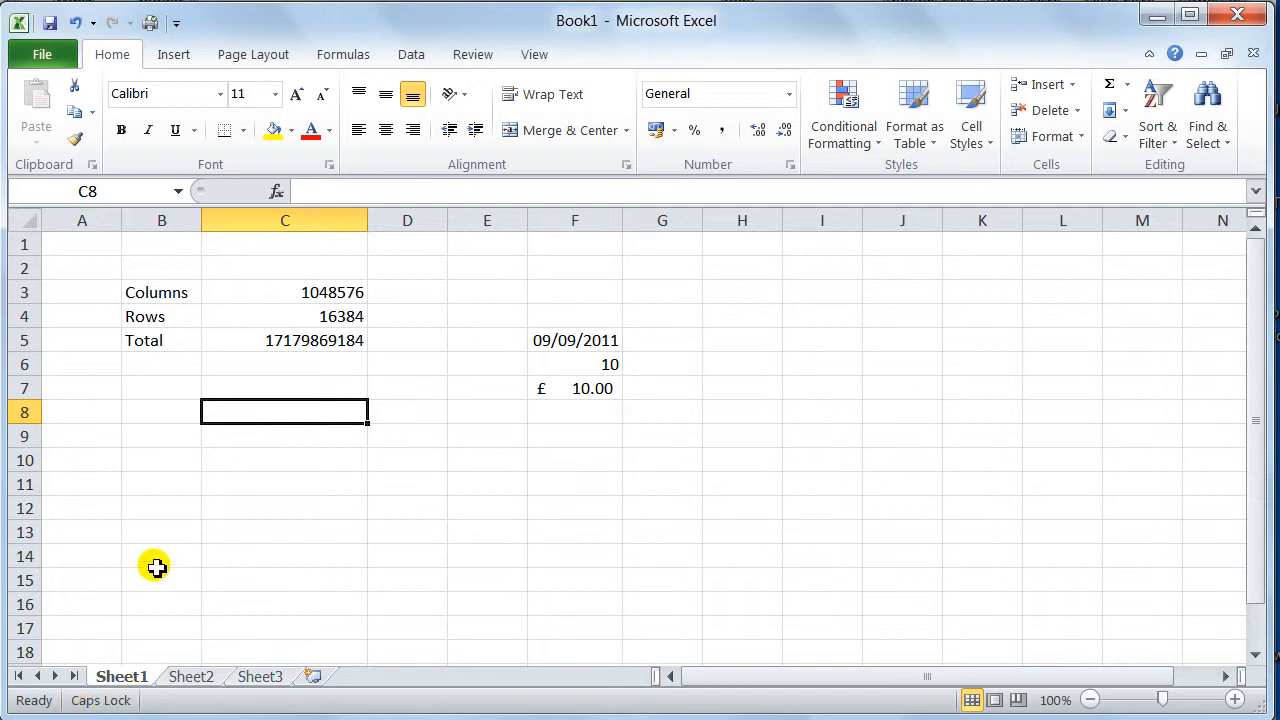
mouse_move(258, 456)
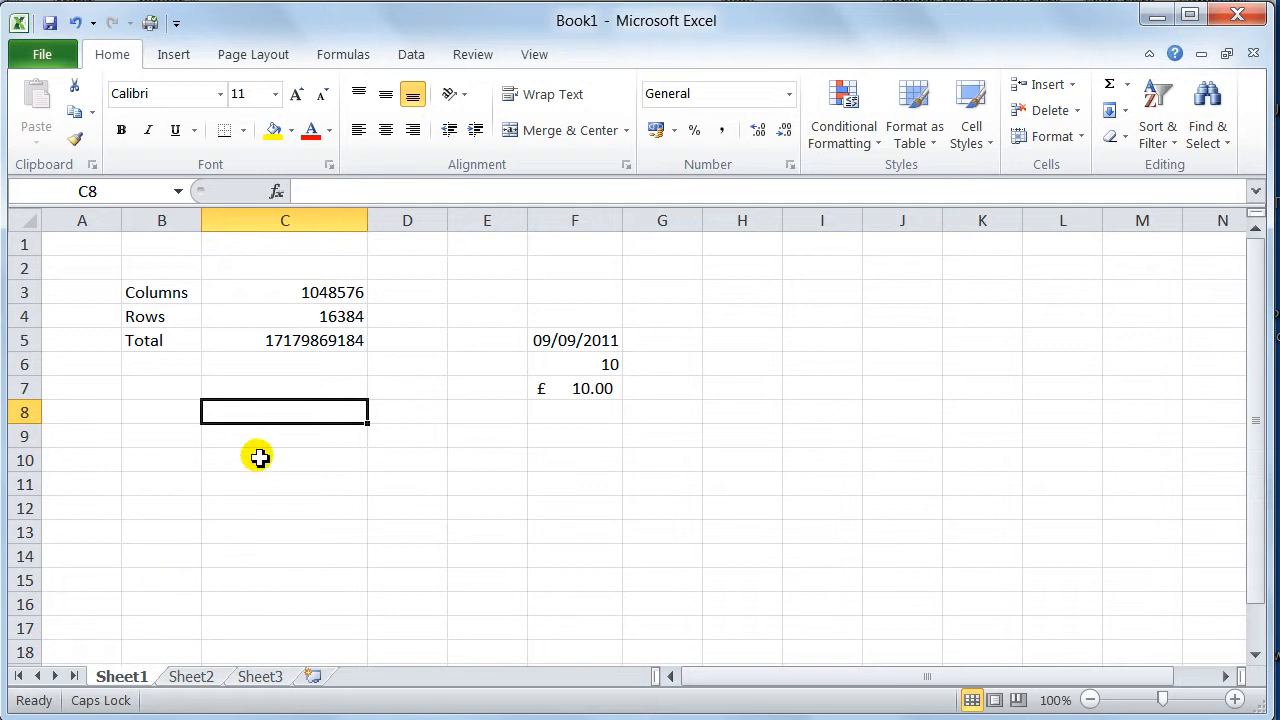
mouse_move(110, 710)
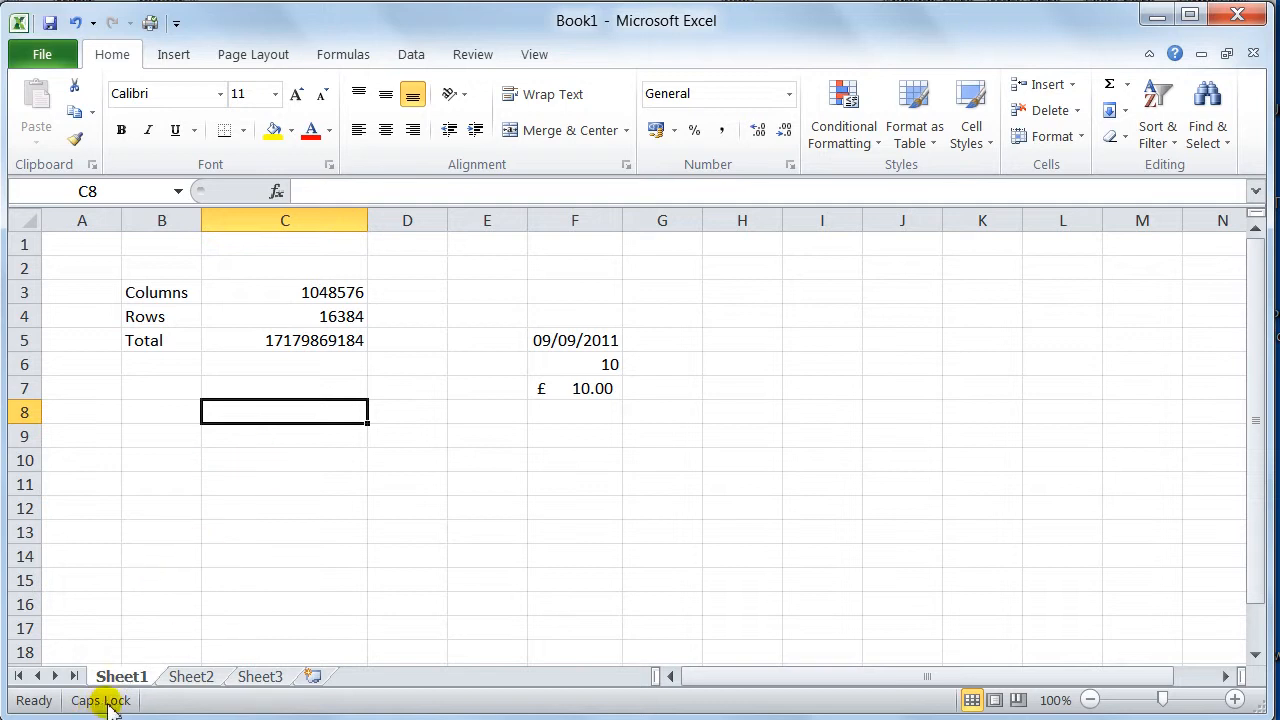
mouse_move(214, 552)
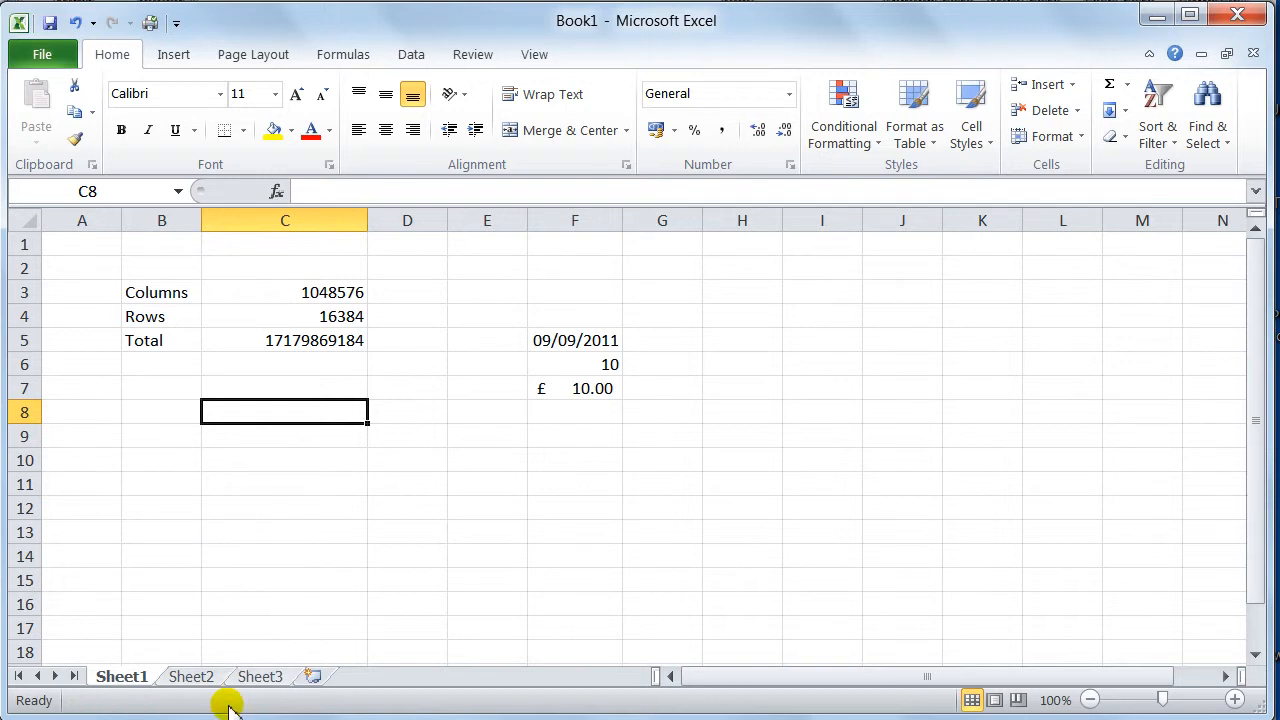
right_click(230, 700)
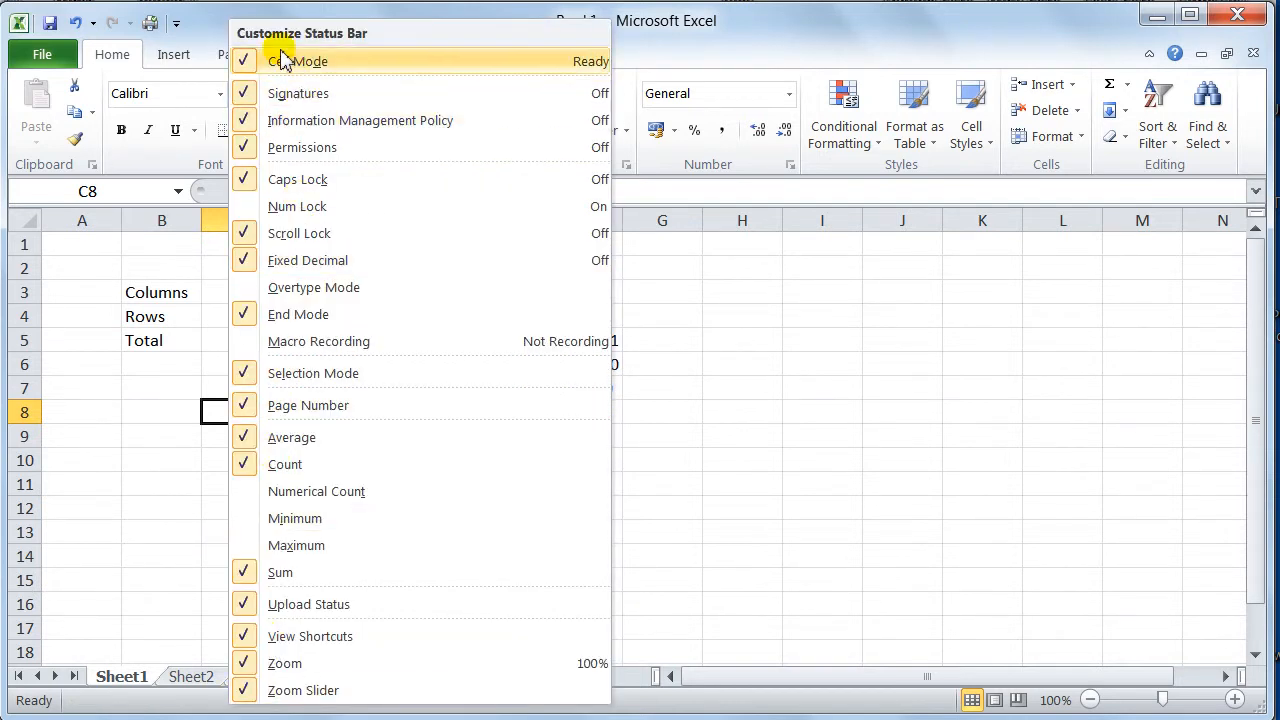
mouse_move(996, 684)
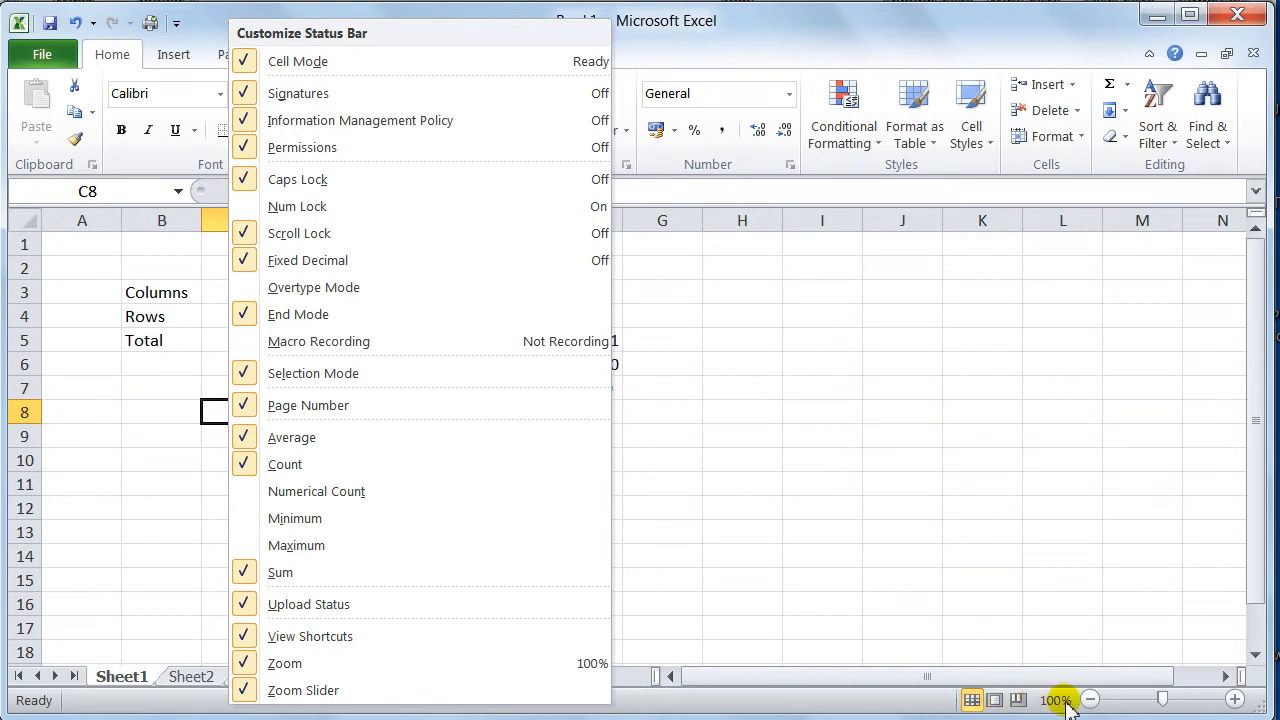
mouse_move(296, 180)
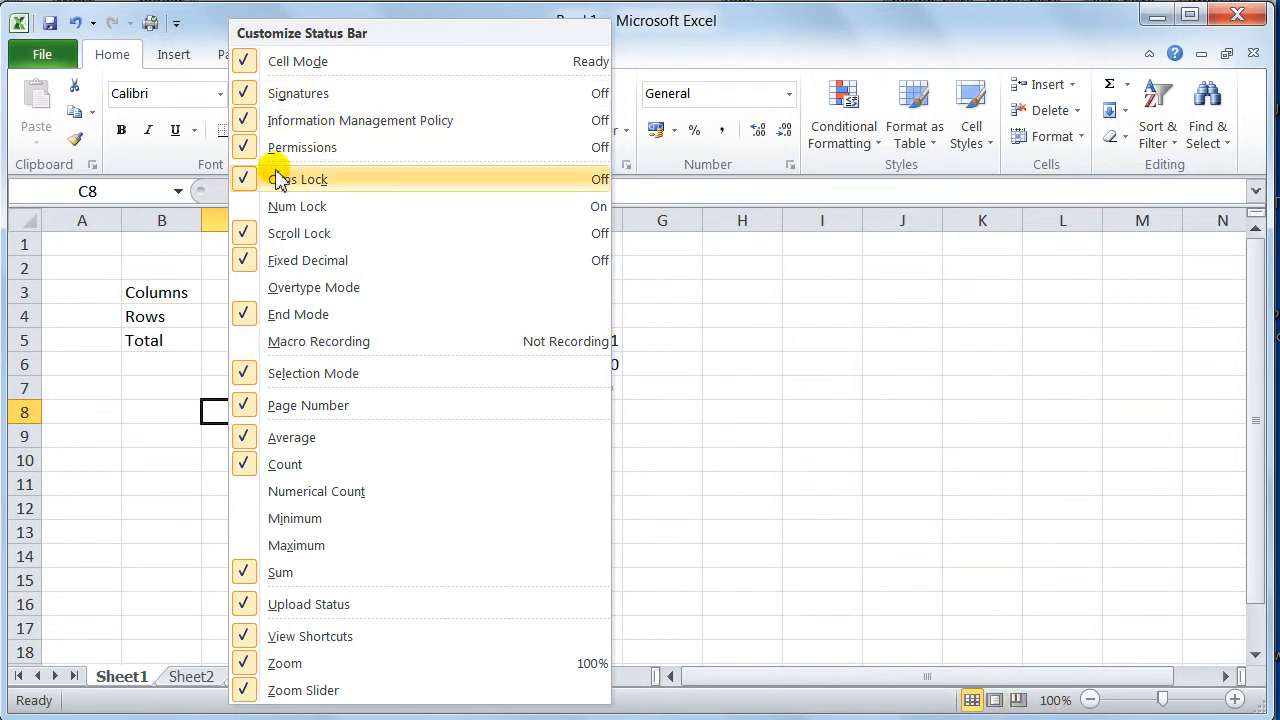
mouse_move(310, 636)
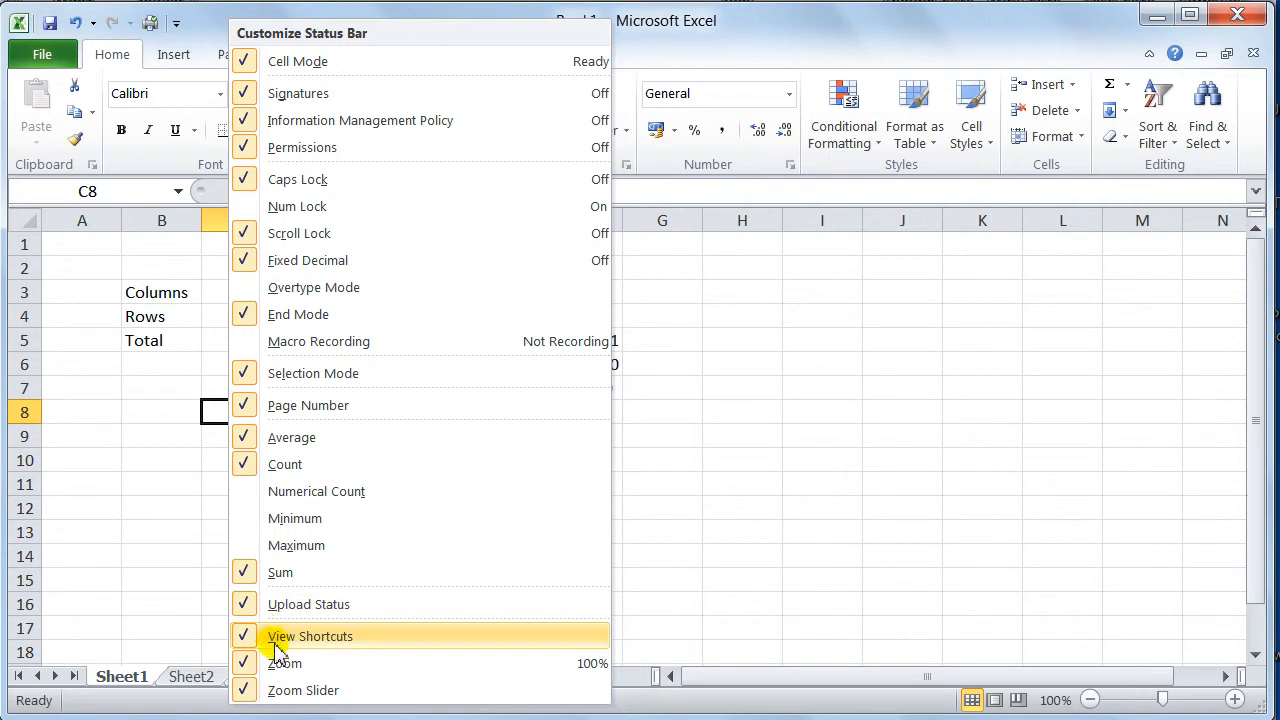
mouse_move(290, 664)
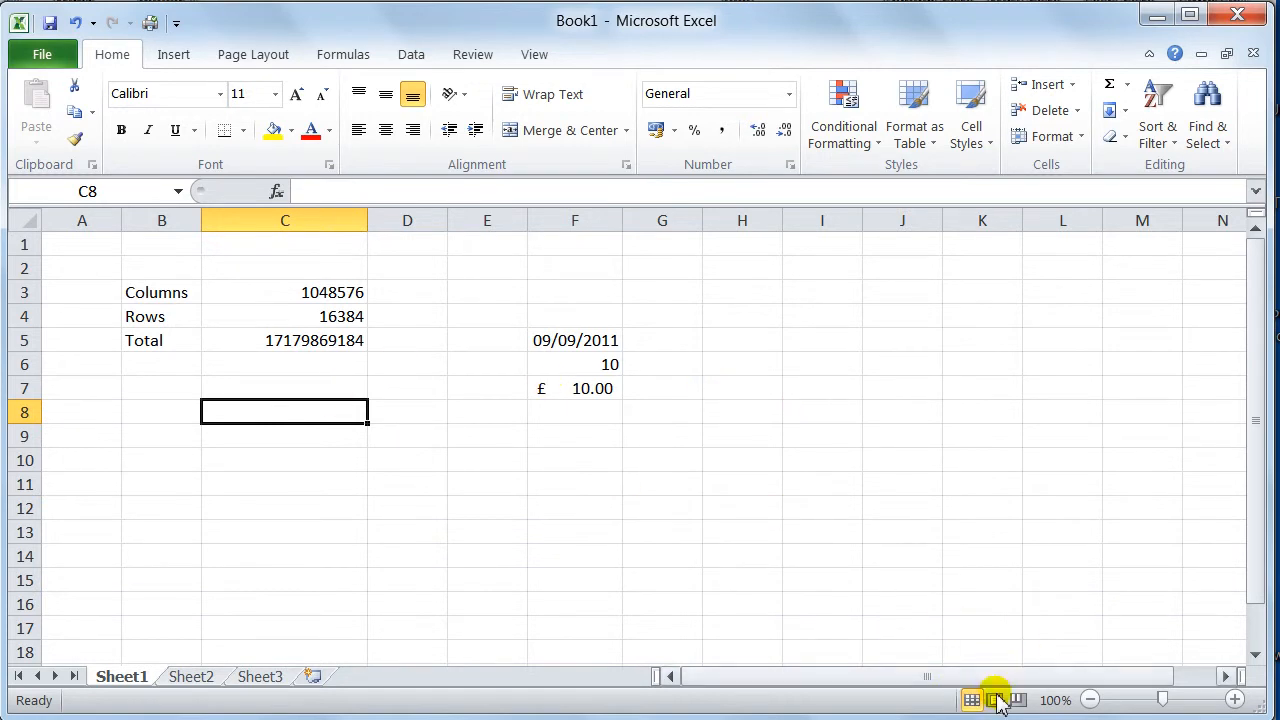
- Show the sheet in Page Layout view with its header area
left_click(996, 700)
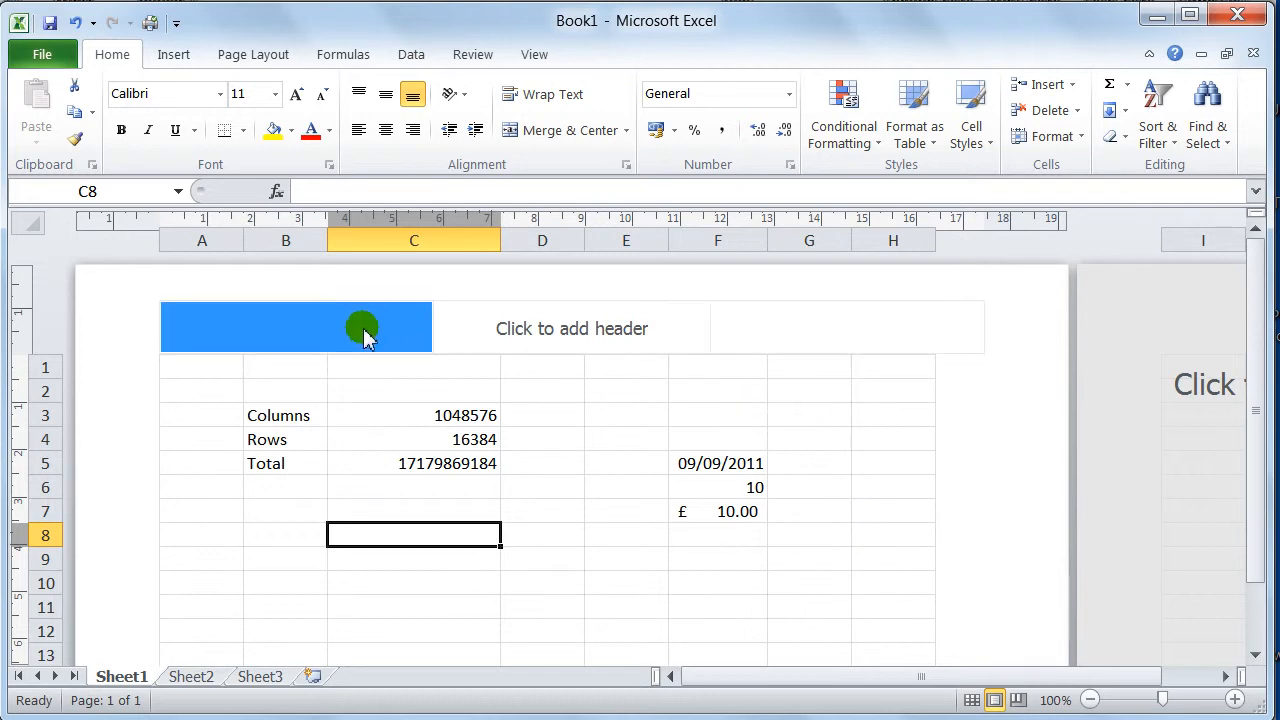
mouse_move(378, 348)
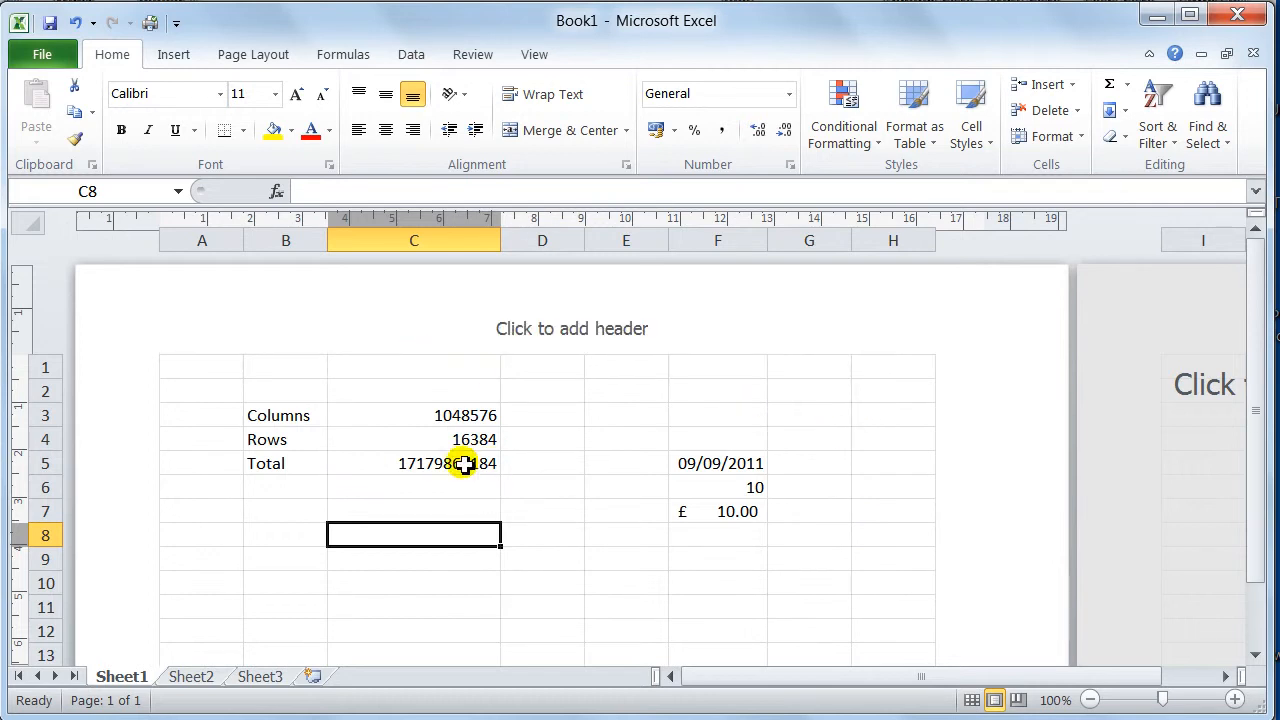
mouse_move(932, 414)
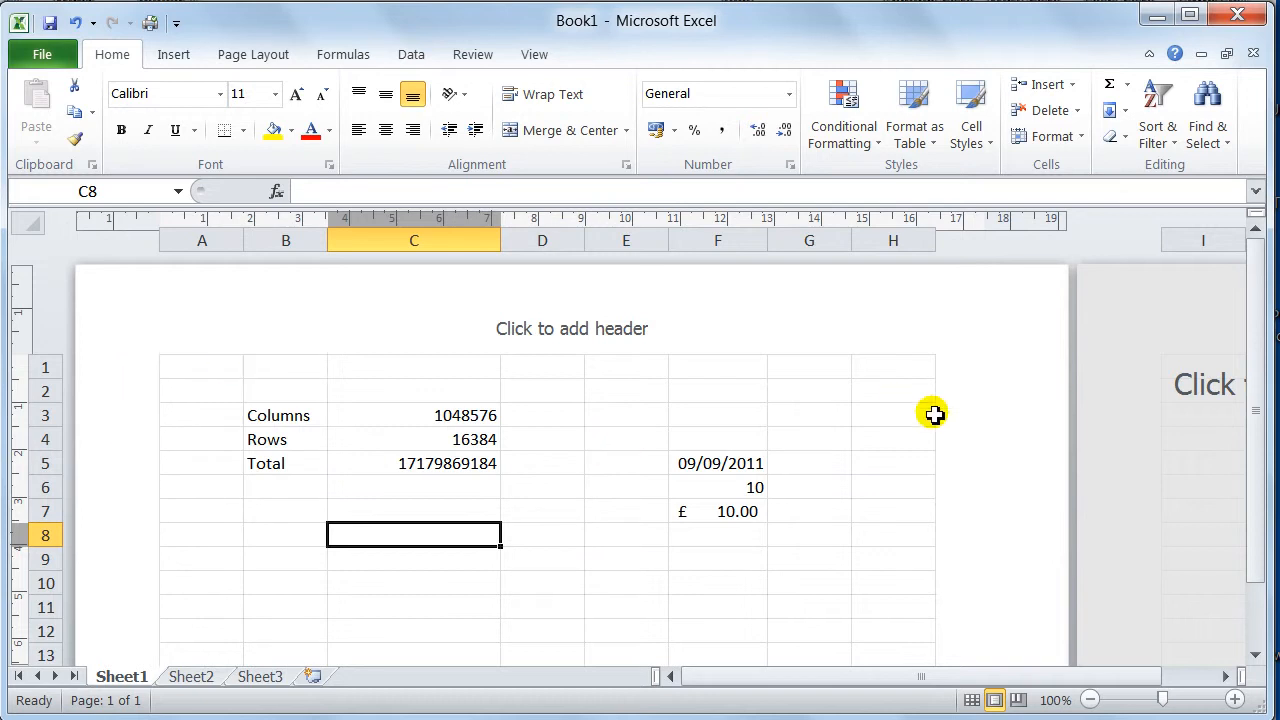
mouse_move(568, 482)
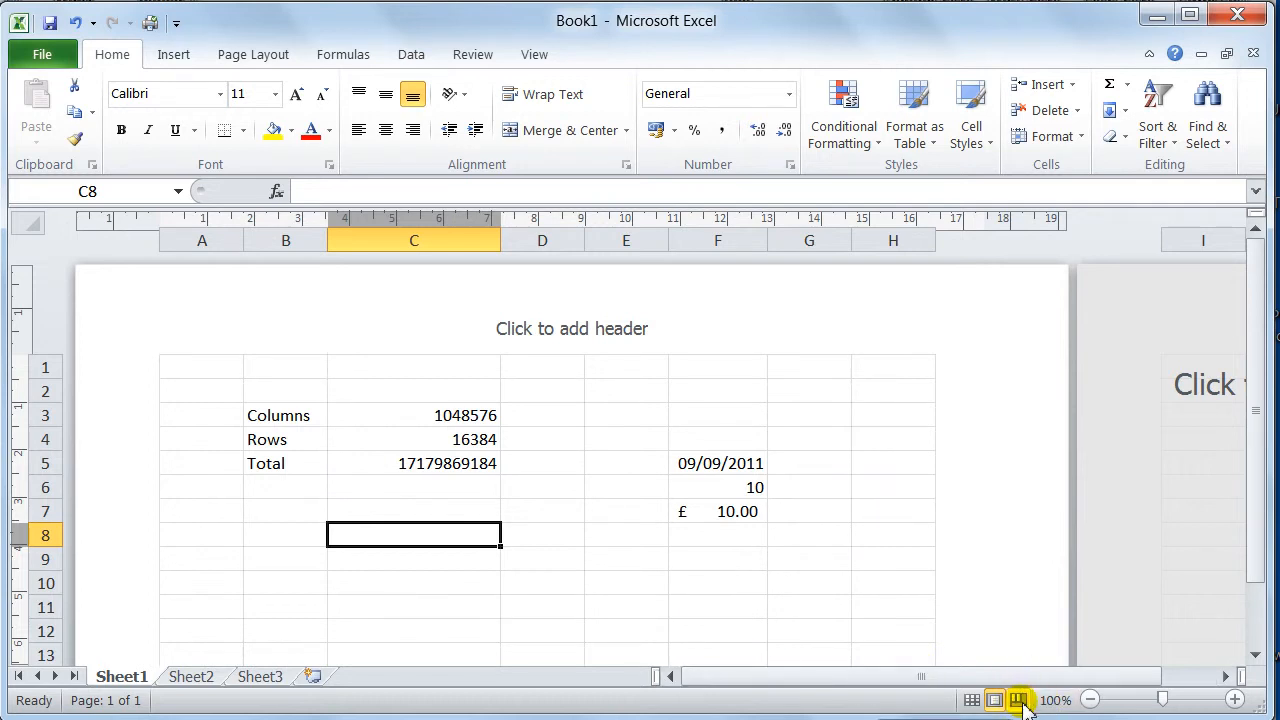
- Show the sheet in Page Break Preview, dismissing the welcome message
left_click(1020, 700)
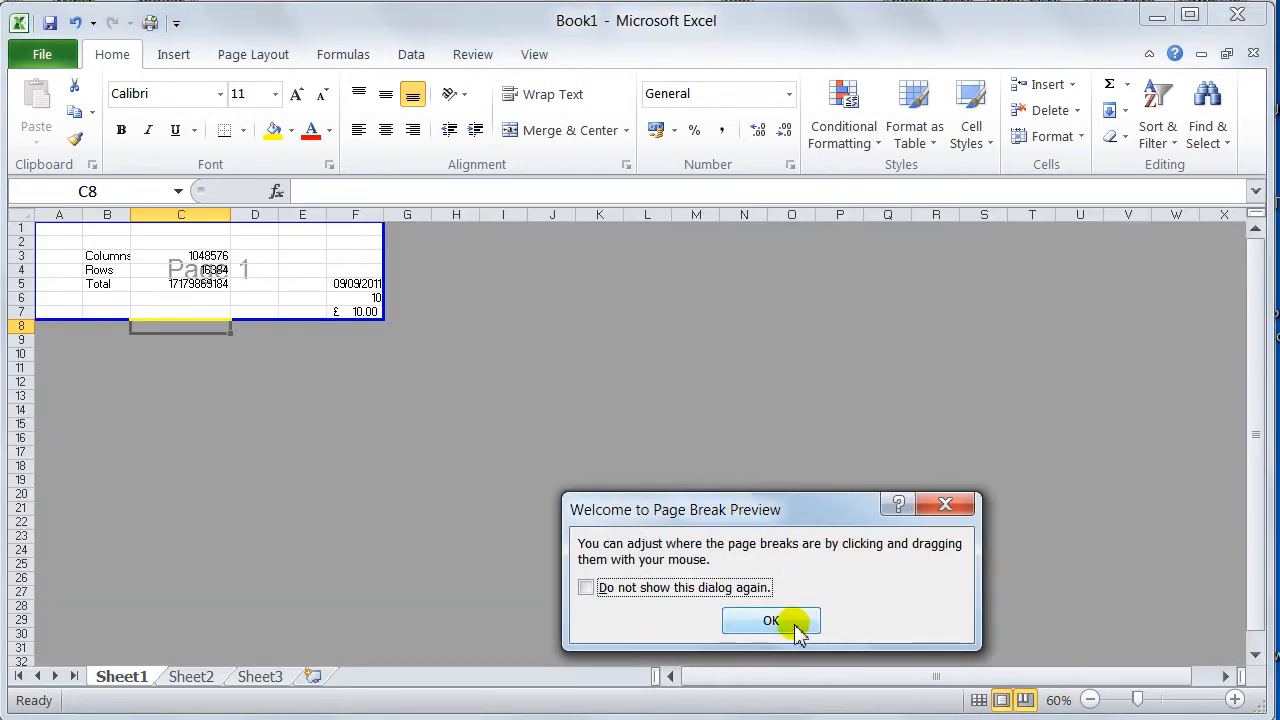
left_click(770, 620)
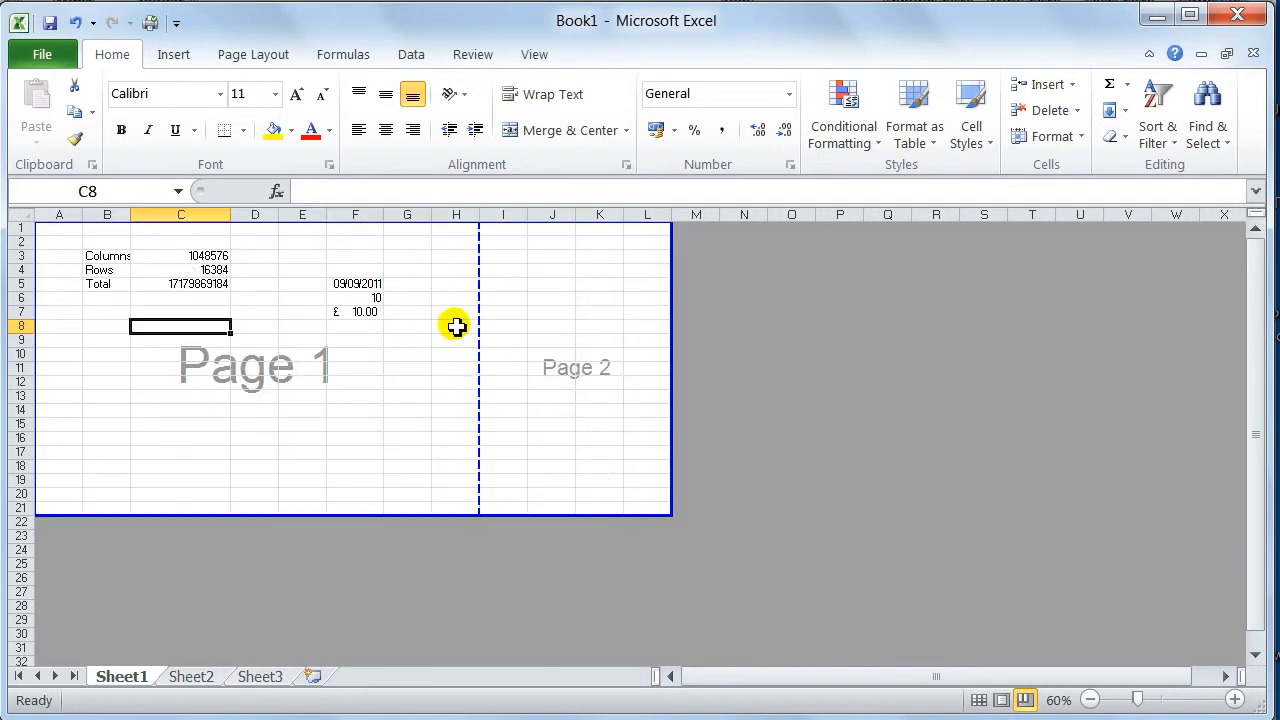
mouse_move(592, 388)
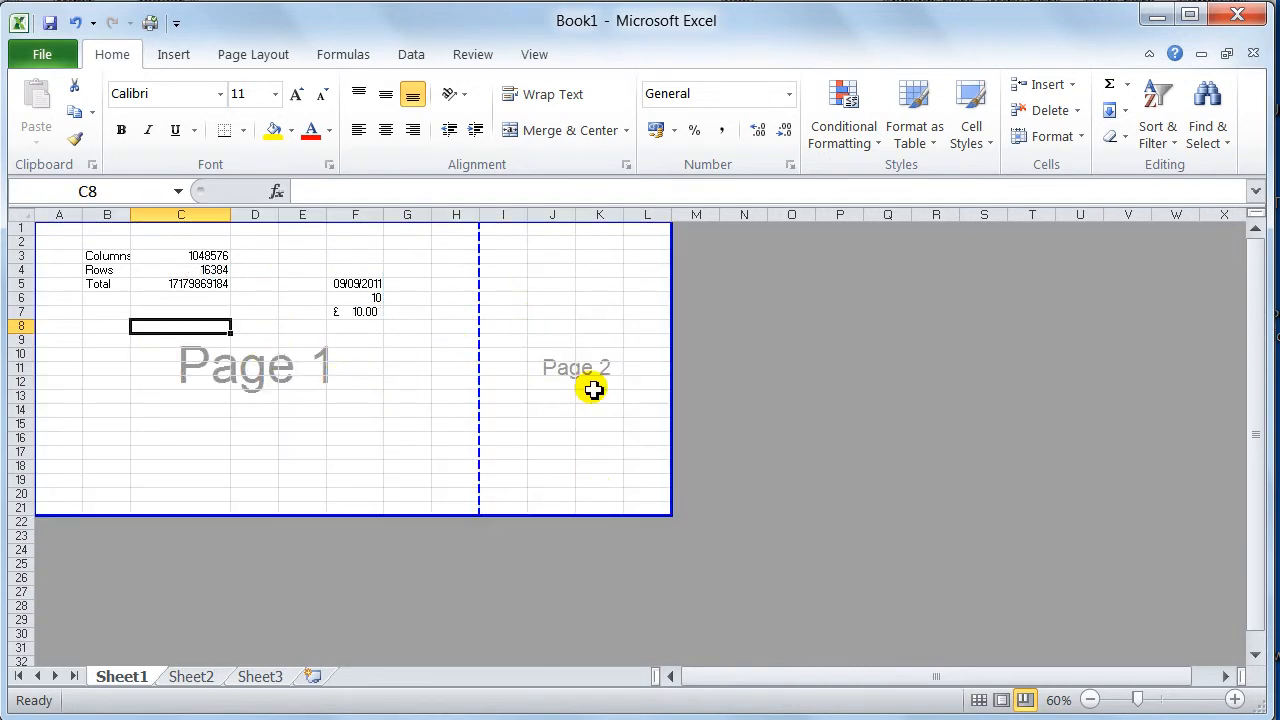
mouse_move(104, 346)
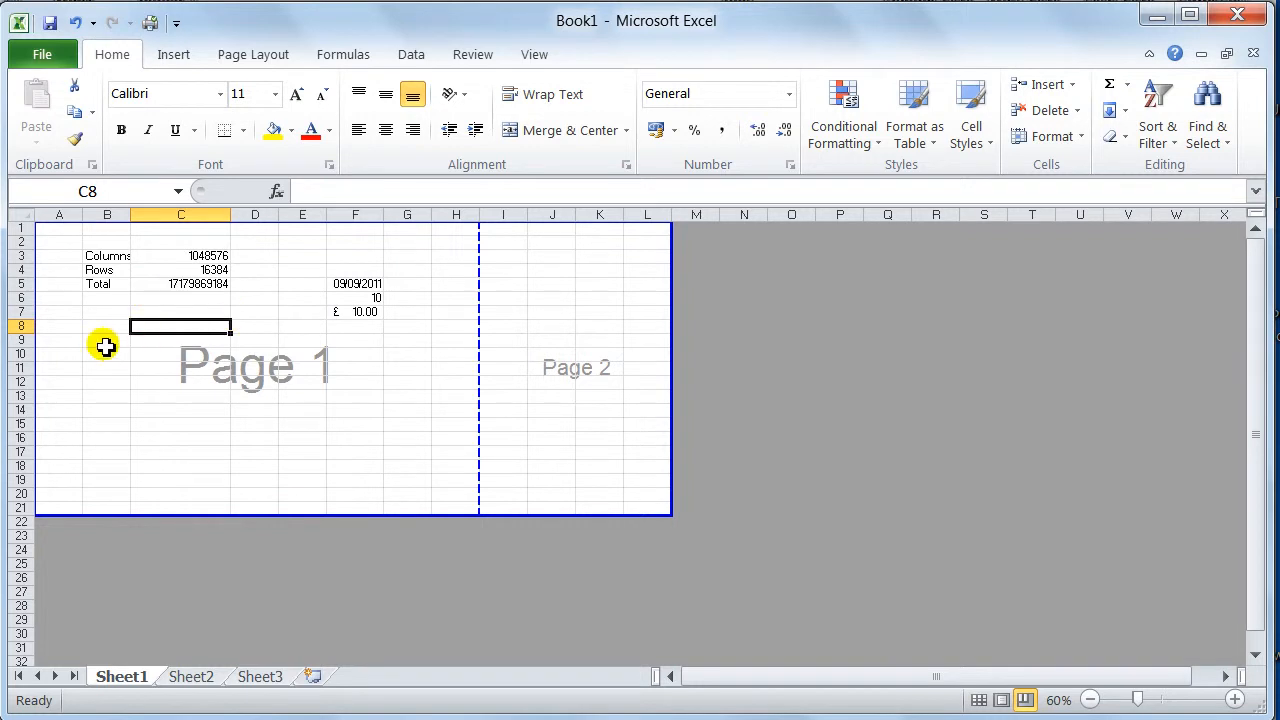
mouse_move(476, 324)
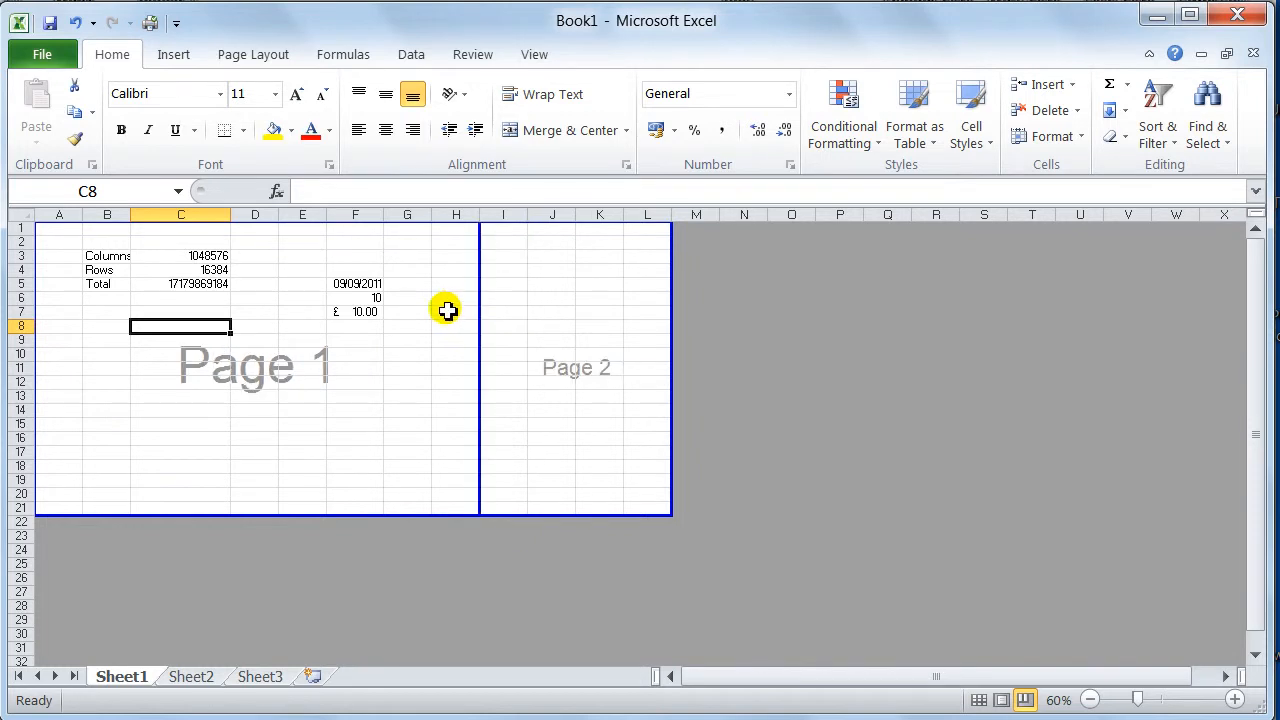
mouse_move(358, 332)
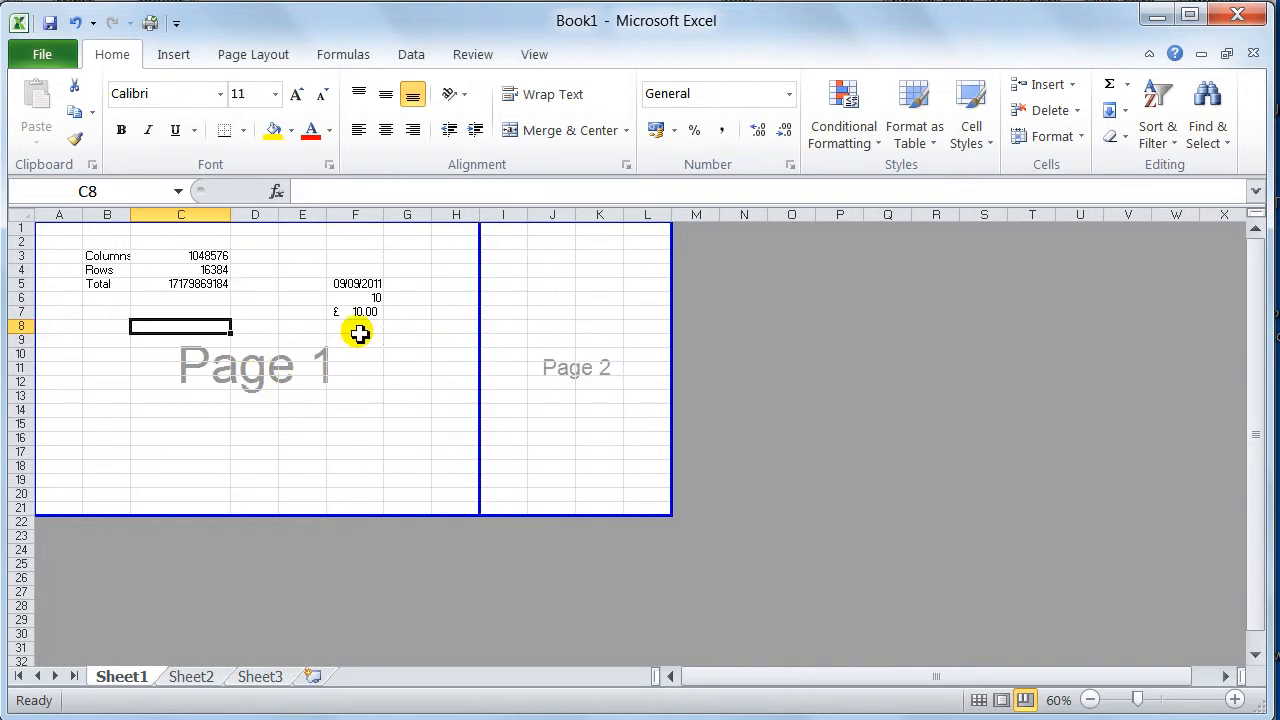
mouse_move(364, 352)
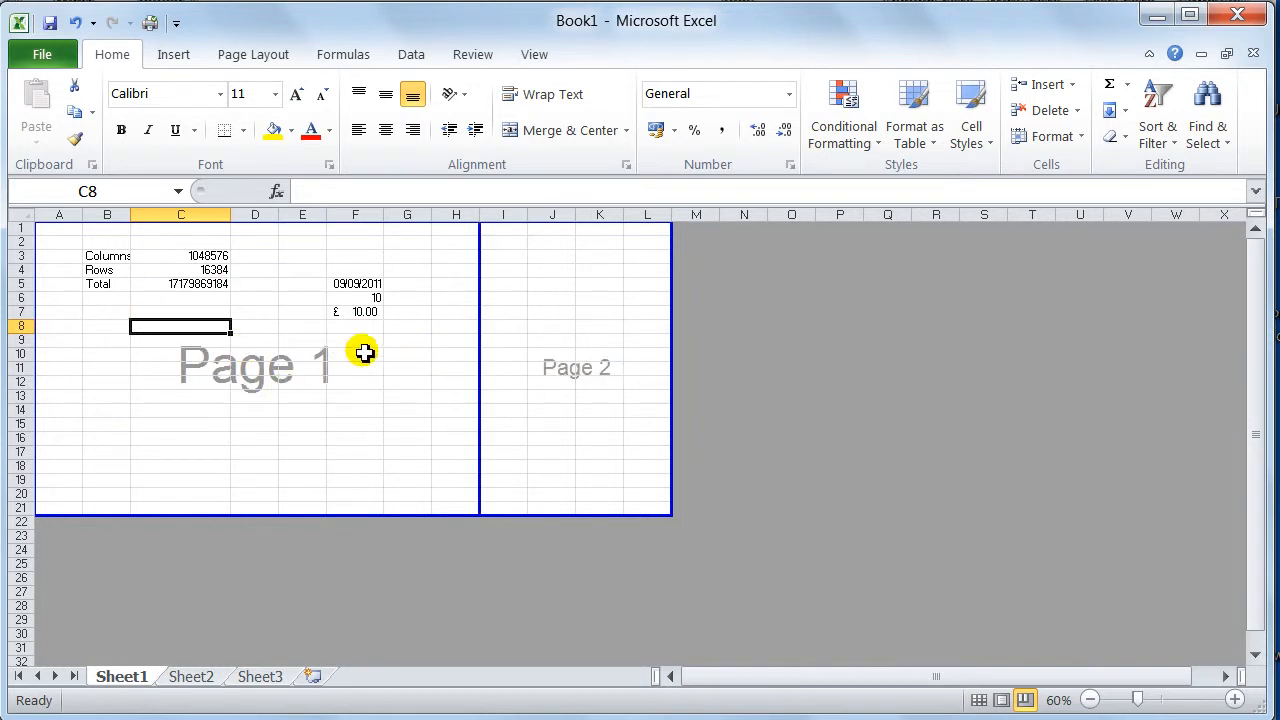
mouse_move(604, 440)
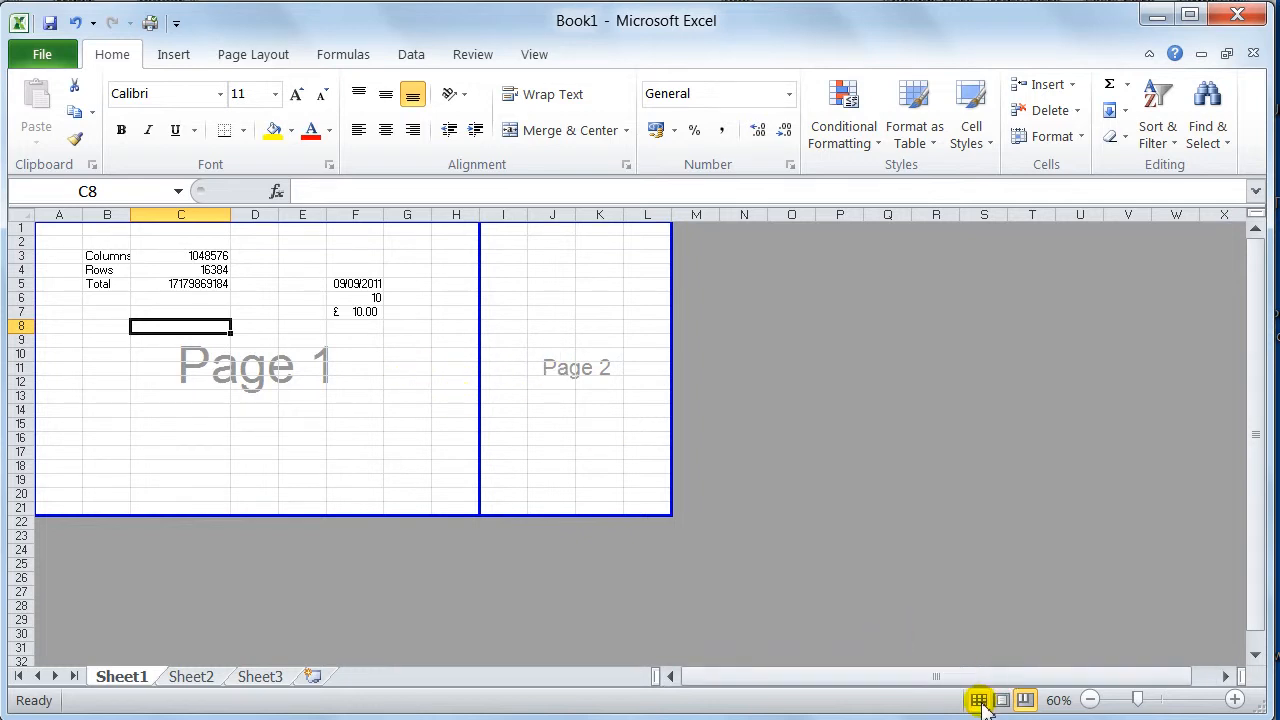
- Return to Normal view, then zoom in on the sheet and back out
left_click(978, 700)
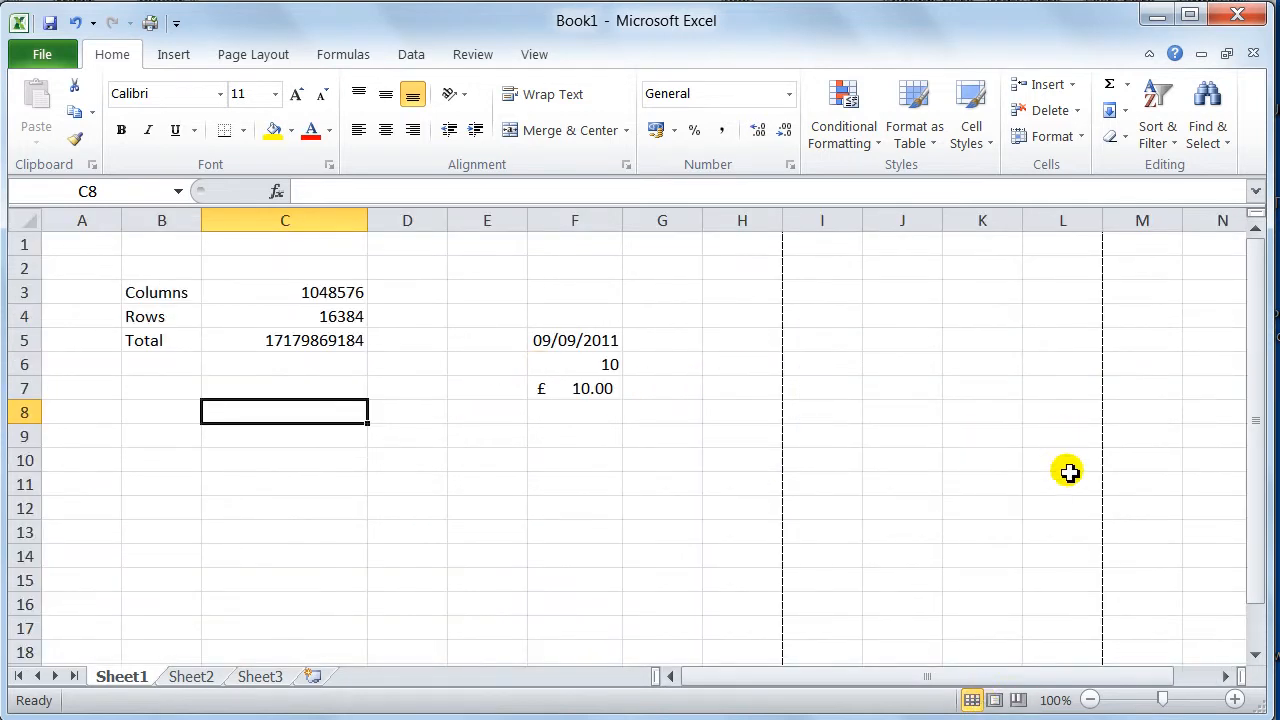
mouse_move(1088, 700)
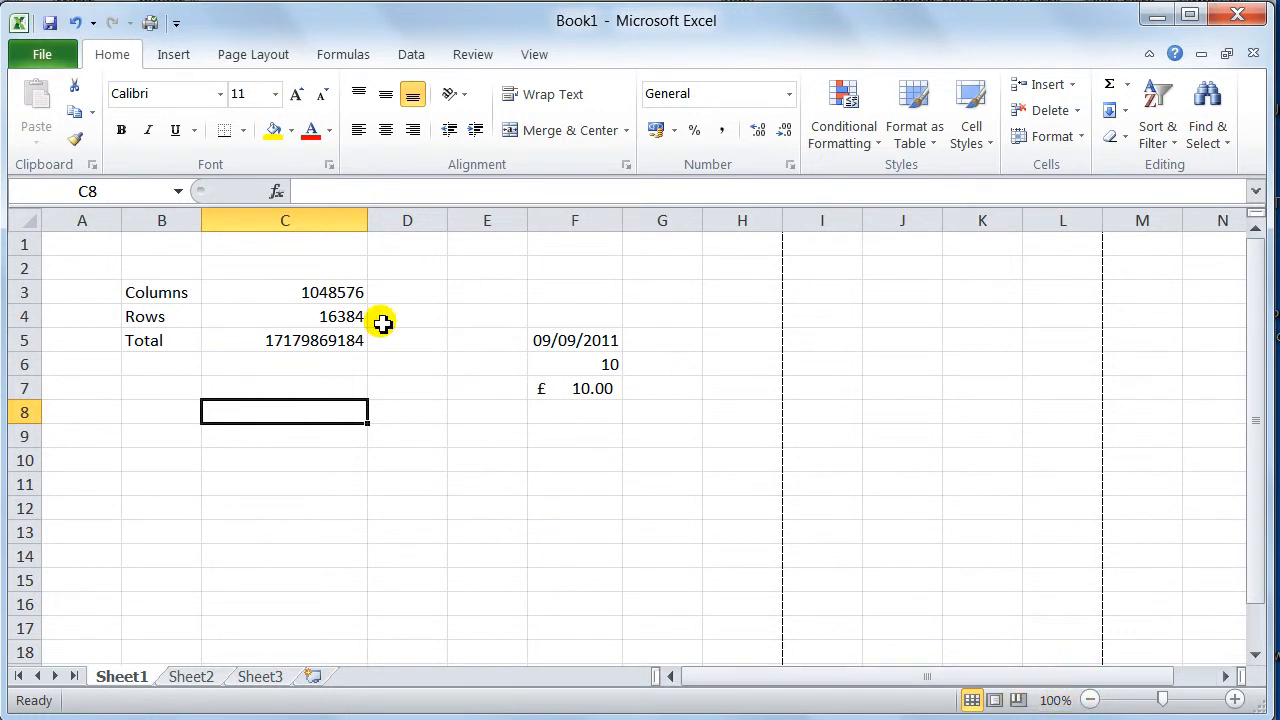
mouse_move(1088, 632)
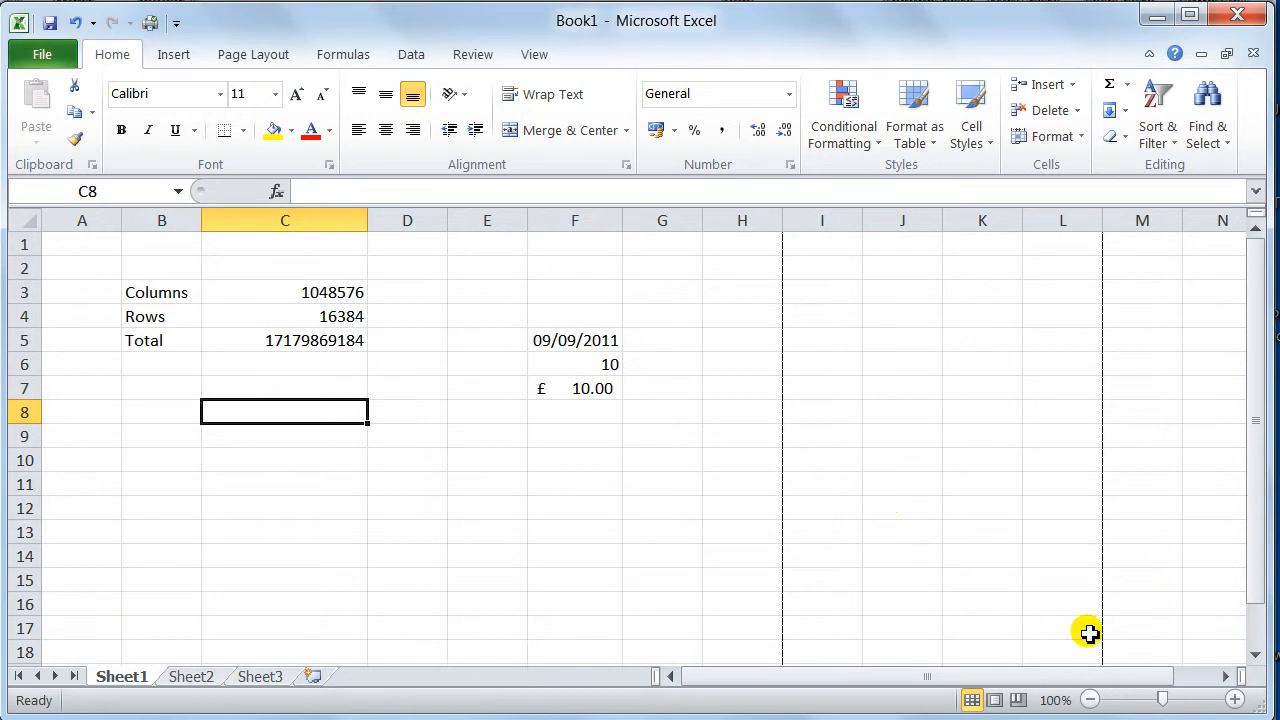
left_click(1088, 700)
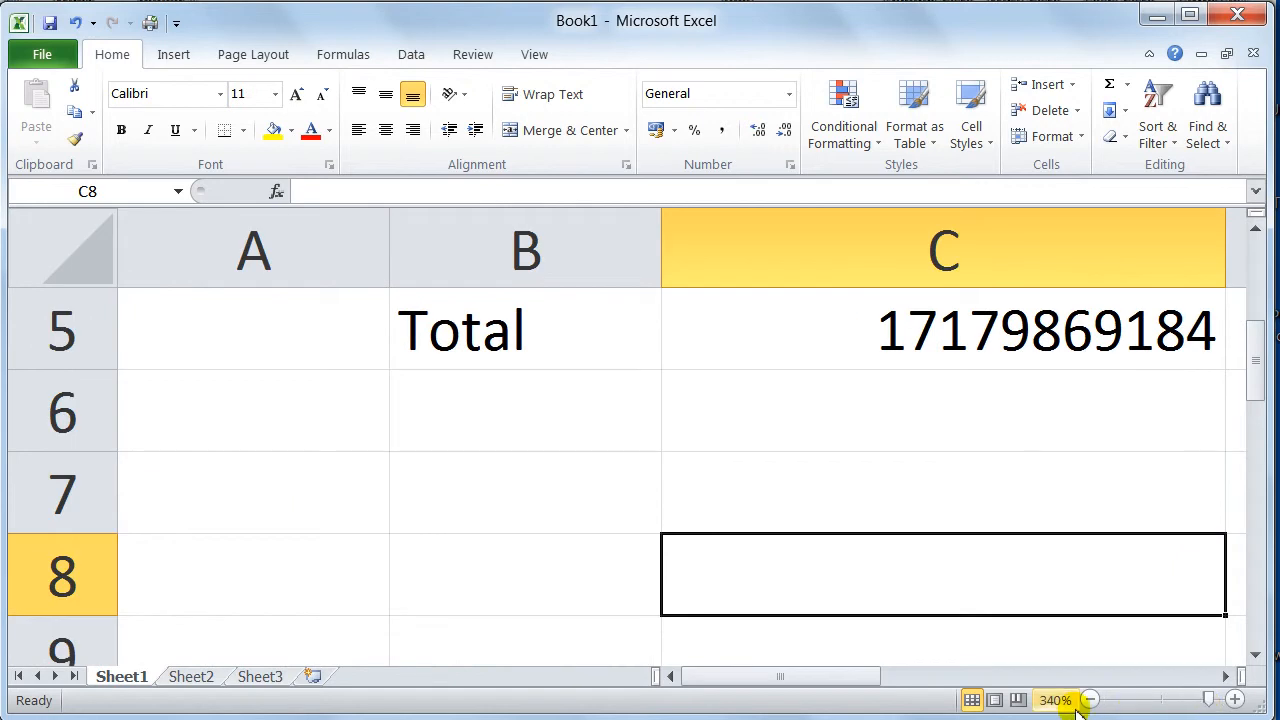
left_click(1234, 700)
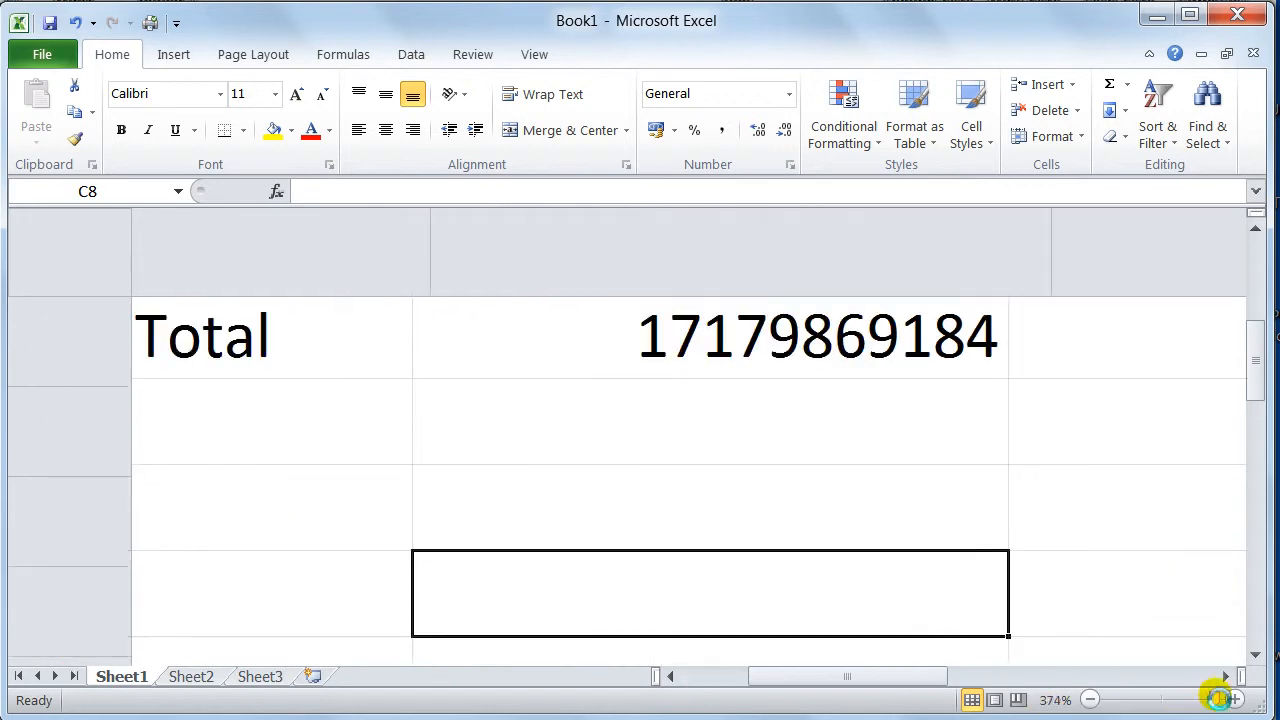
left_click(1234, 700)
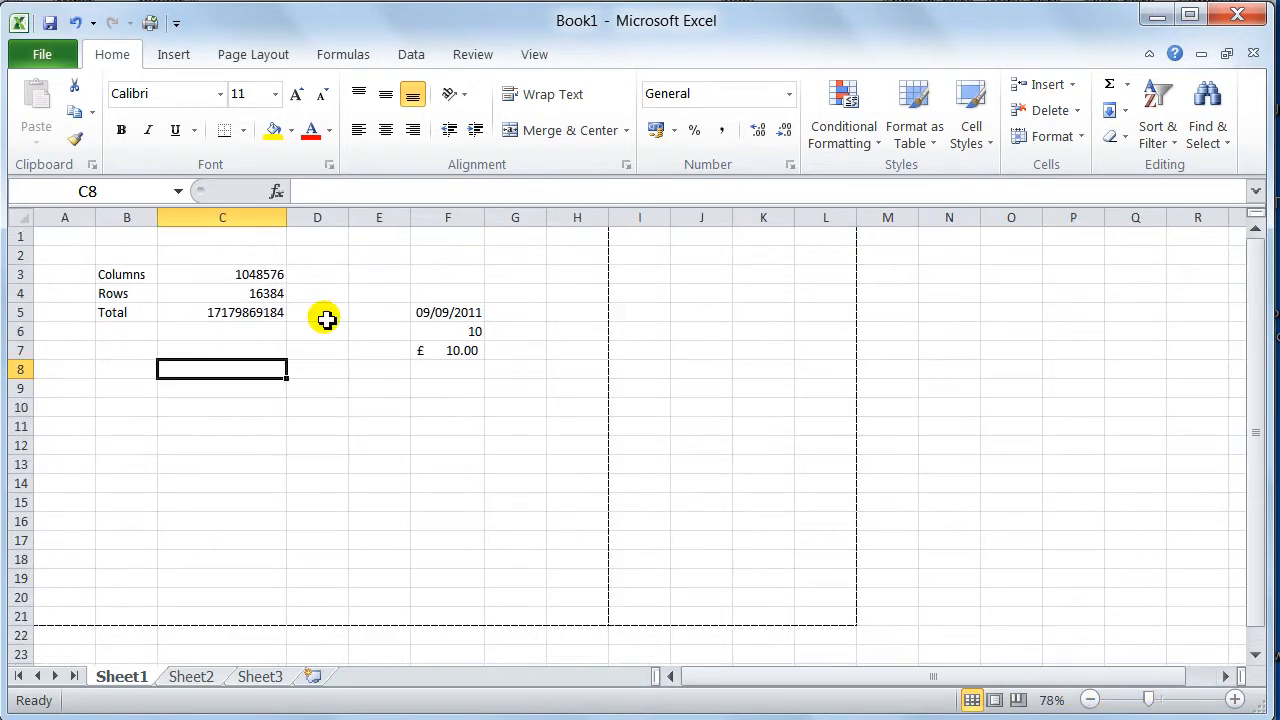
mouse_move(610, 470)
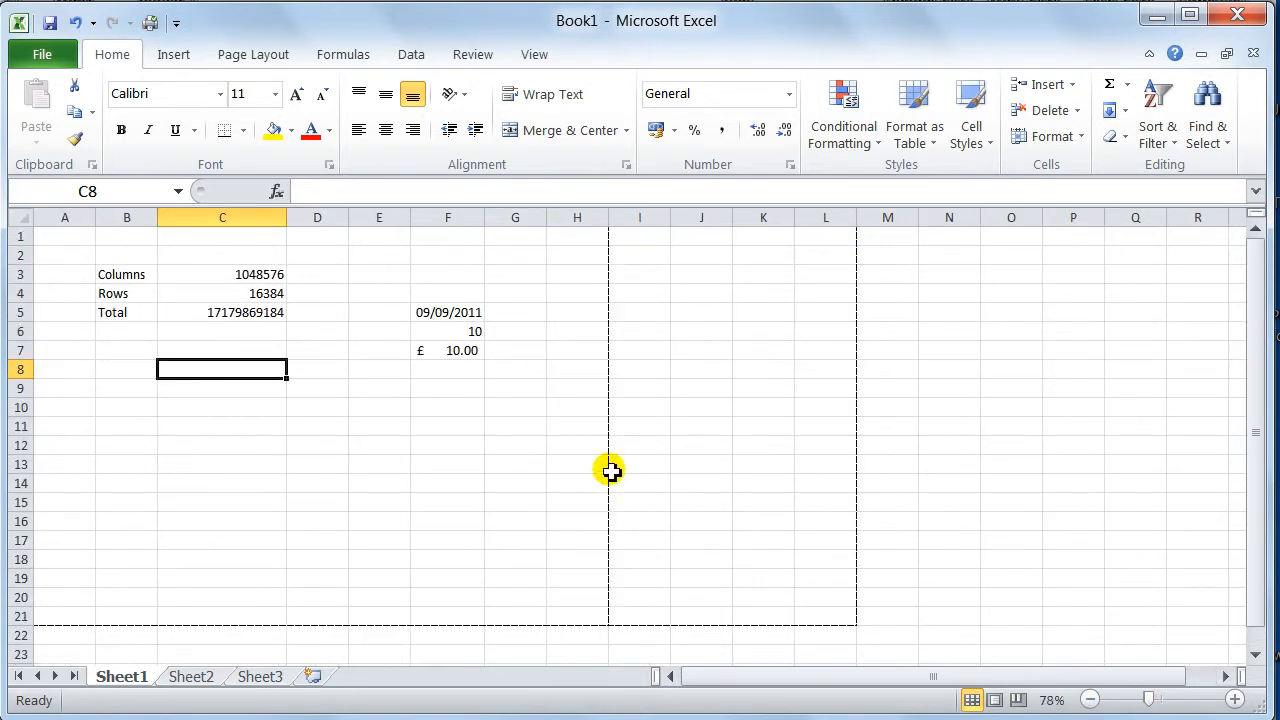
mouse_move(1116, 690)
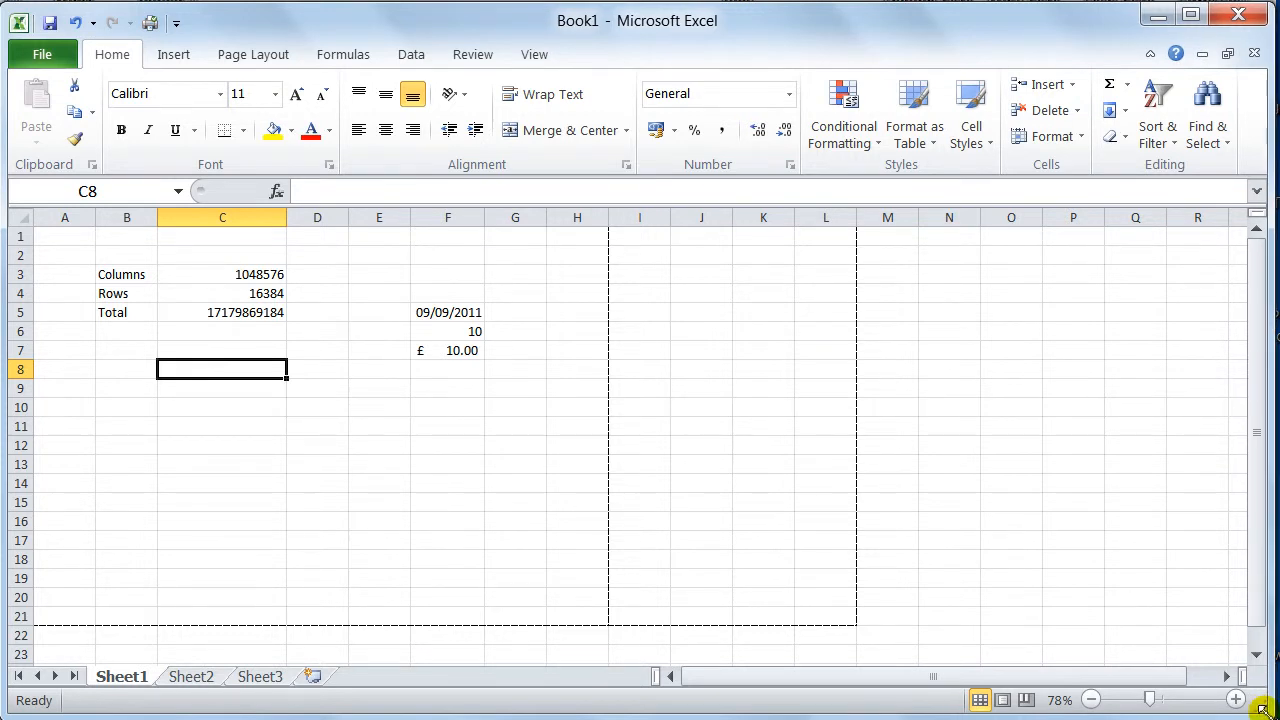
left_click(1190, 20)
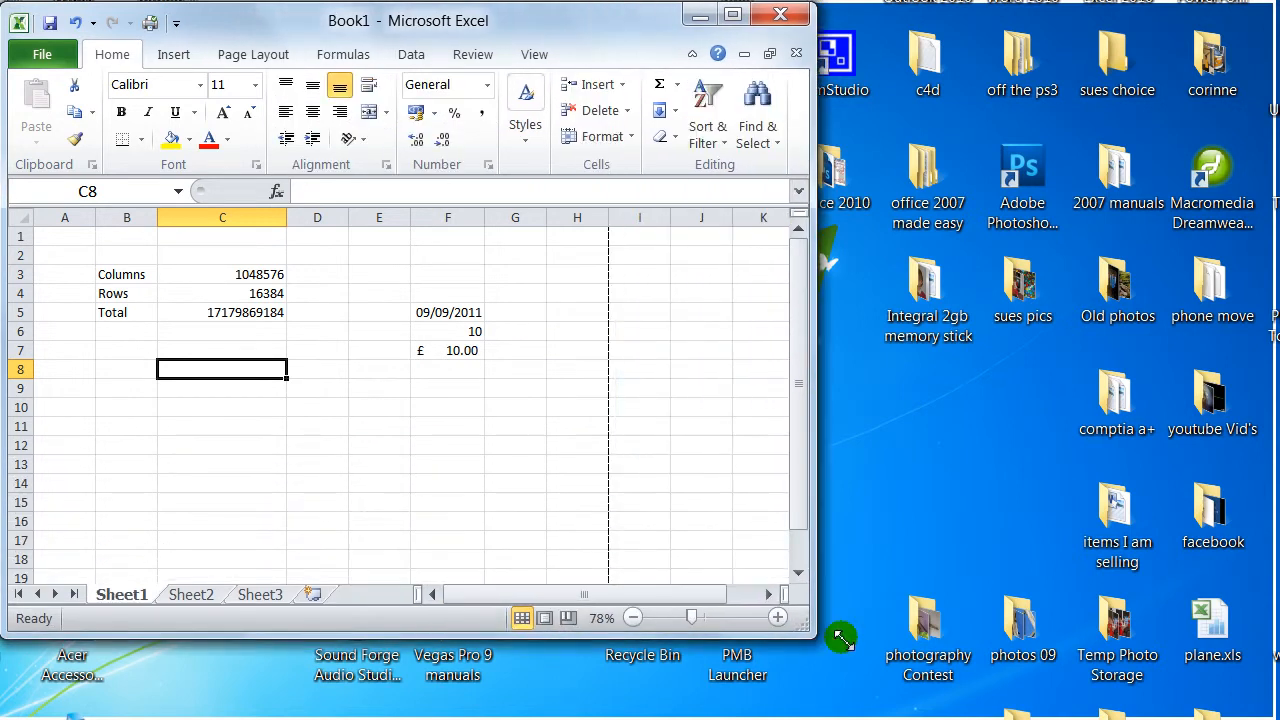
left_click(732, 20)
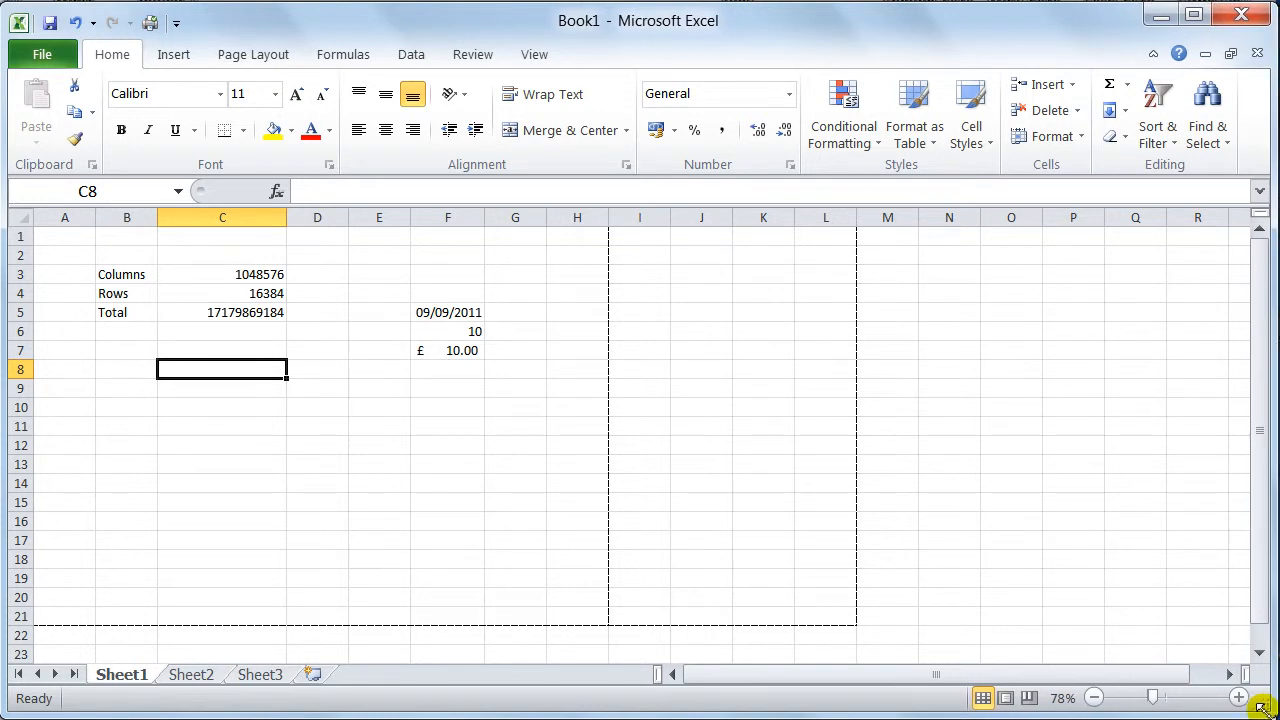
mouse_move(576, 504)
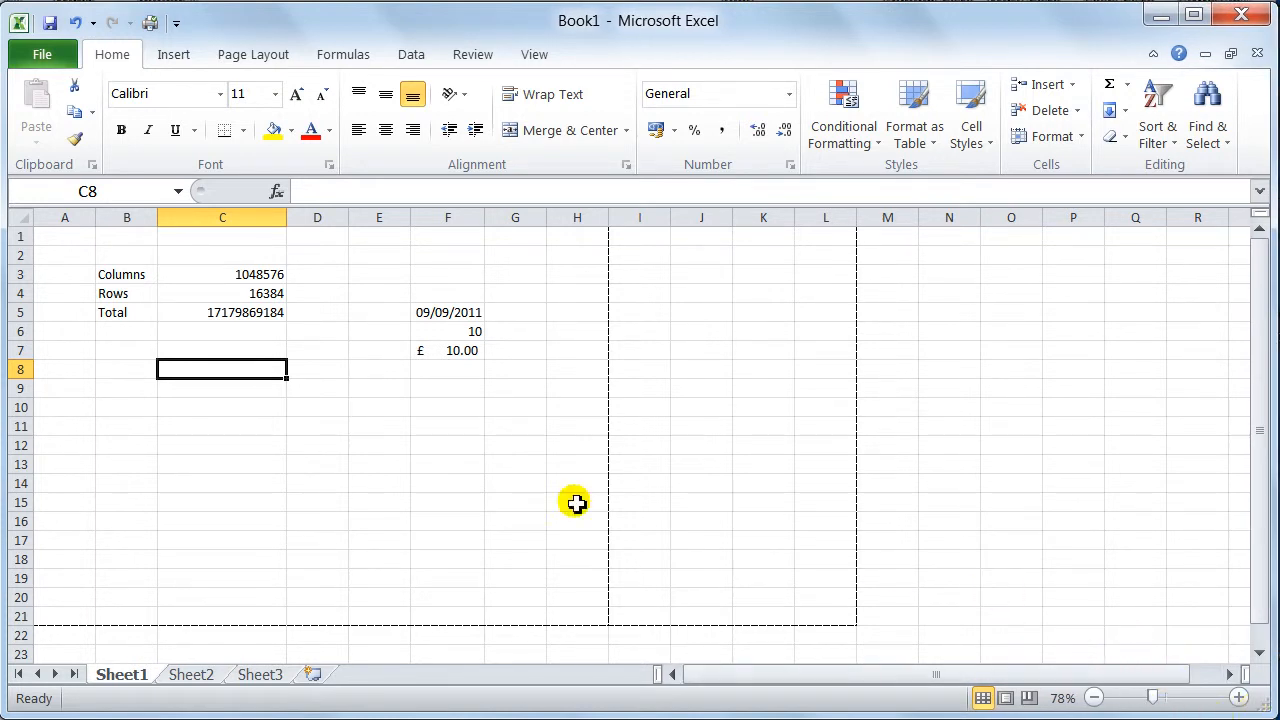
mouse_move(570, 612)
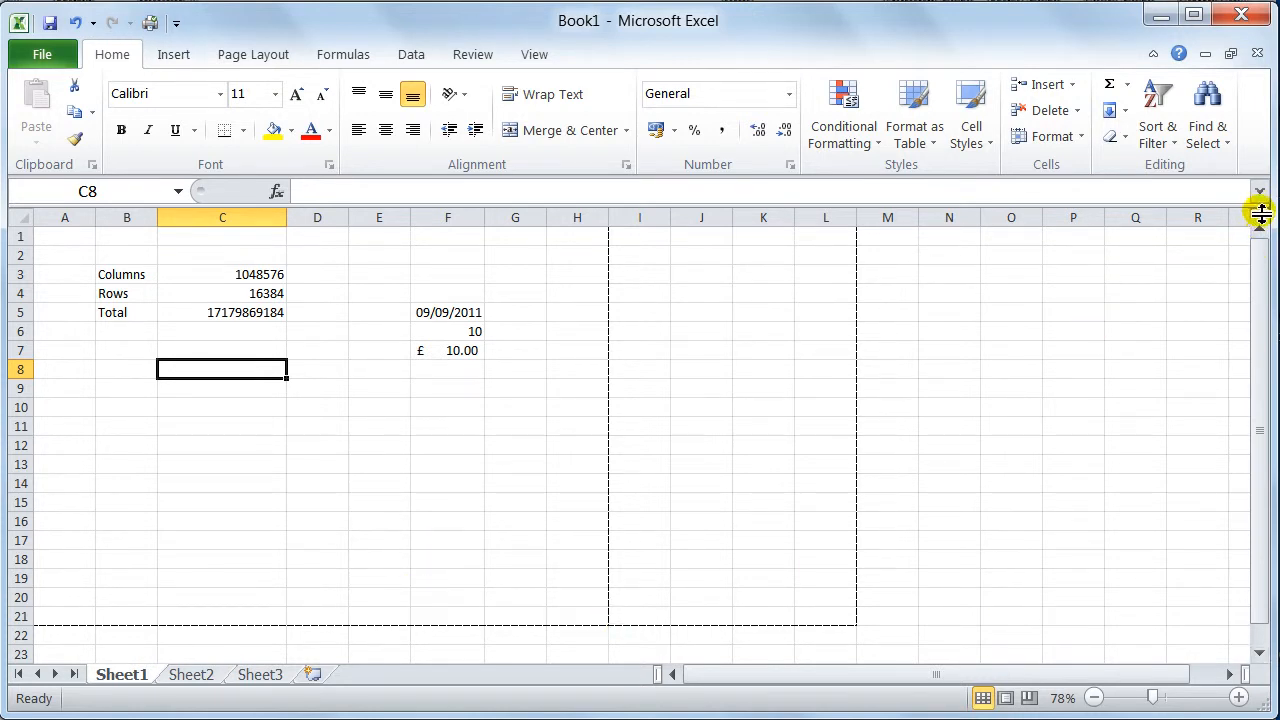
mouse_move(1260, 232)
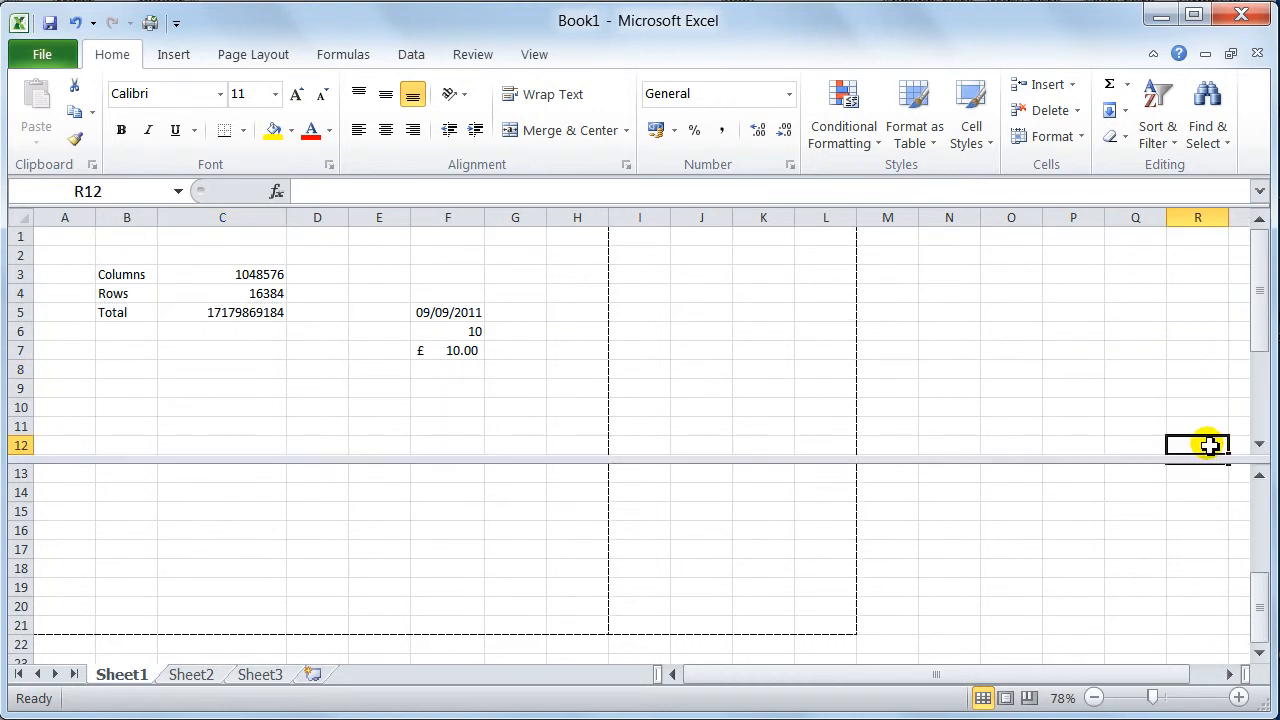
mouse_move(20, 312)
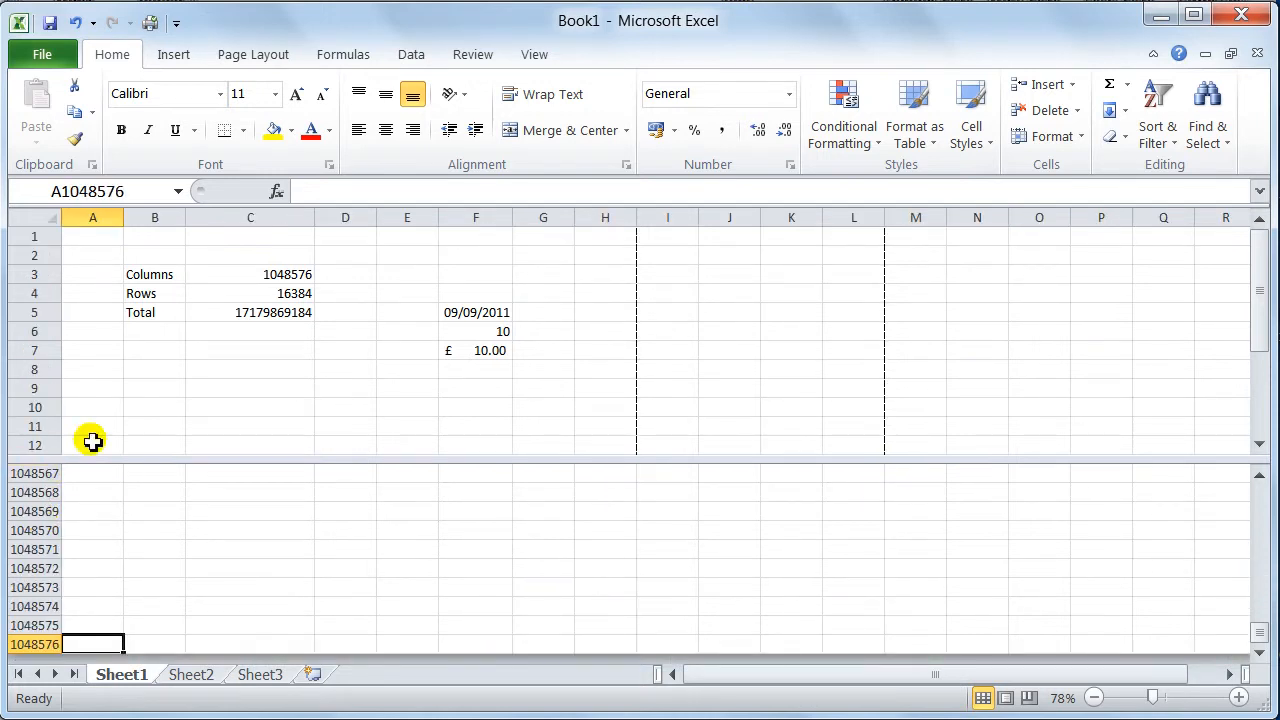
- Select a cell among the final rows near 1048576 in the lower split pane
left_click(154, 312)
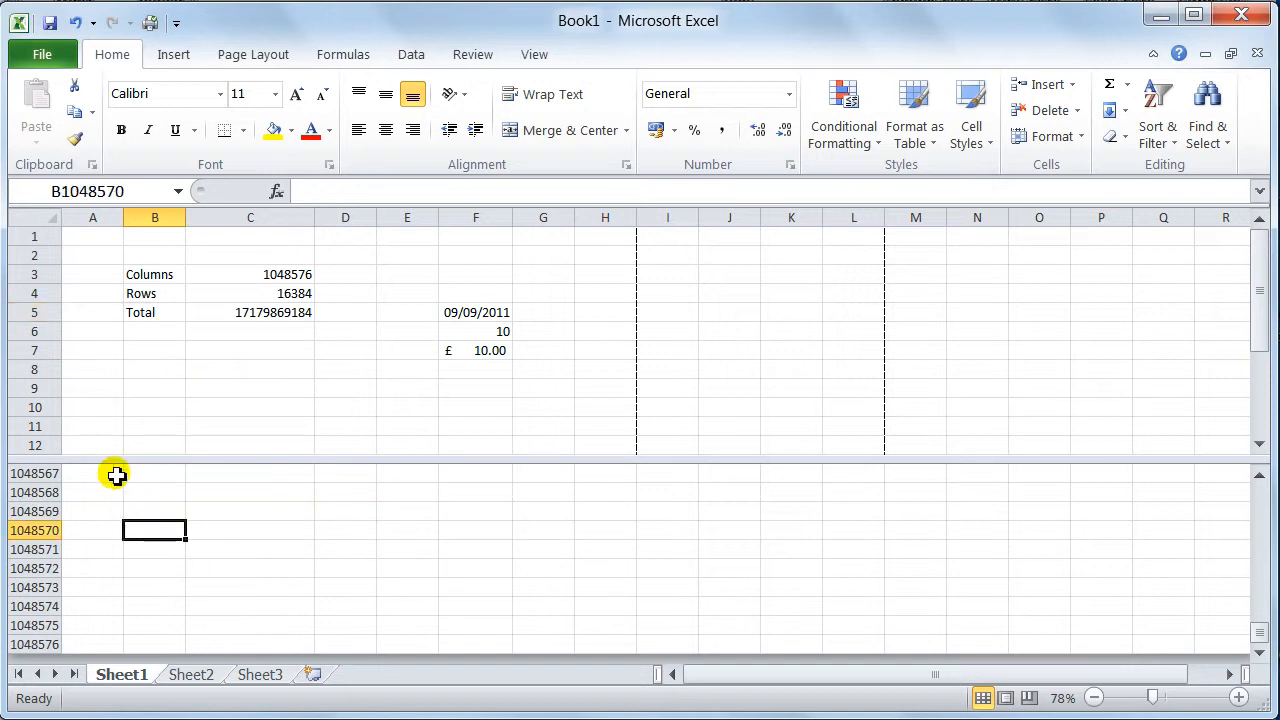
mouse_move(240, 562)
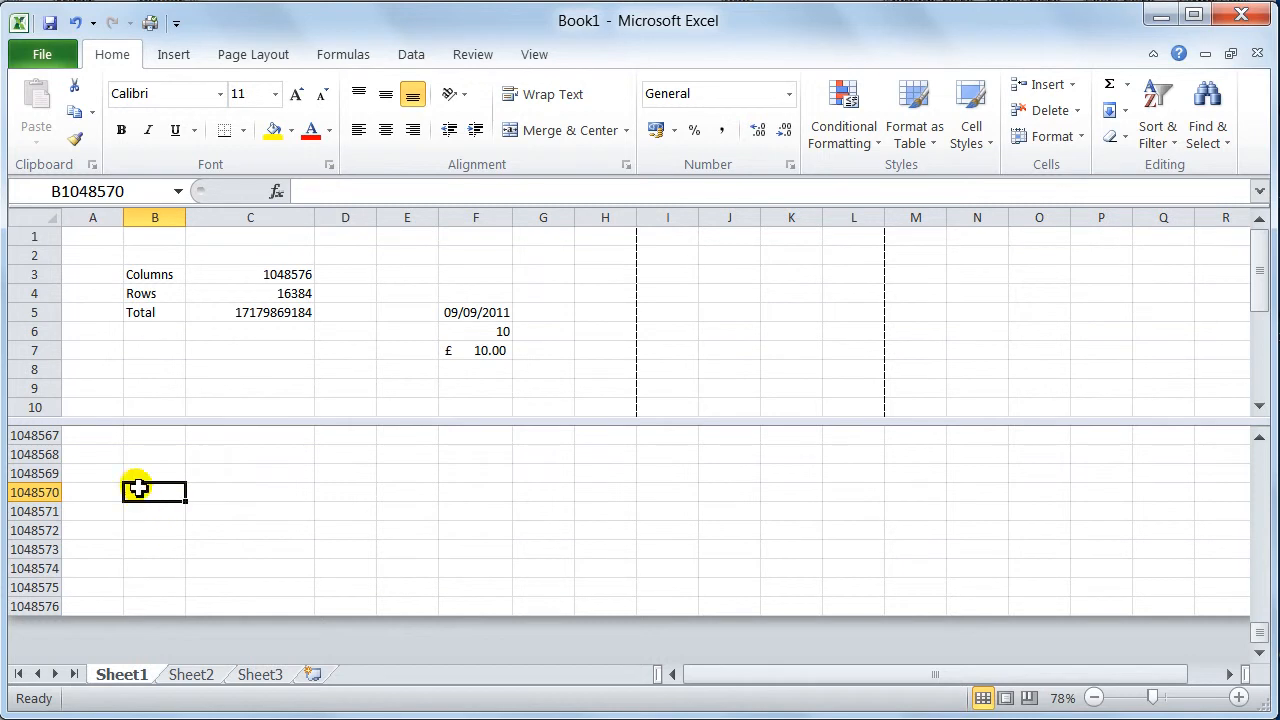
mouse_move(252, 512)
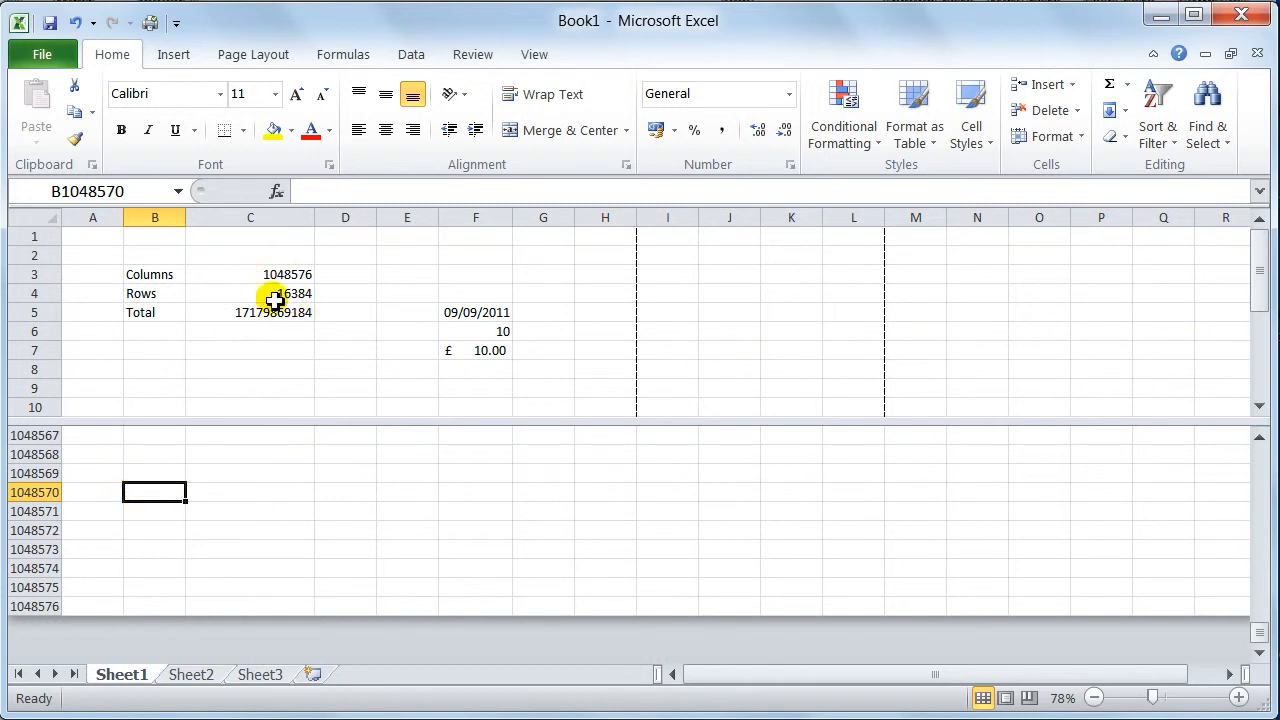
mouse_move(204, 496)
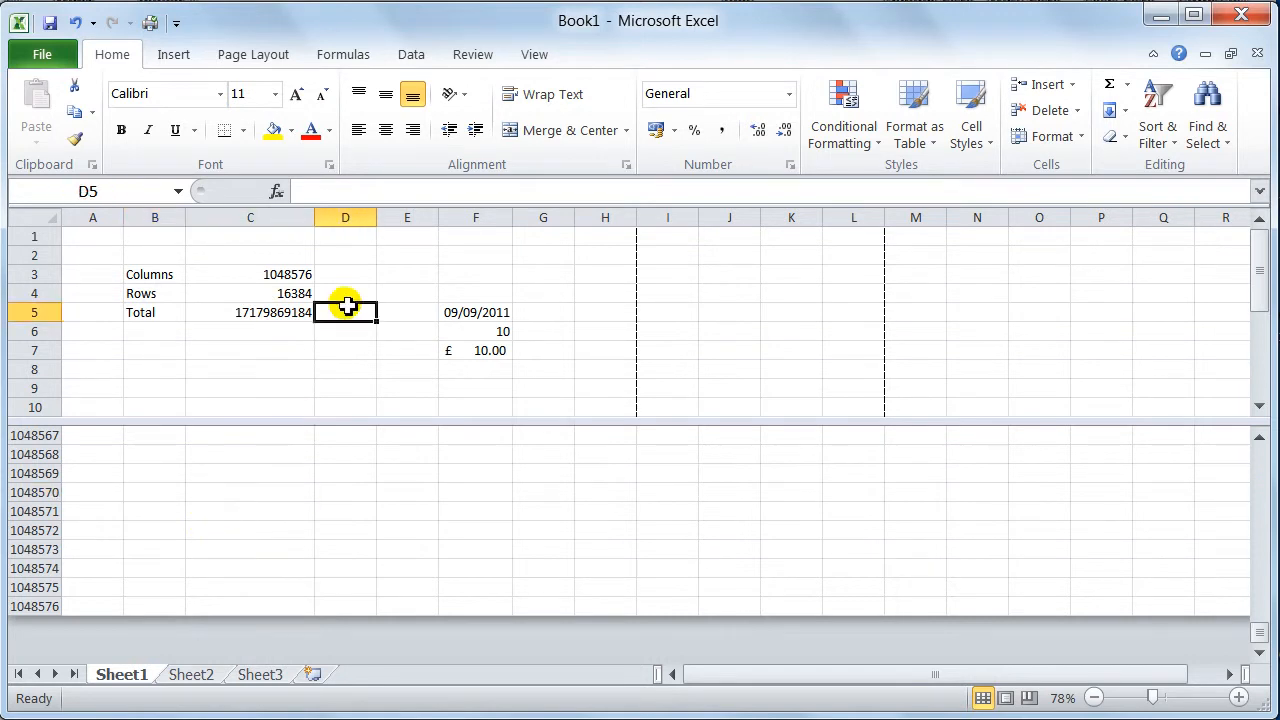
mouse_move(372, 388)
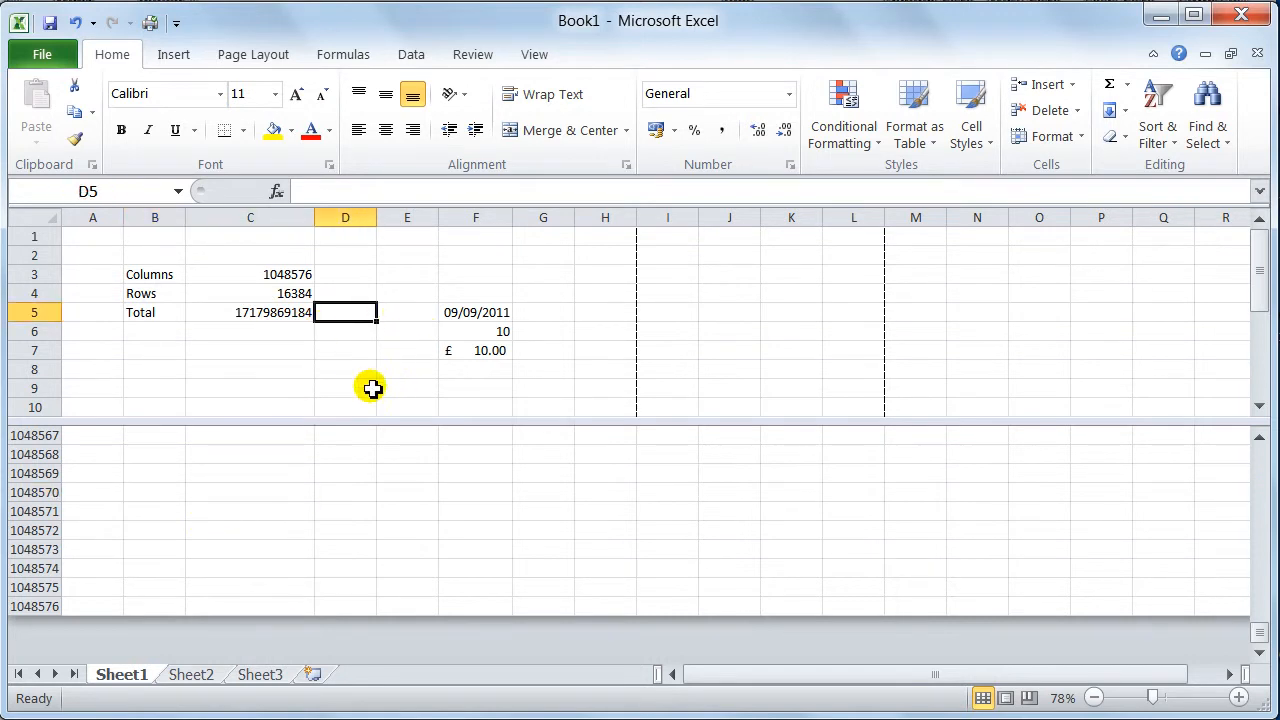
mouse_move(1176, 388)
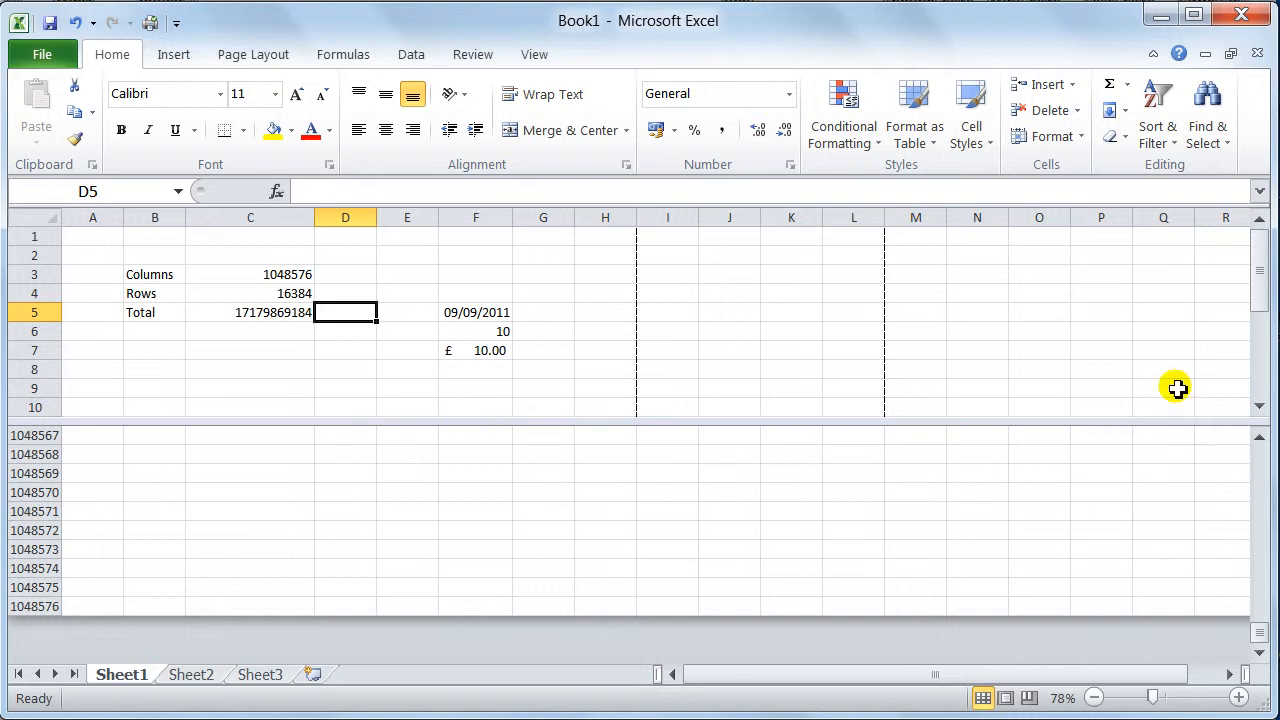
mouse_move(1244, 672)
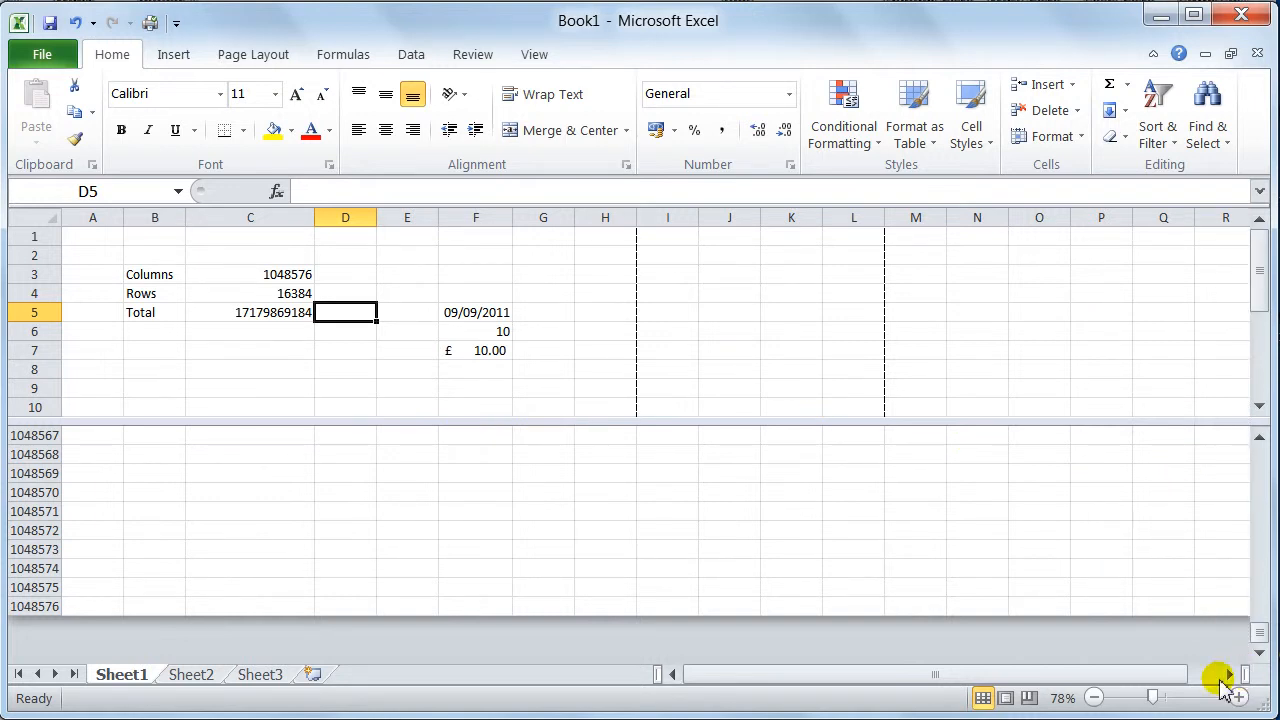
mouse_move(1248, 684)
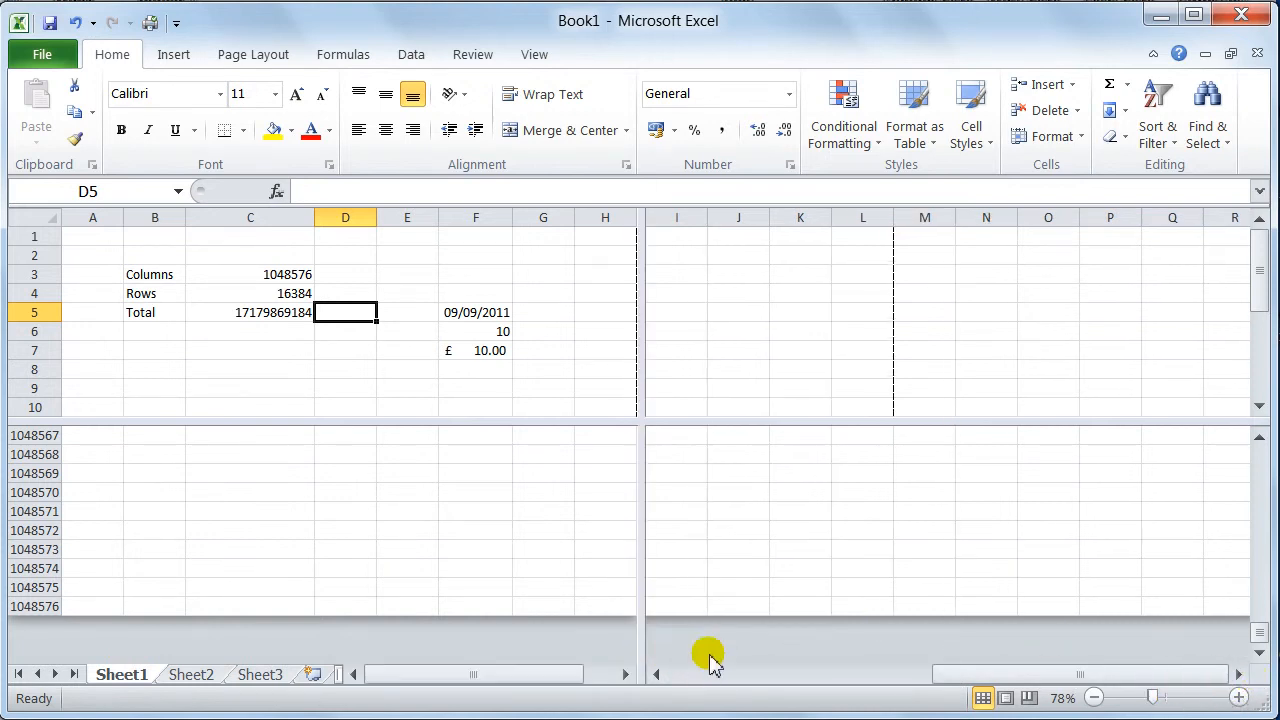
- Select cells in the data panes and one among the last columns XEV–XFD
left_click(408, 256)
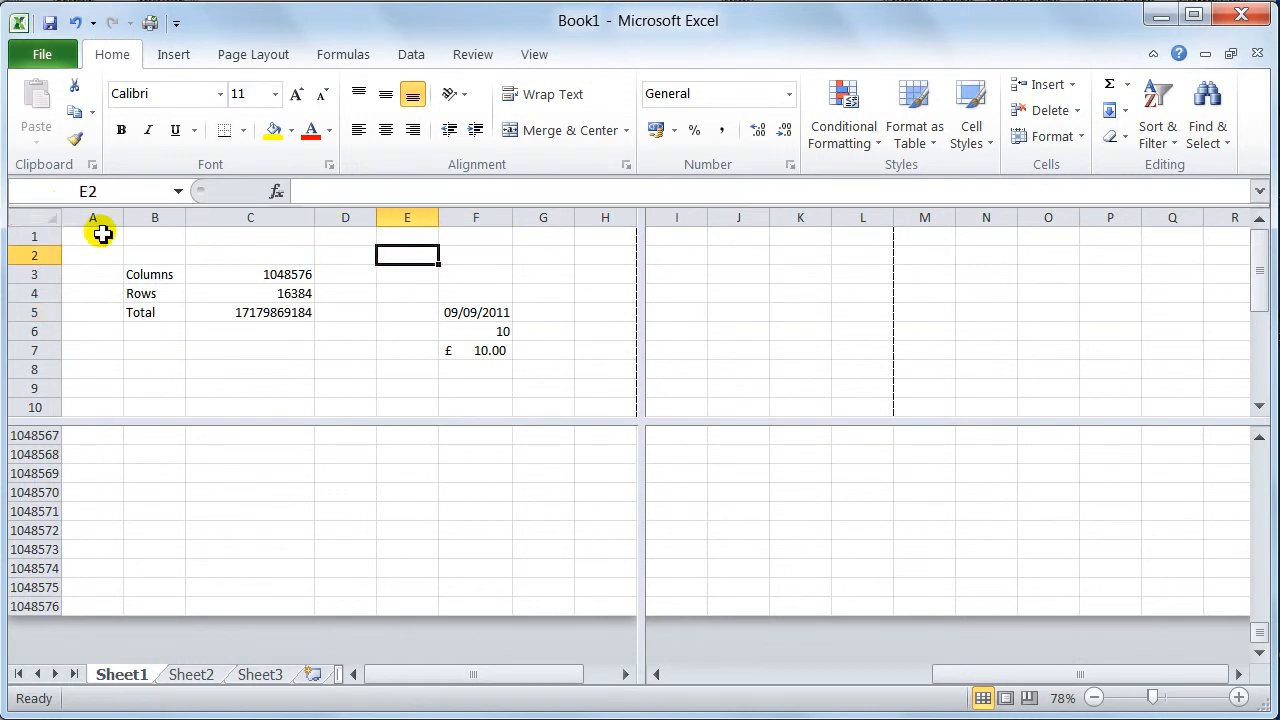
mouse_move(768, 296)
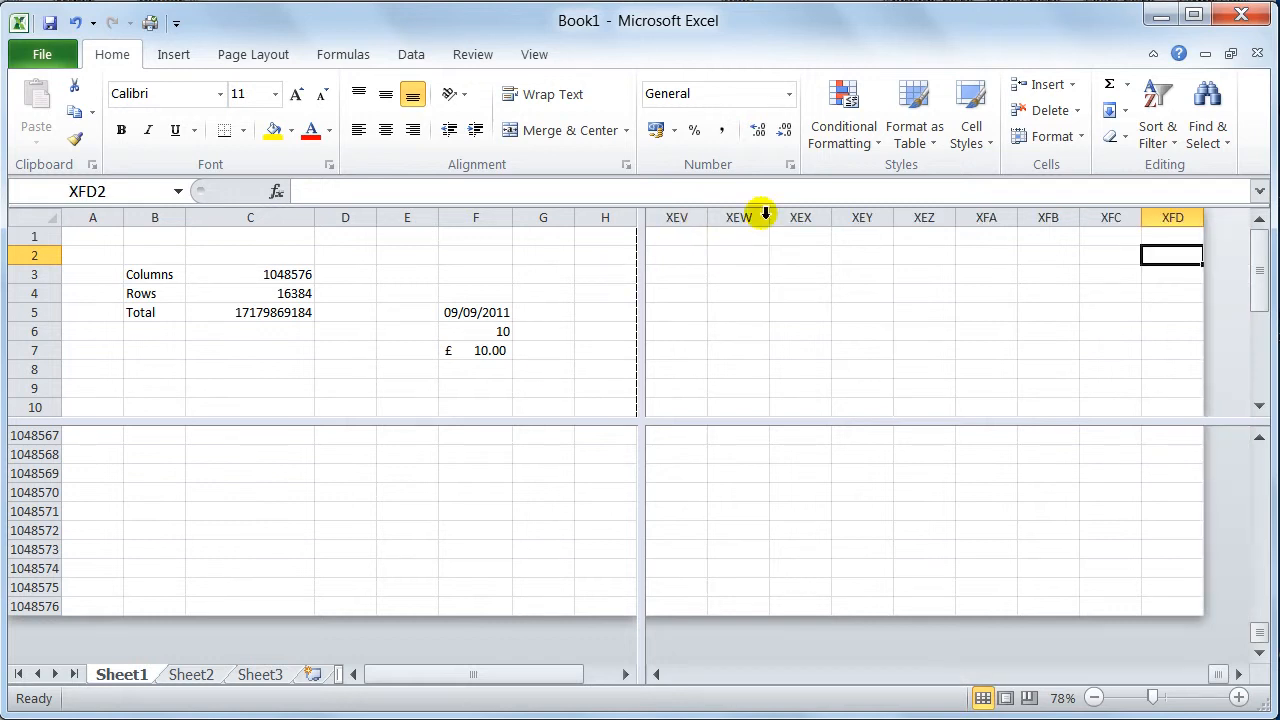
mouse_move(1120, 240)
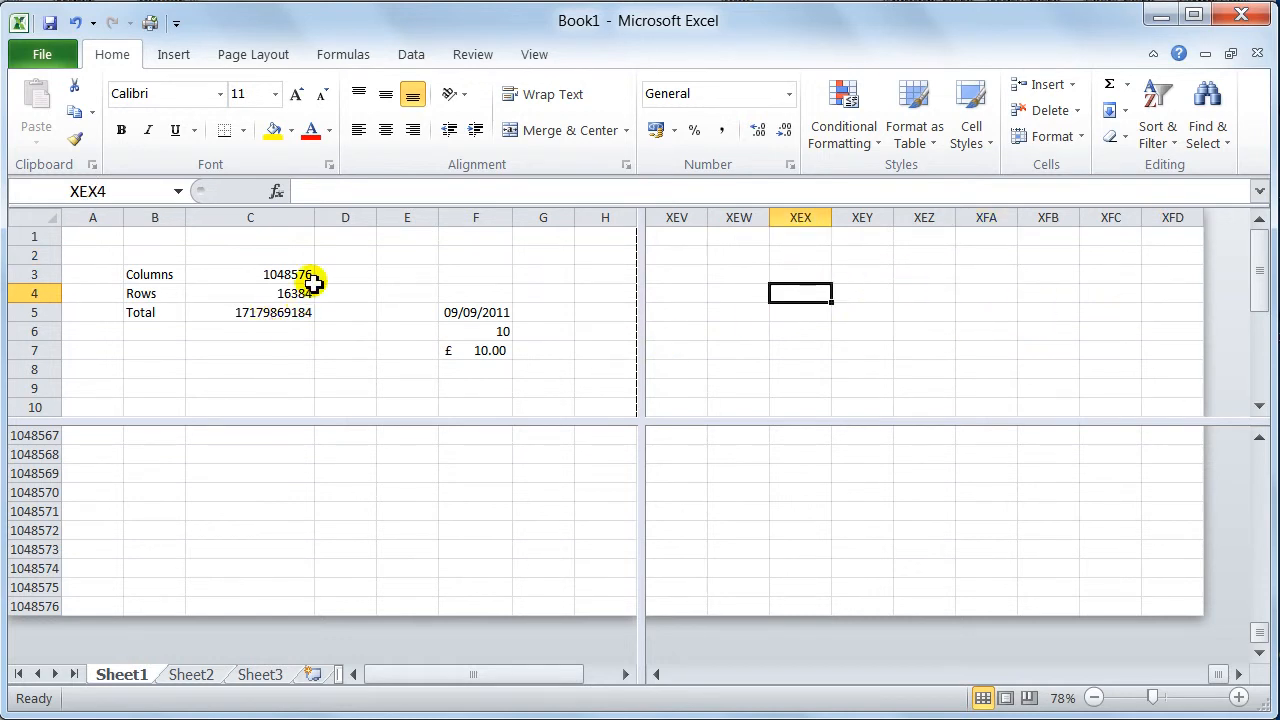
left_click(344, 292)
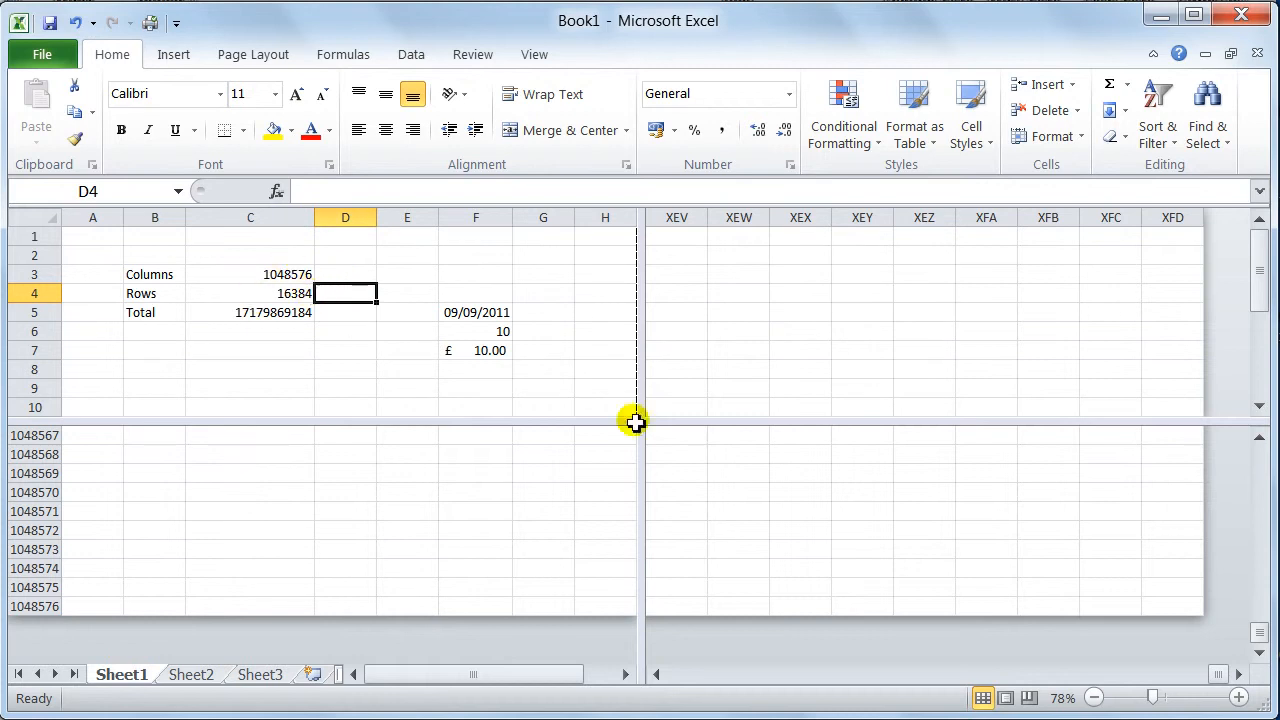
left_click(862, 332)
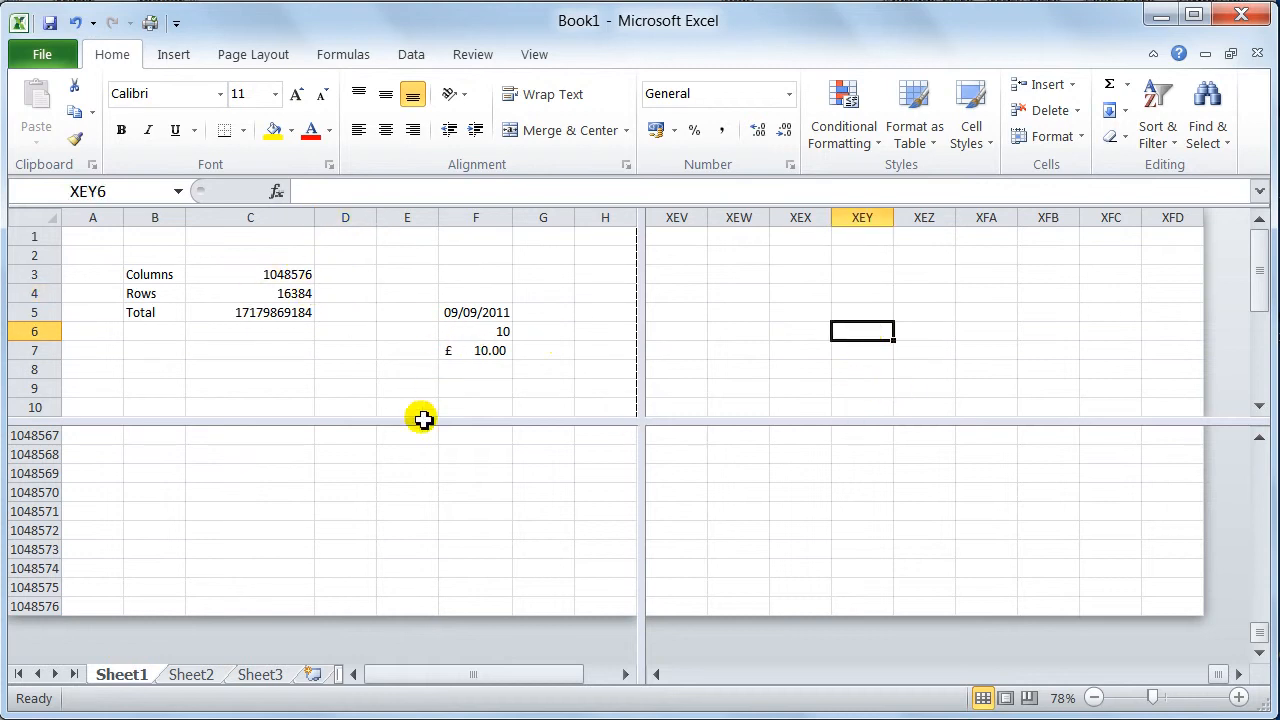
mouse_move(328, 316)
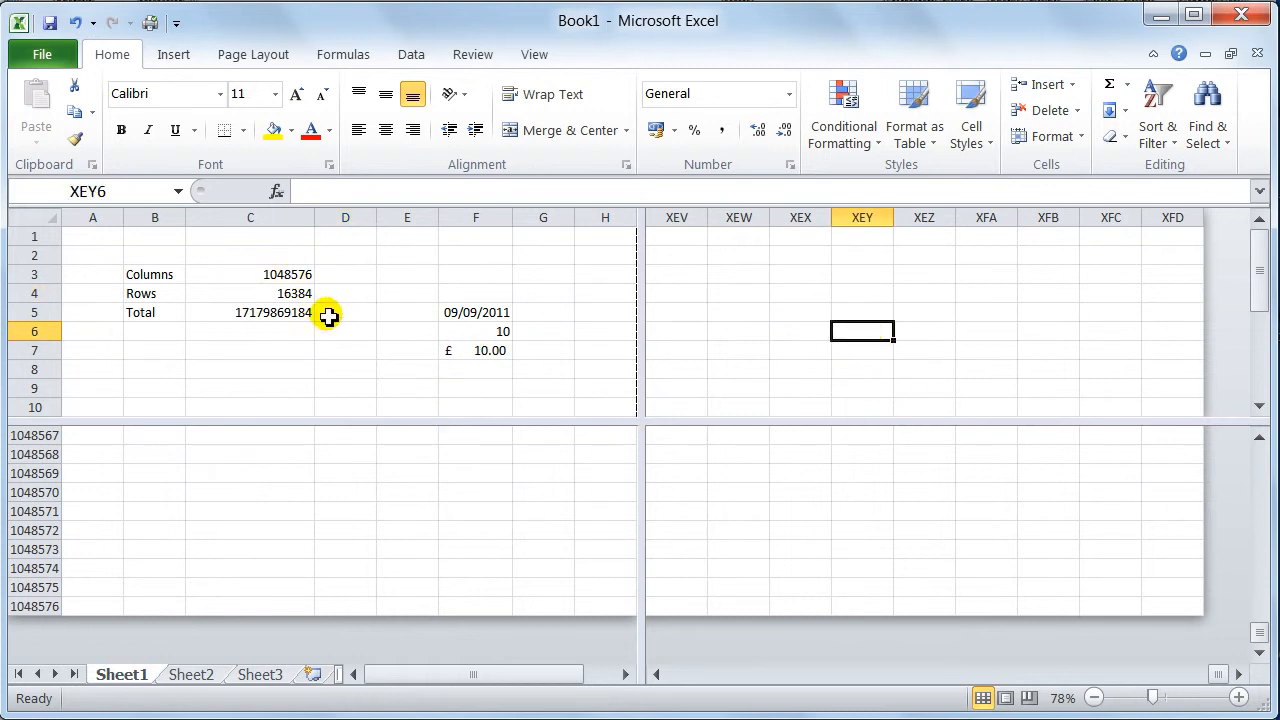
mouse_move(672, 328)
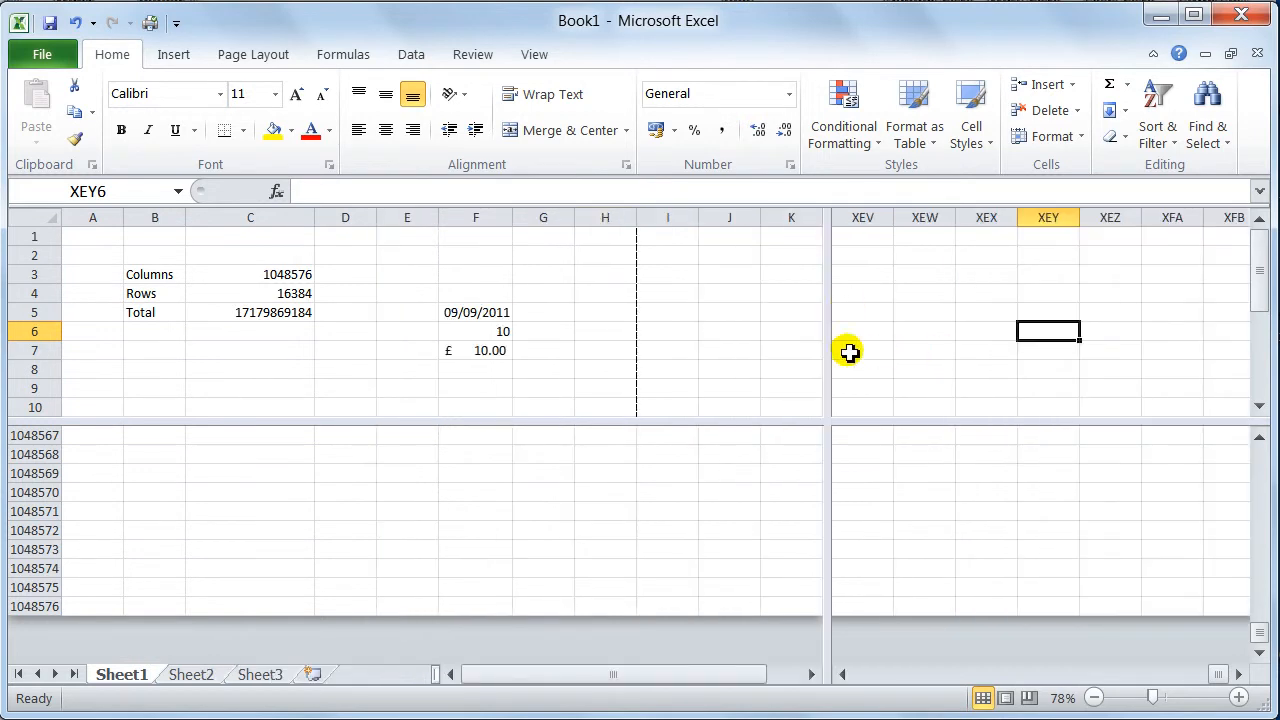
mouse_move(780, 512)
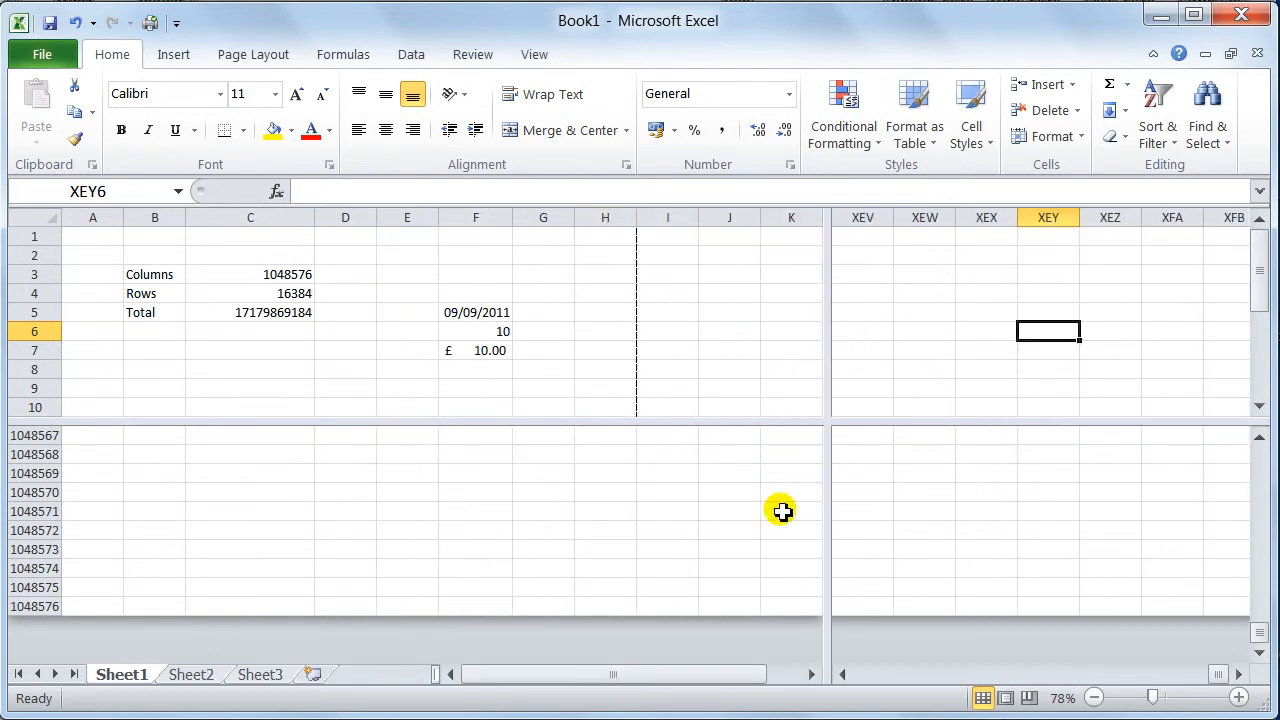
mouse_move(828, 336)
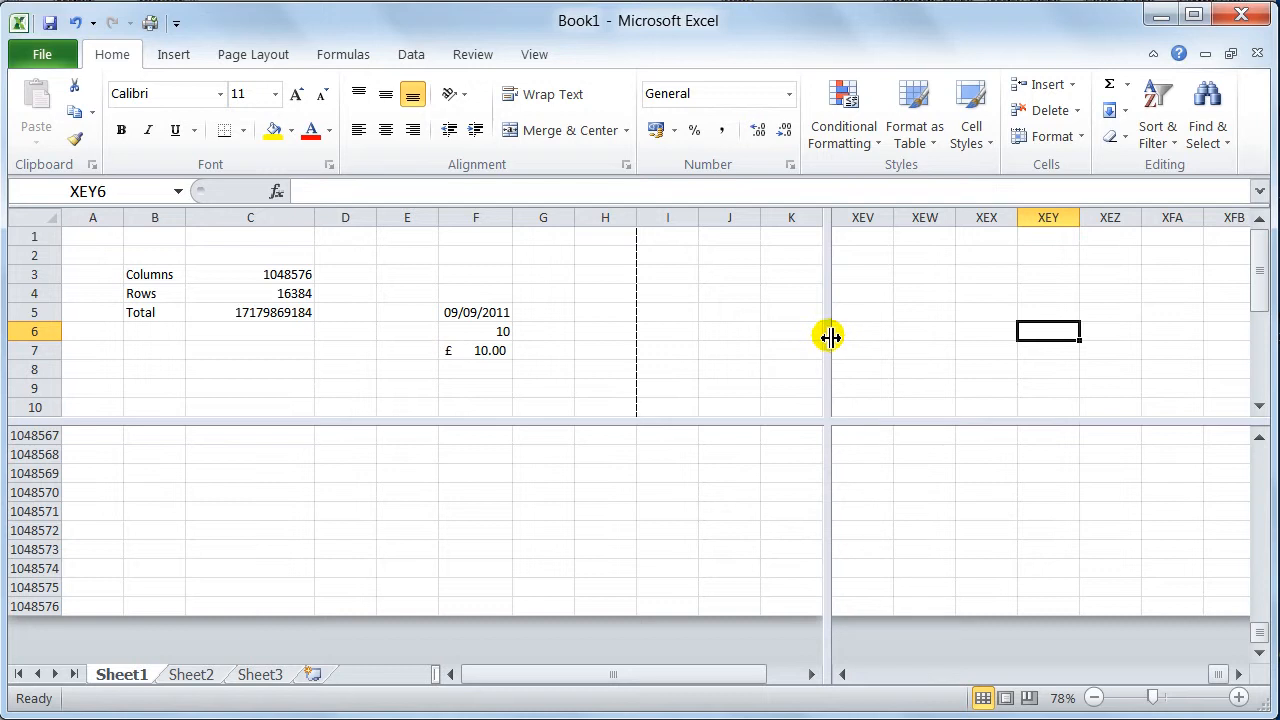
mouse_move(828, 340)
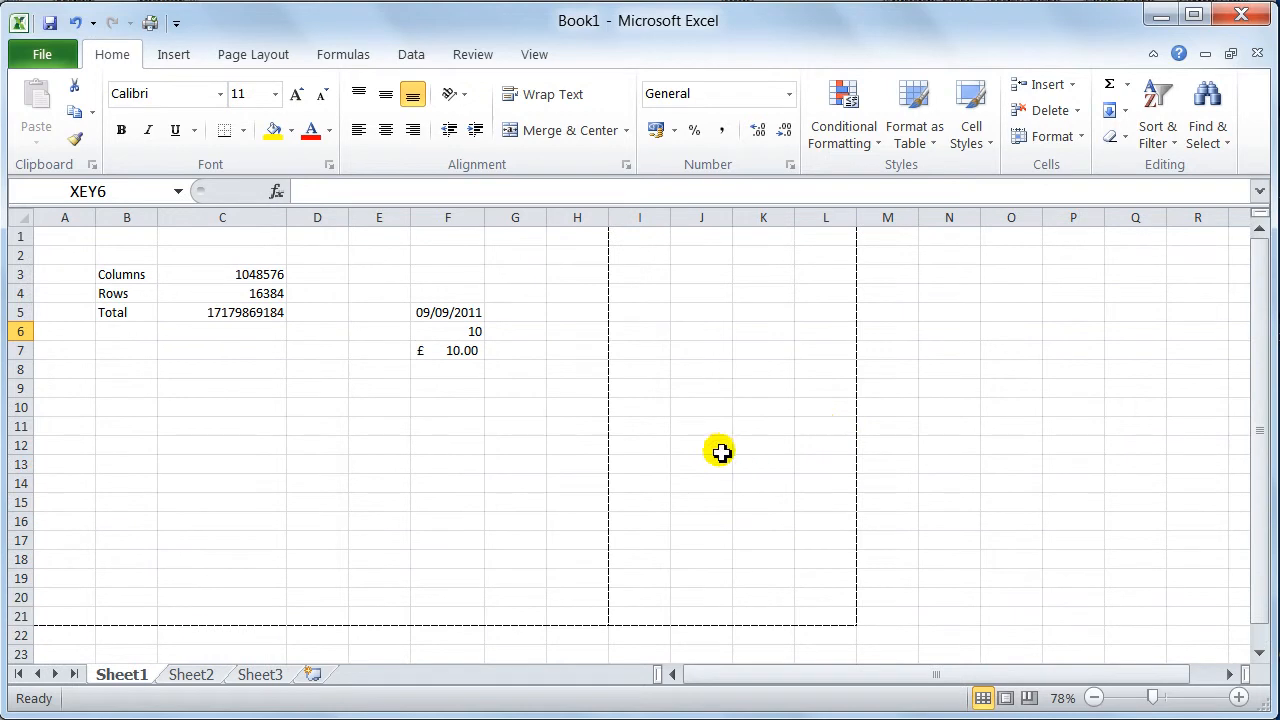
mouse_move(840, 356)
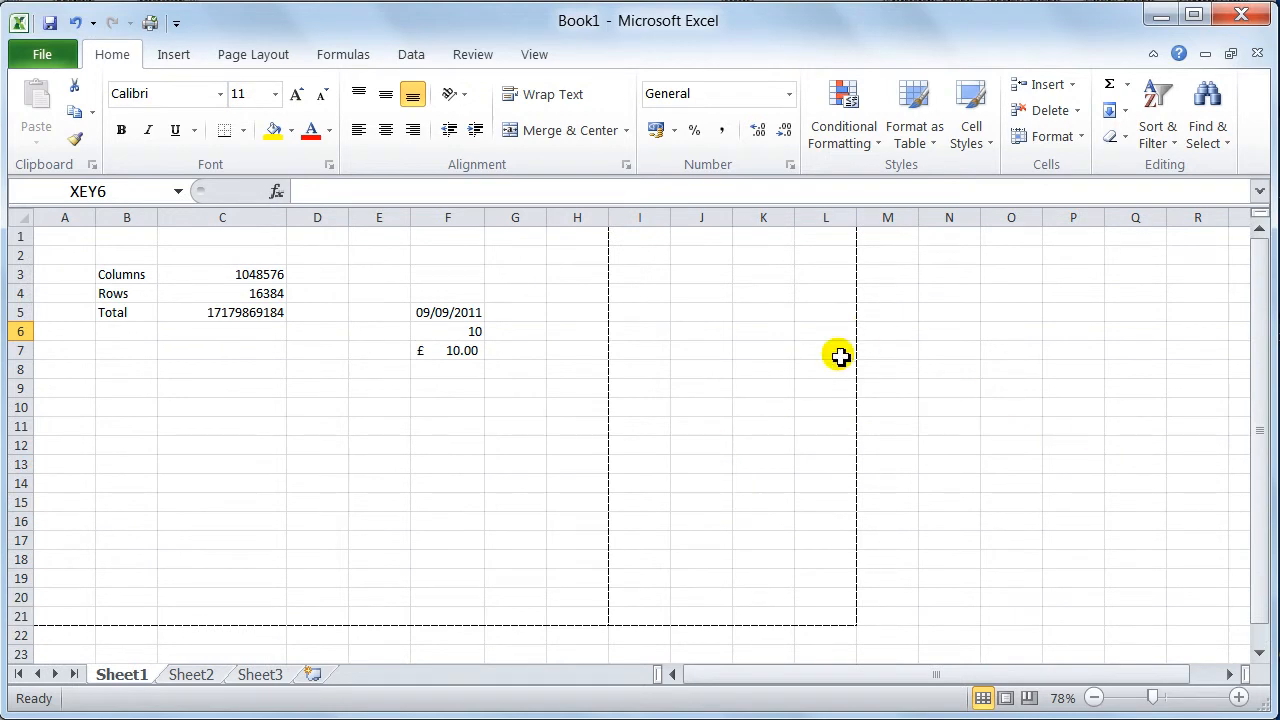
mouse_move(1232, 442)
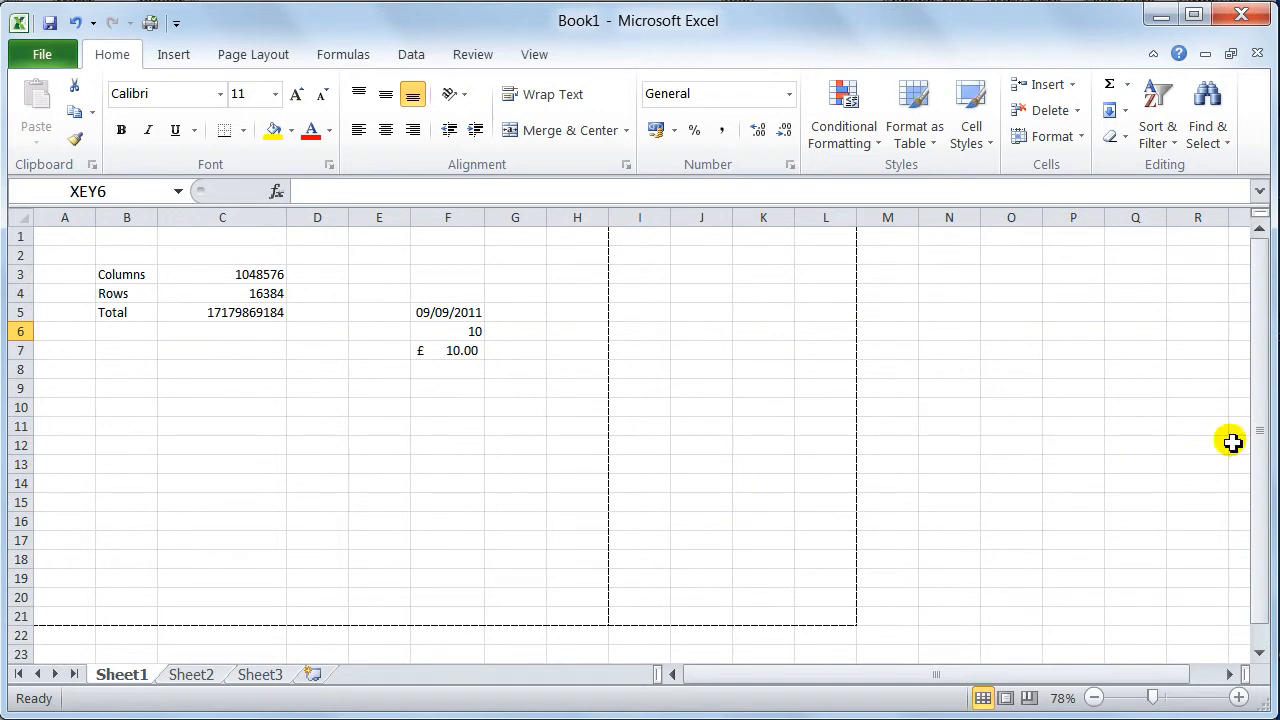
mouse_move(1176, 680)
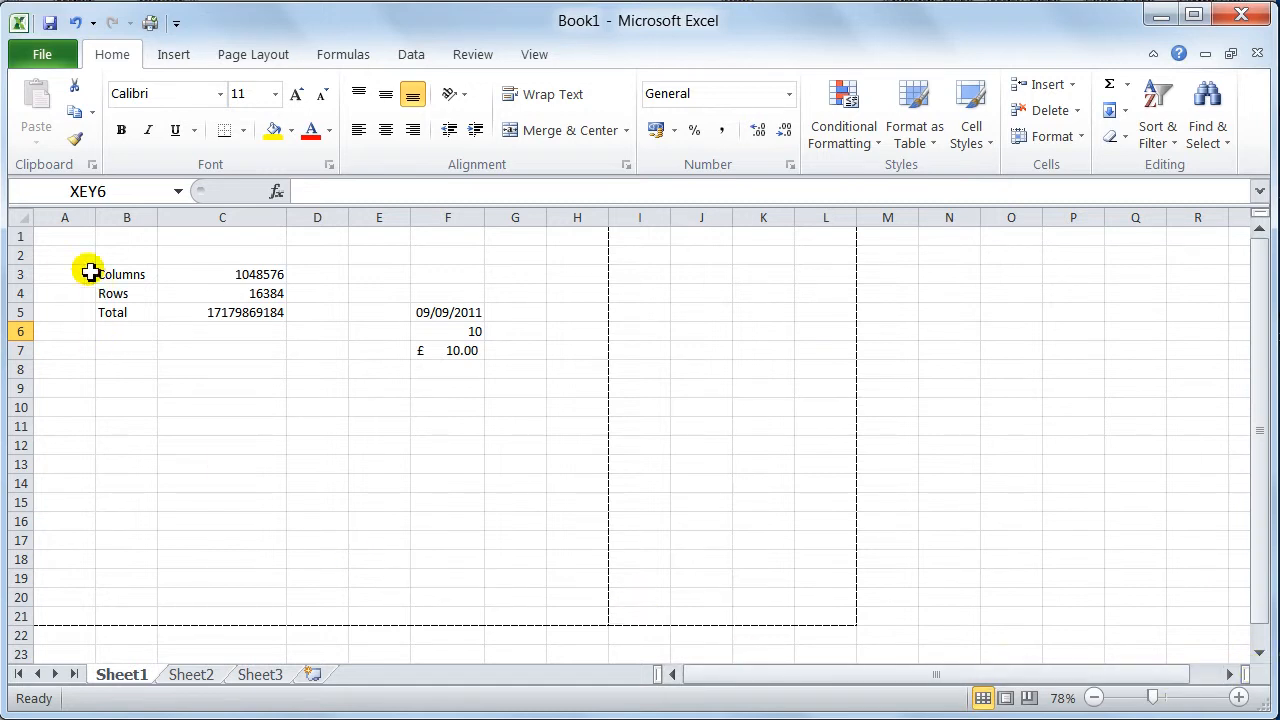
mouse_move(628, 364)
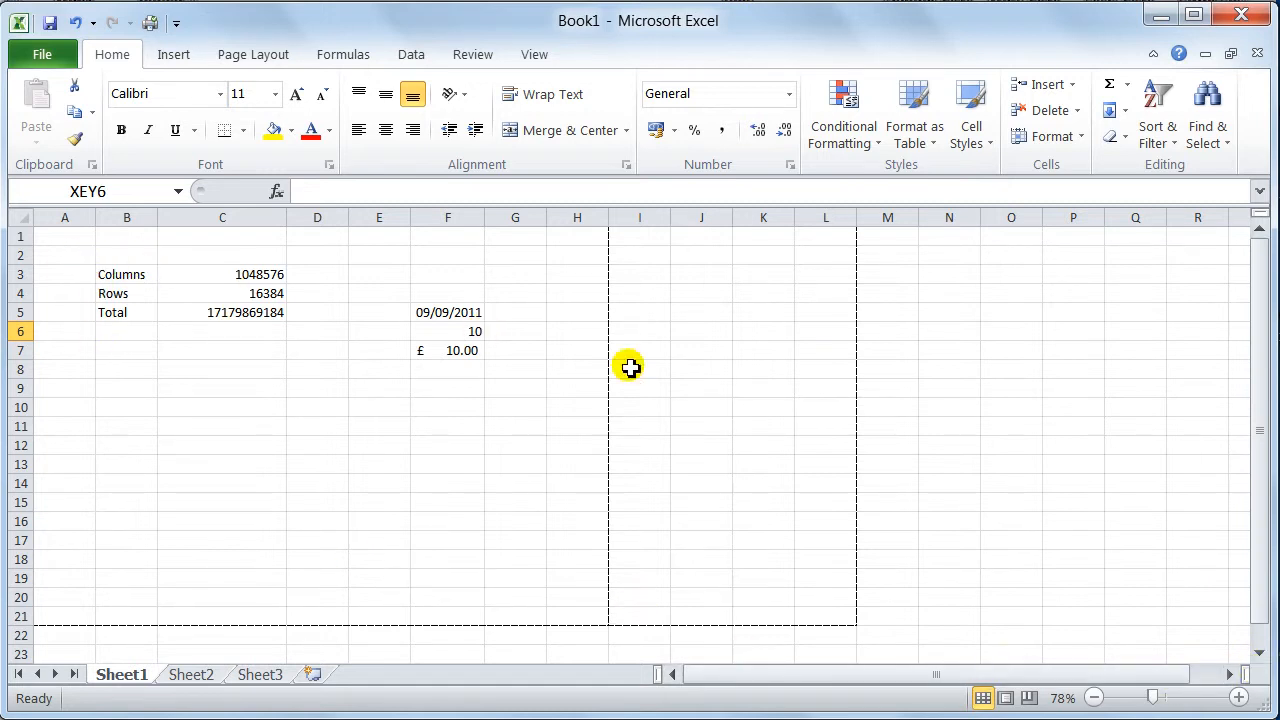
mouse_move(898, 510)
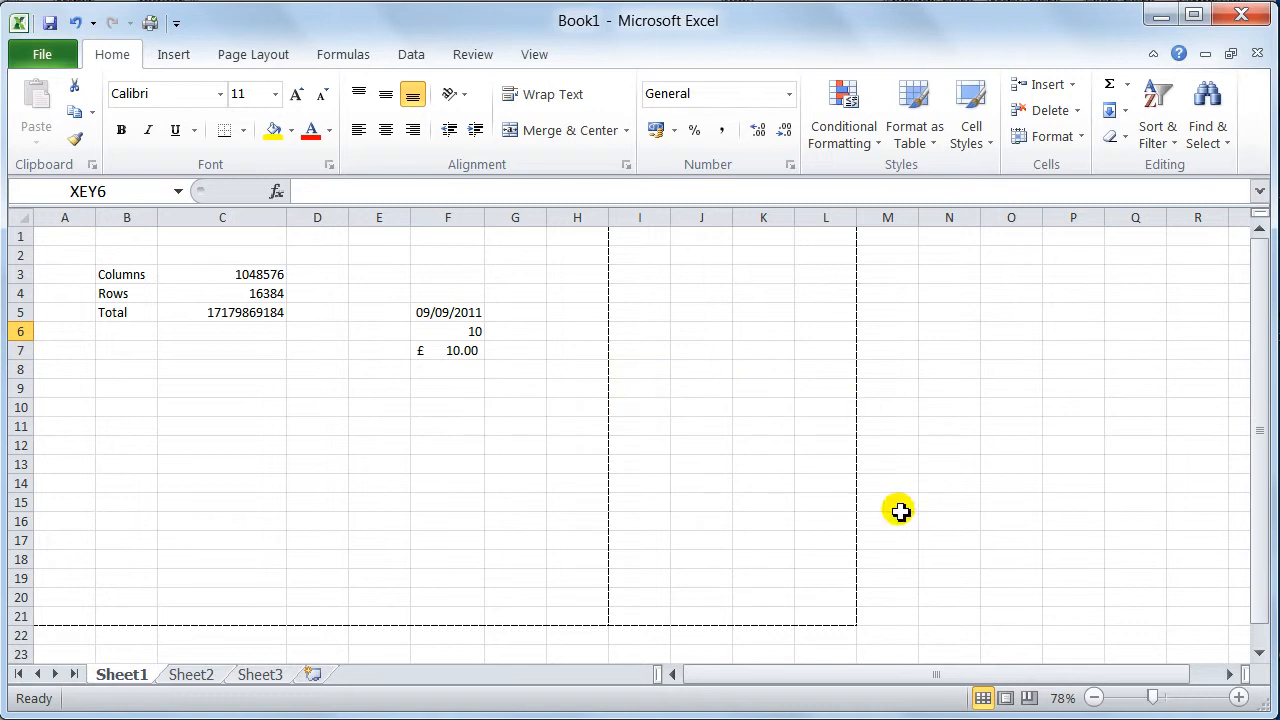
mouse_move(290, 408)
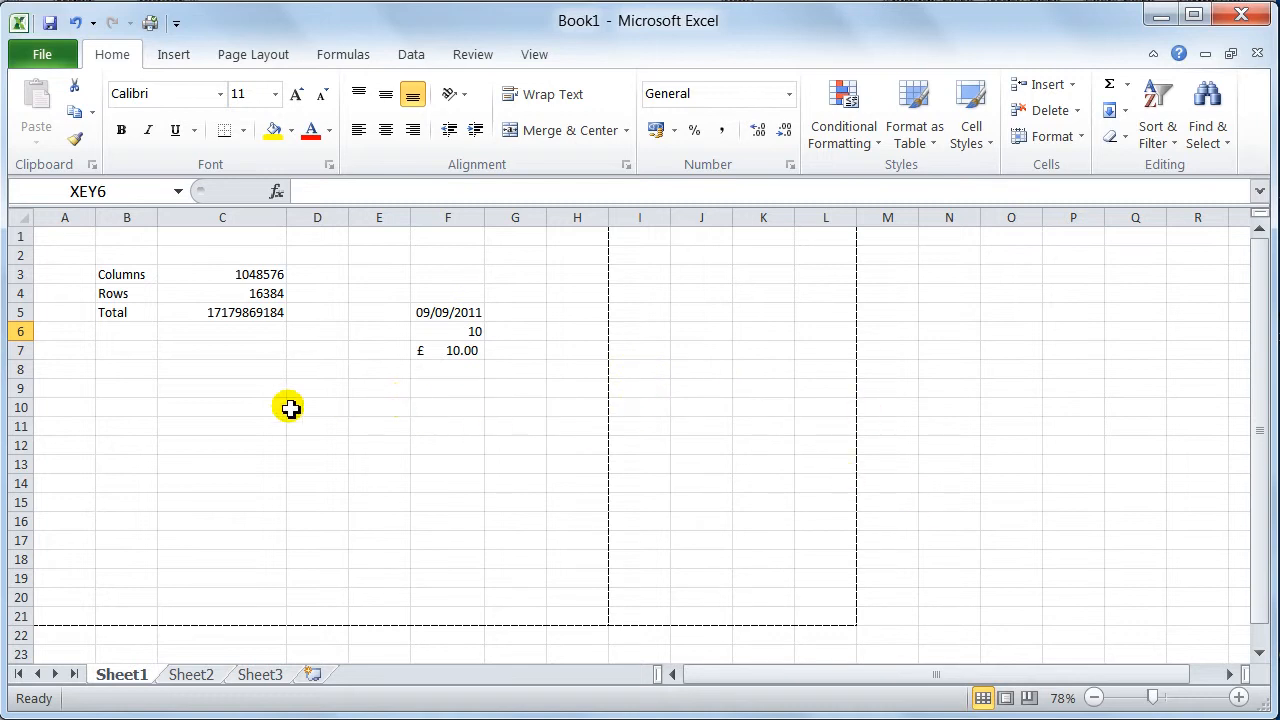
mouse_move(232, 414)
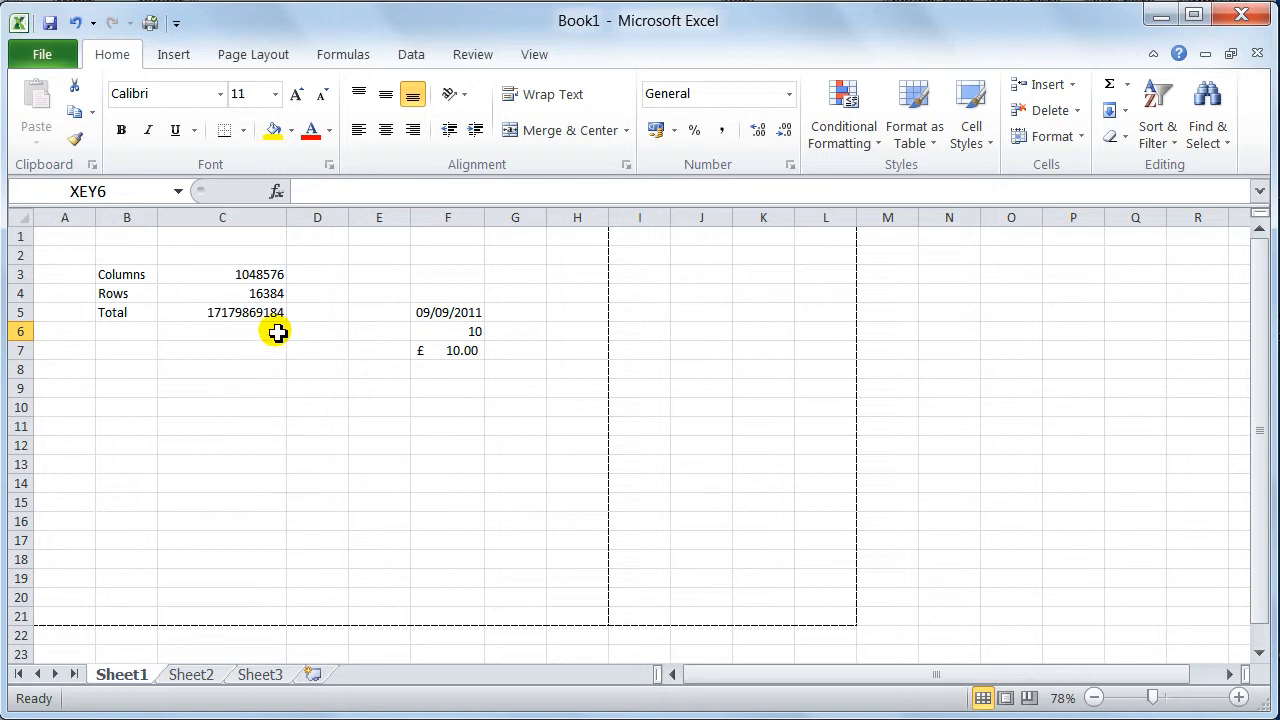
mouse_move(388, 444)
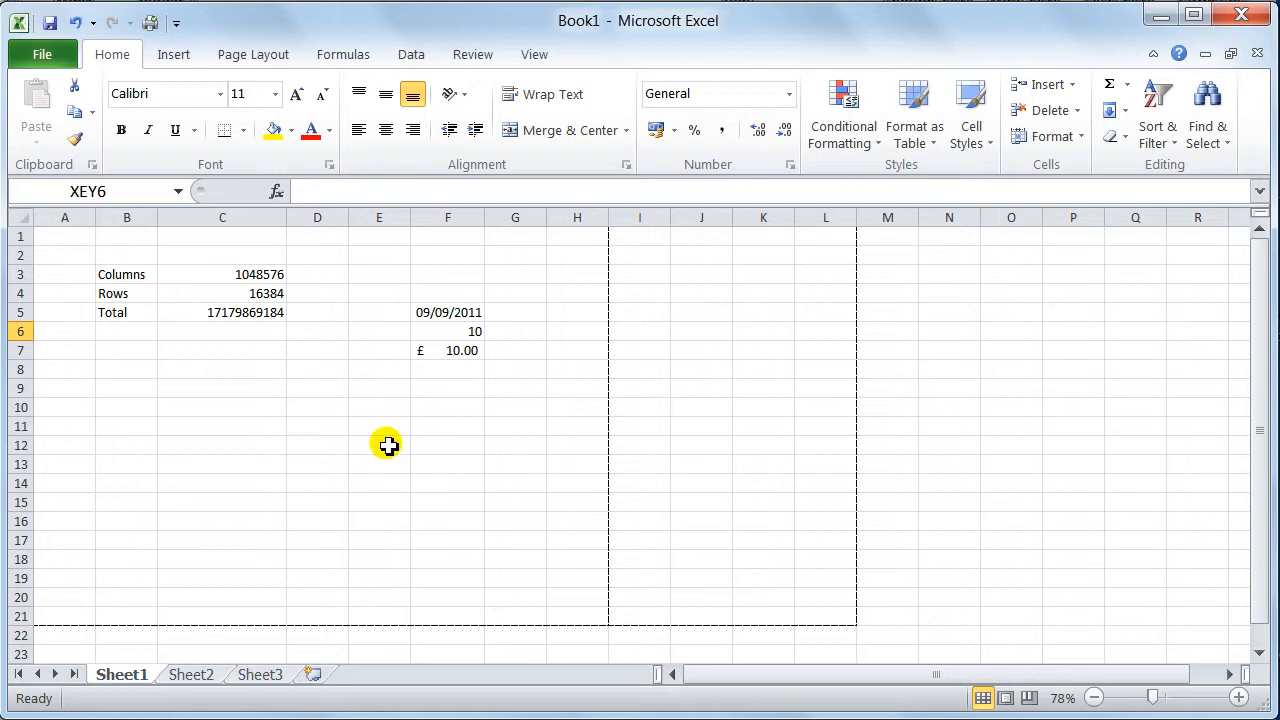
mouse_move(502, 308)
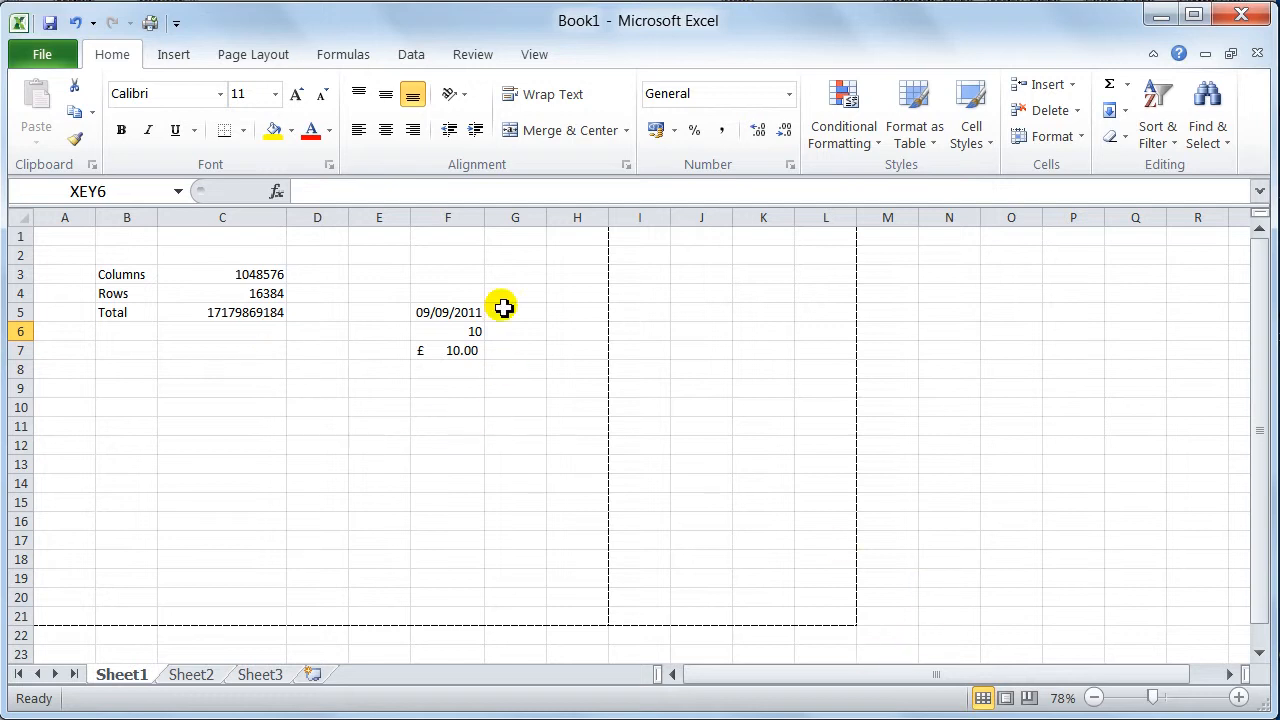
mouse_move(770, 700)
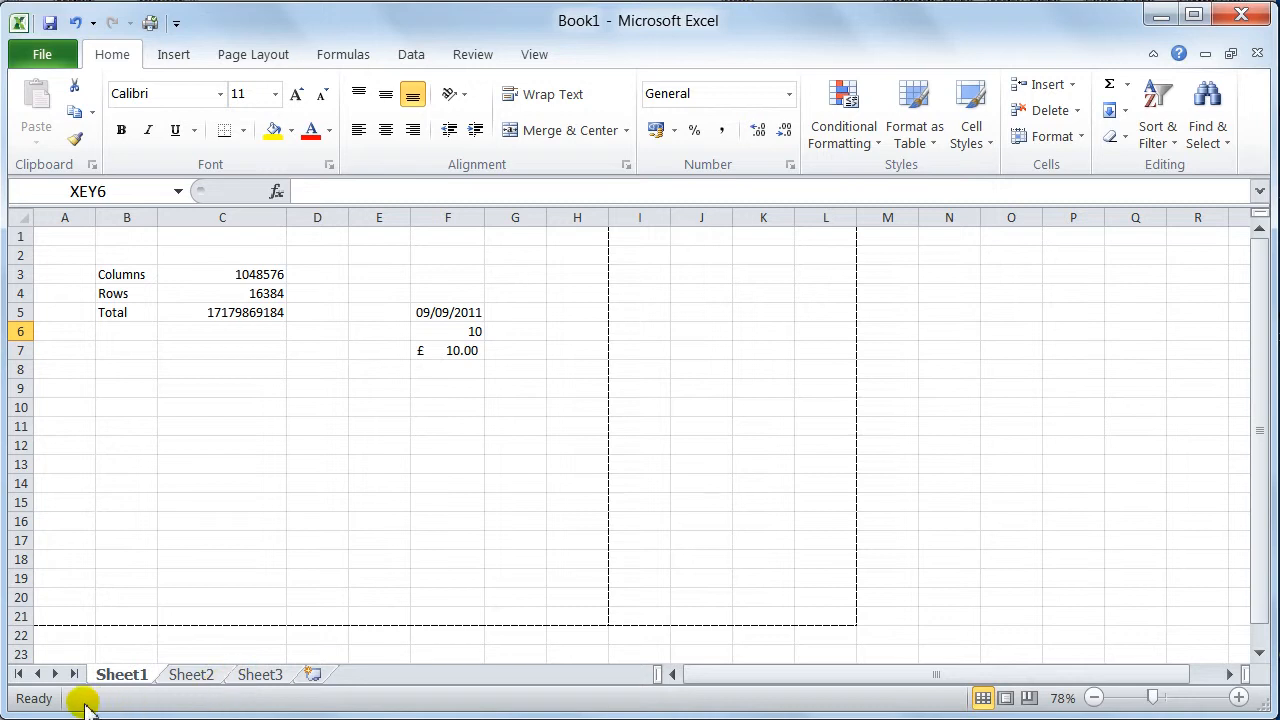
mouse_move(404, 620)
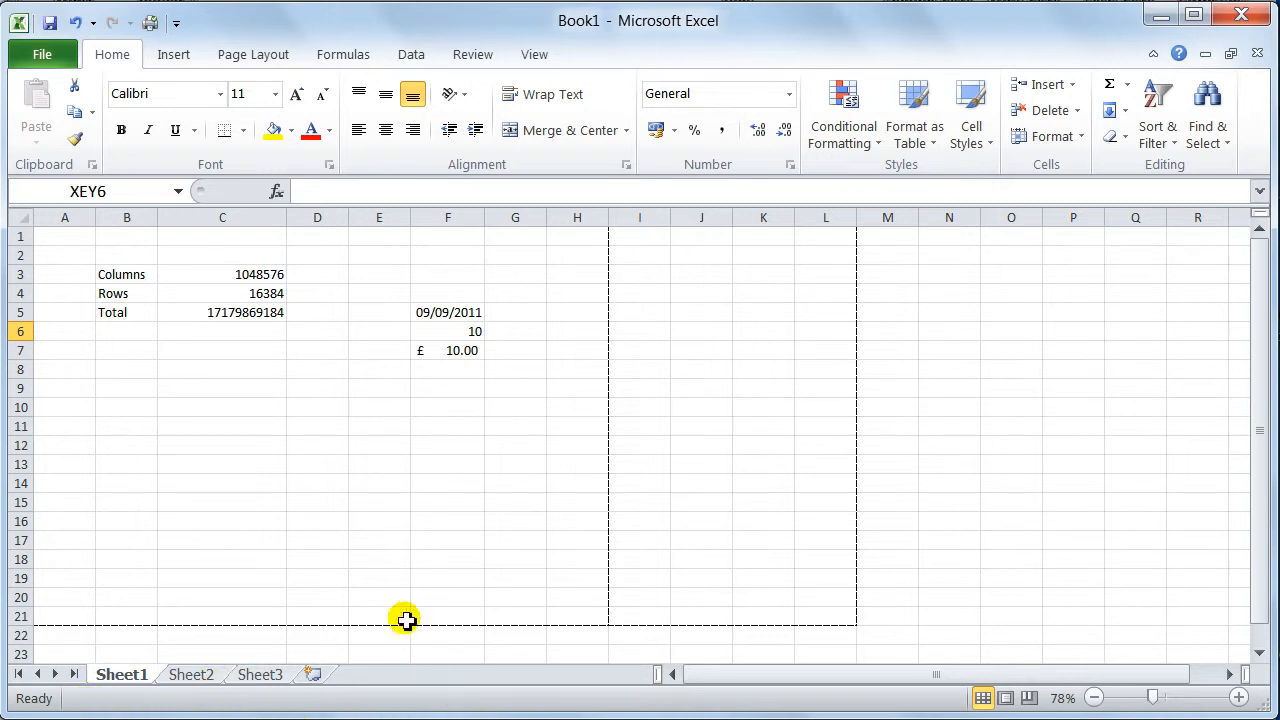
mouse_move(268, 370)
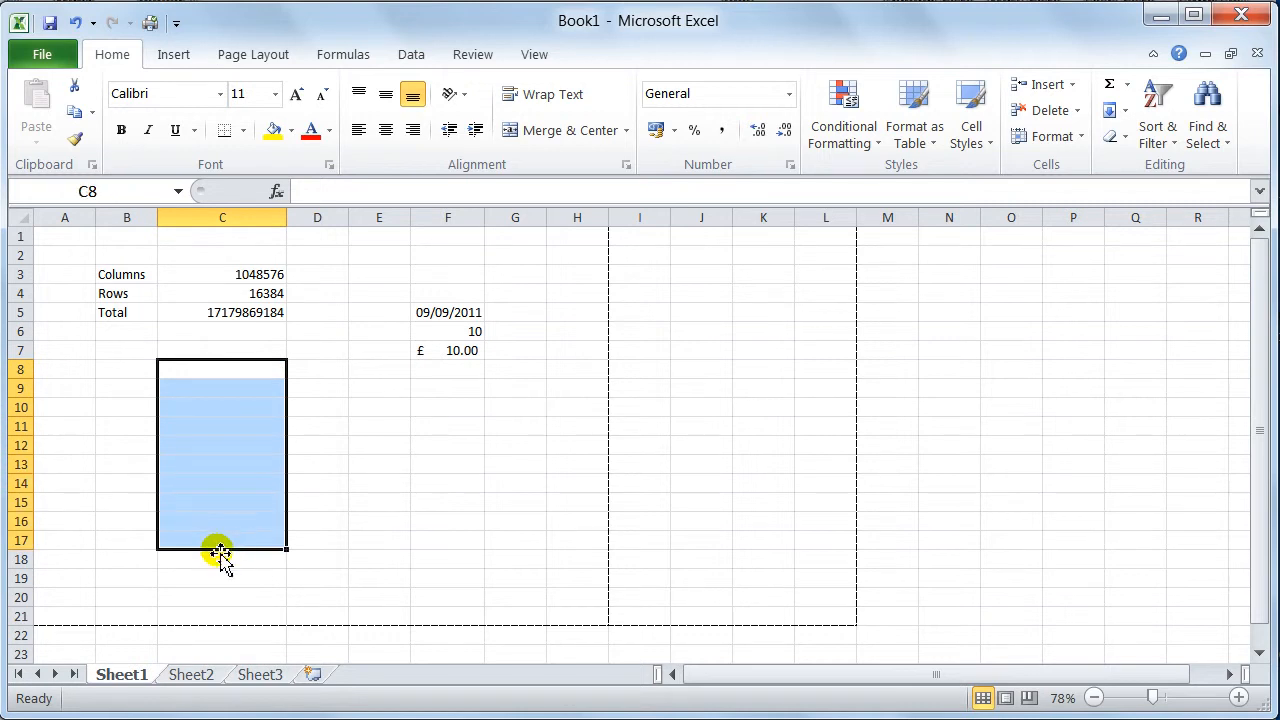
- Fill cells C8 through C17 with the value 25
type("25")
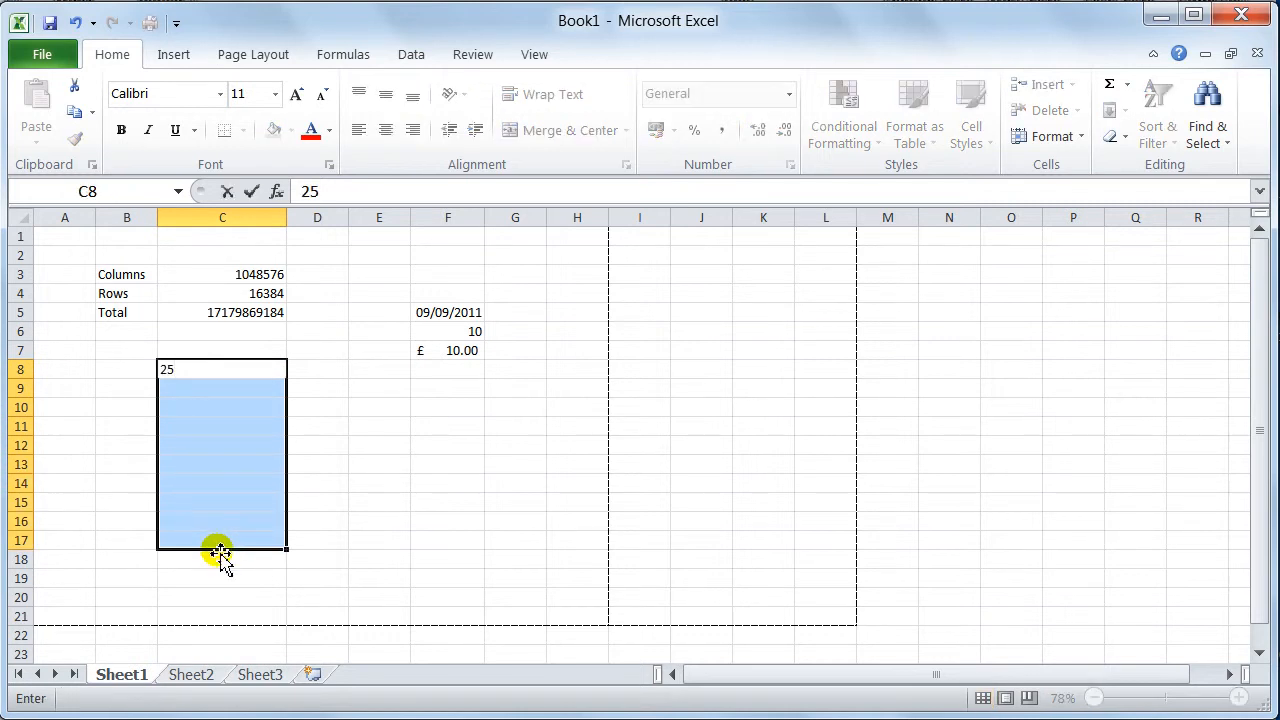
left_click_drag(220, 368, 220, 540)
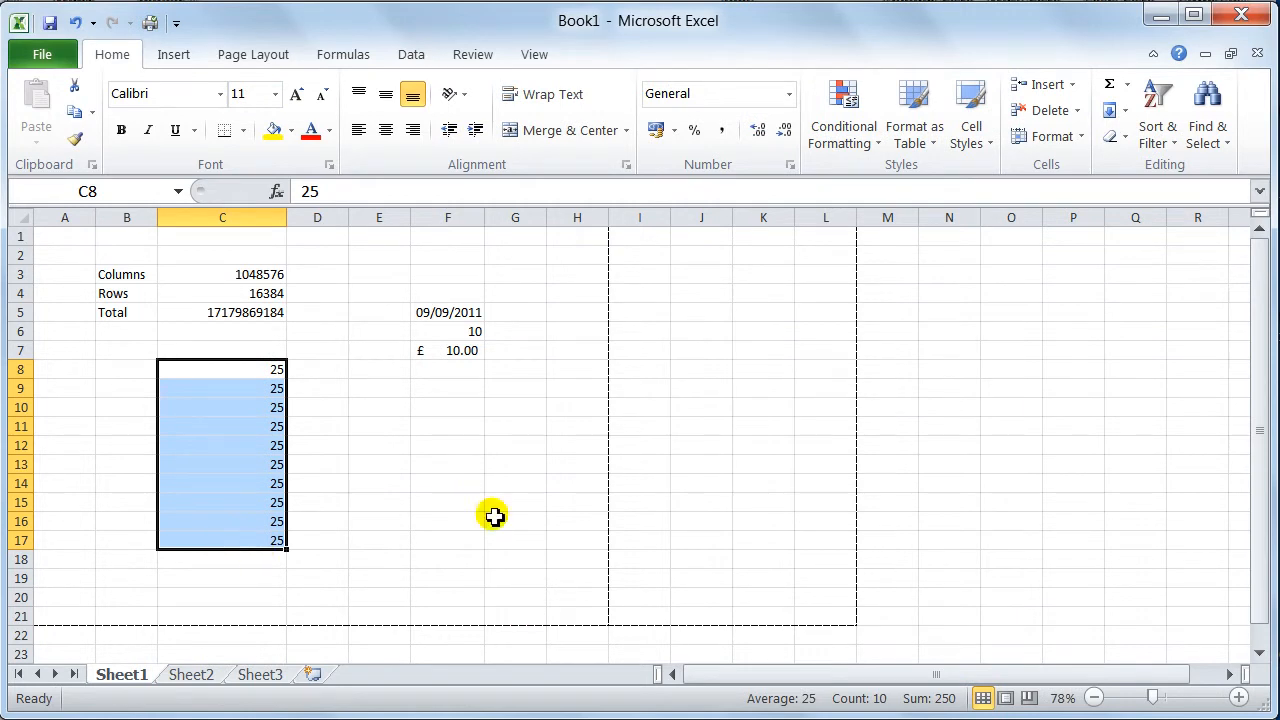
- Select varying runs of the 25s in column C, ending on C8:C13 with Average 25, Count 6, Sum 150
left_click(222, 388)
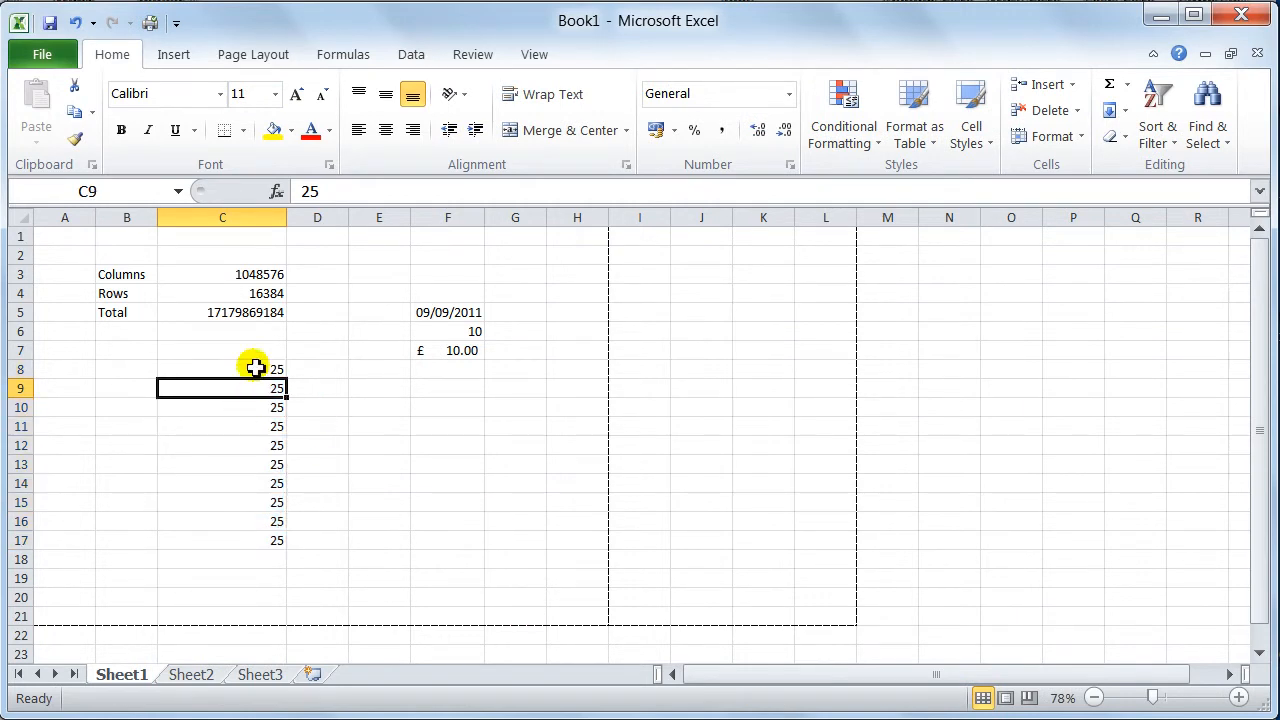
left_click_drag(256, 368, 250, 408)
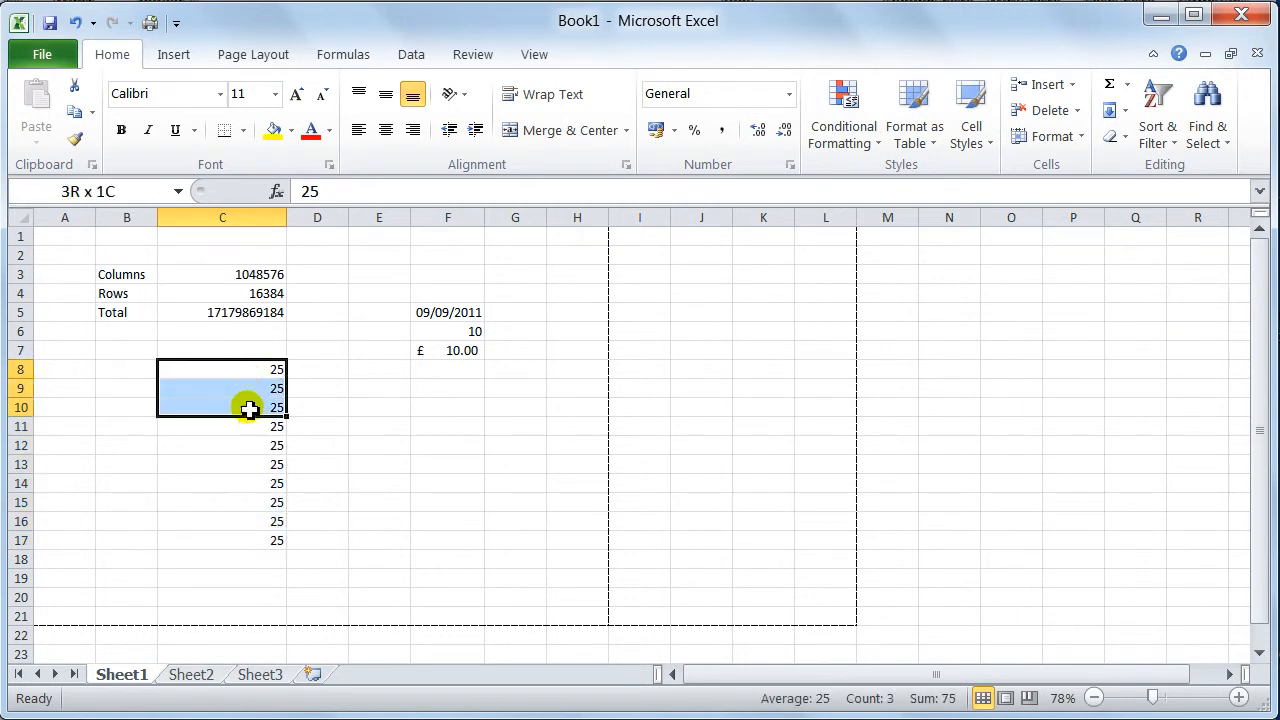
left_click_drag(250, 408, 228, 540)
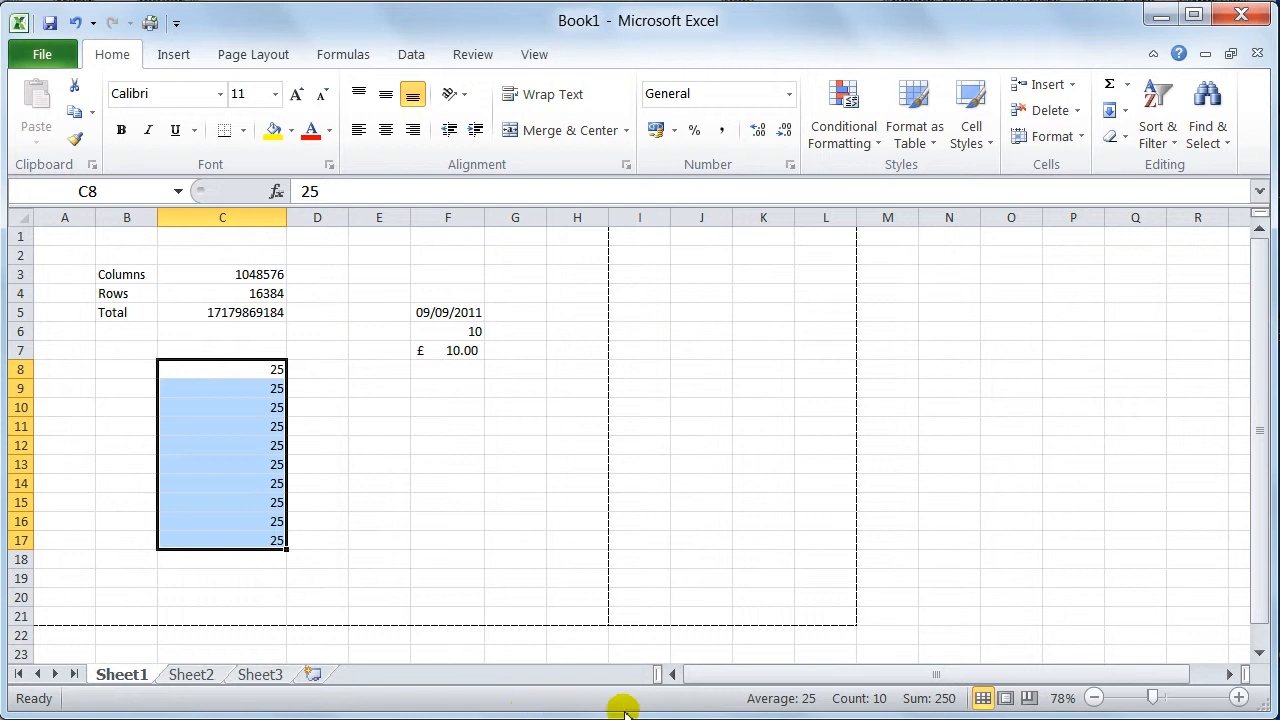
mouse_move(260, 482)
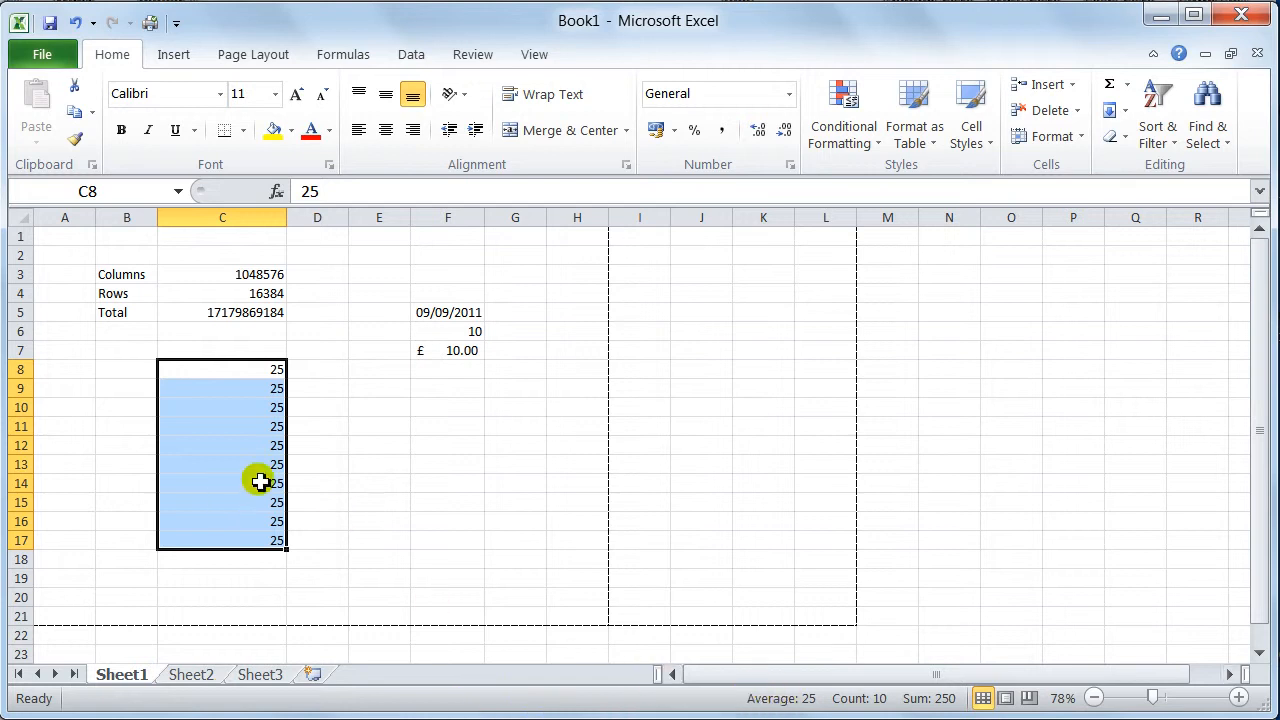
mouse_move(764, 704)
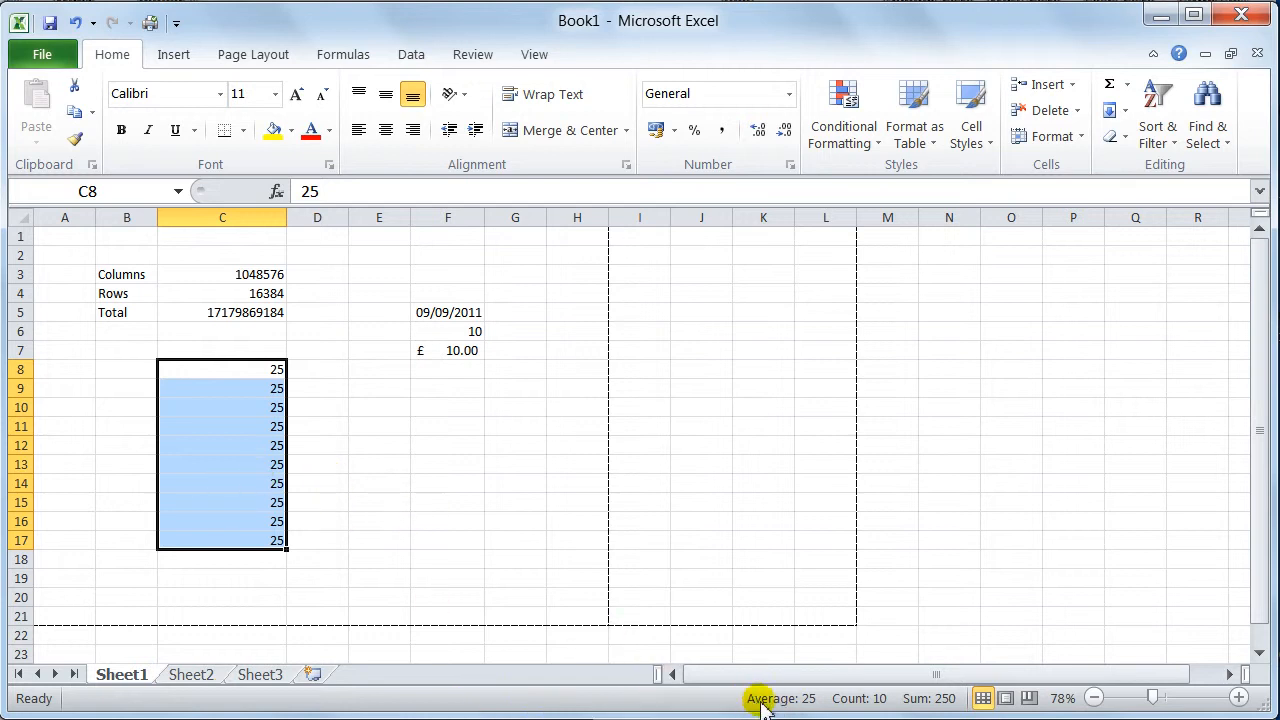
mouse_move(300, 408)
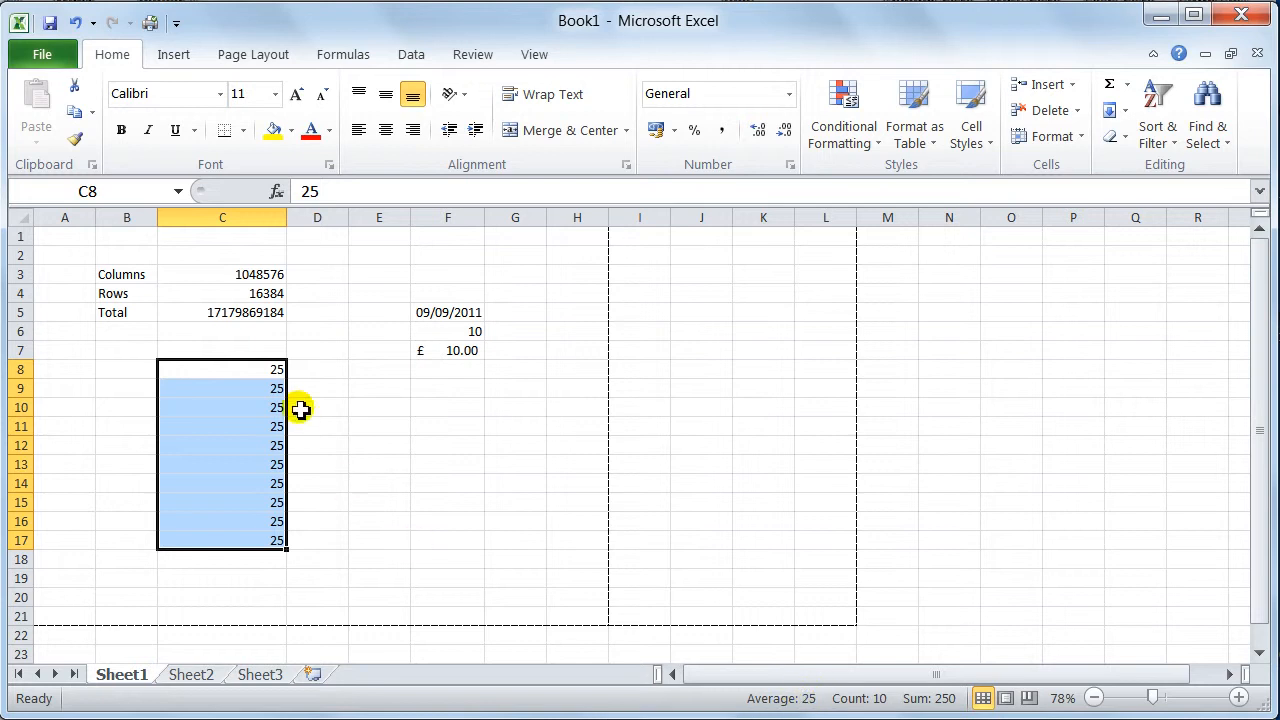
mouse_move(844, 698)
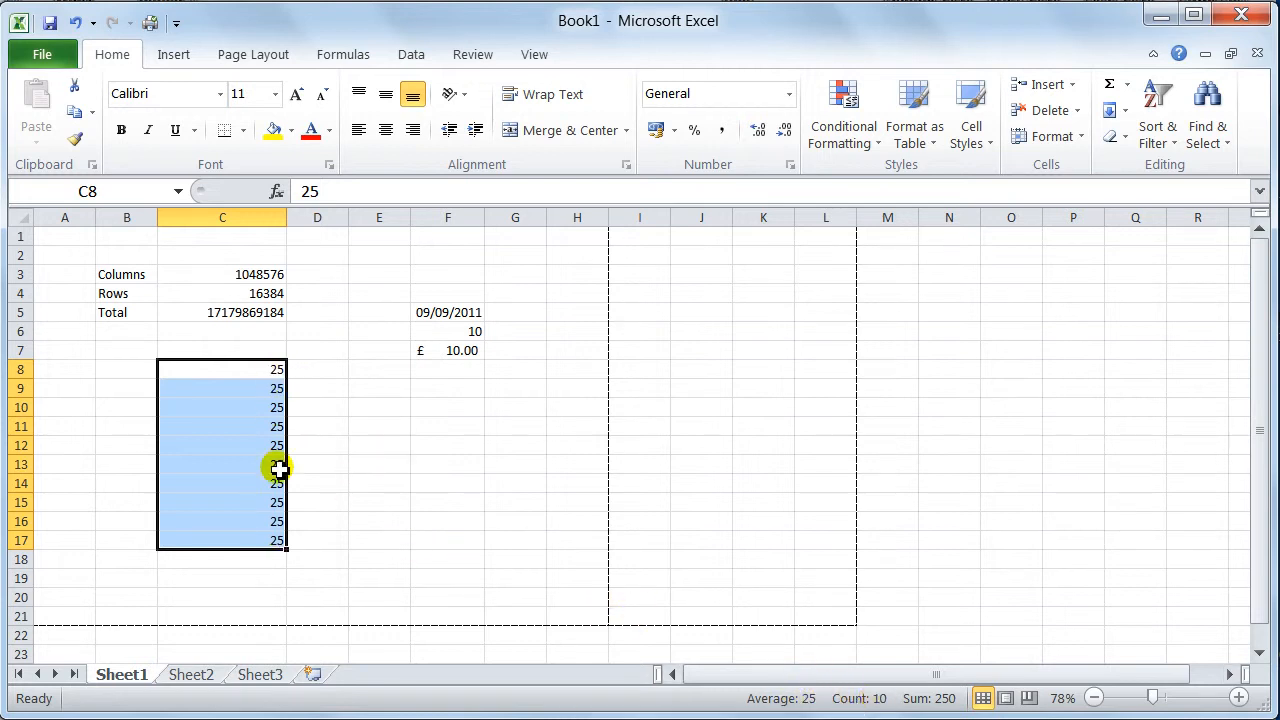
mouse_move(916, 698)
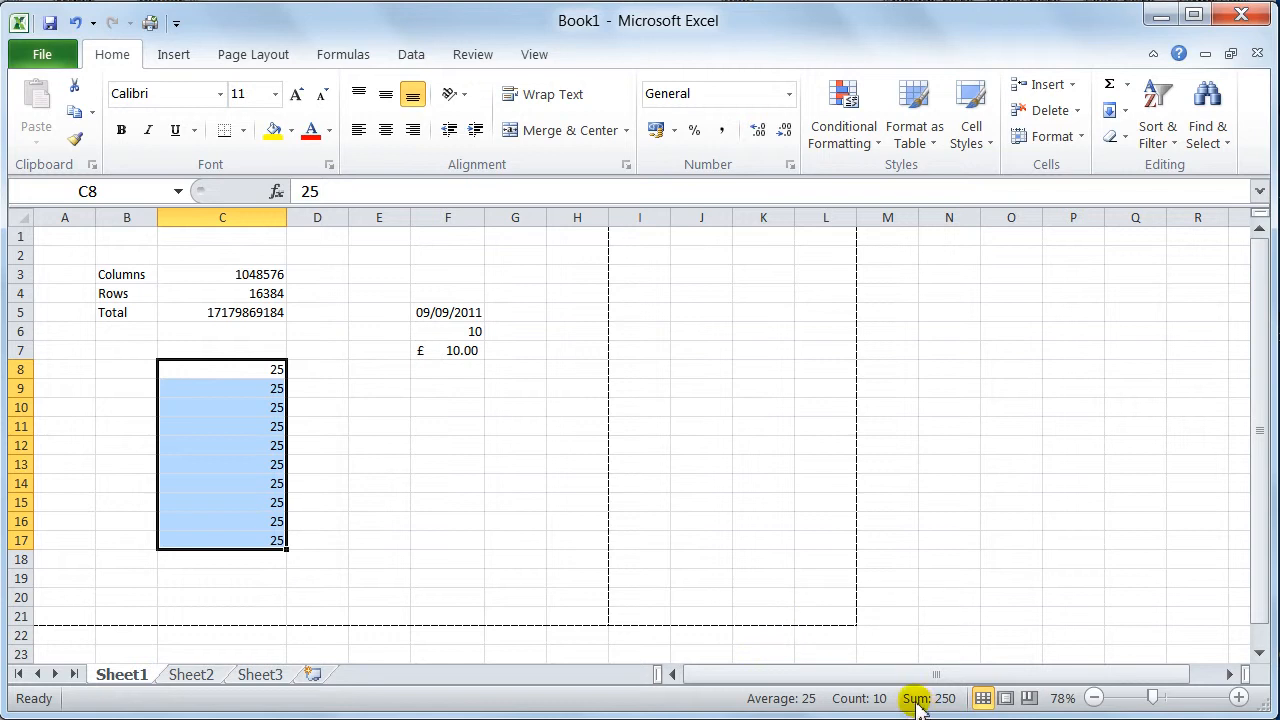
mouse_move(272, 532)
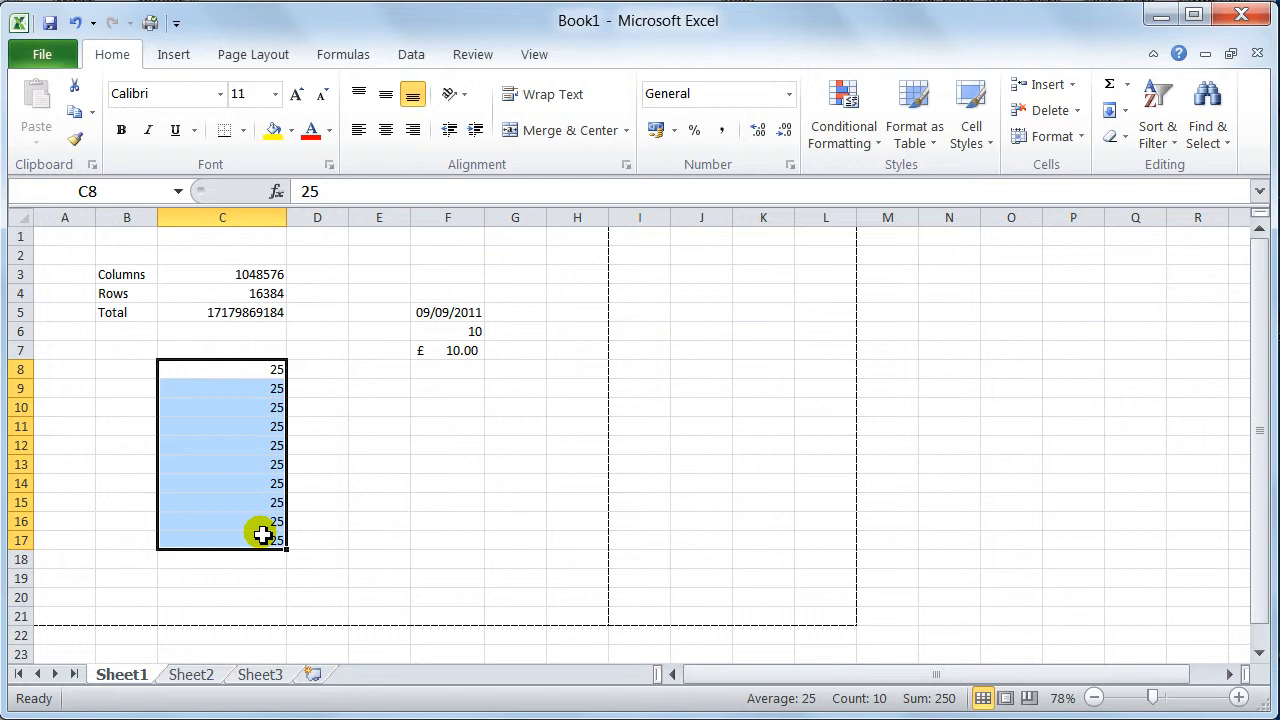
mouse_move(180, 560)
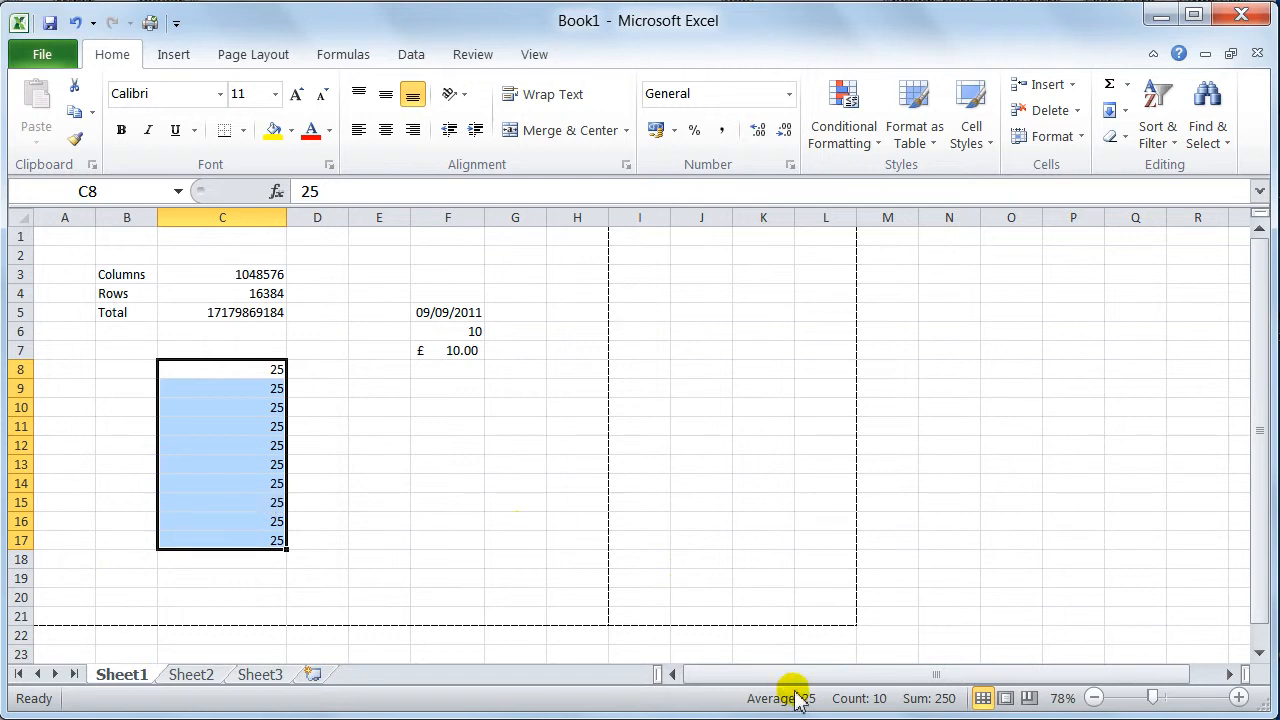
mouse_move(410, 468)
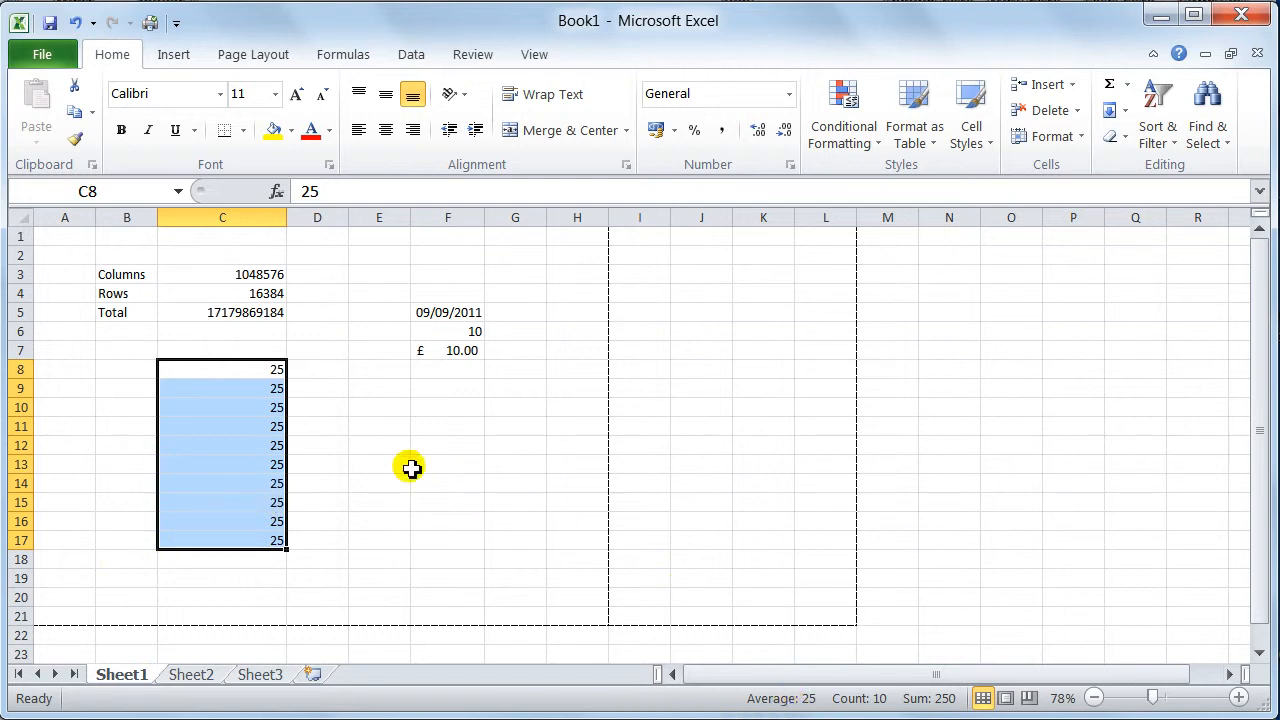
mouse_move(404, 464)
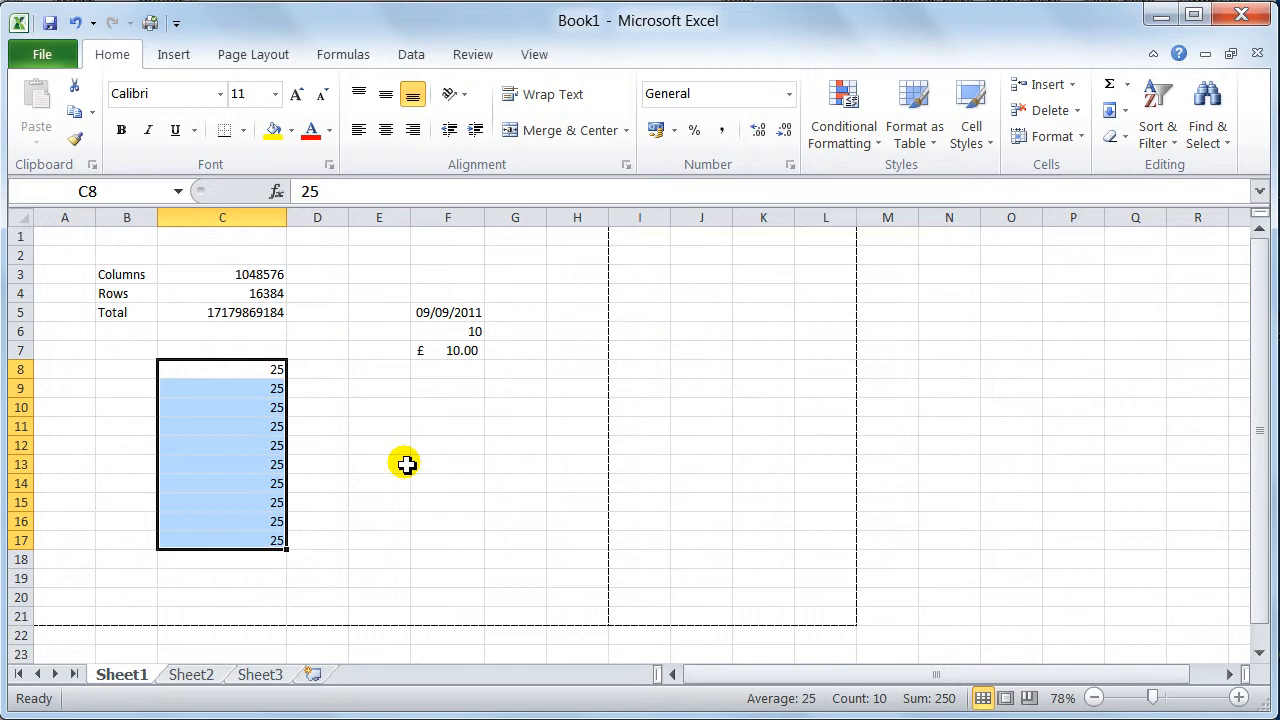
mouse_move(416, 498)
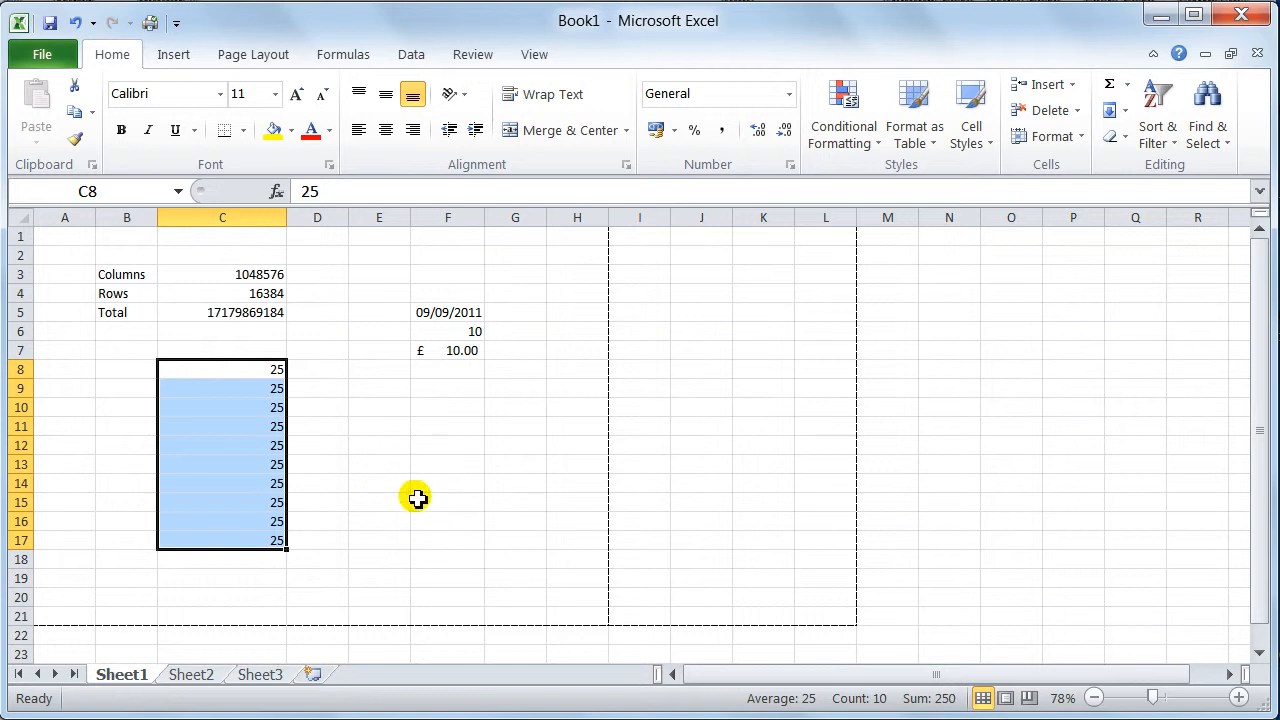
mouse_move(258, 414)
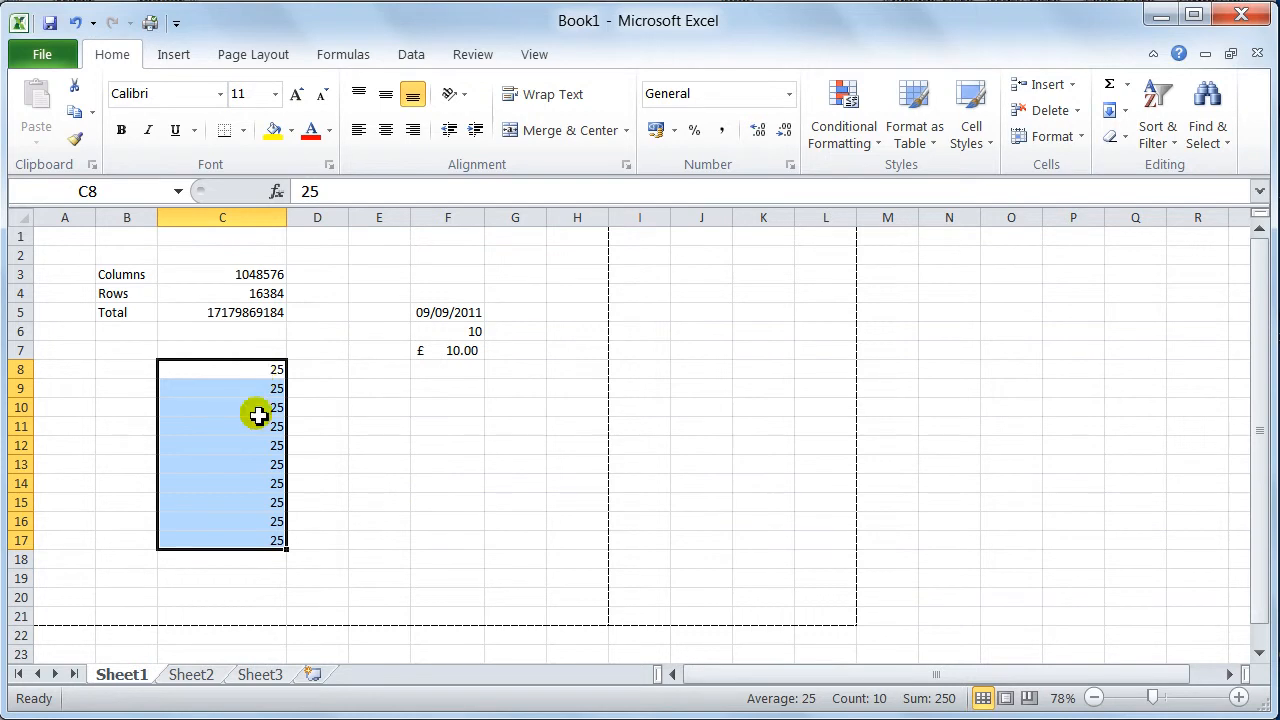
left_click_drag(222, 368, 222, 388)
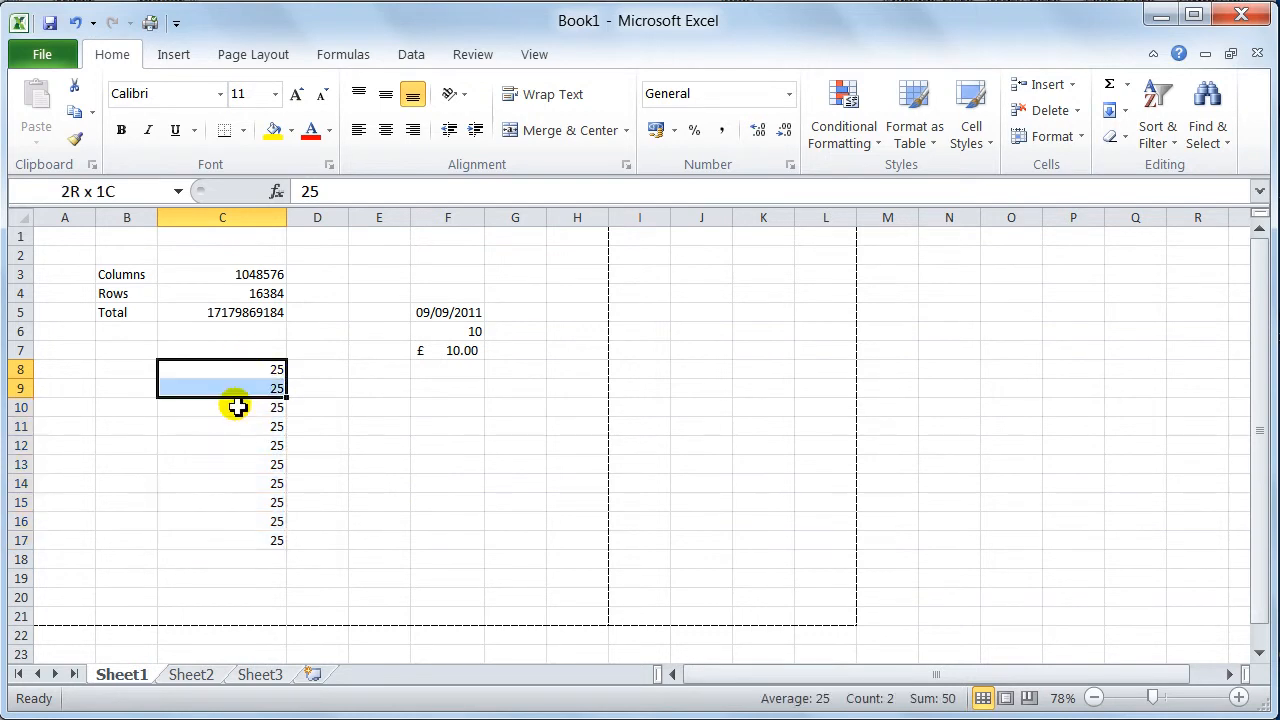
left_click_drag(236, 408, 222, 464)
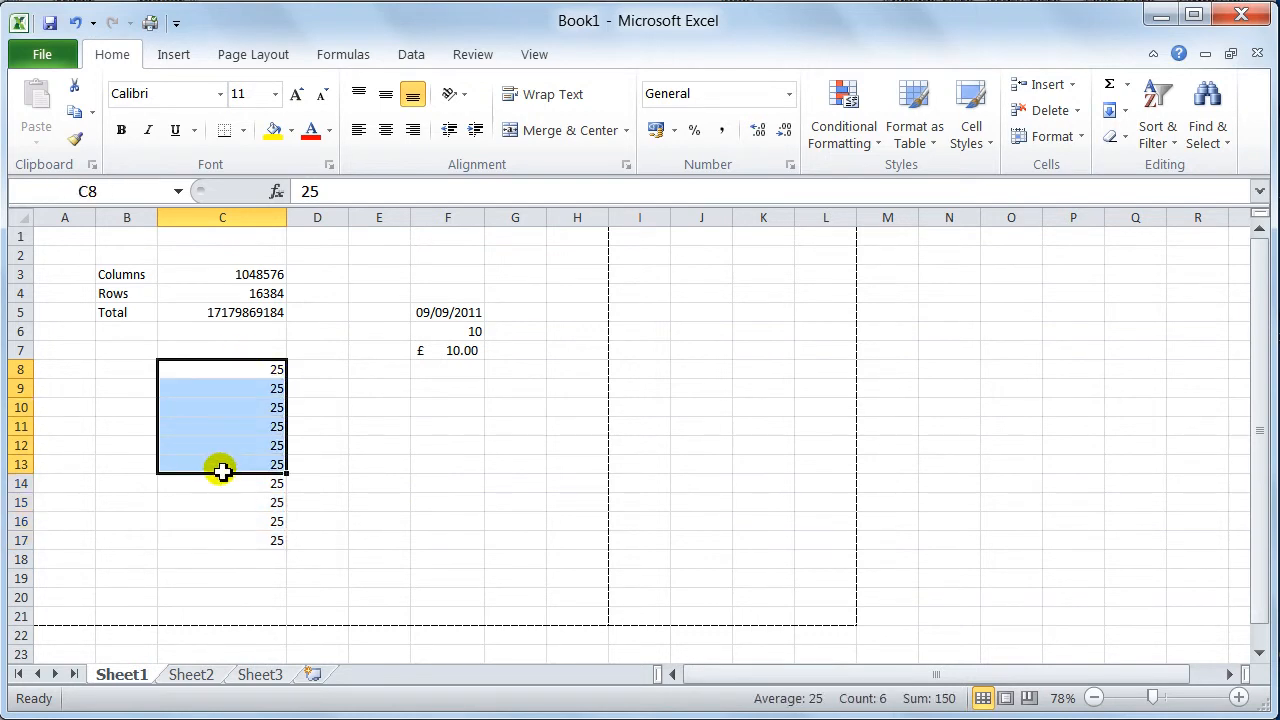
mouse_move(728, 656)
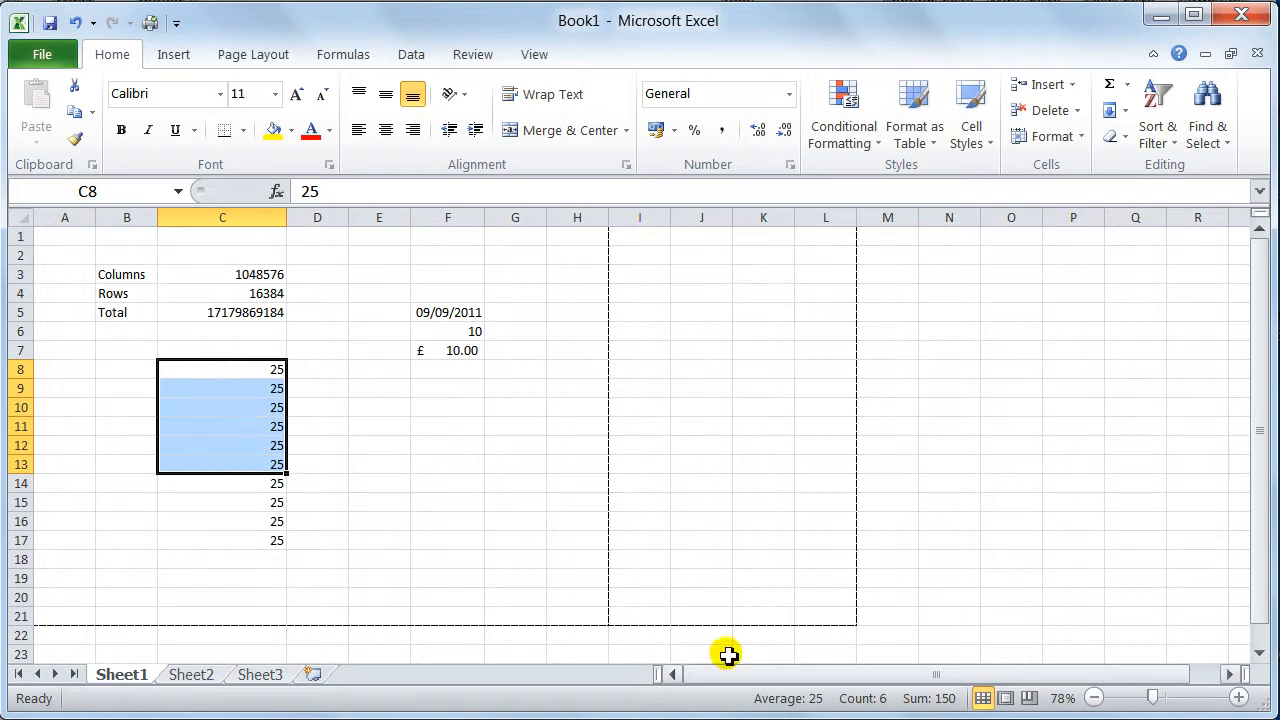
right_click(784, 698)
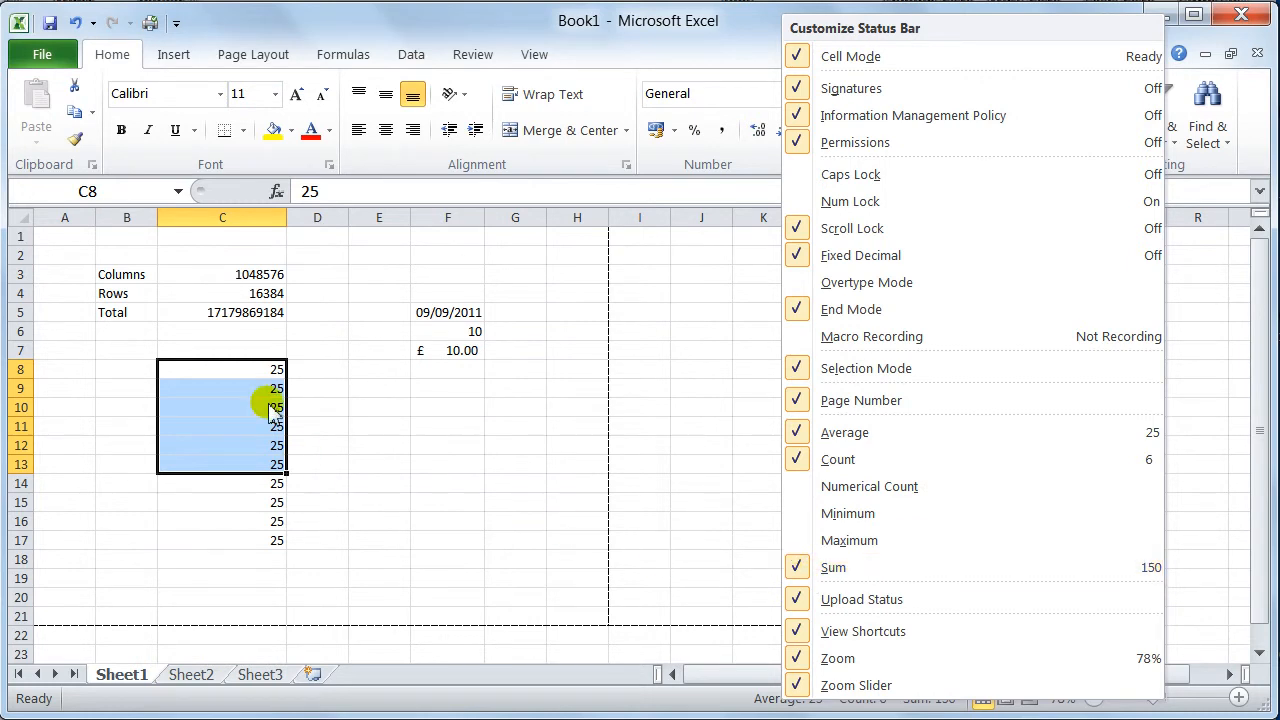
left_click(276, 408)
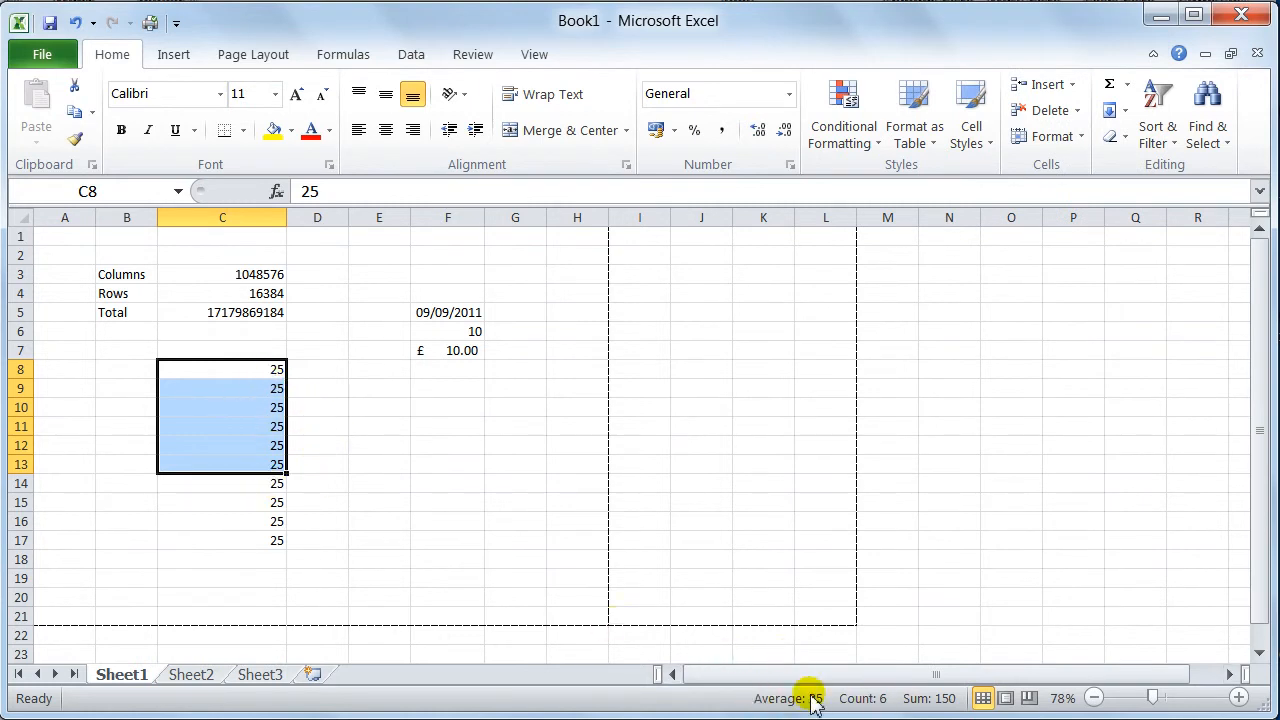
mouse_move(468, 522)
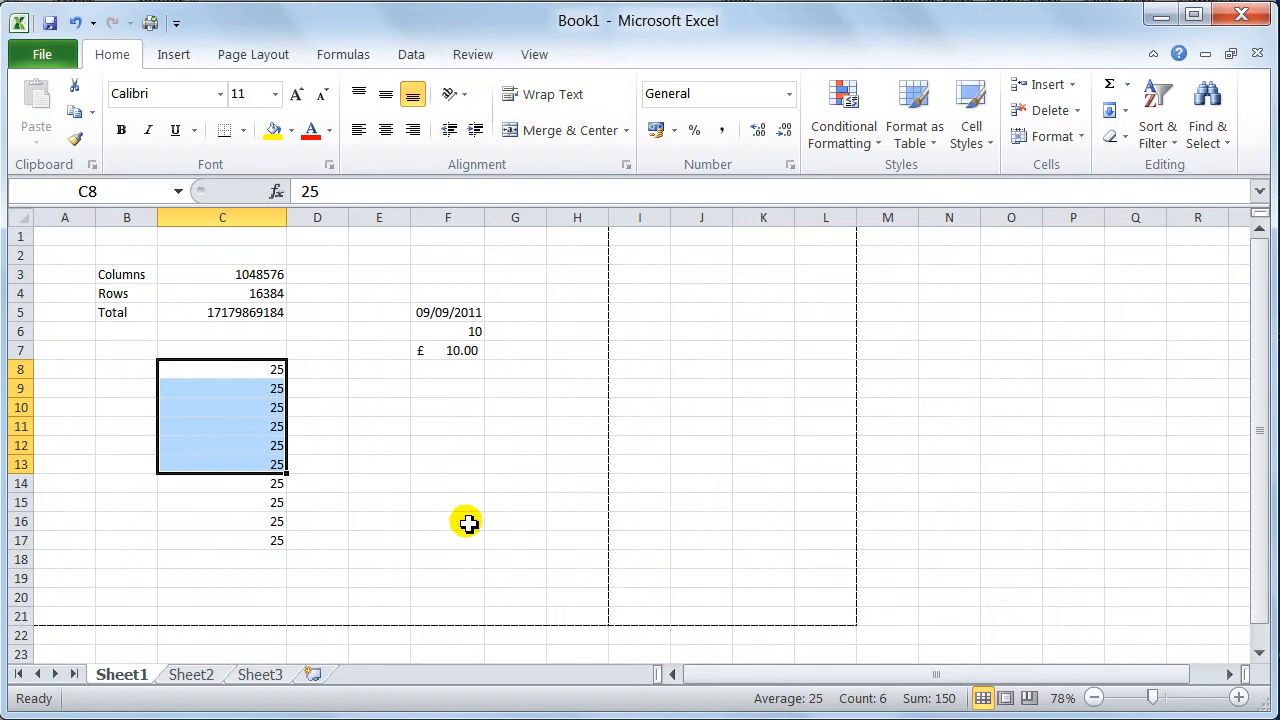
mouse_move(710, 696)
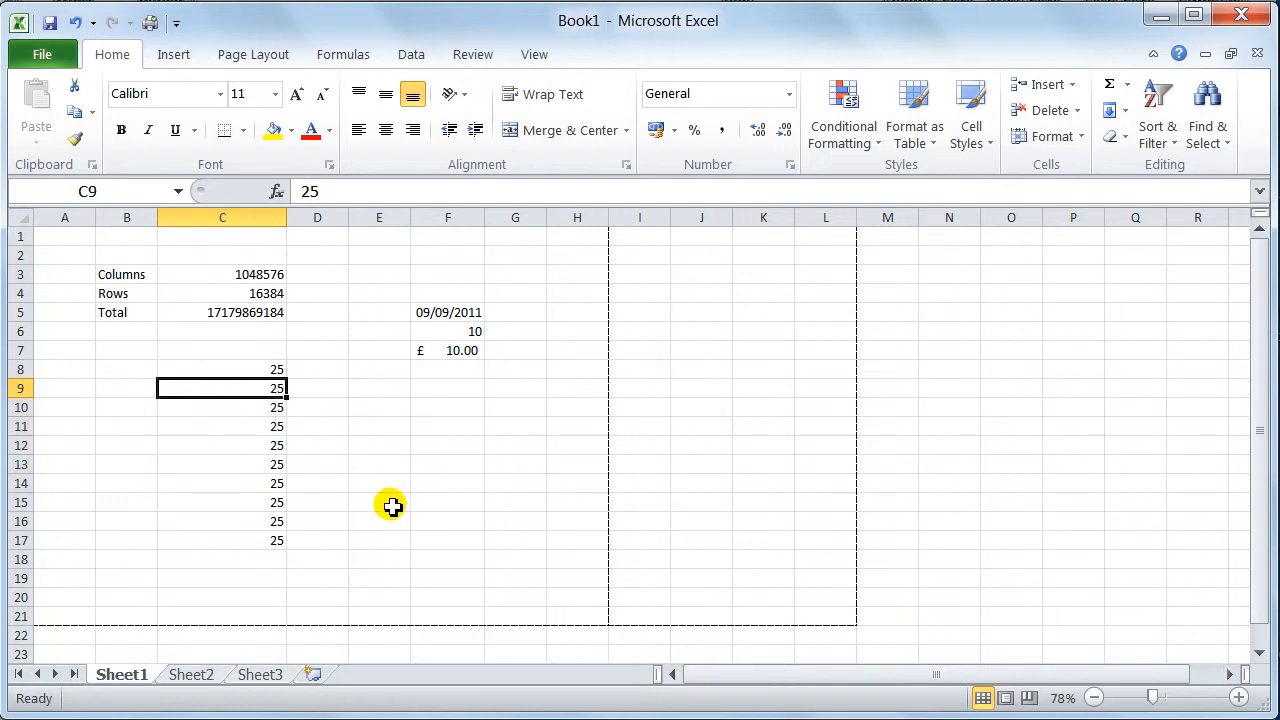
mouse_move(344, 464)
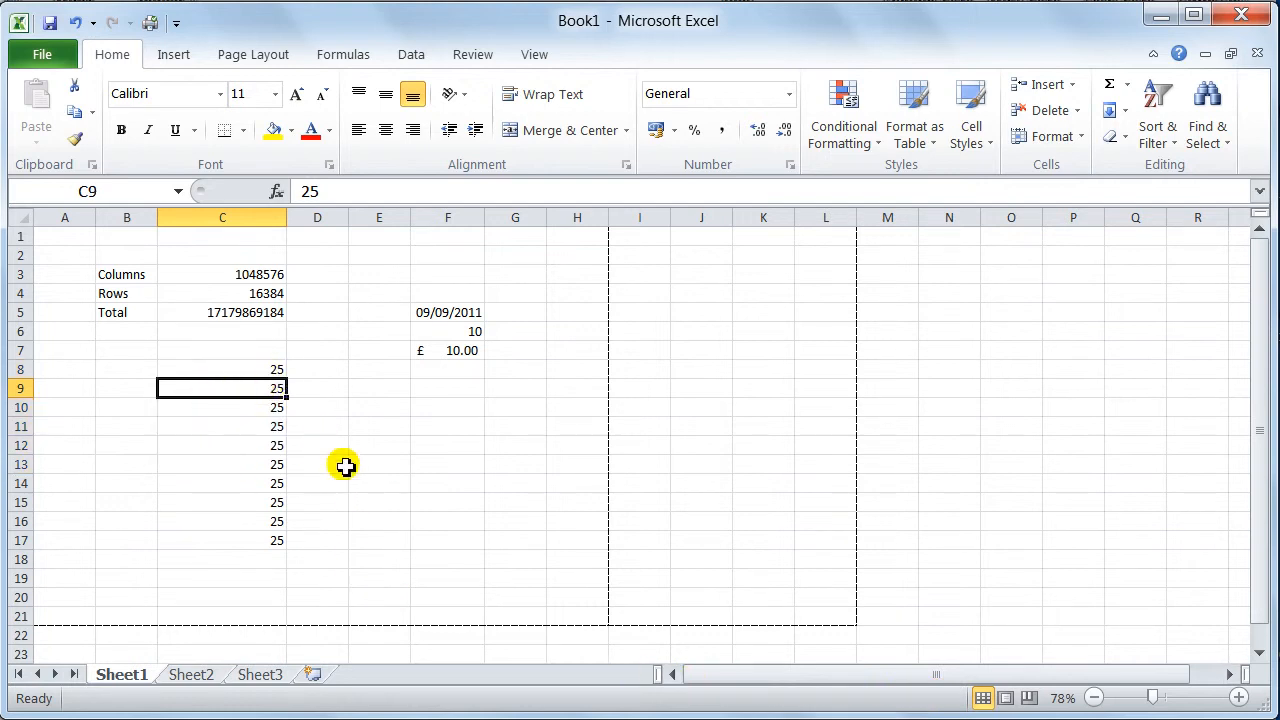
mouse_move(428, 484)
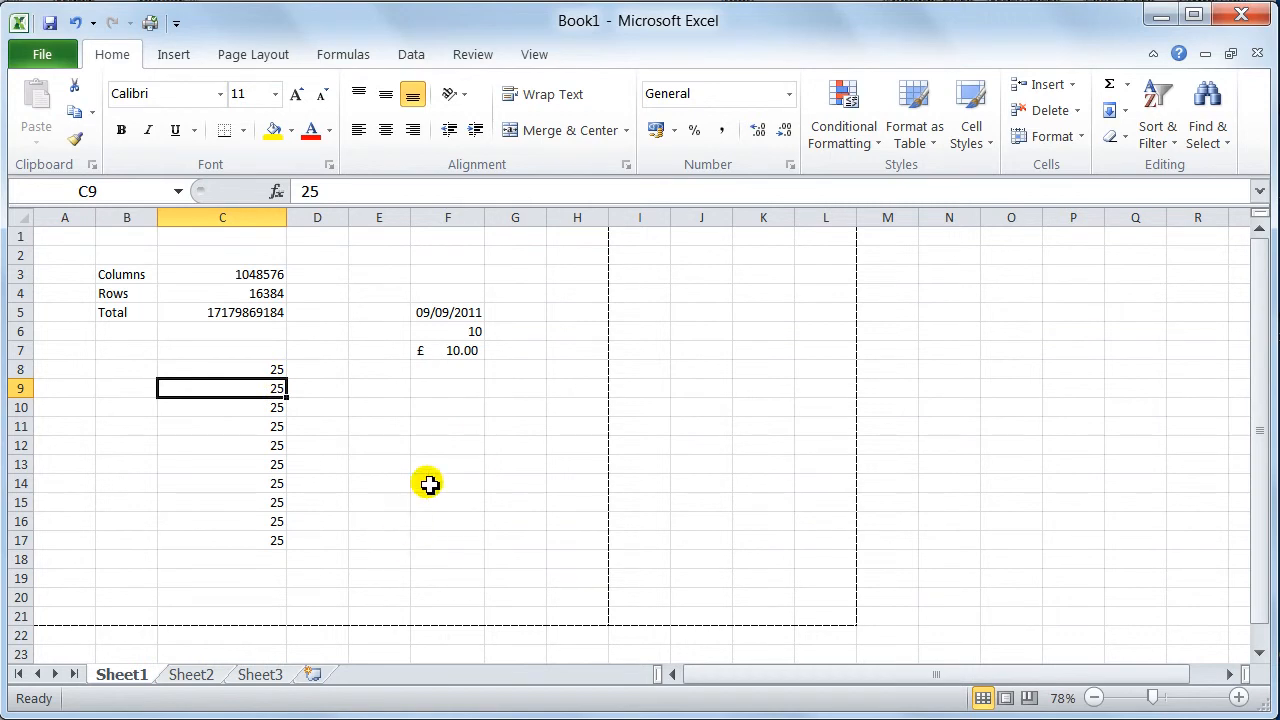
left_click(316, 292)
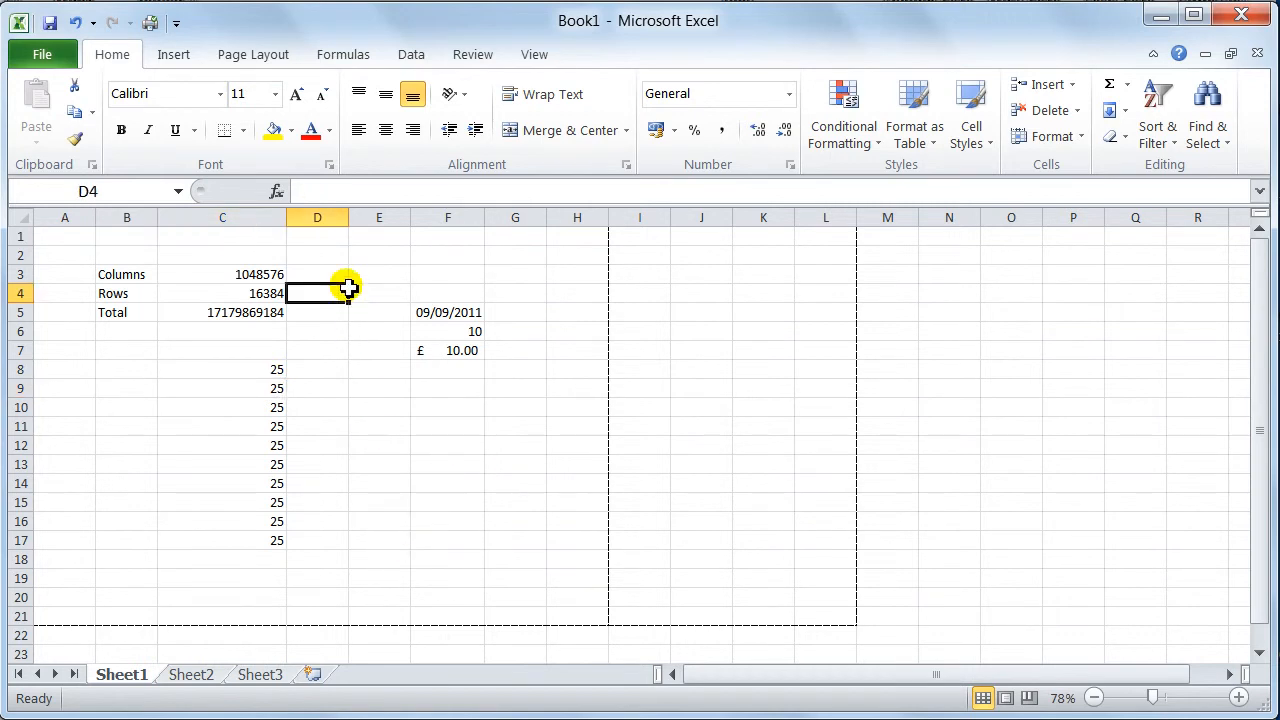
left_click(448, 408)
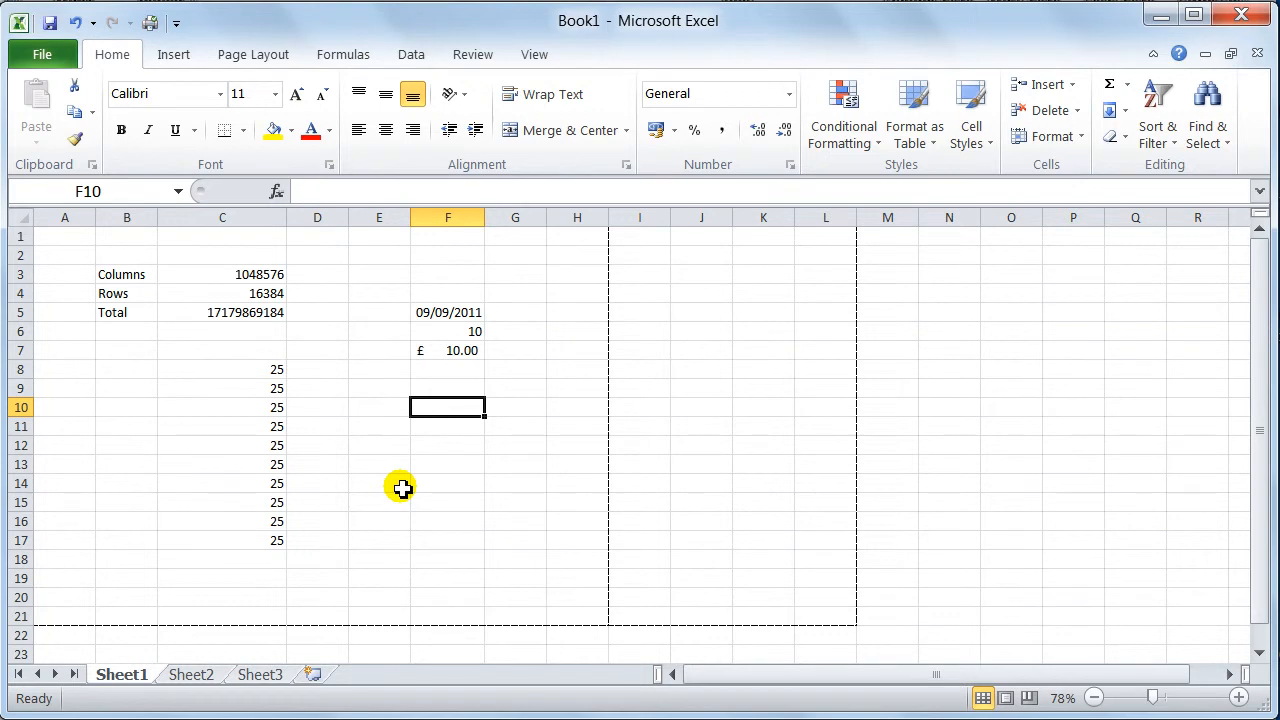
mouse_move(334, 348)
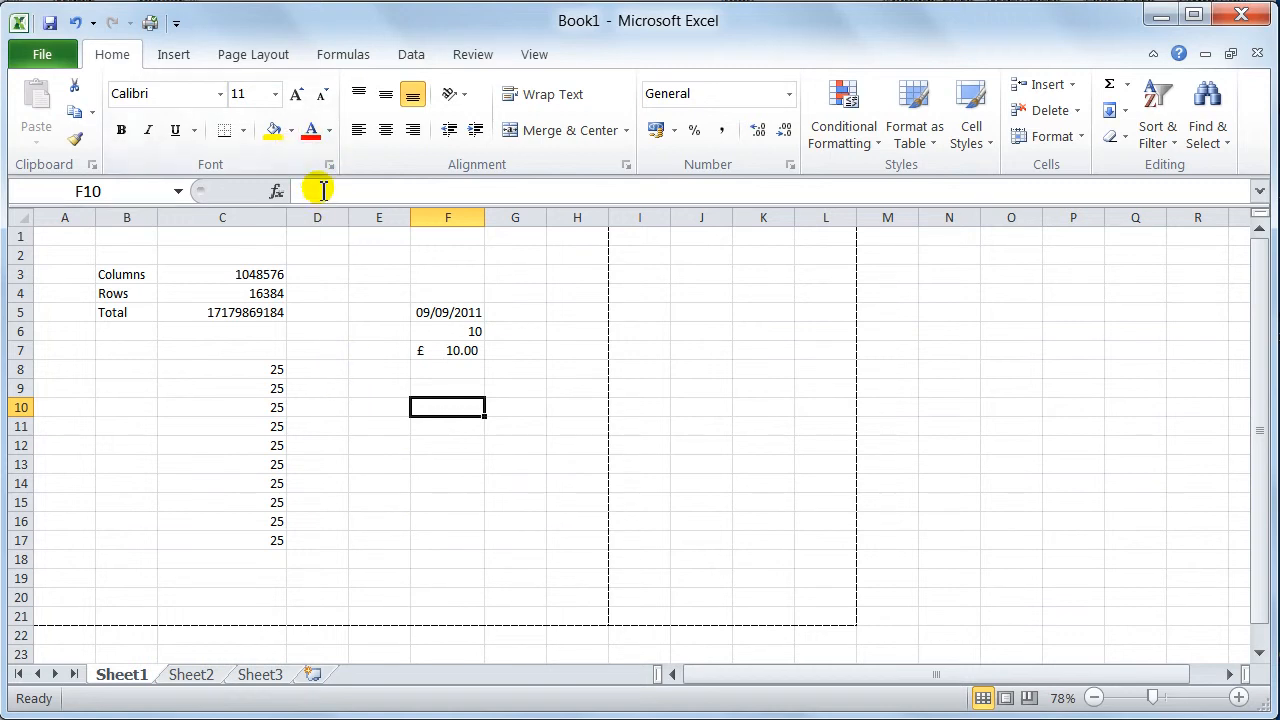
mouse_move(290, 218)
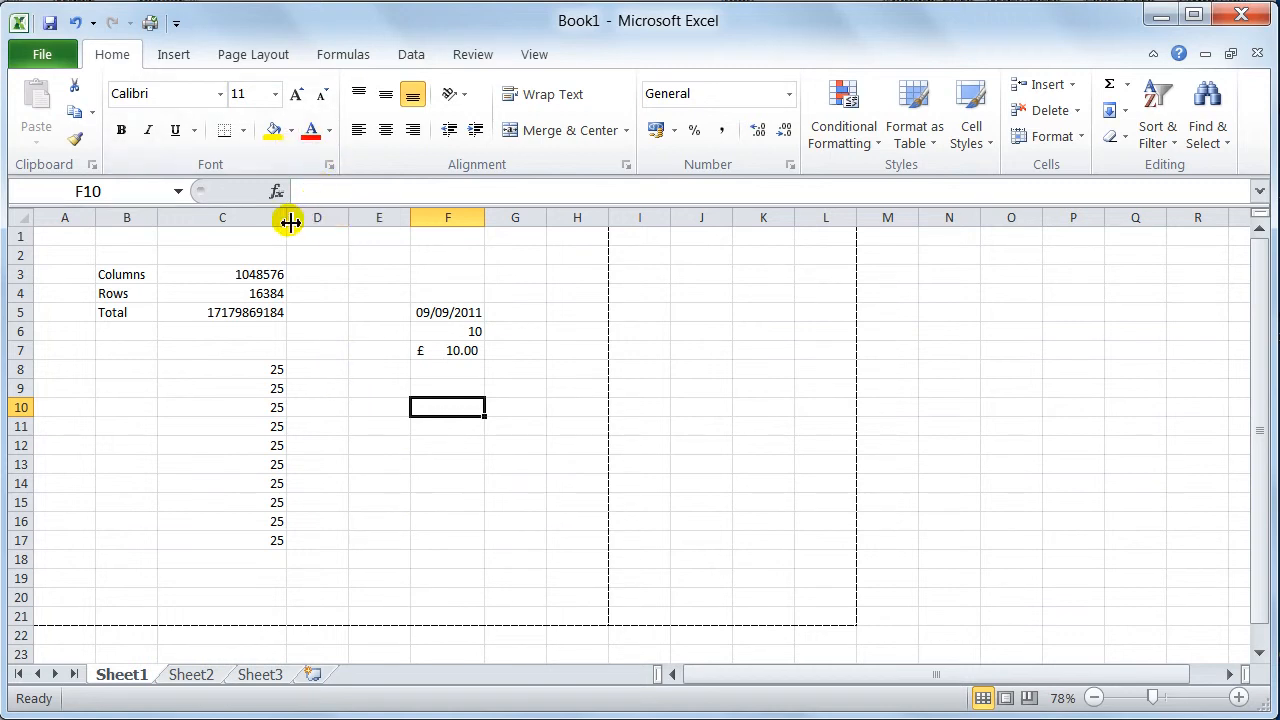
mouse_move(336, 332)
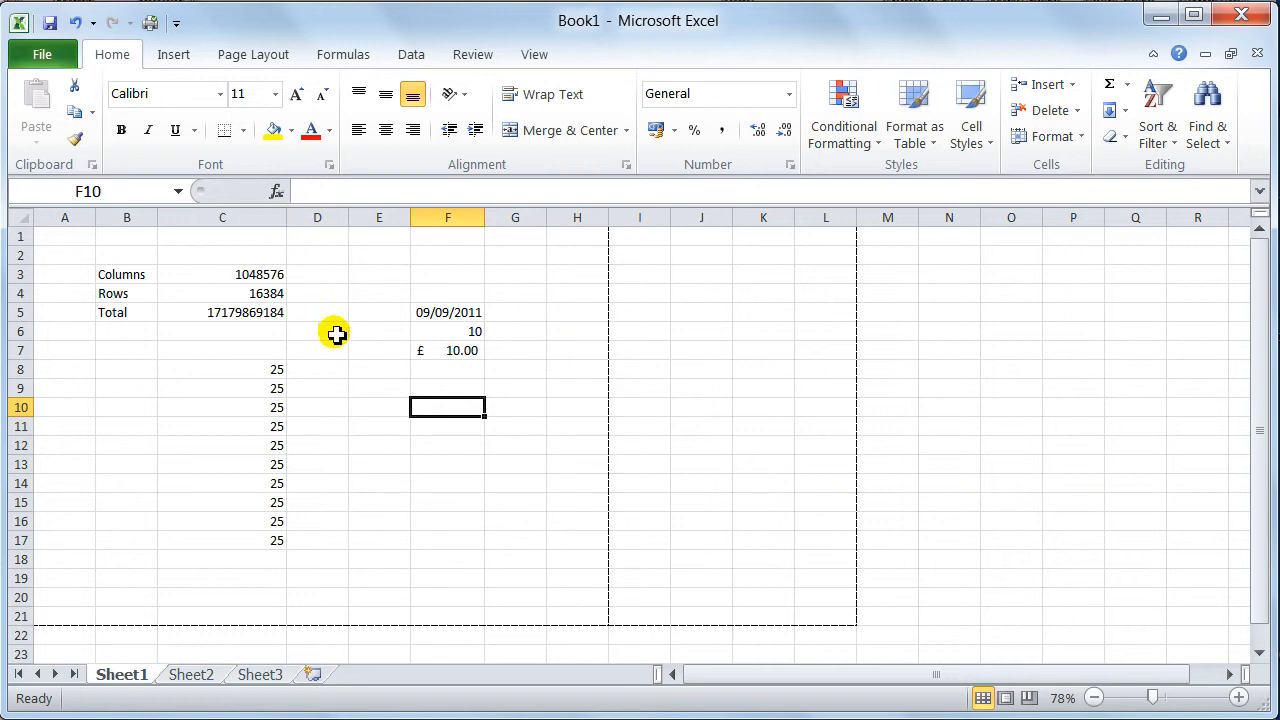
mouse_move(490, 420)
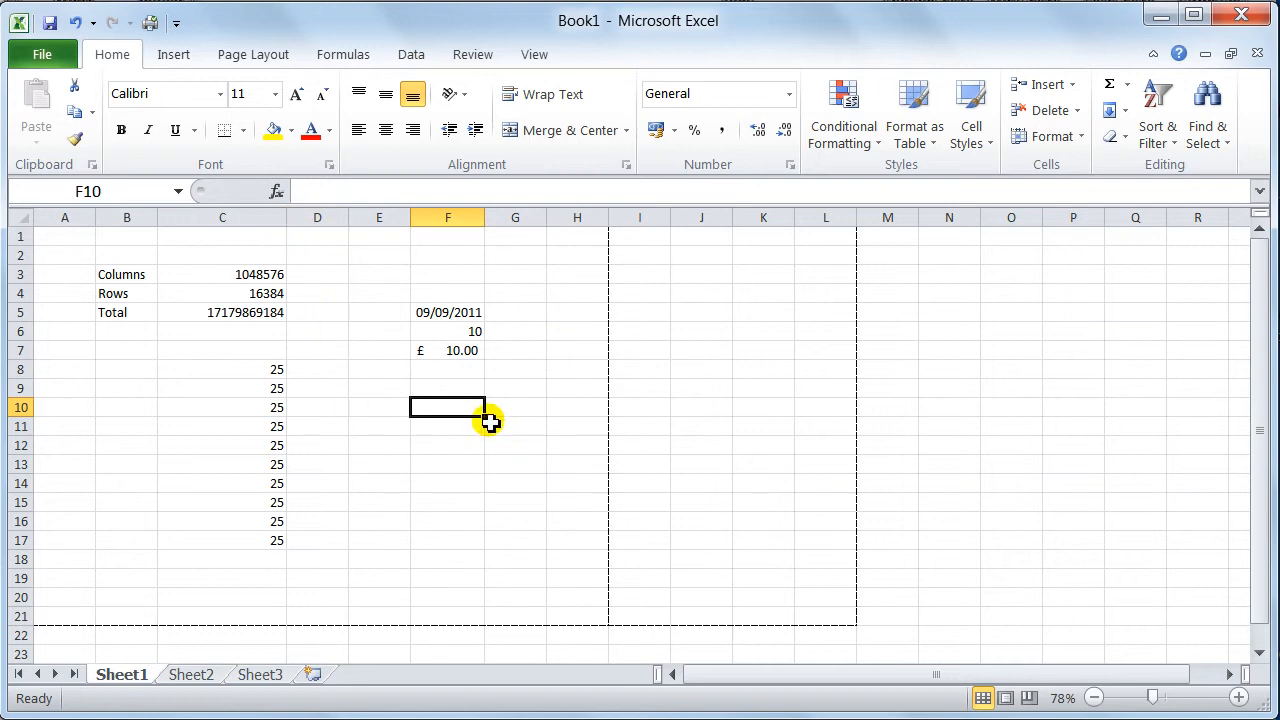